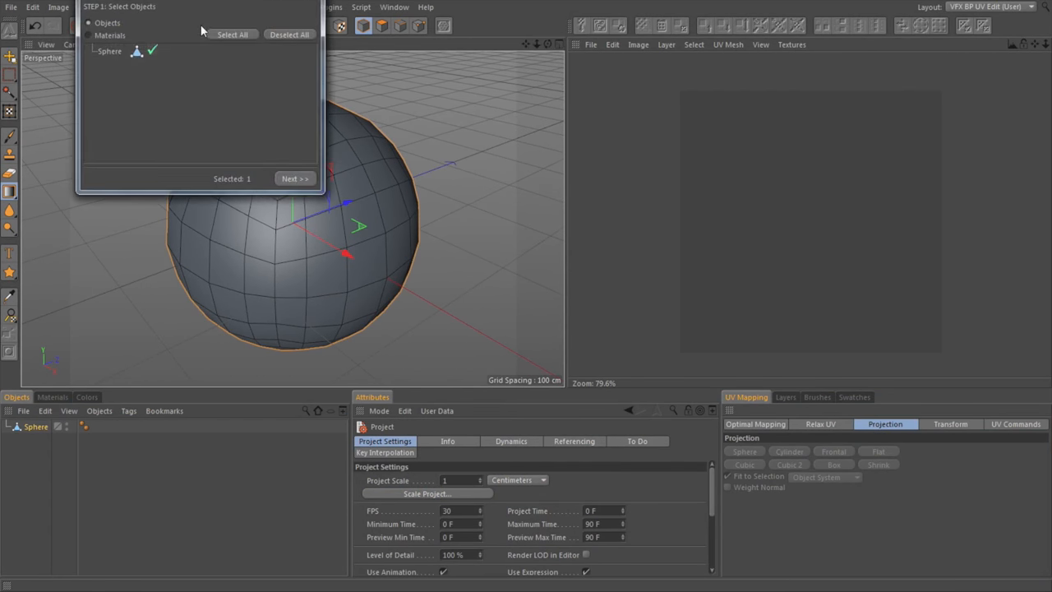
Step: Complete the BodyPaint Setup Wizard for the Sphere with Optimal Cubic Mapping and a 1024×1024 colour texture
left_click_drag(197, 8, 218, 45)
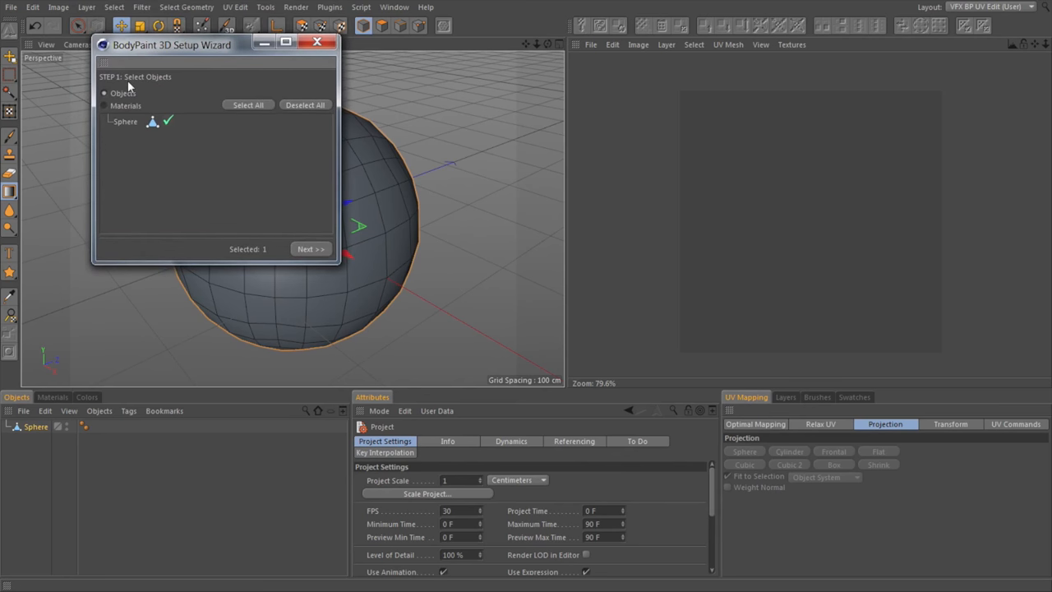
mouse_move(160, 406)
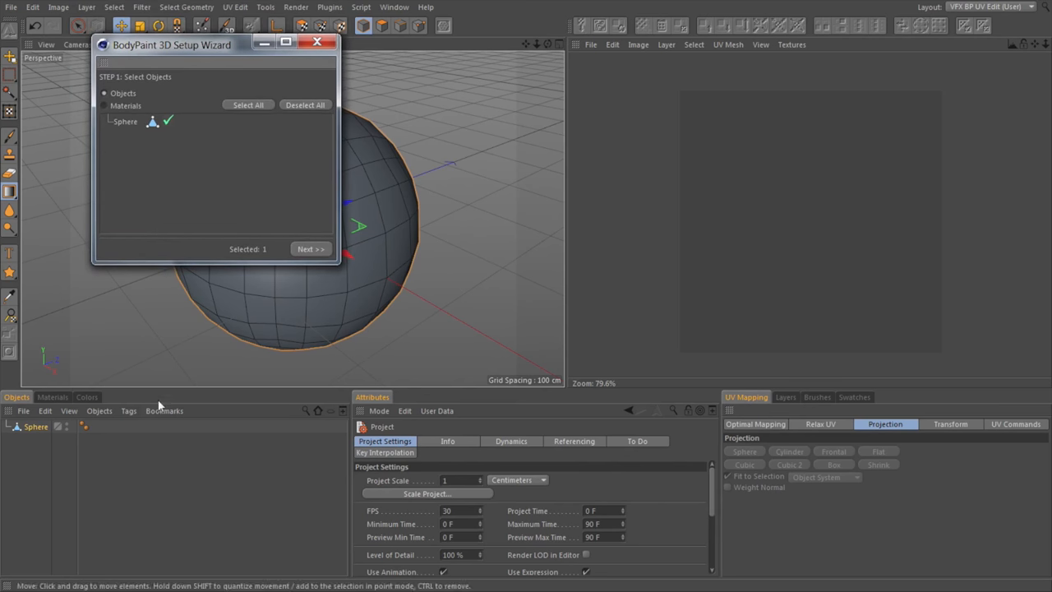
mouse_move(195, 314)
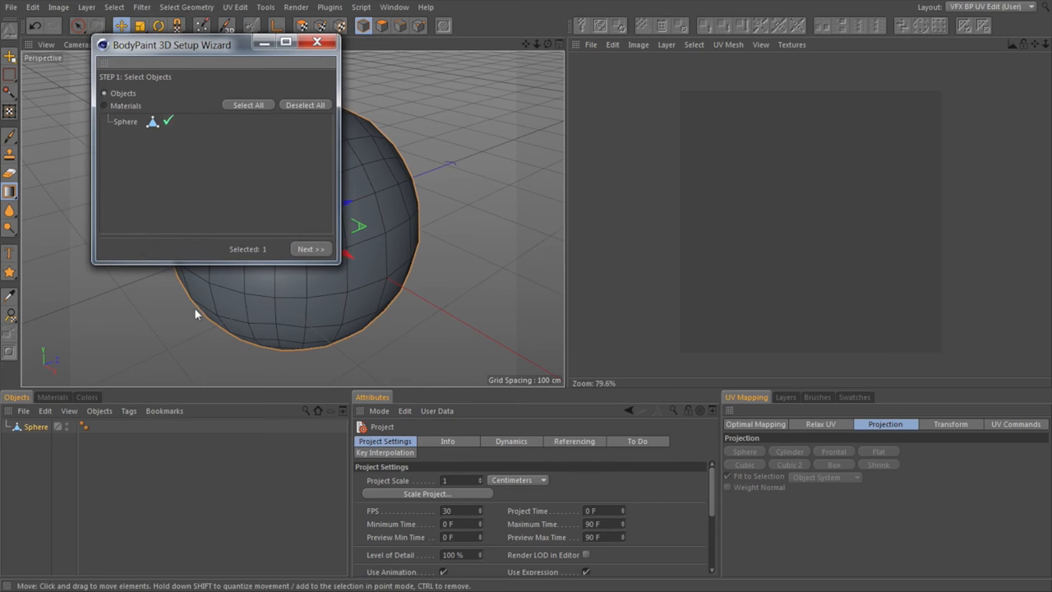
left_click(310, 248)
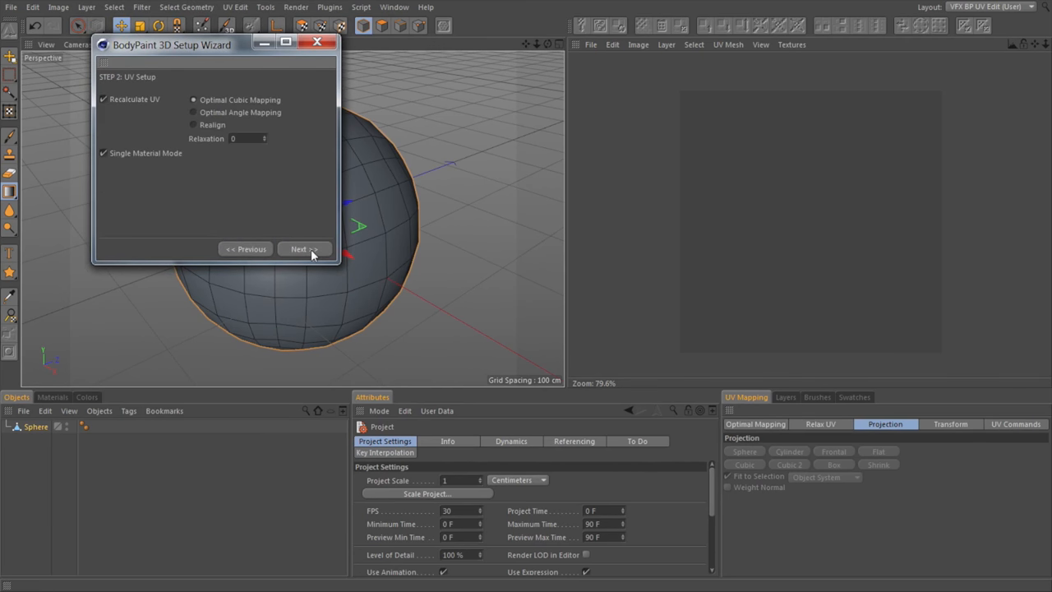
mouse_move(250, 117)
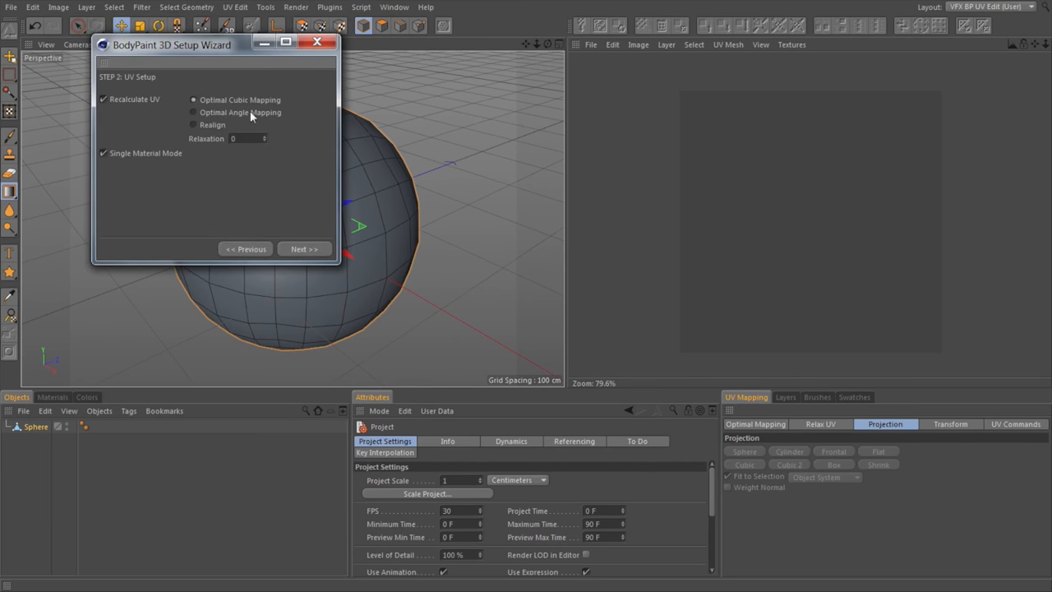
mouse_move(290, 118)
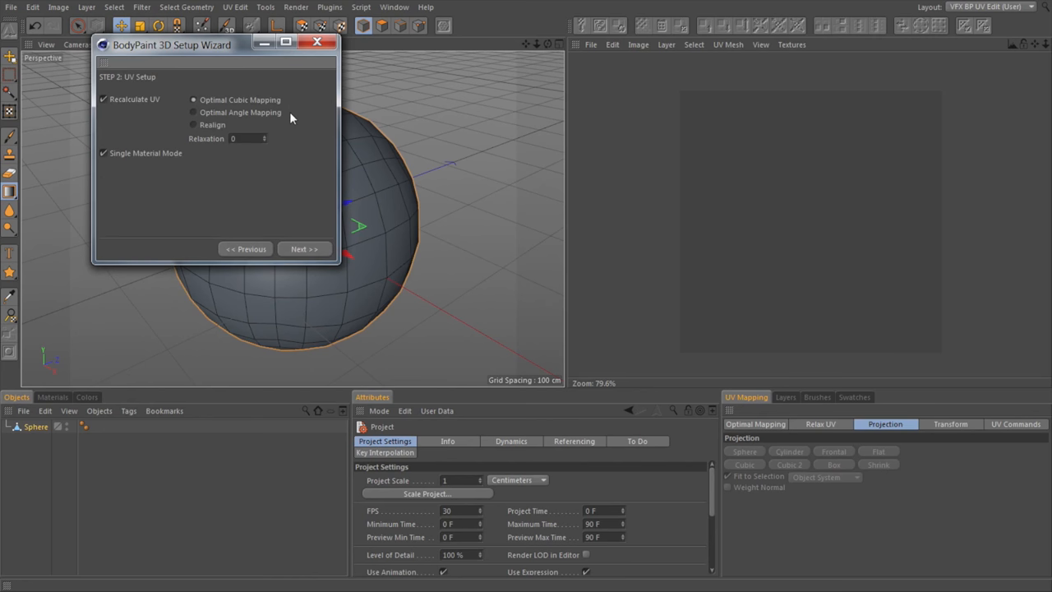
mouse_move(310, 256)
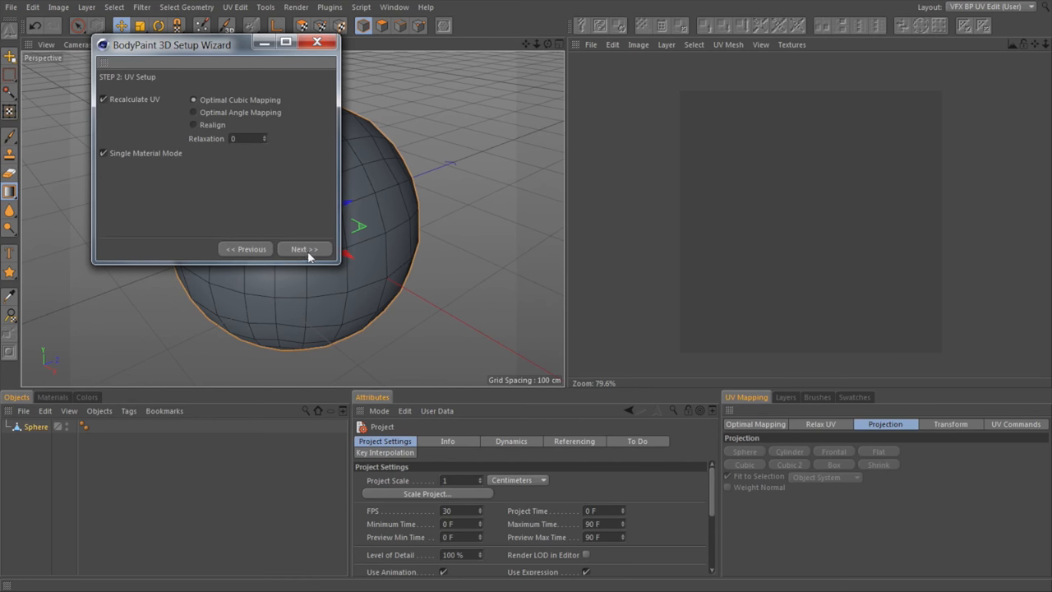
left_click(304, 249)
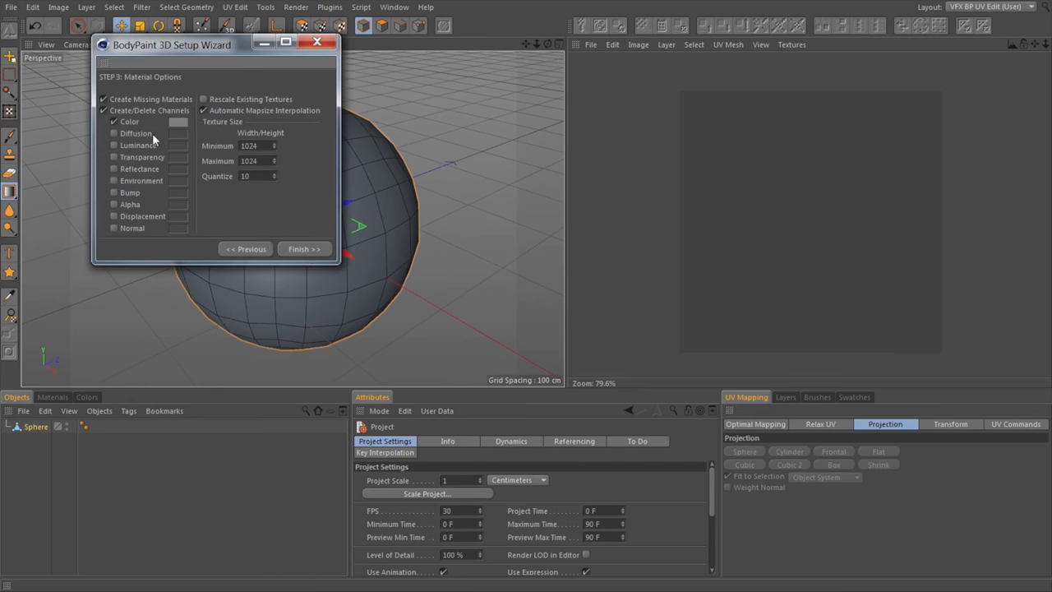
mouse_move(147, 122)
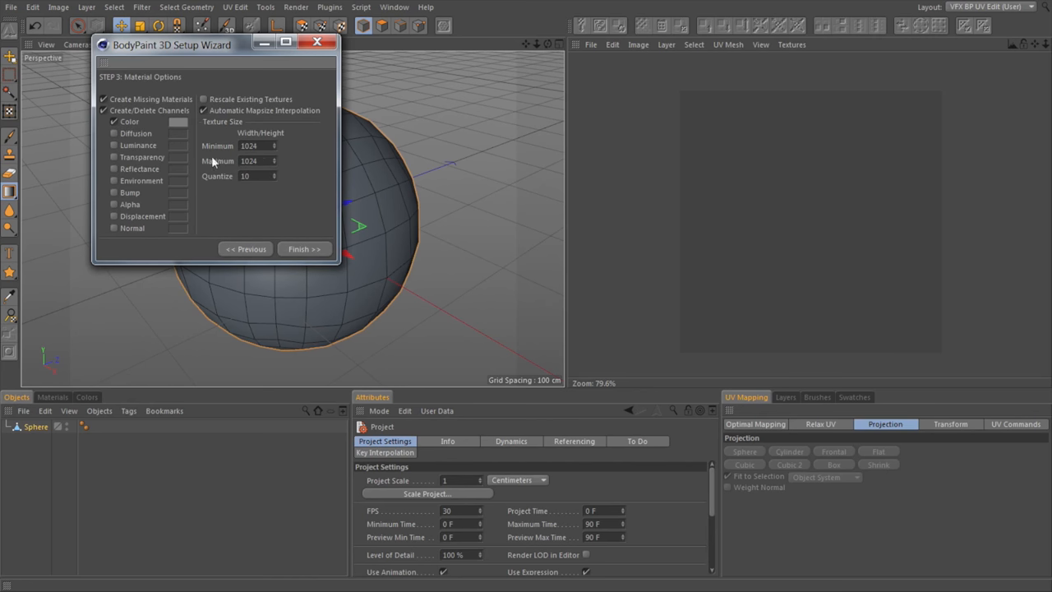
mouse_move(276, 137)
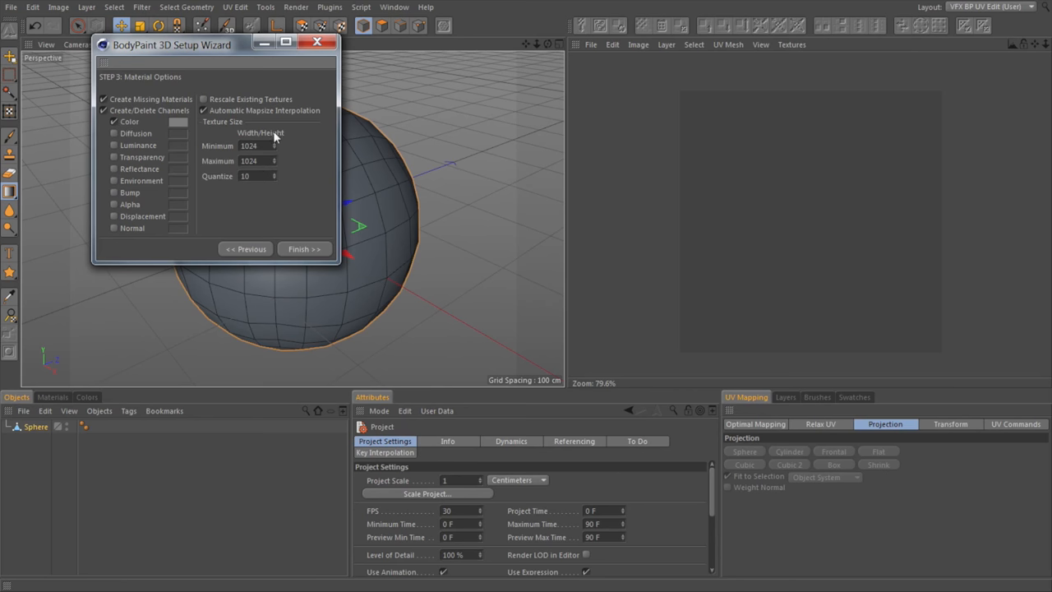
mouse_move(296, 220)
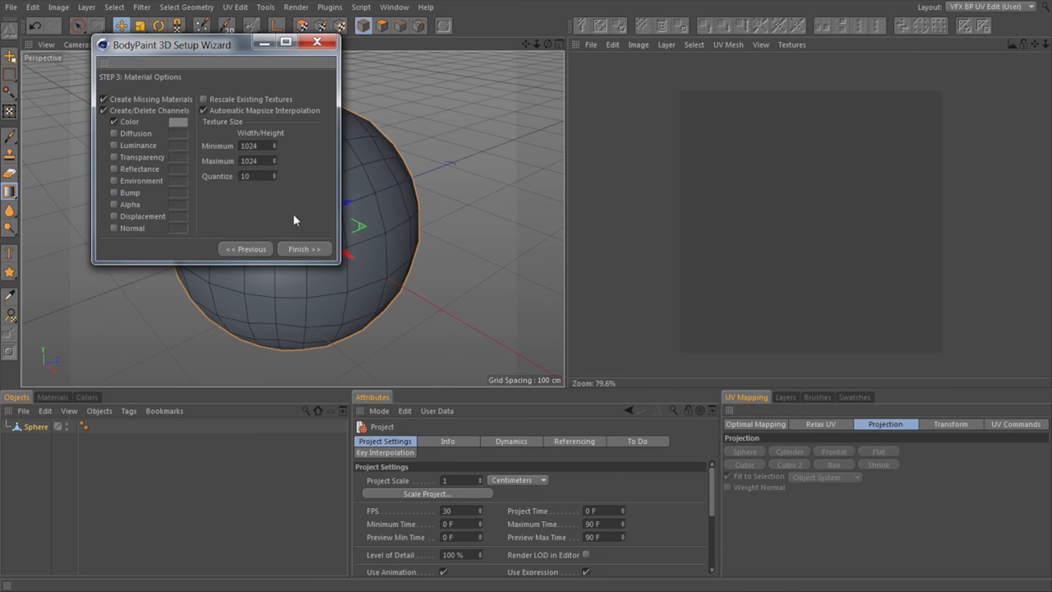
left_click(304, 249)
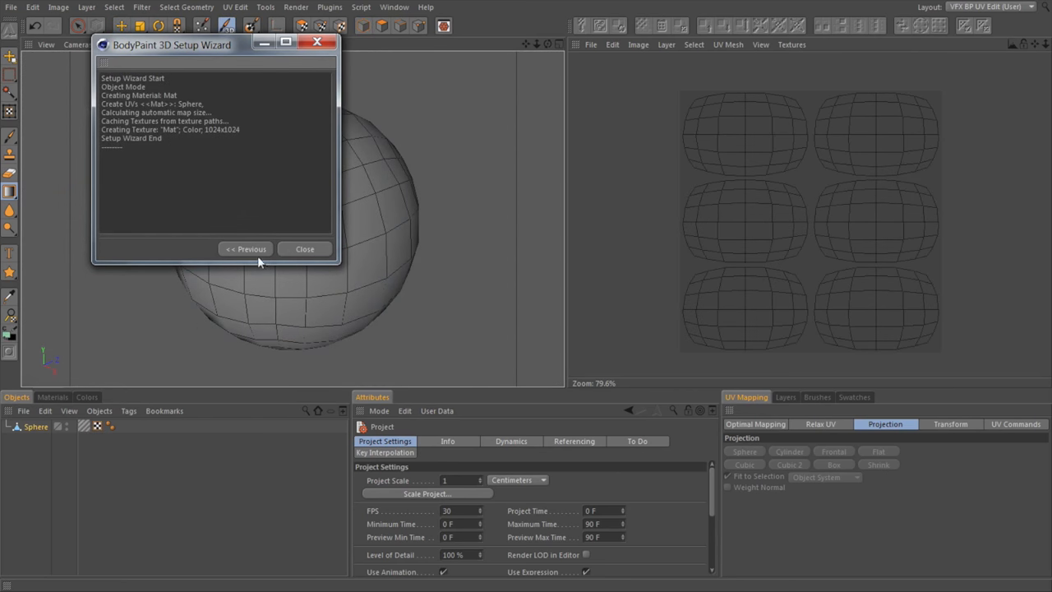
left_click(304, 249)
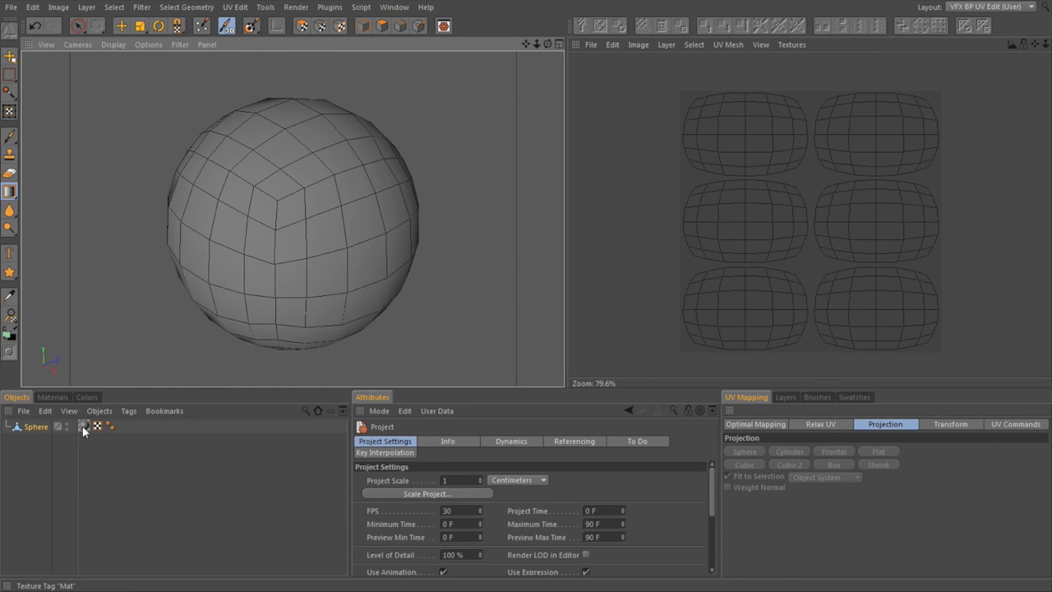
Step: Inspect the sphere's UVW tag and show the Mat material's Color channel in Attributes
left_click(97, 426)
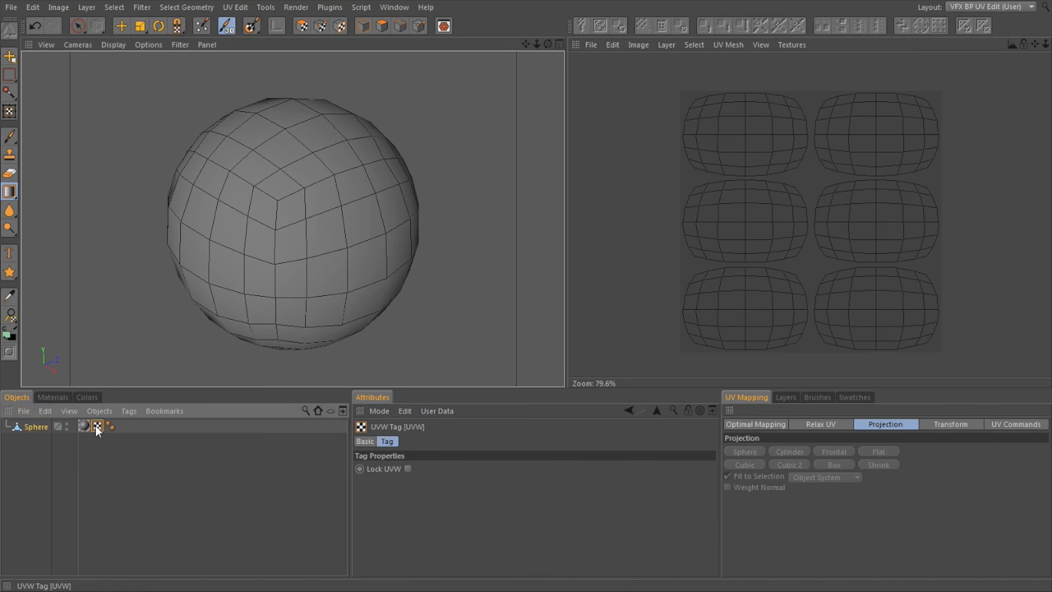
mouse_move(757, 245)
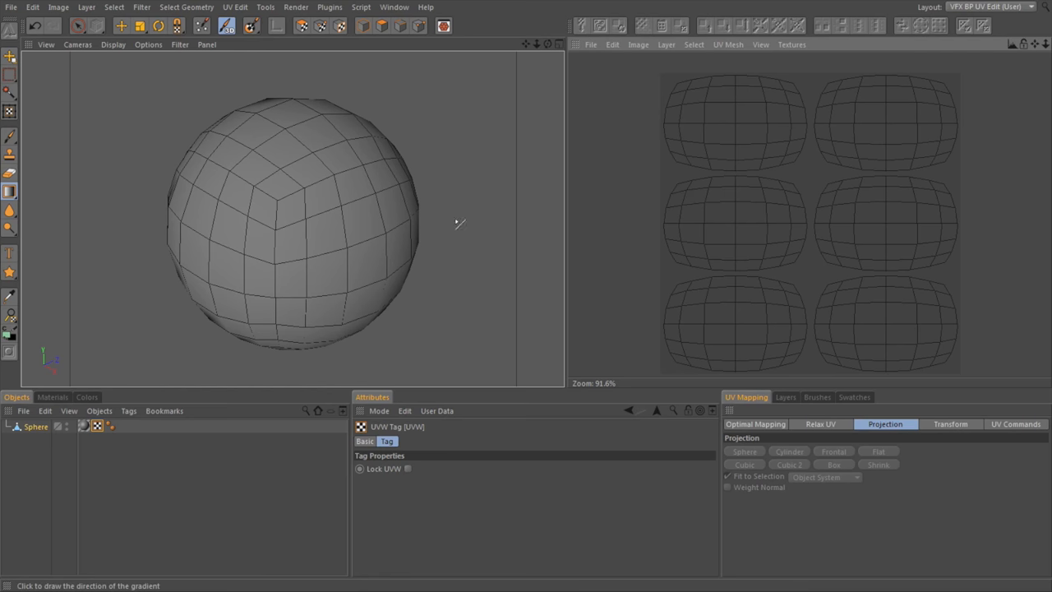
mouse_move(682, 210)
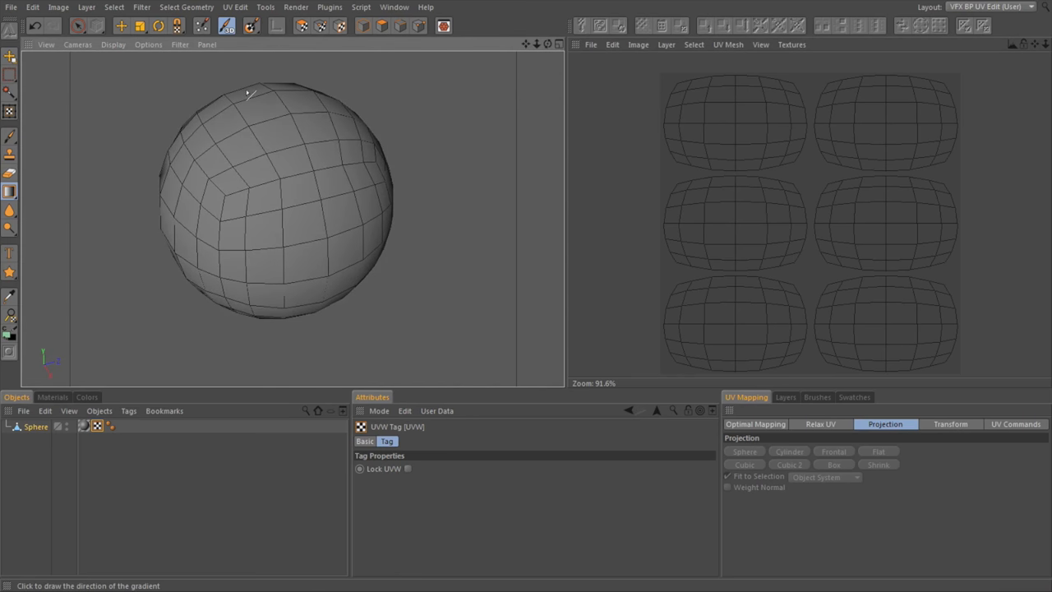
mouse_move(340, 180)
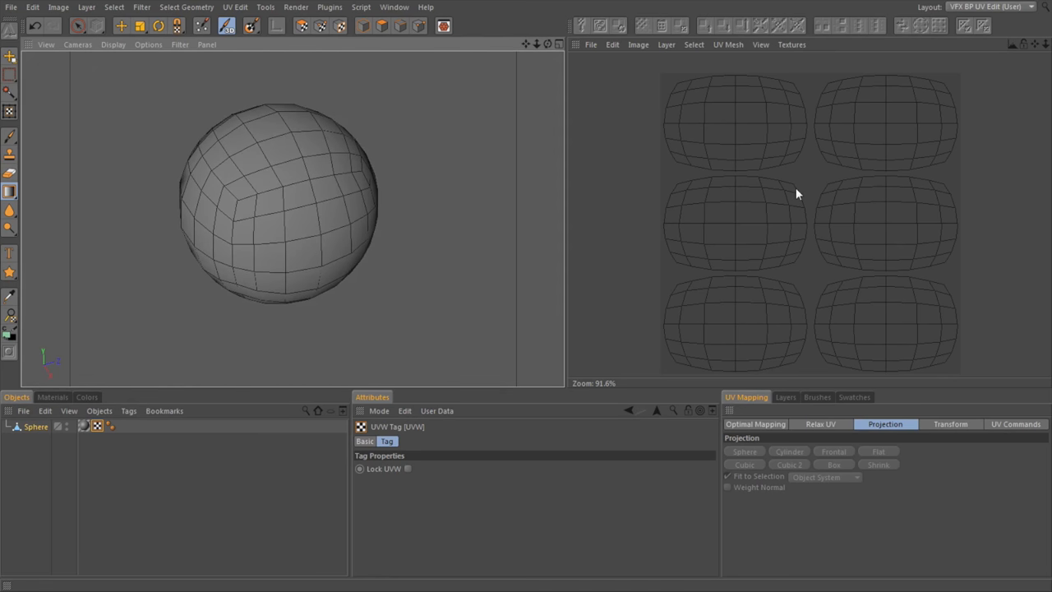
mouse_move(795, 231)
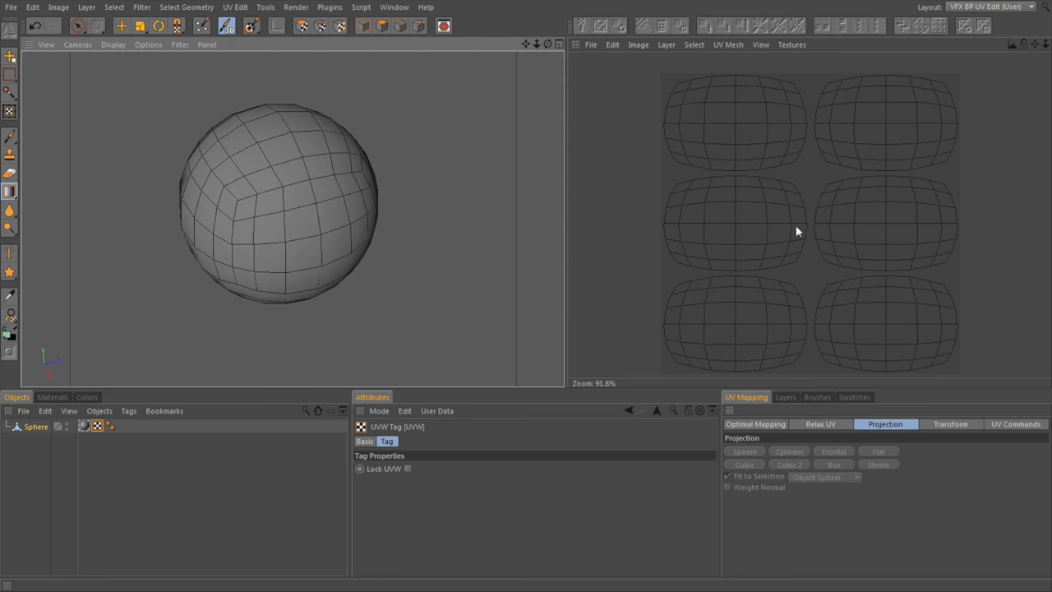
scroll("up", 3)
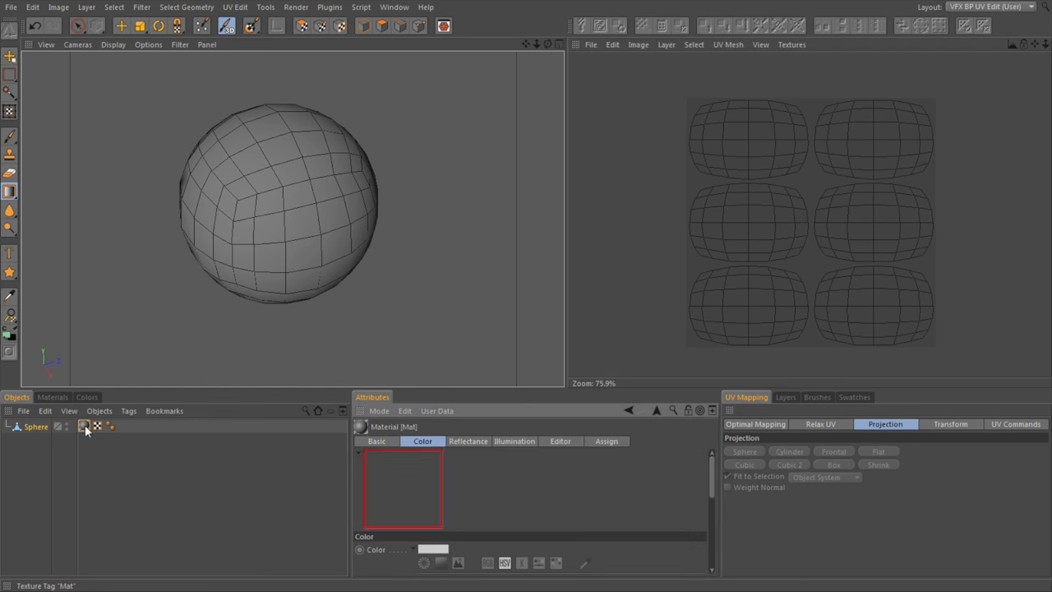
Step: Show the Mat material's colour channel with its attached Mat_Color.tif 1024×1024 texture
left_click(52, 397)
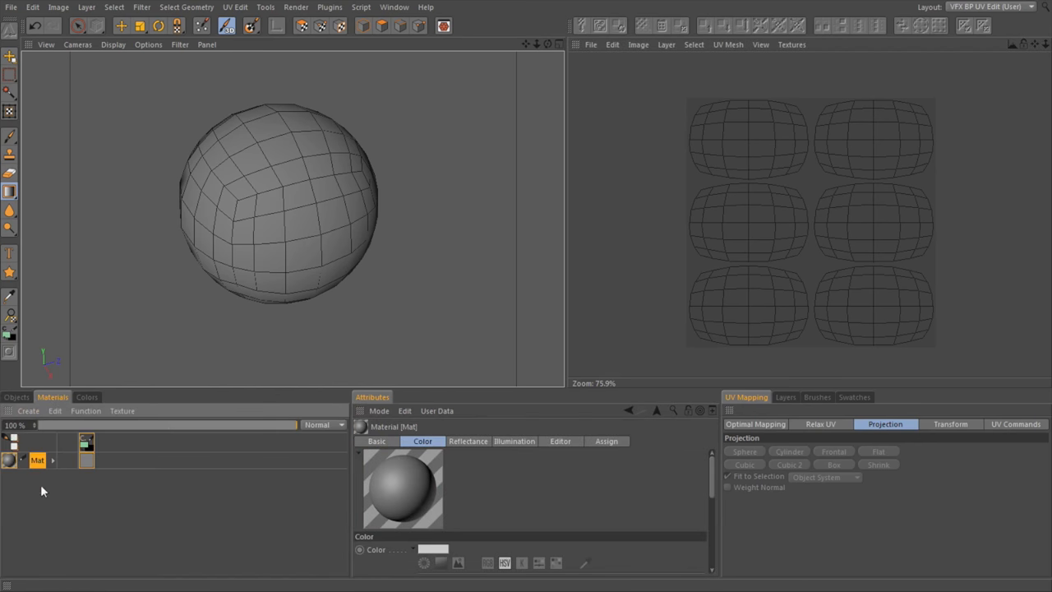
mouse_move(99, 456)
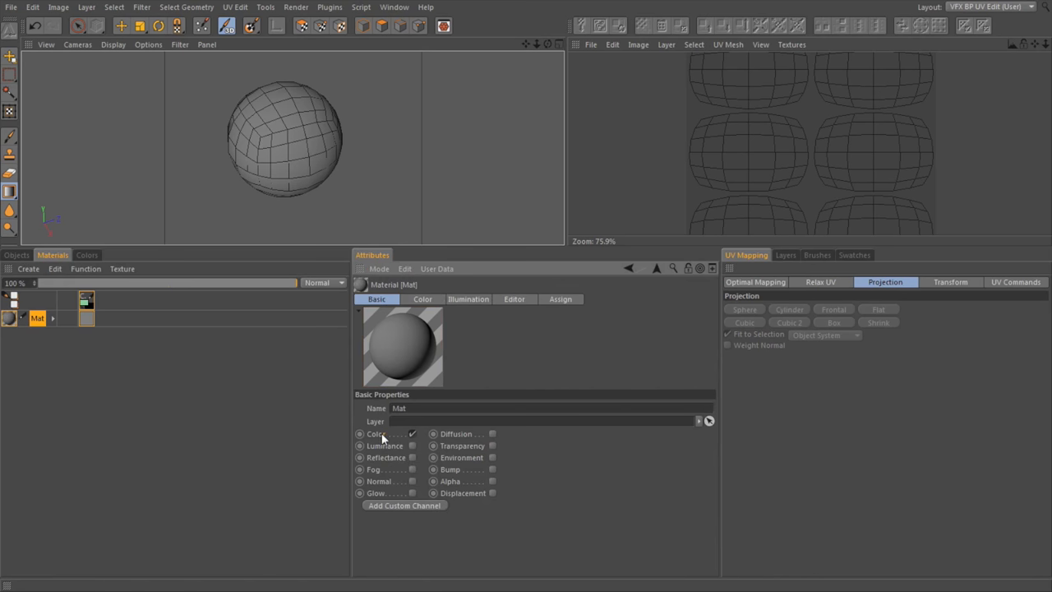
left_click(422, 299)
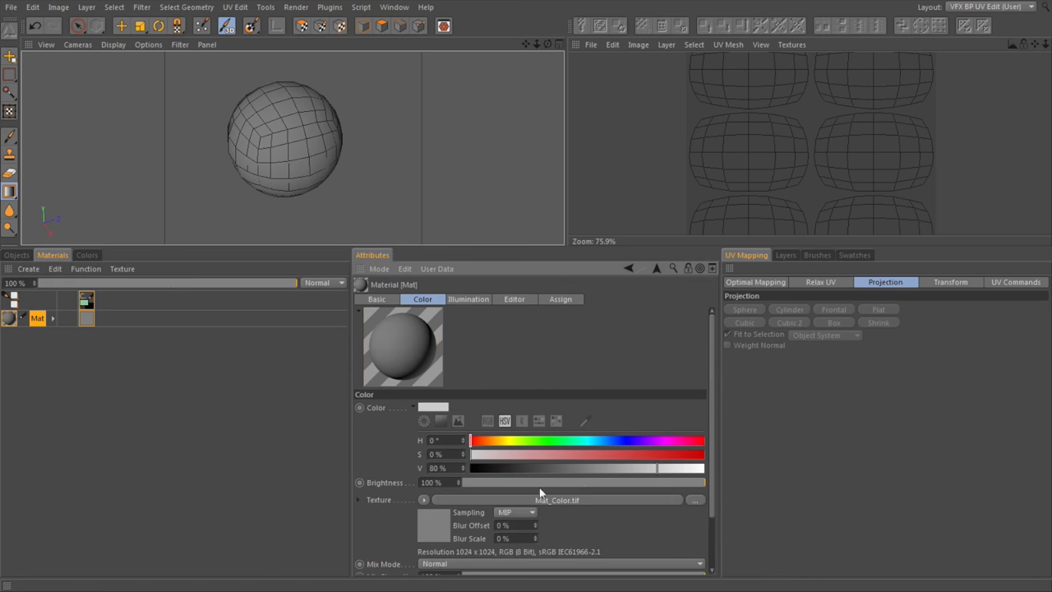
mouse_move(550, 499)
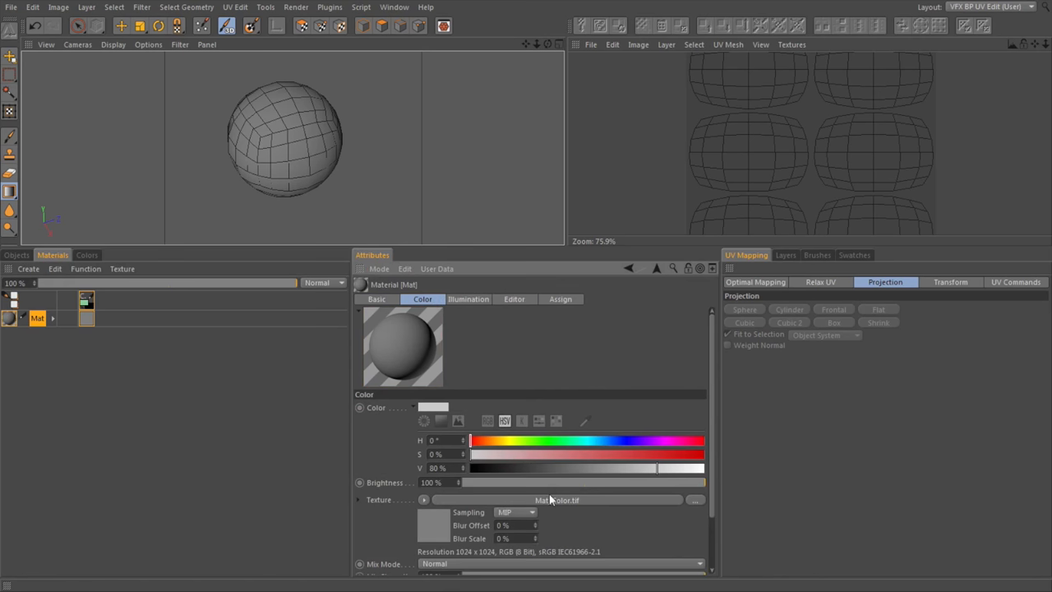
scroll("down", 3)
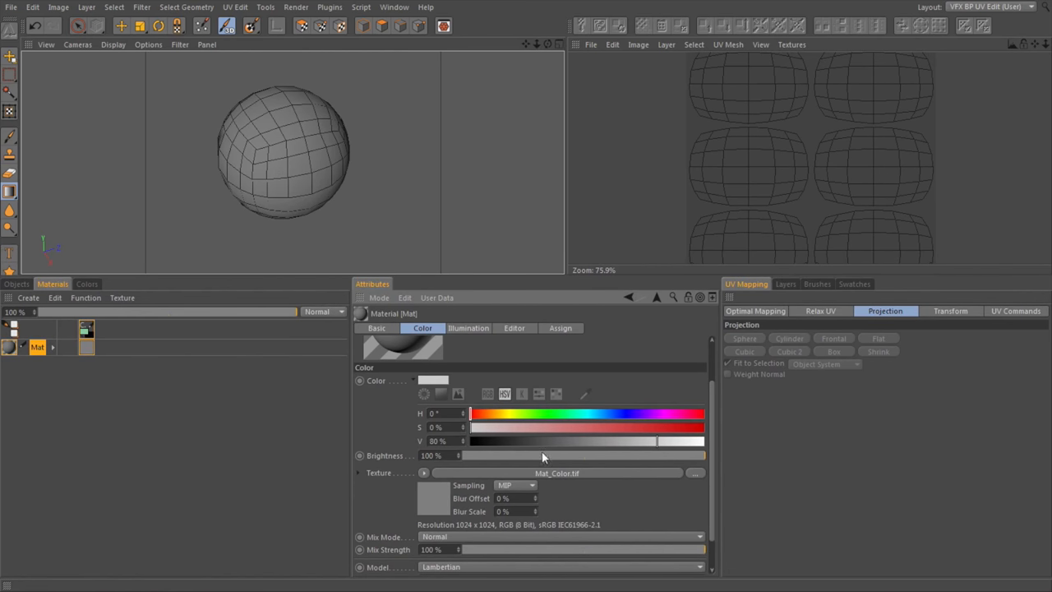
mouse_move(532, 476)
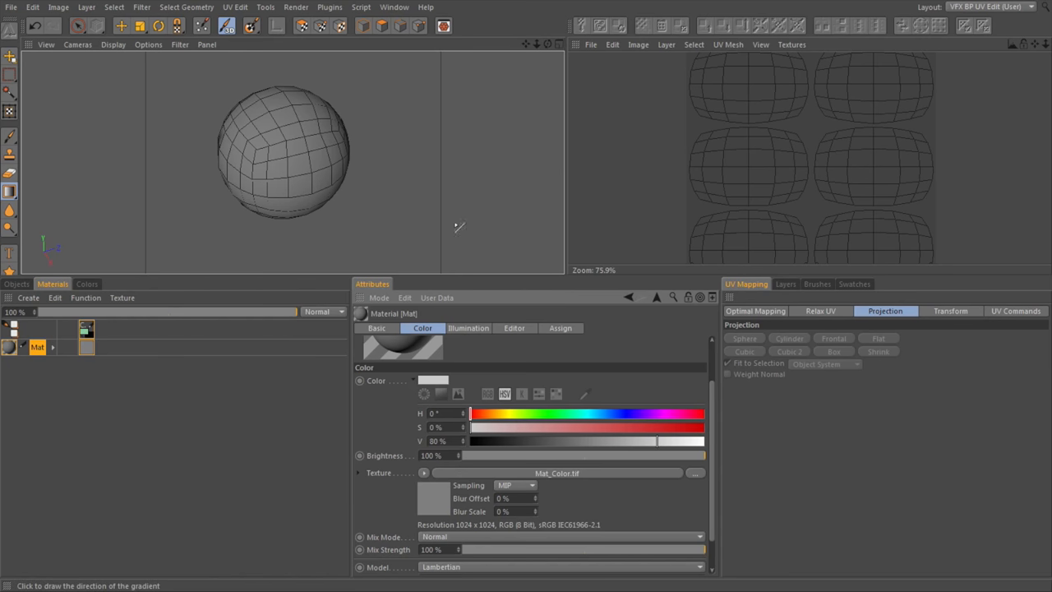
mouse_move(360, 240)
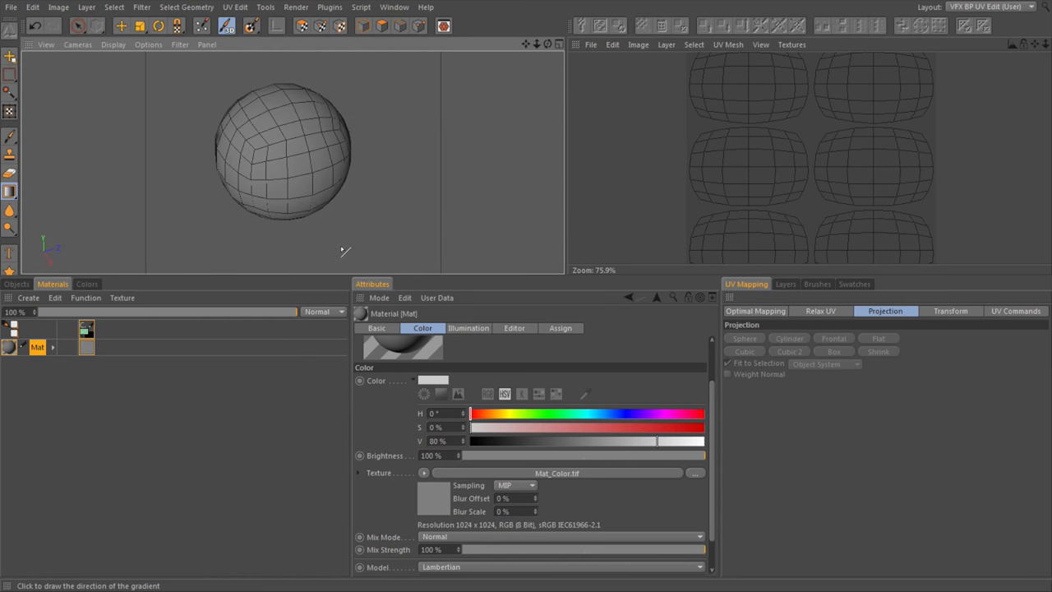
mouse_move(355, 225)
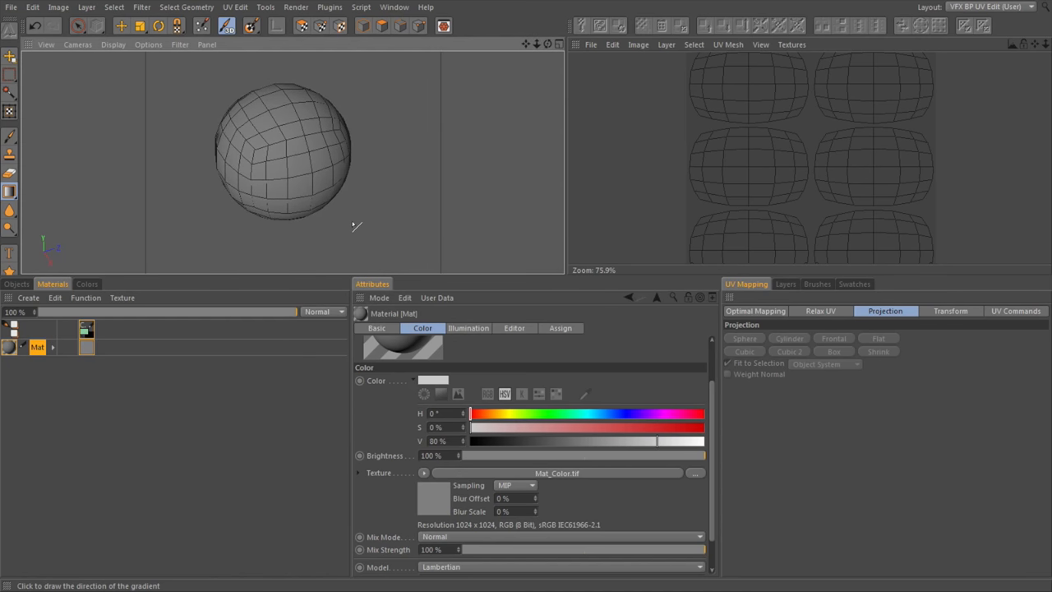
mouse_move(368, 229)
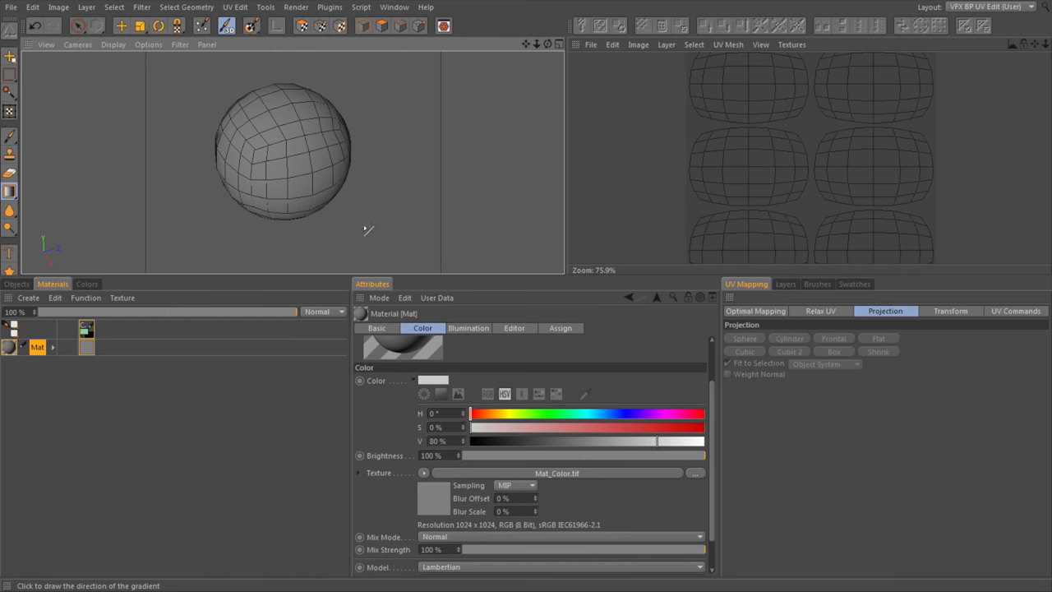
mouse_move(426, 248)
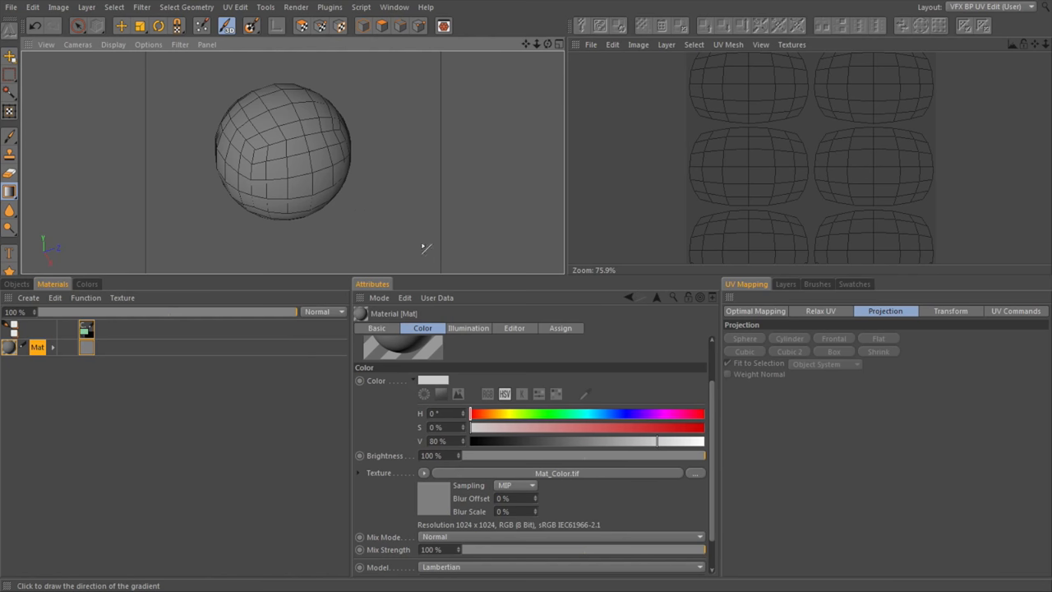
mouse_move(337, 256)
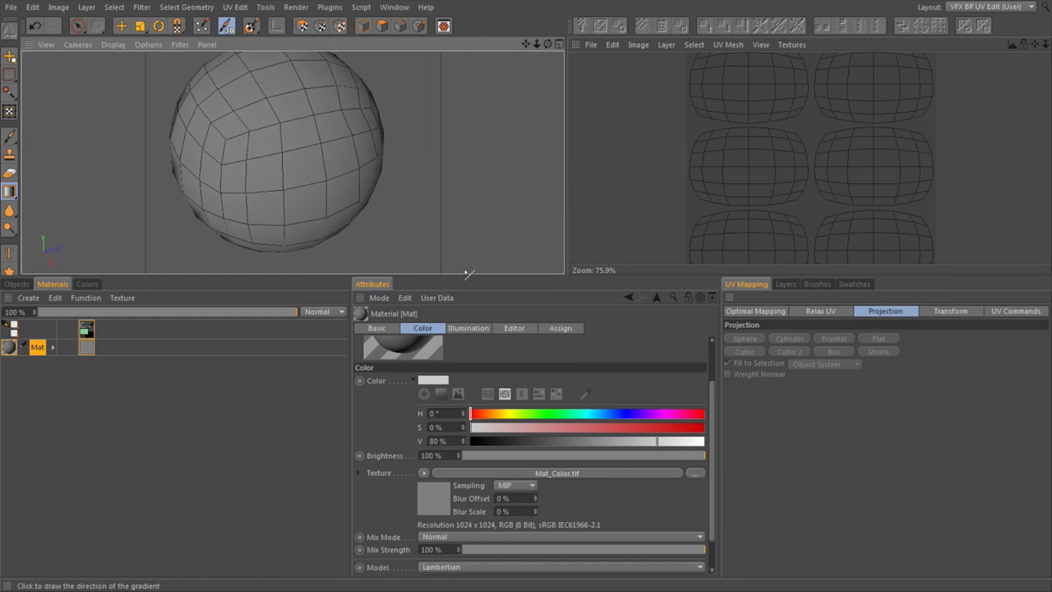
mouse_move(529, 482)
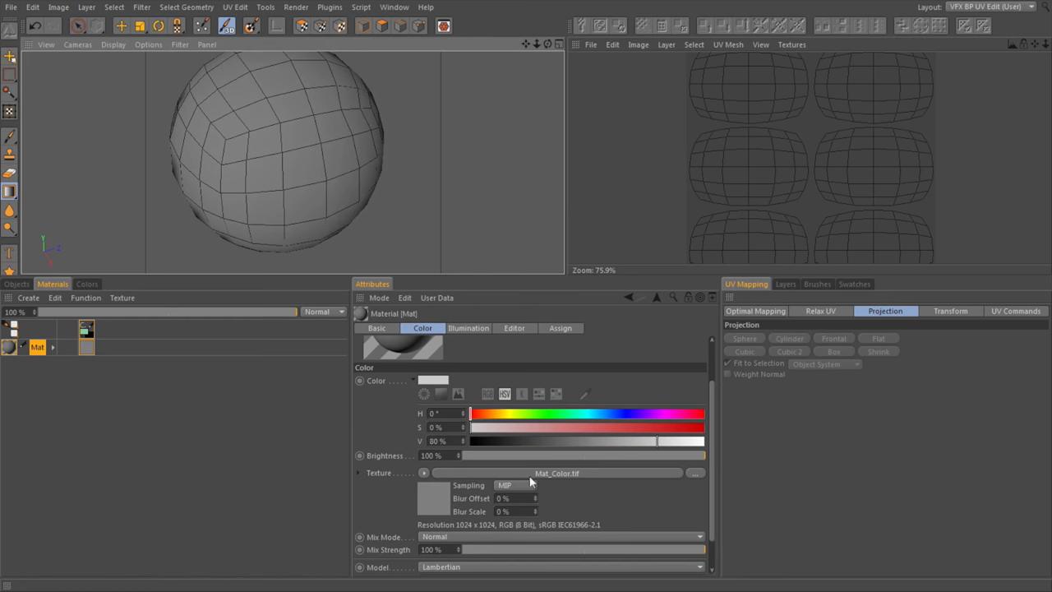
mouse_move(496, 302)
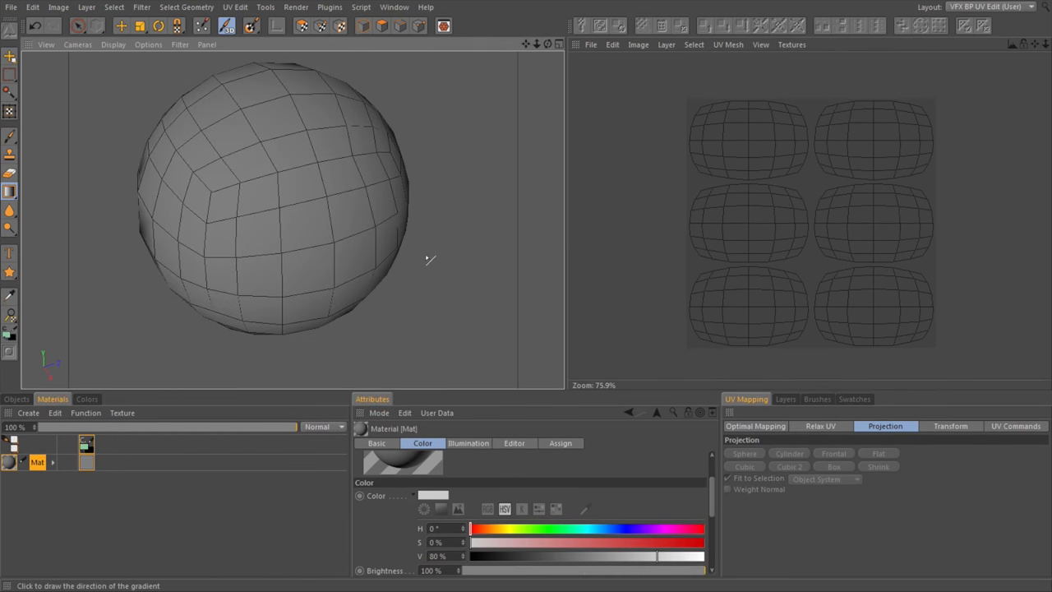
Step: Show the Mat_Color.tif layer list with its single Background layer
left_click(784, 398)
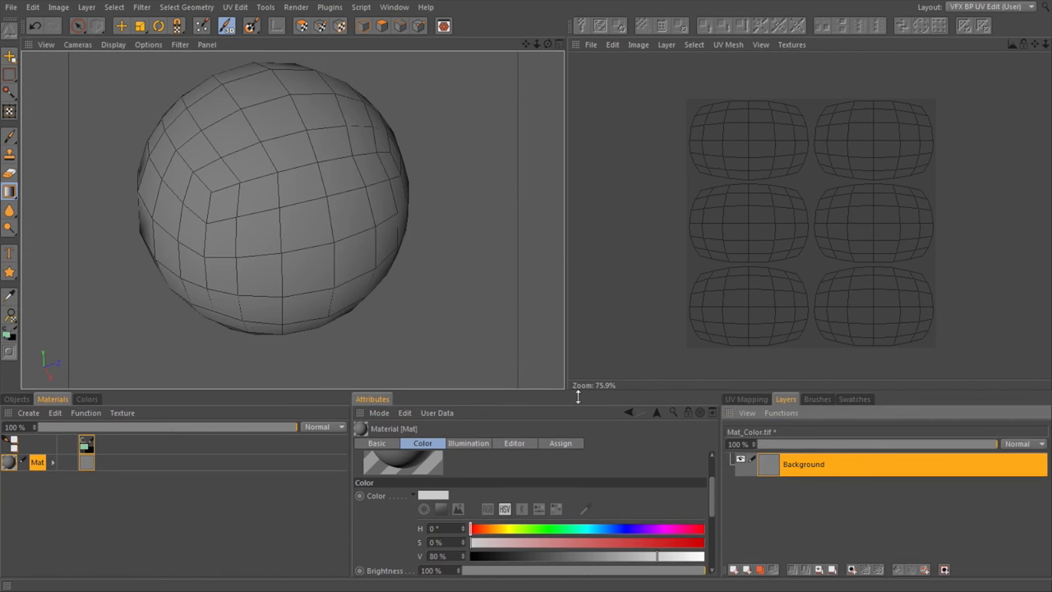
scroll("down", 3)
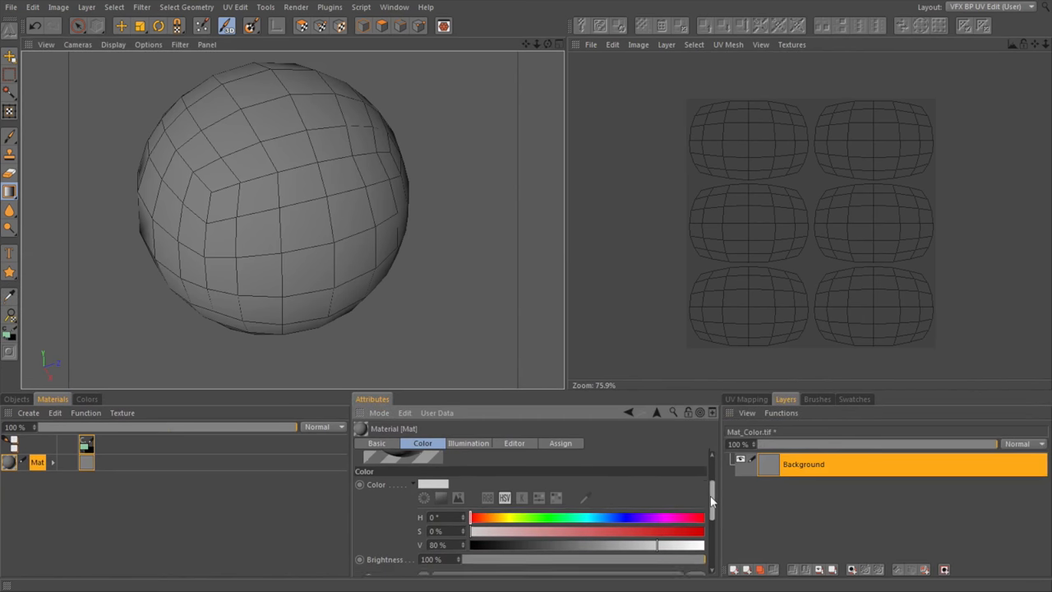
scroll("down", 3)
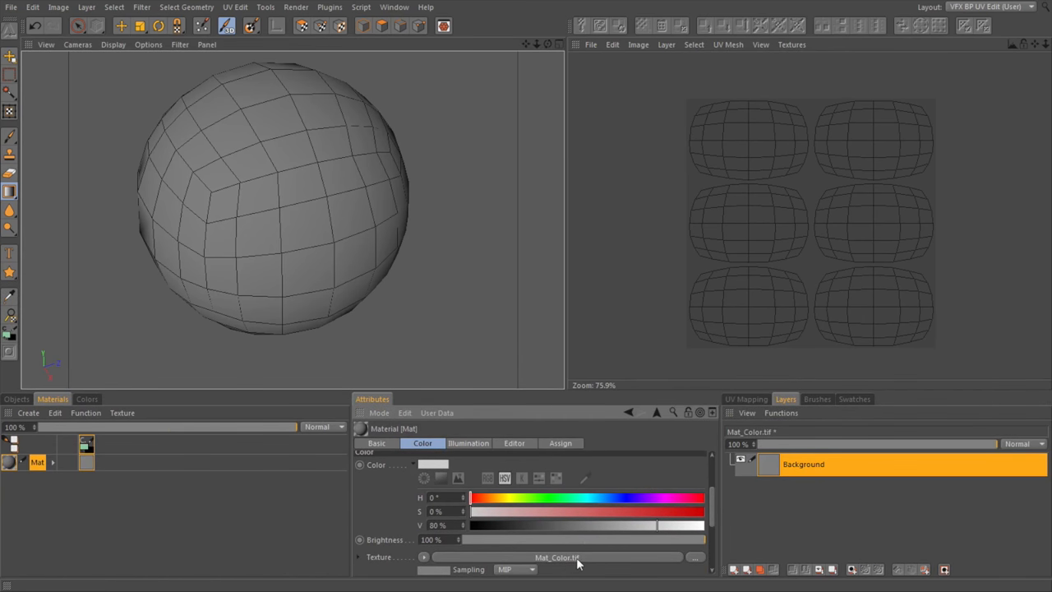
mouse_move(610, 558)
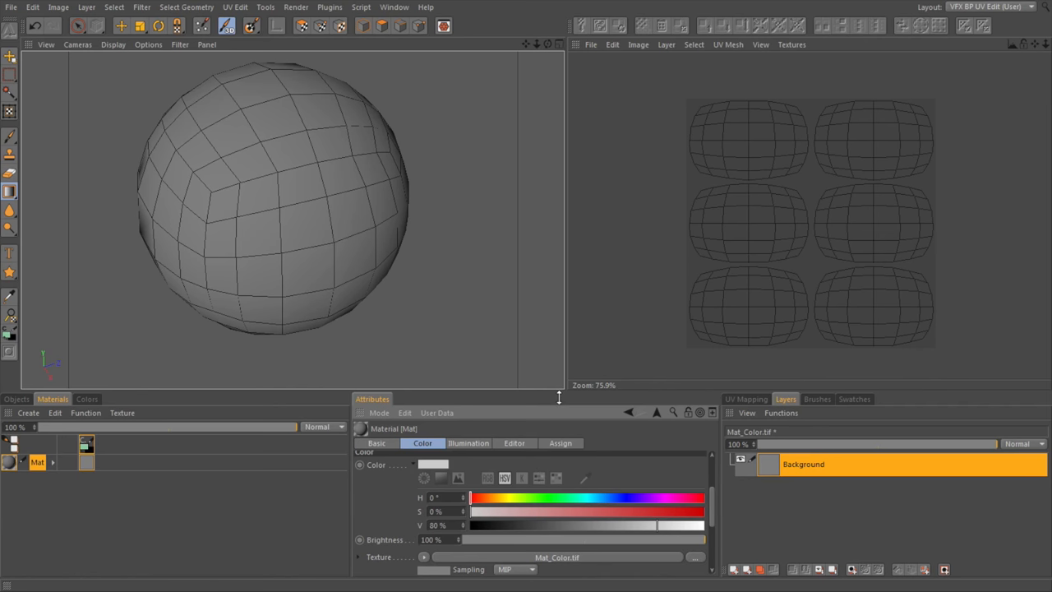
mouse_move(604, 361)
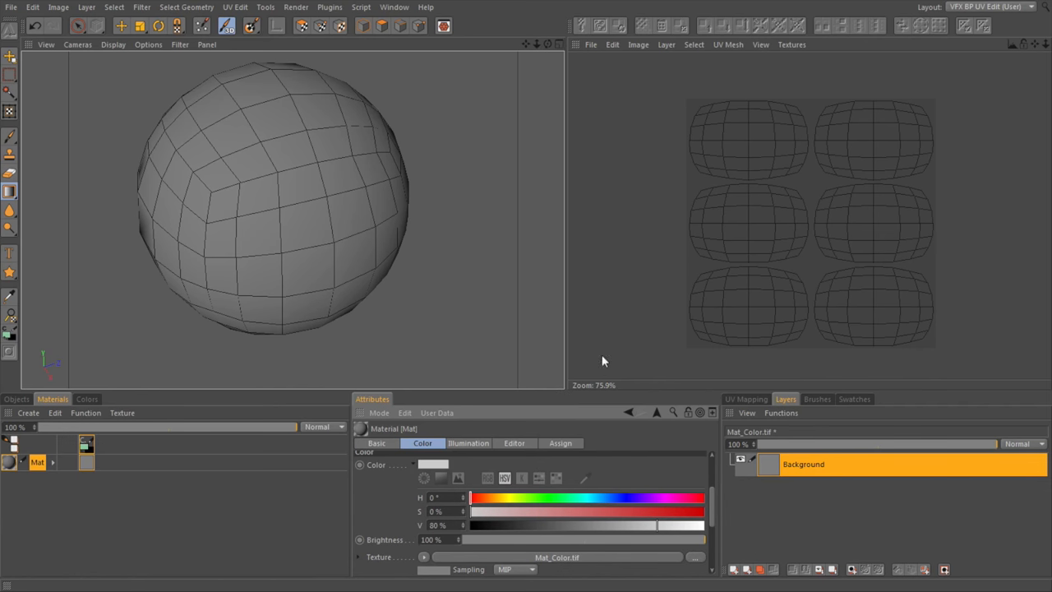
mouse_move(612, 227)
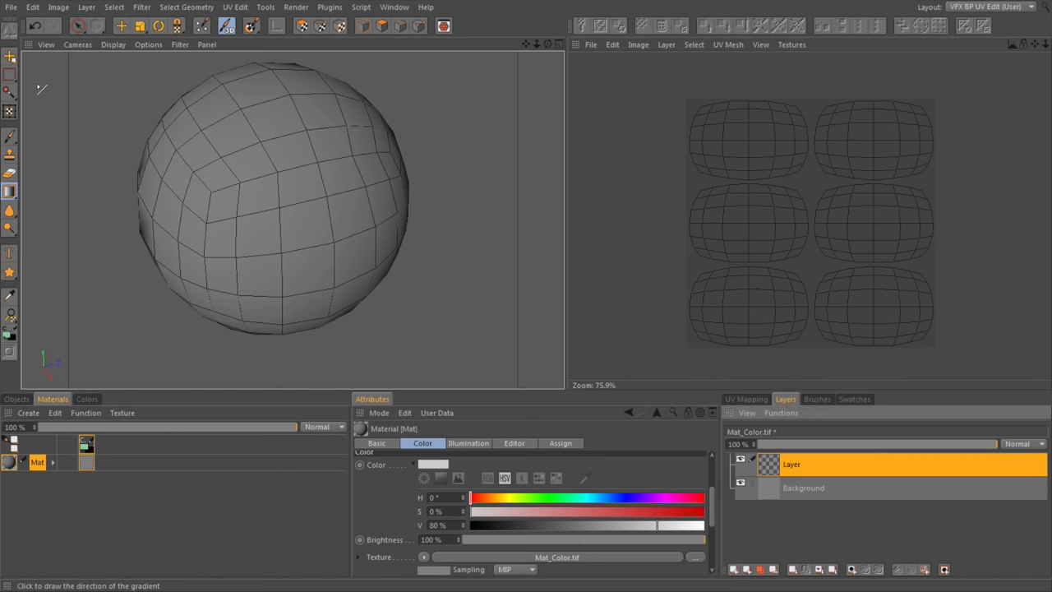
mouse_move(20, 140)
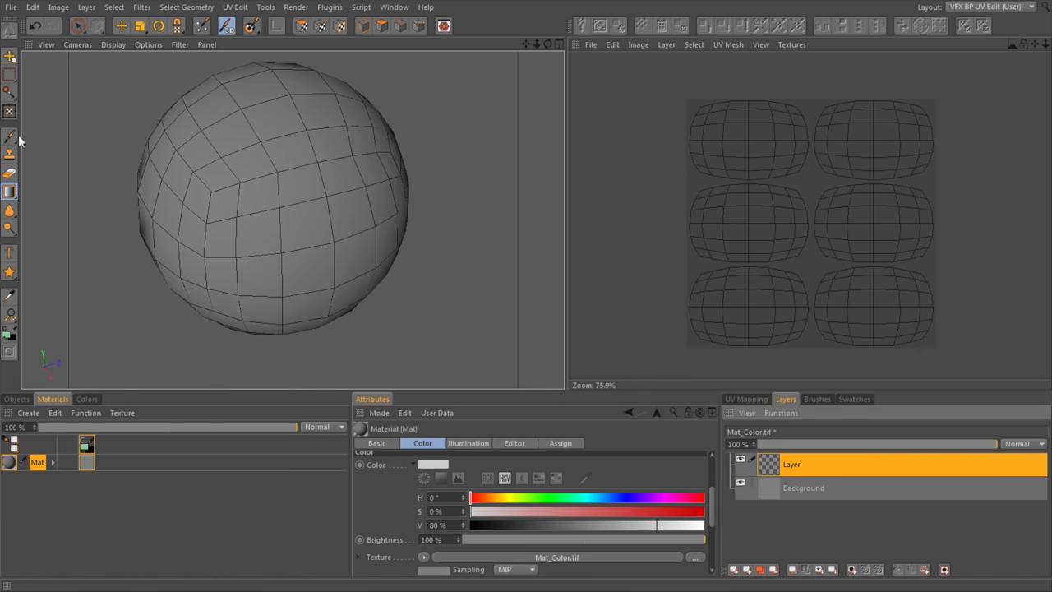
Step: Paint soft green strokes across both sides of the sphere with the Brush tool
left_click(10, 136)
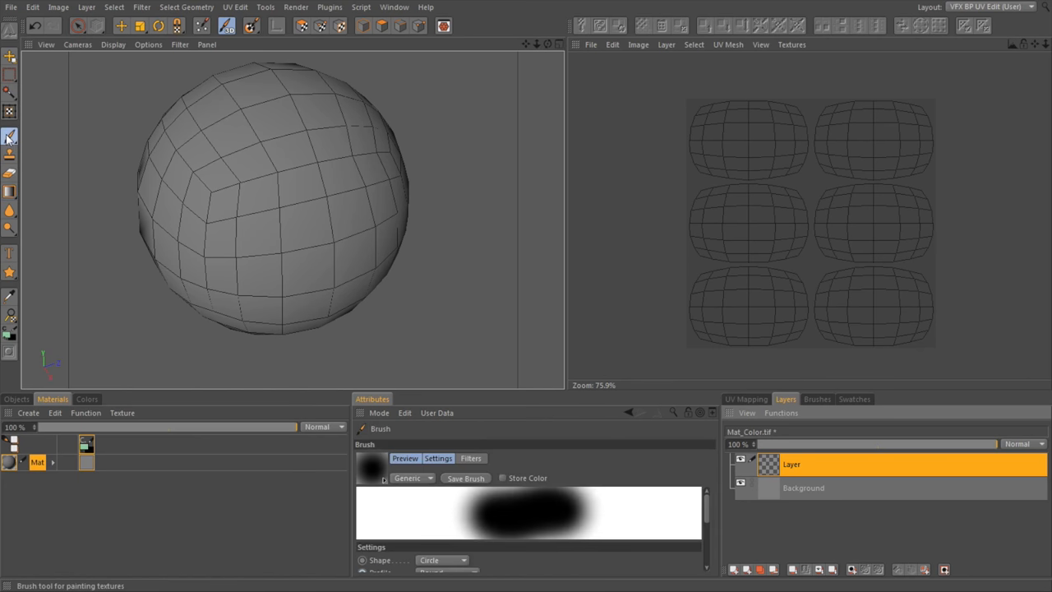
left_click_drag(263, 140, 316, 291)
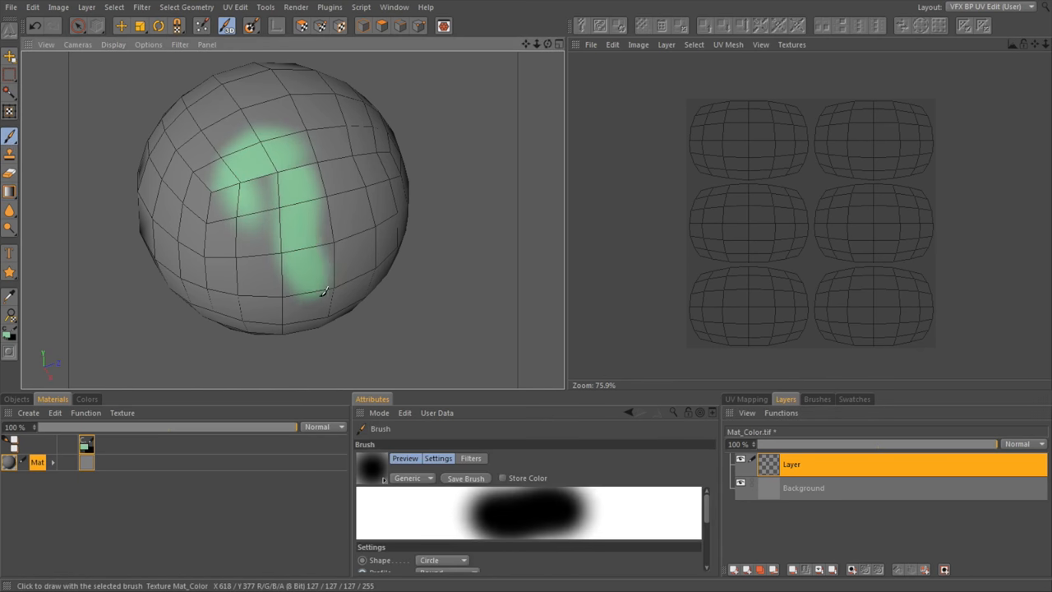
left_click_drag(321, 292, 193, 308)
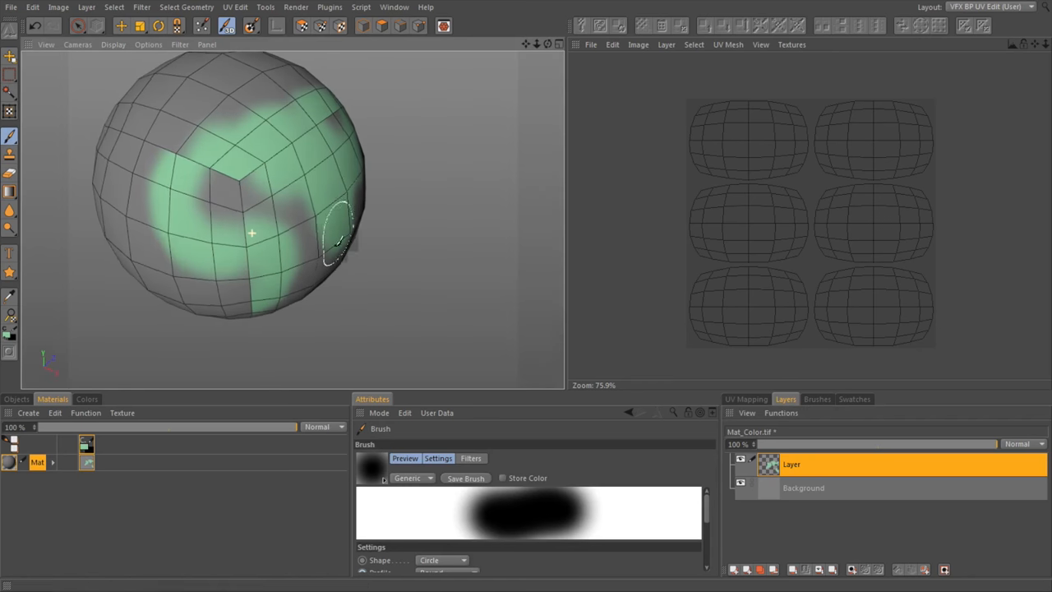
left_click(791, 44)
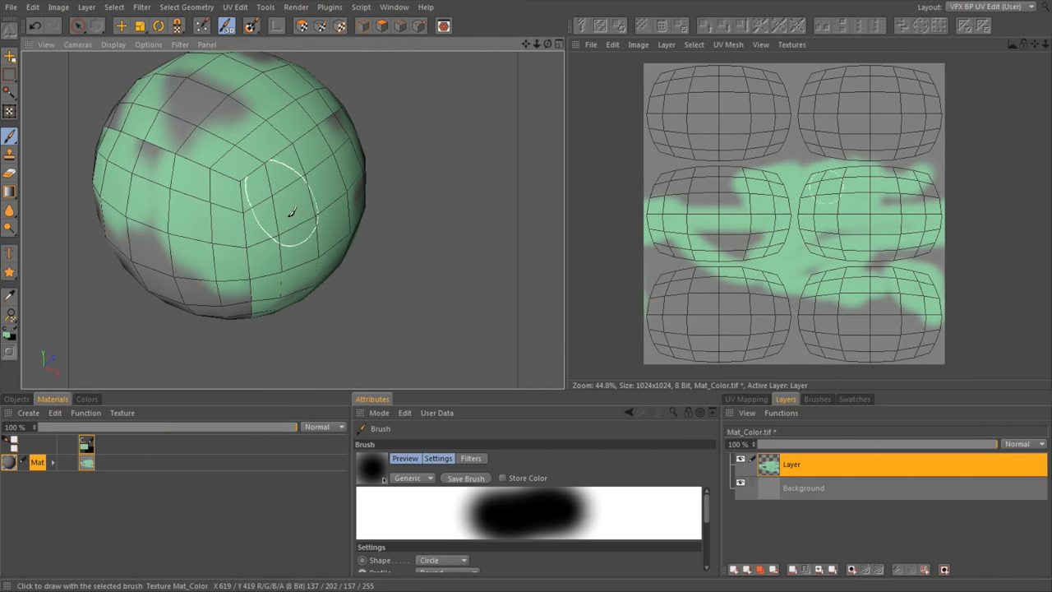
left_click_drag(292, 218, 373, 94)
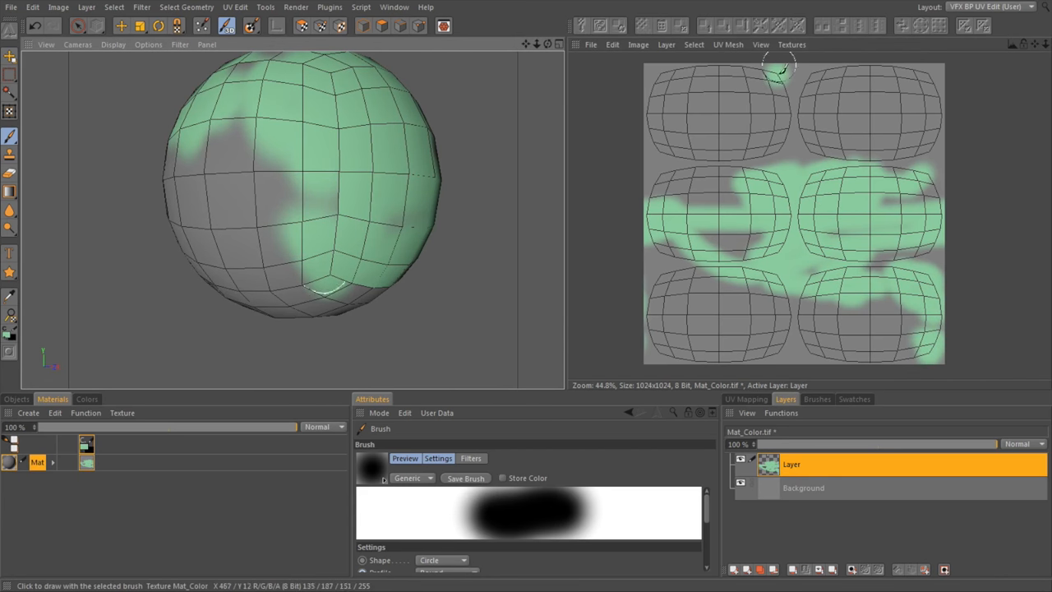
mouse_move(552, 261)
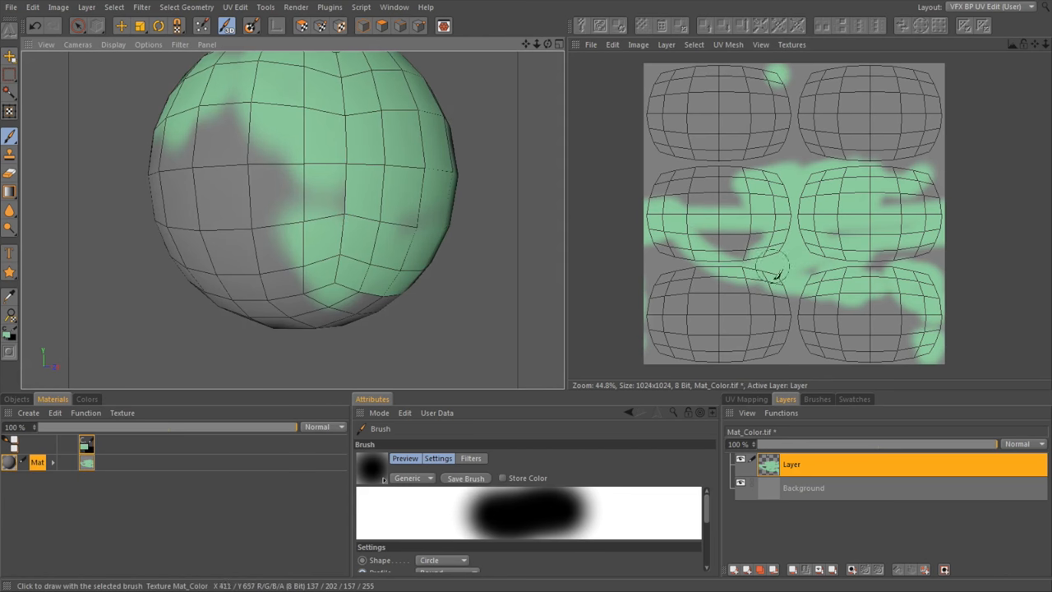
mouse_move(353, 233)
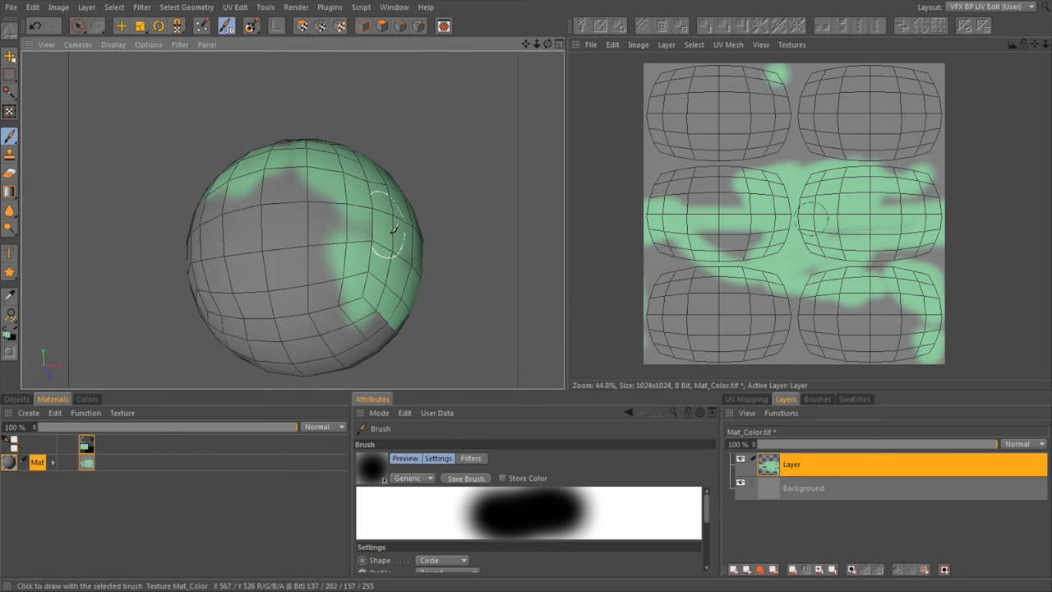
mouse_move(398, 234)
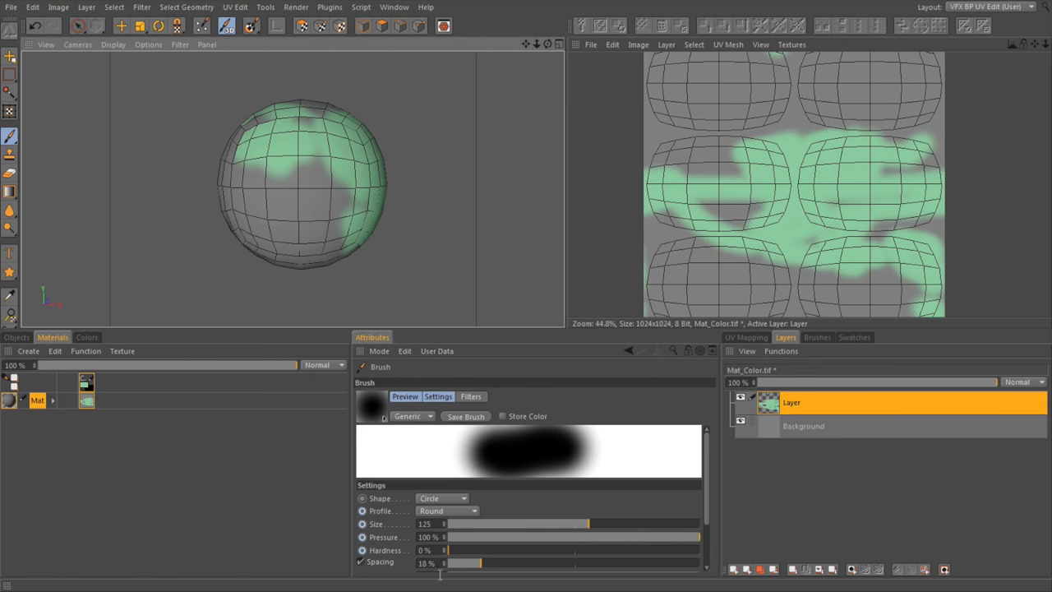
Step: Test rectangular, needle and nozzle brush tips with dabs on the sphere, returning to a circular shape
left_click(448, 511)
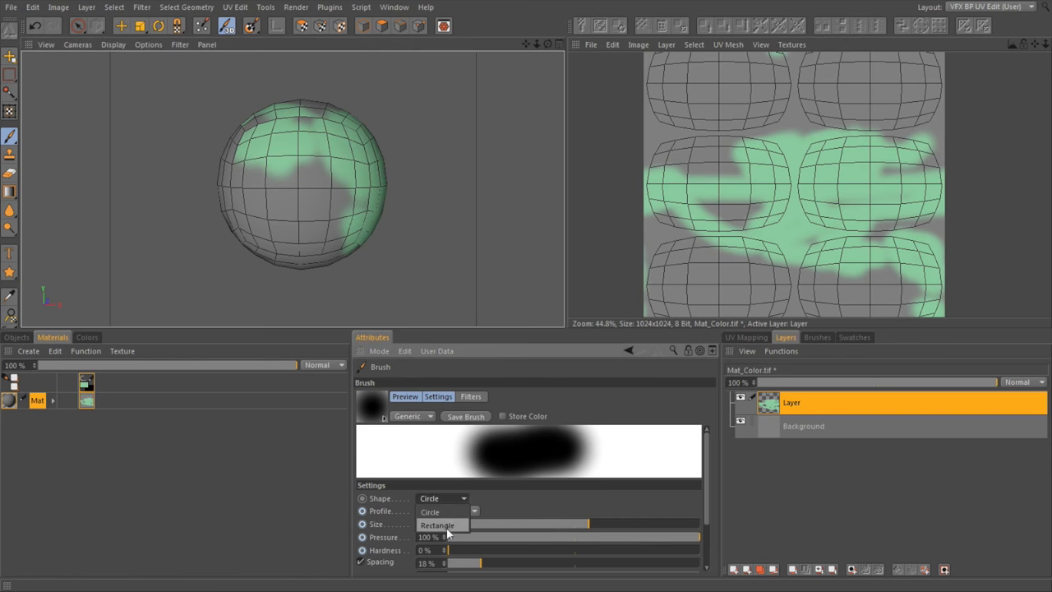
left_click(437, 525)
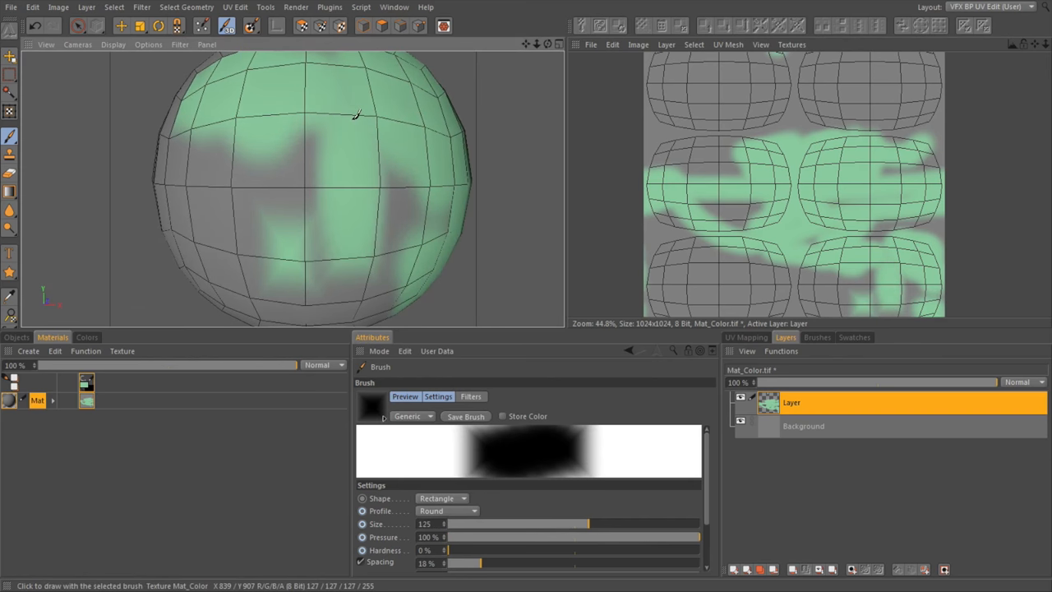
left_click(448, 510)
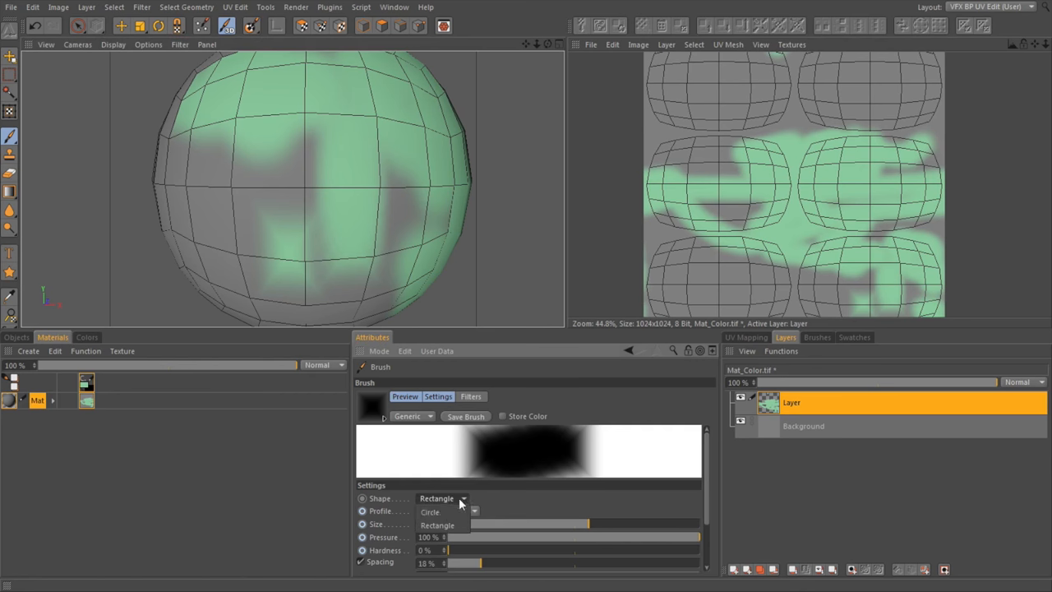
left_click(444, 498)
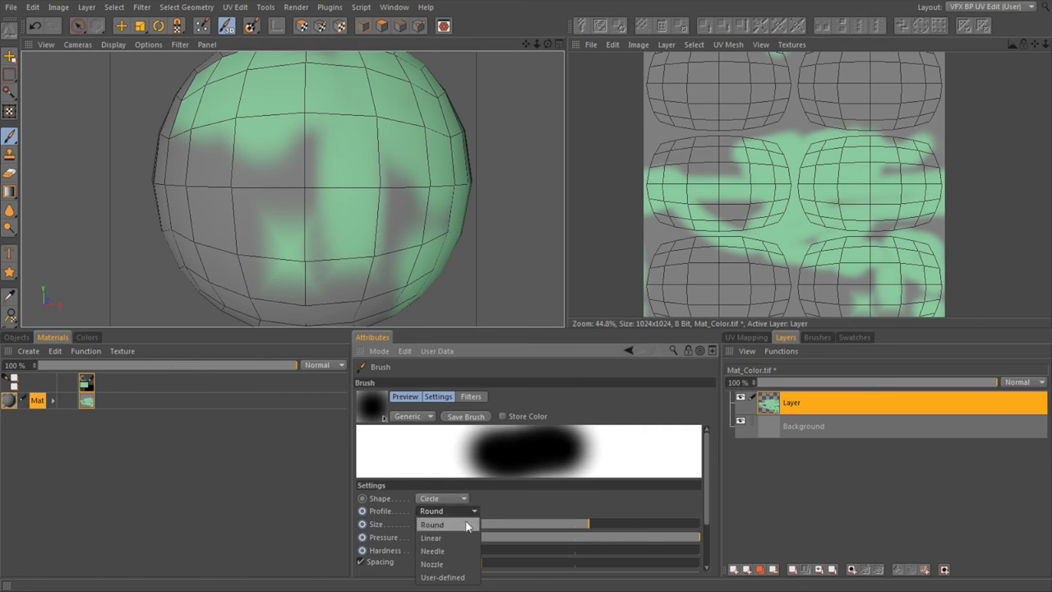
left_click(430, 550)
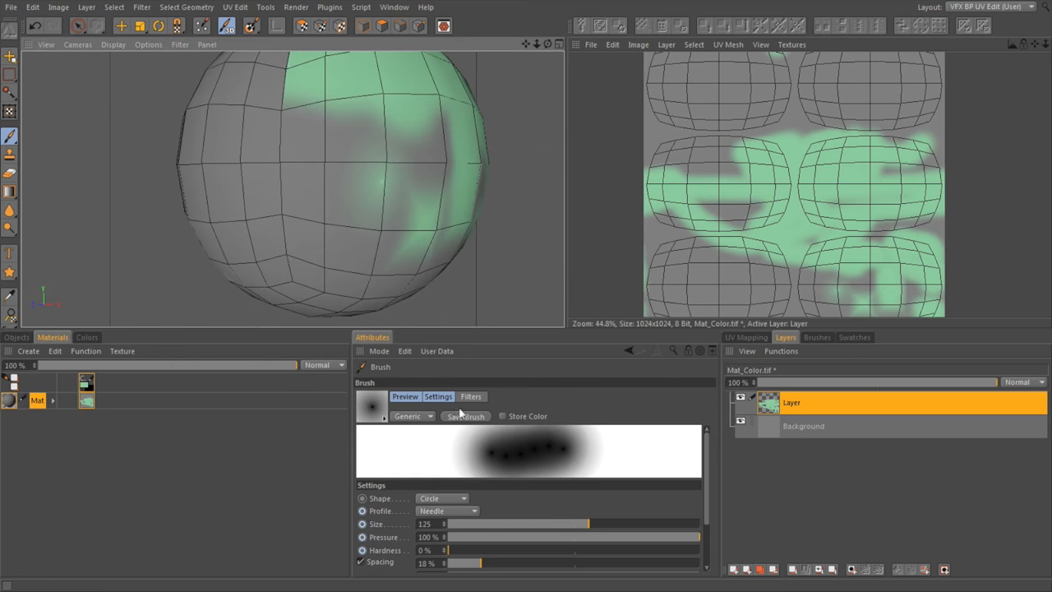
left_click(448, 510)
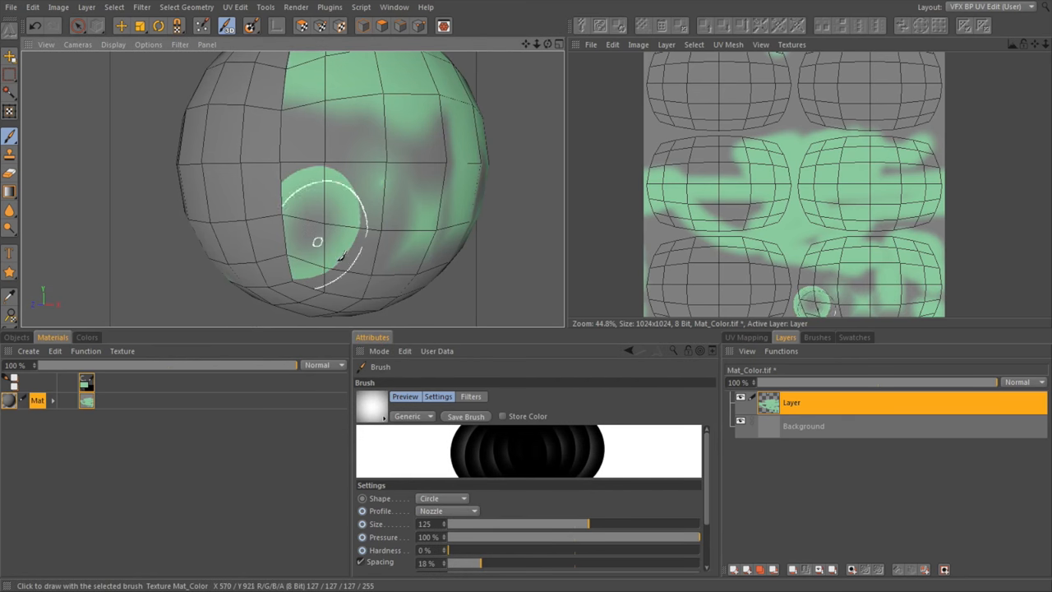
left_click_drag(317, 241, 376, 159)
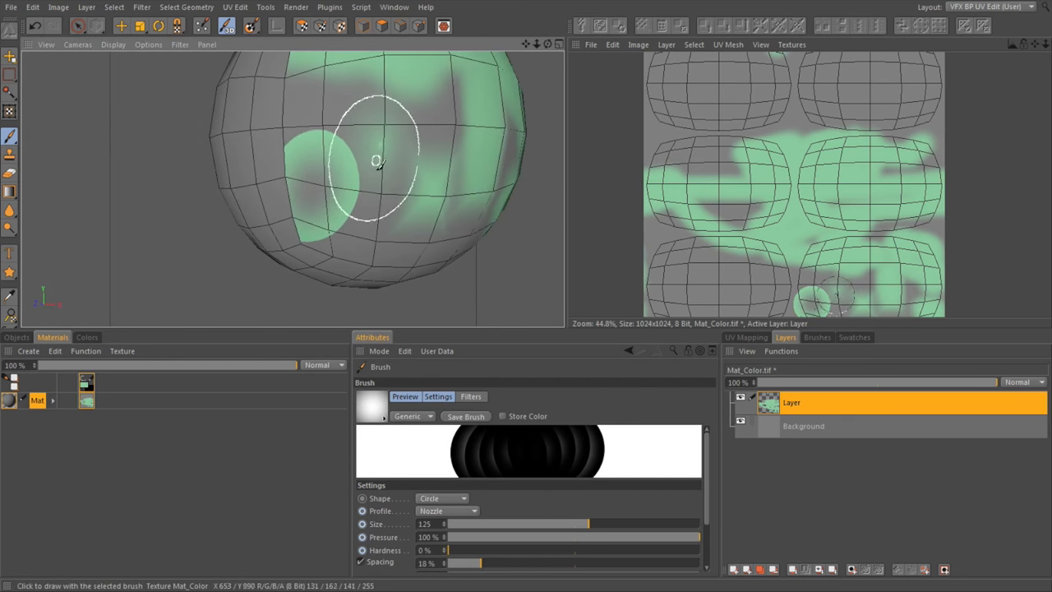
Step: Set the brush to a Linear profile with 53% squeeze and 78° rotation
left_click(447, 510)
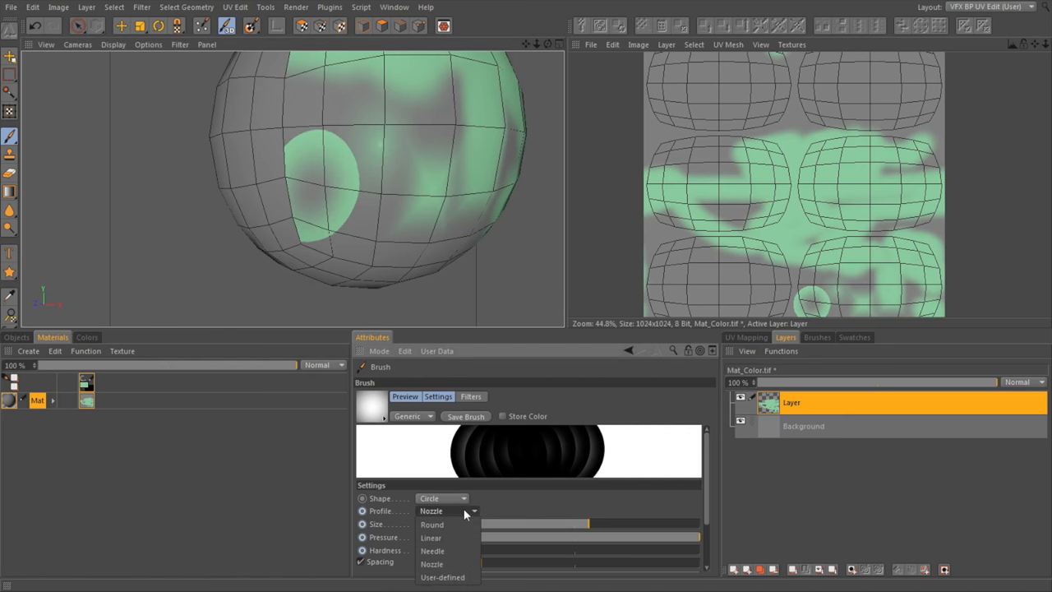
mouse_move(432, 524)
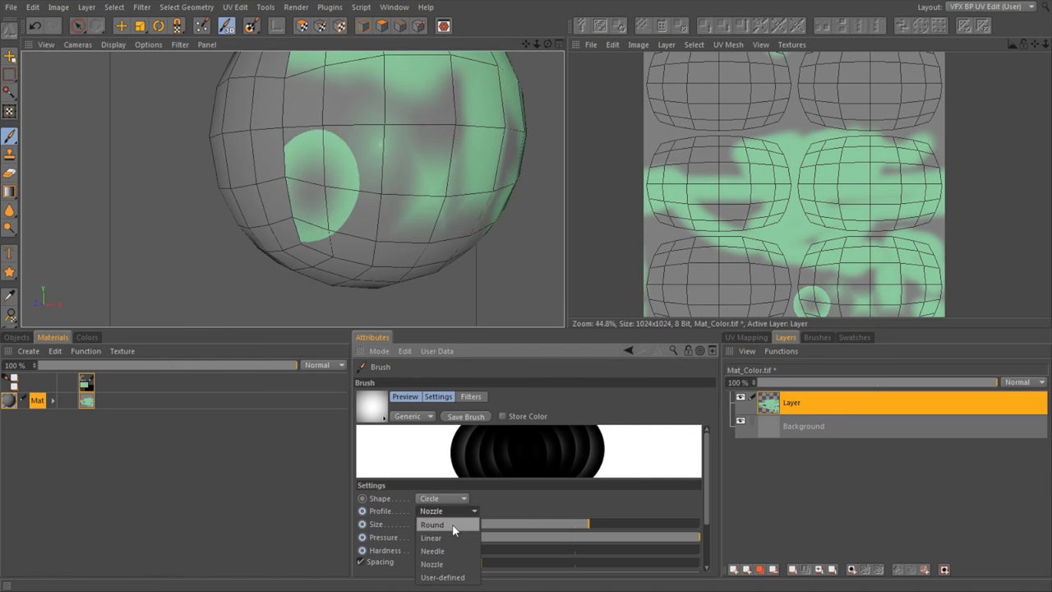
left_click(430, 538)
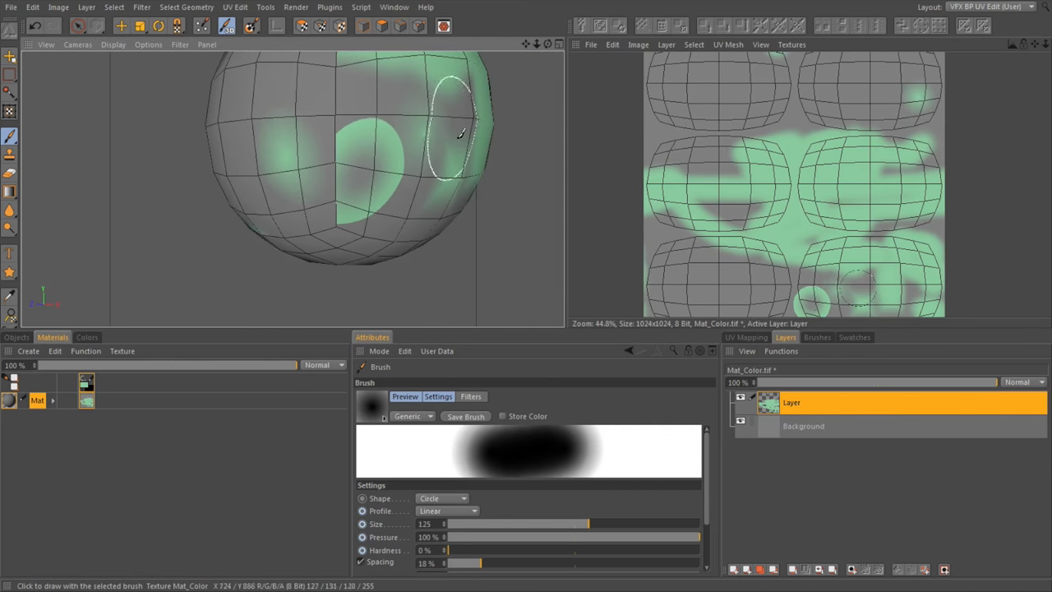
scroll("down", 3)
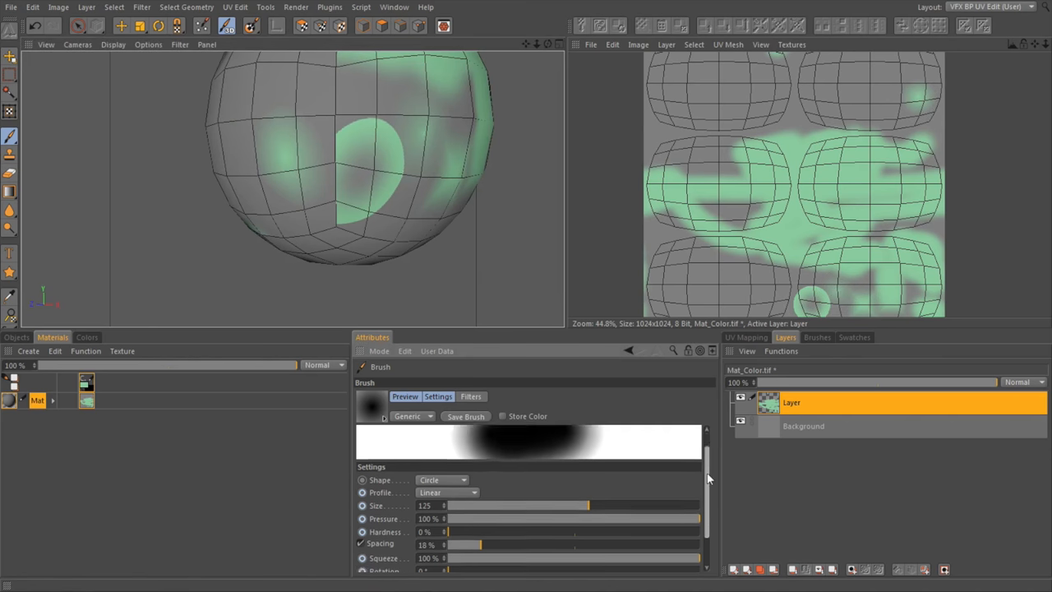
scroll("down", 3)
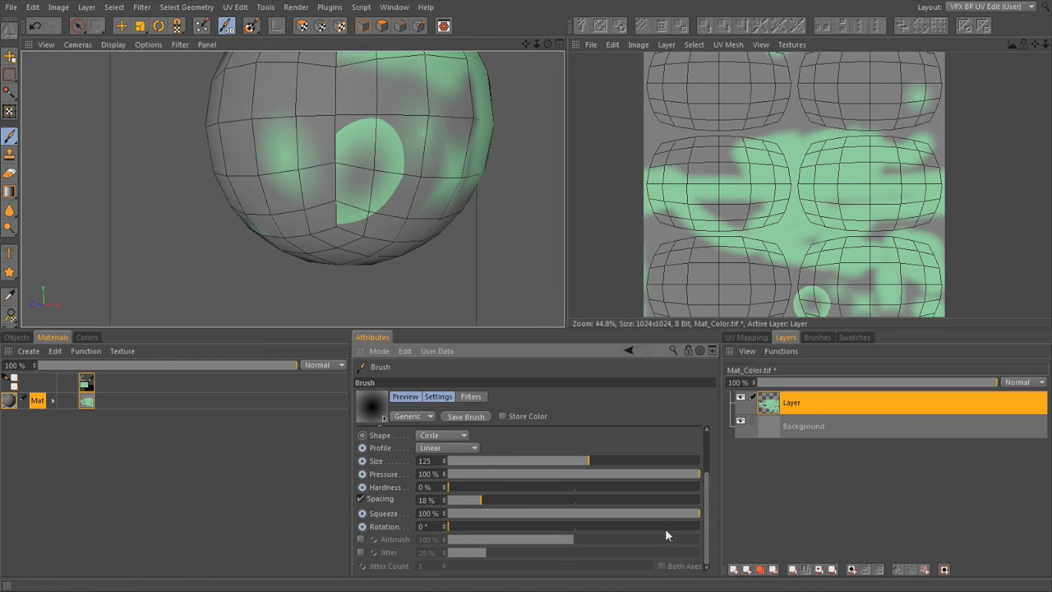
left_click_drag(698, 512, 583, 512)
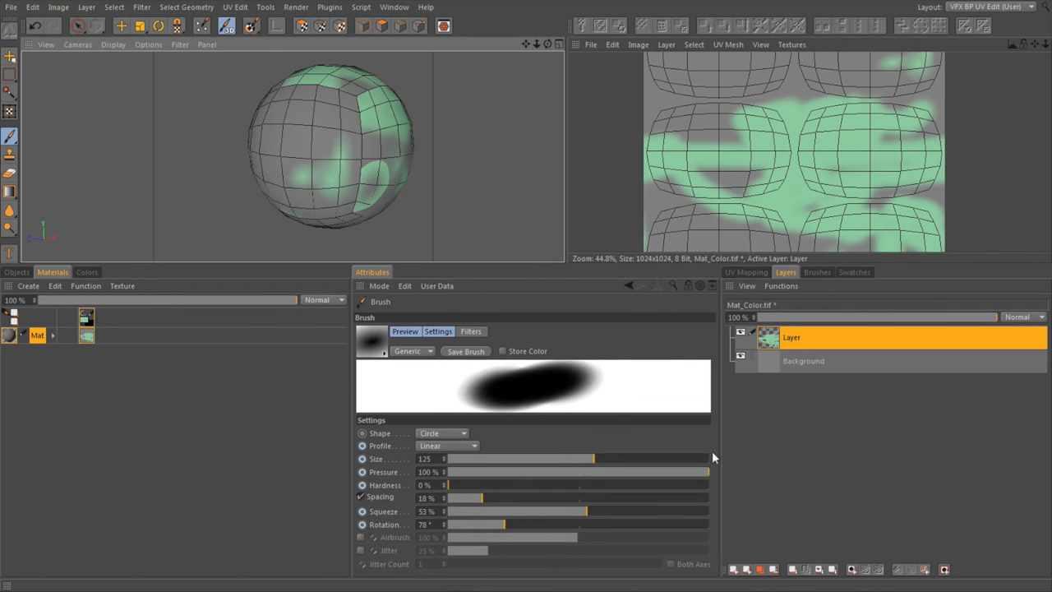
left_click_drag(719, 427, 866, 427)
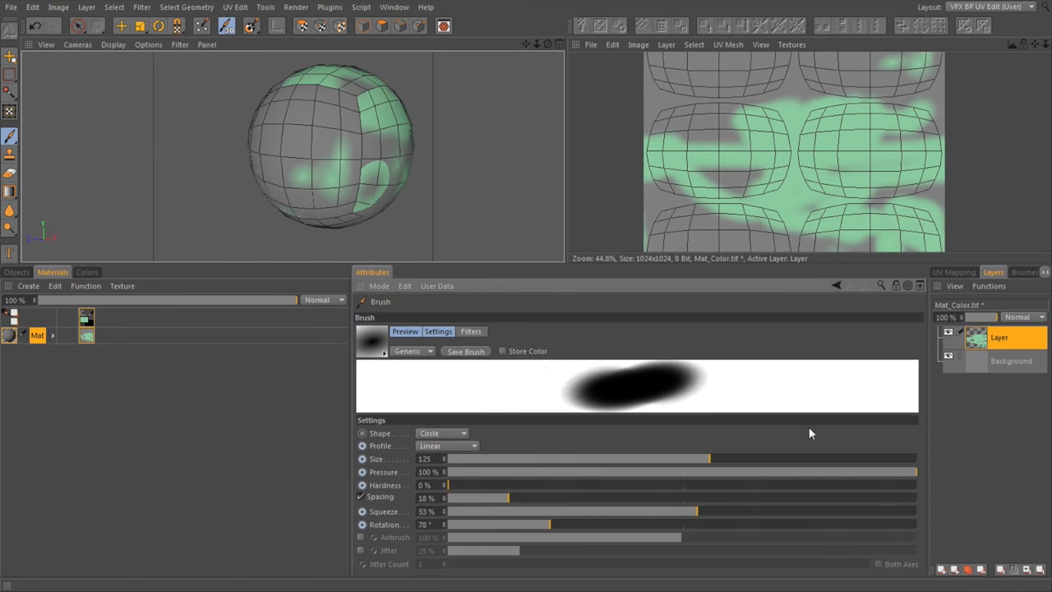
mouse_move(403, 500)
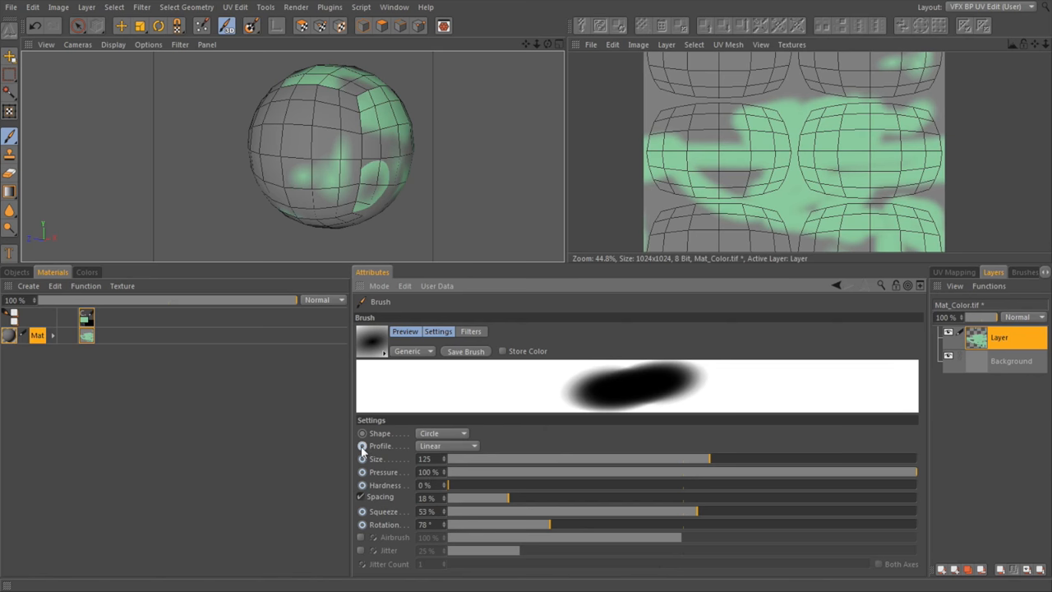
Step: Reshape the brush falloff curve in the Brush Profile editor so strokes form soft rings
left_click(362, 445)
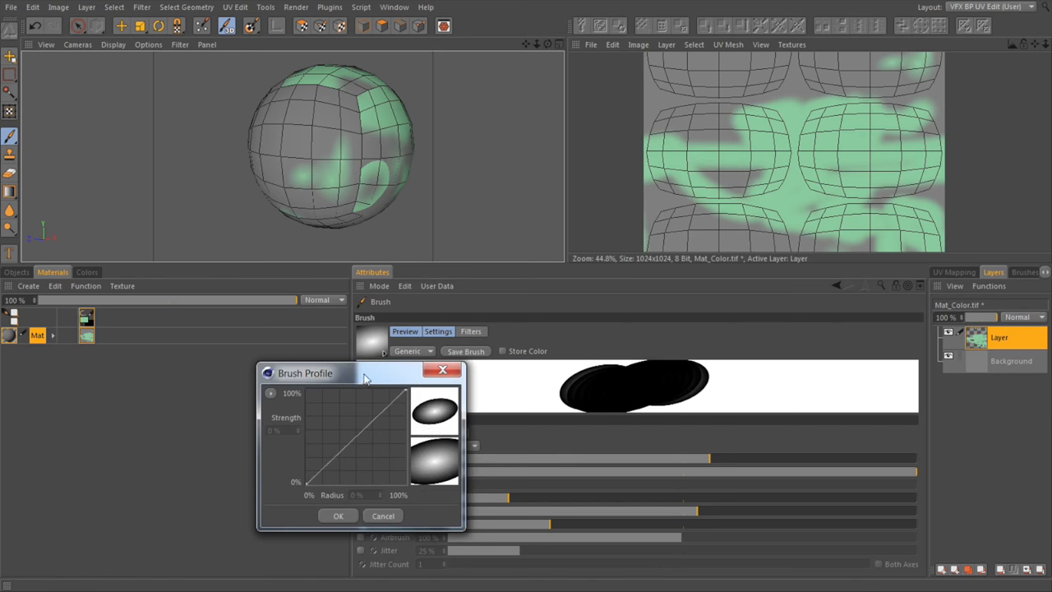
left_click_drag(305, 372, 141, 354)
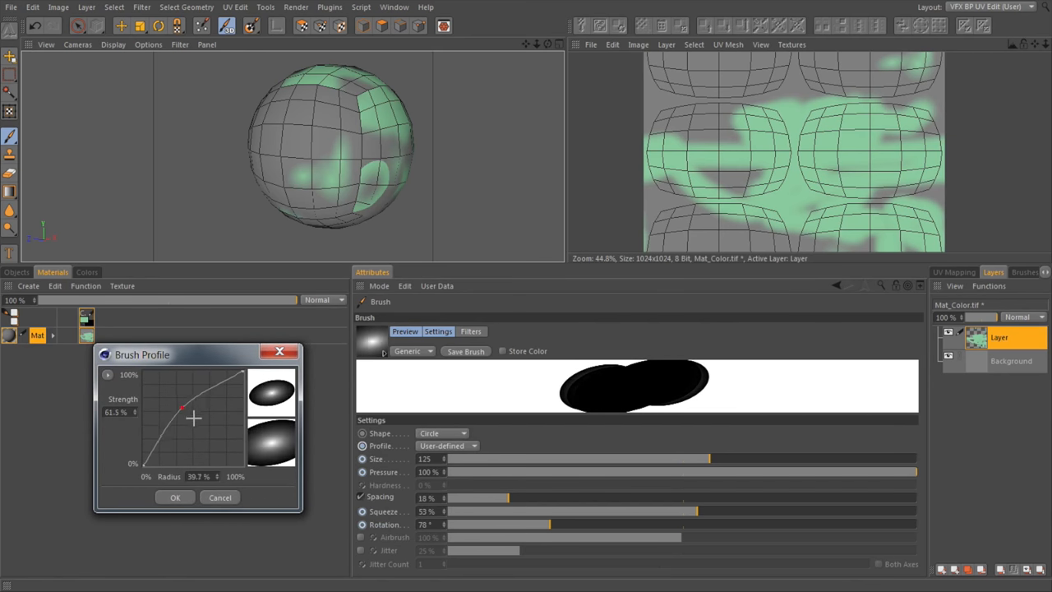
left_click_drag(182, 409, 186, 409)
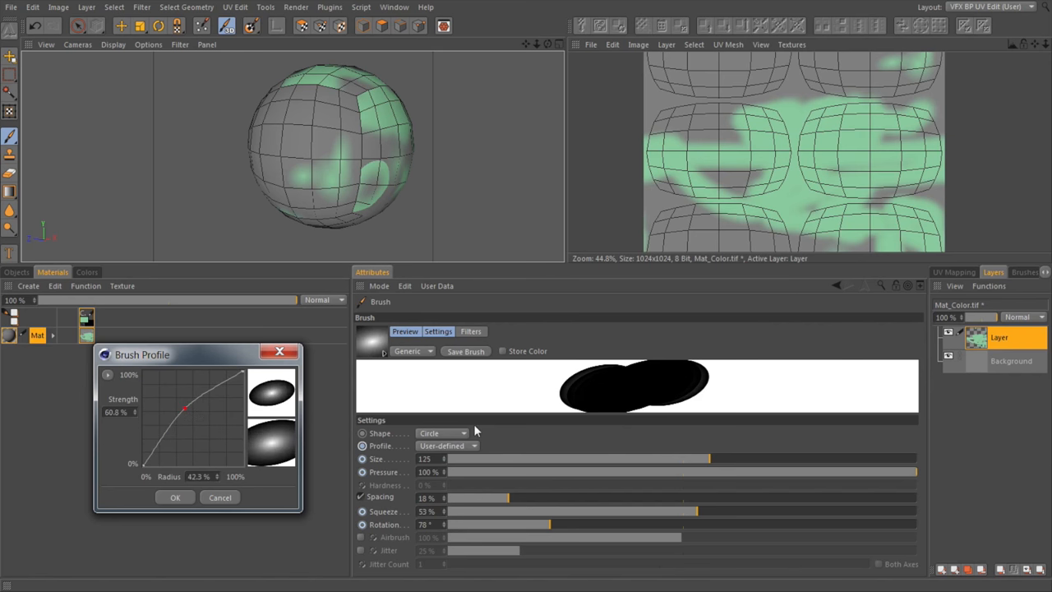
left_click_drag(185, 409, 183, 426)
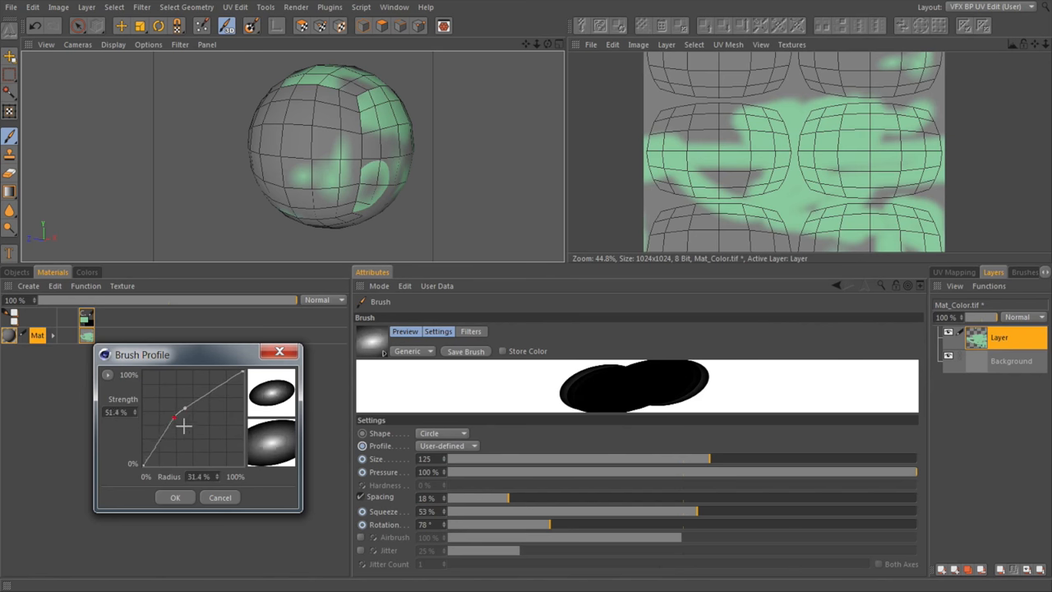
left_click_drag(185, 410, 155, 413)
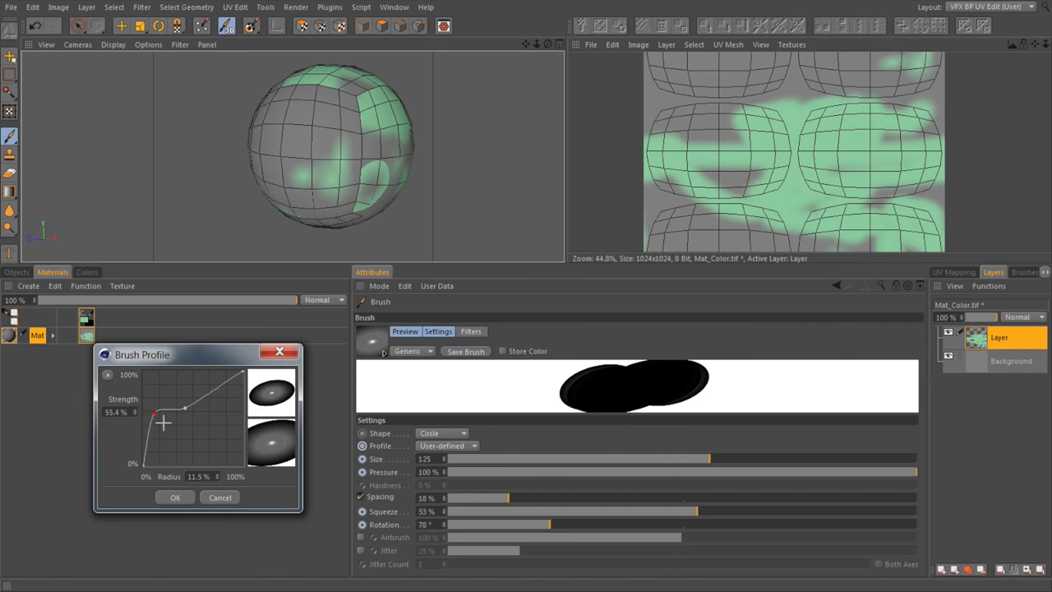
left_click_drag(154, 412, 177, 452)
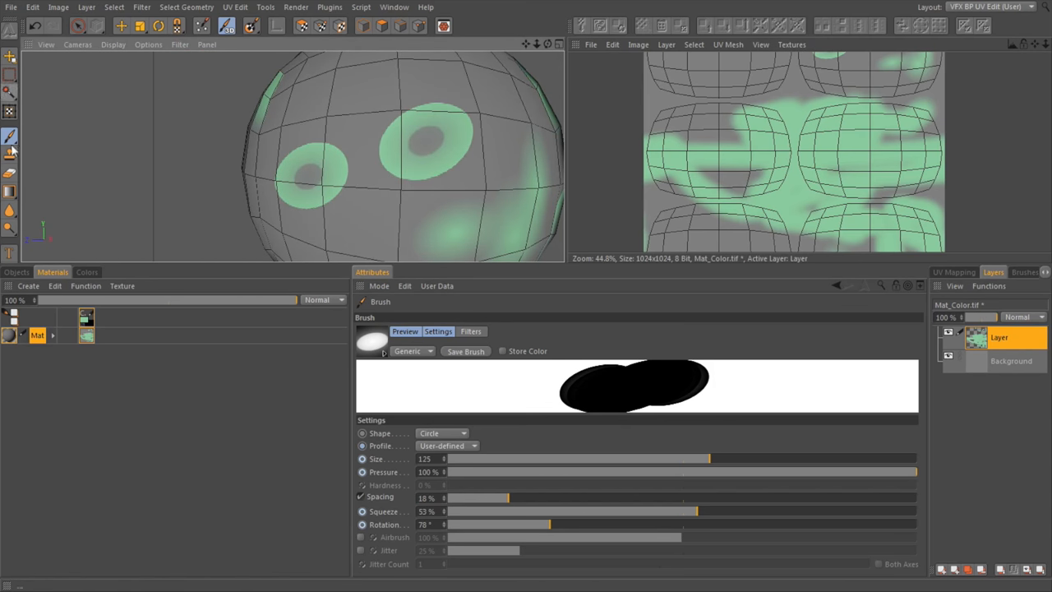
mouse_move(11, 154)
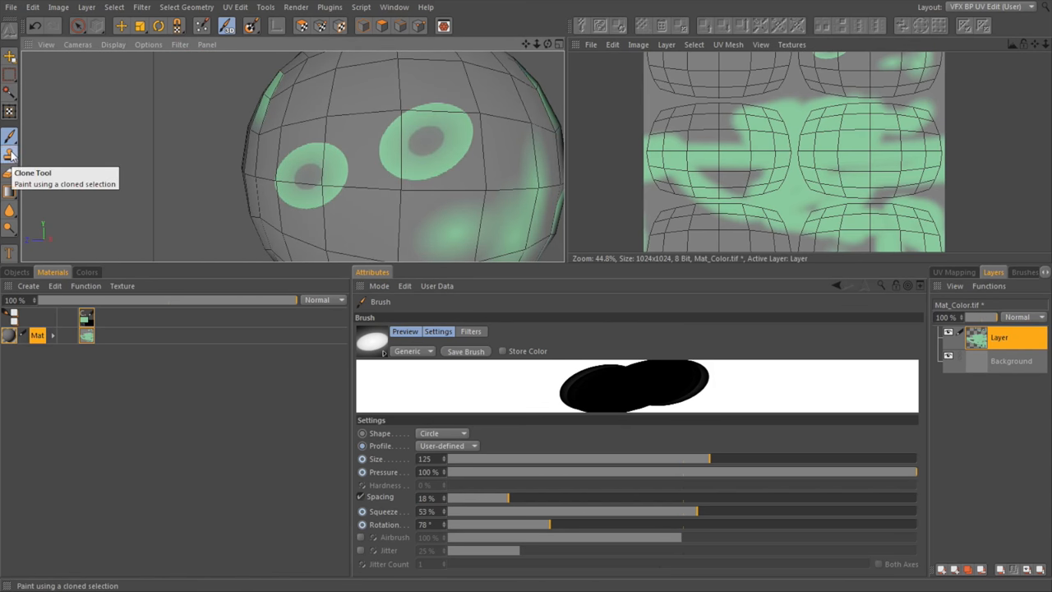
Step: Clone green paint over parts of the sphere, then switch to the Eraser
left_click(11, 155)
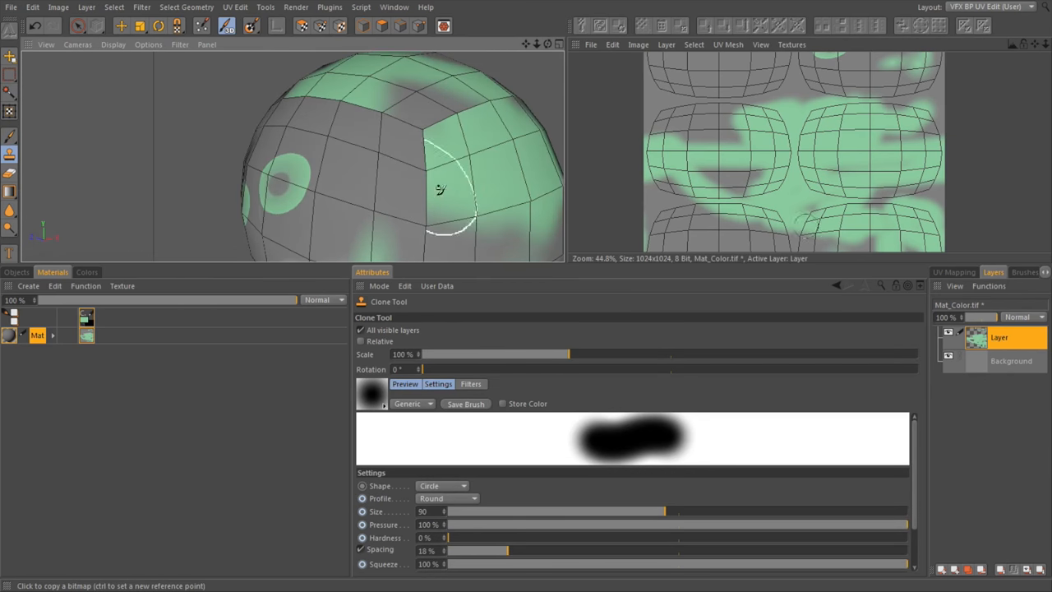
mouse_move(481, 172)
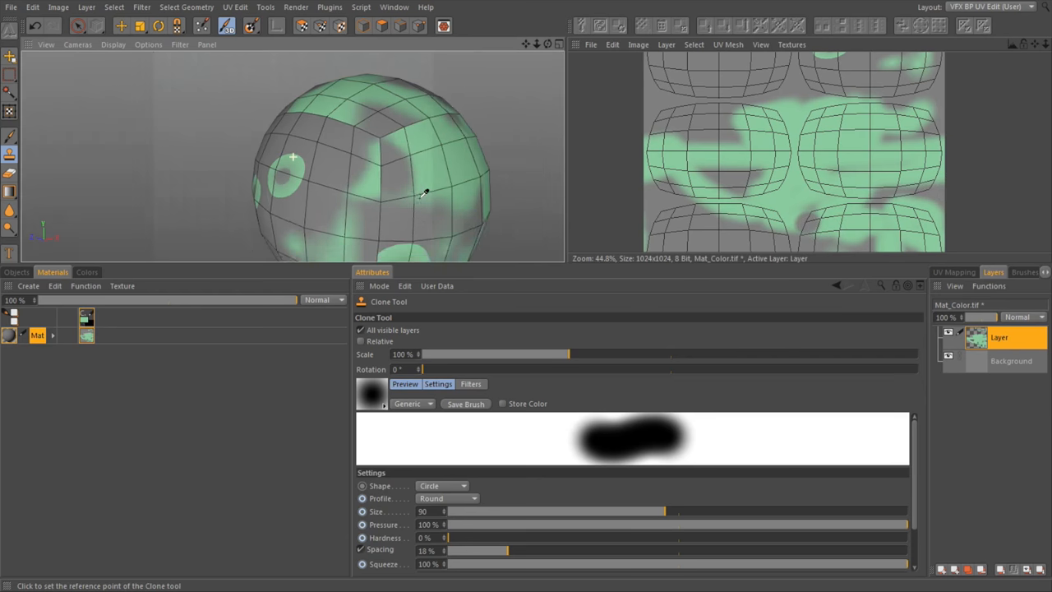
left_click(9, 170)
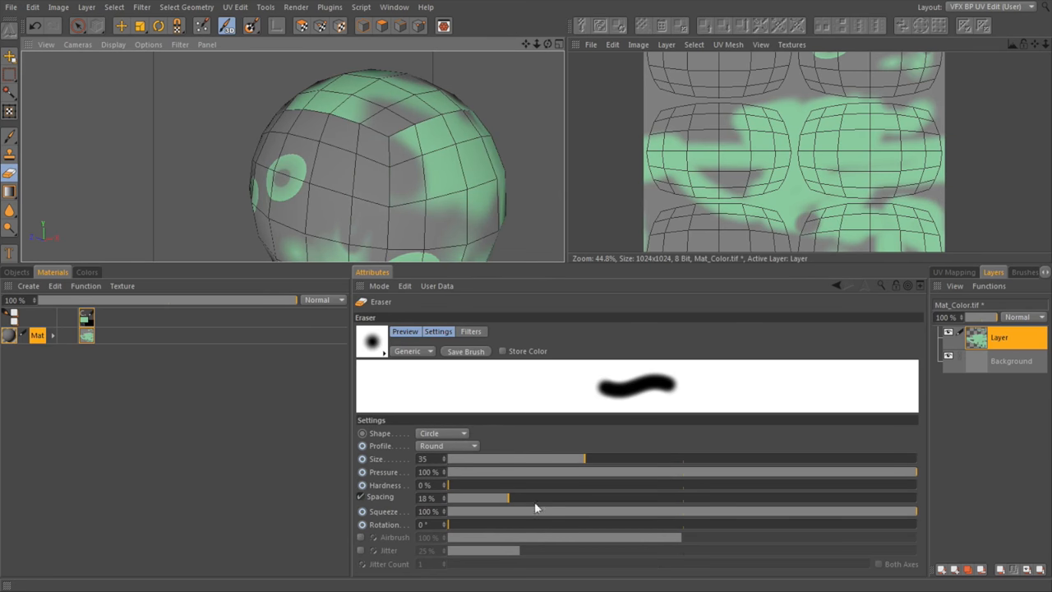
Step: Lower the eraser pressure to 8% and fade some green areas on the sphere
left_click_drag(916, 472, 552, 471)
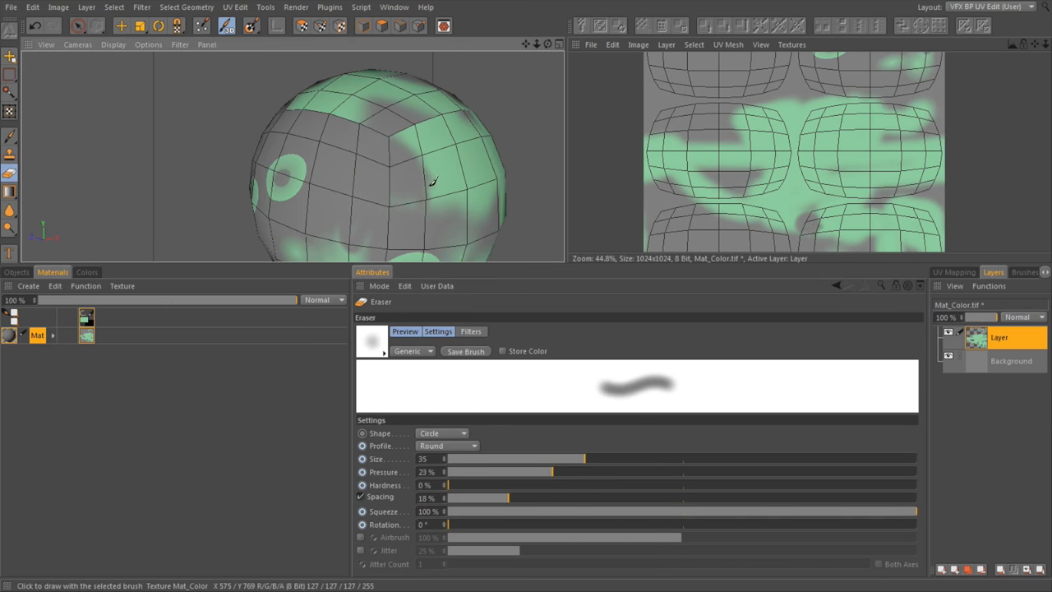
left_click_drag(552, 471, 481, 471)
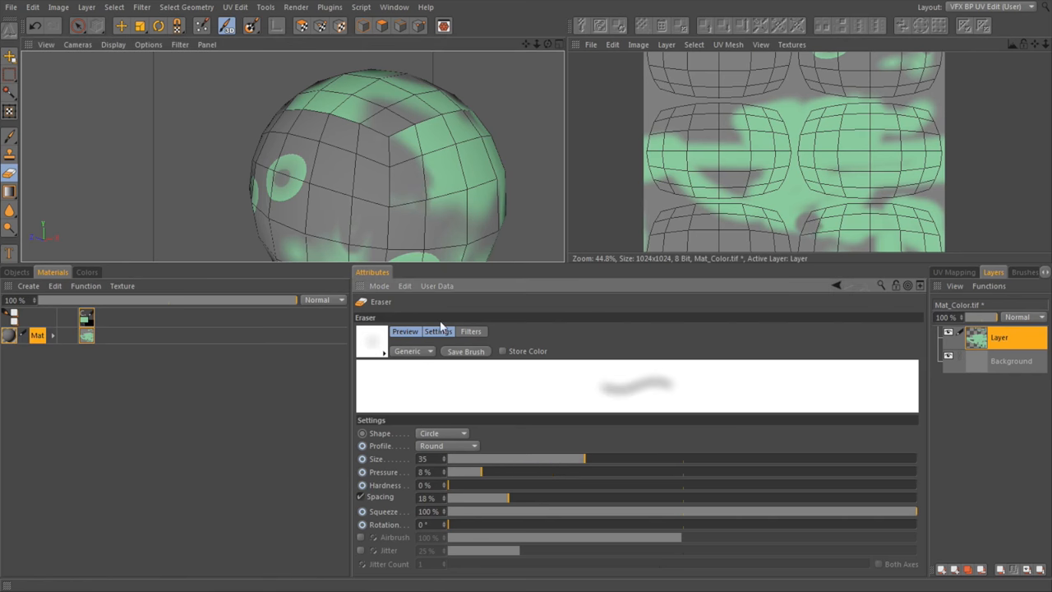
left_click(431, 152)
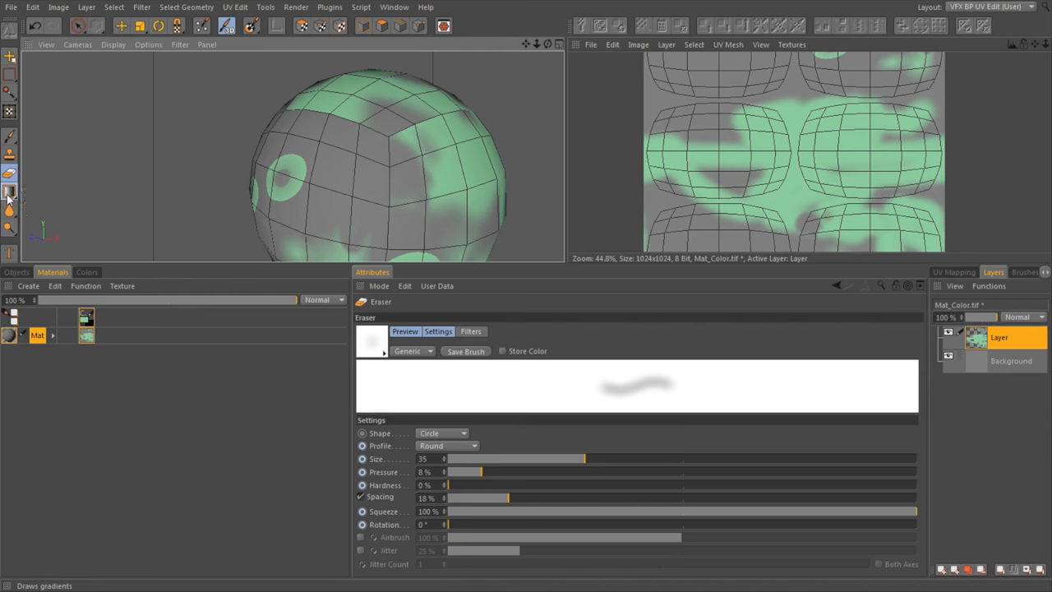
Step: Add a new layer and choose the rainbow radial preset with the Gradient Tool
left_click(10, 197)
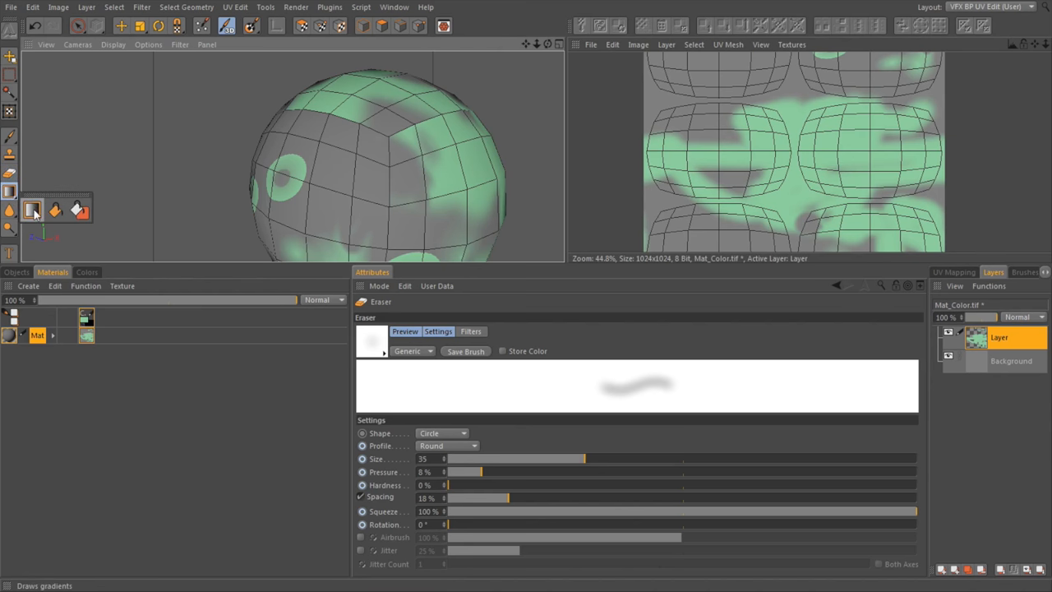
left_click(32, 210)
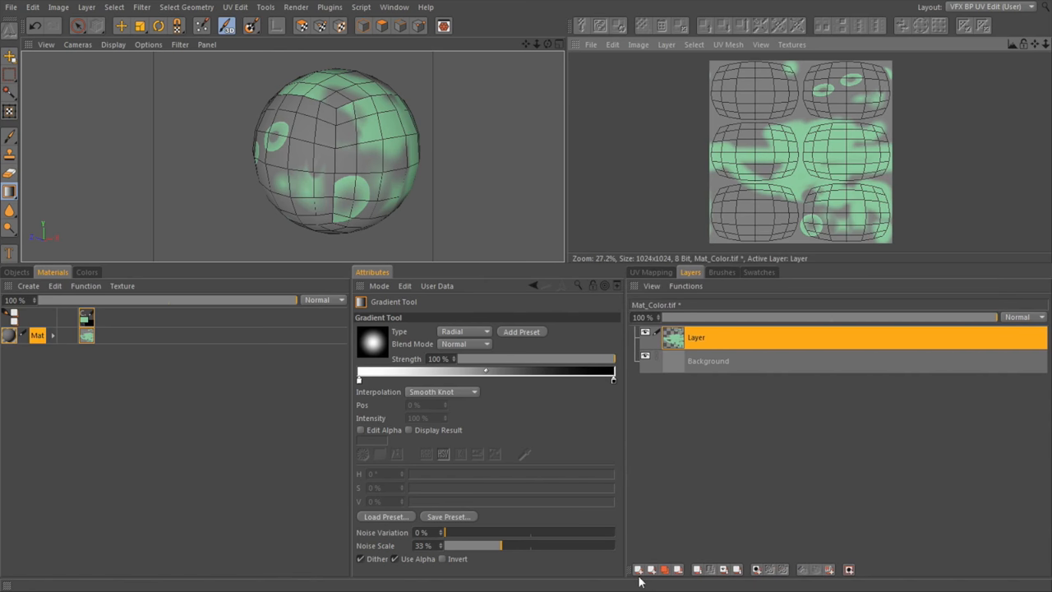
left_click(639, 568)
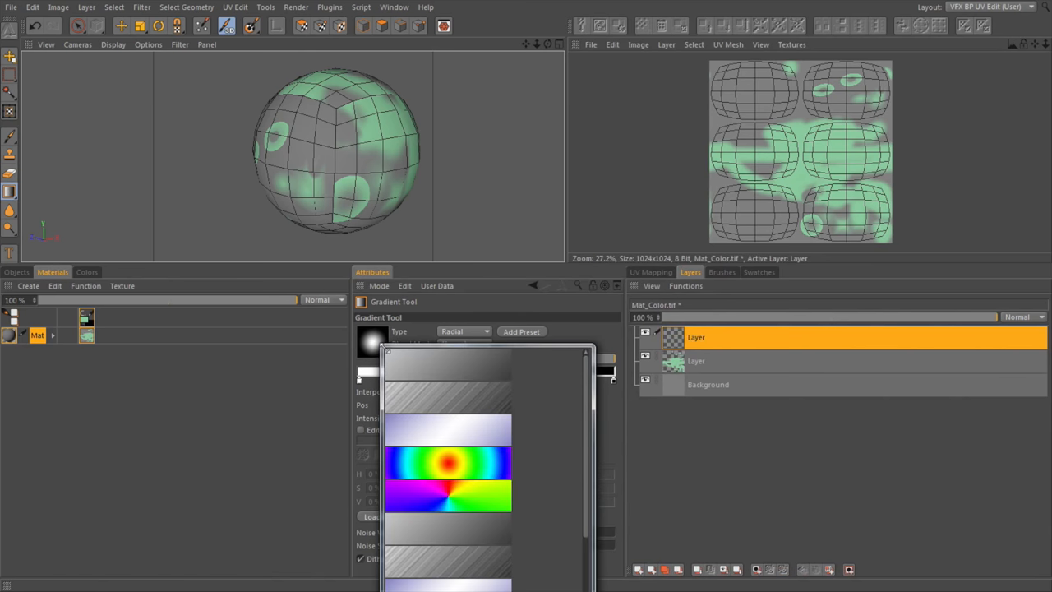
left_click(448, 463)
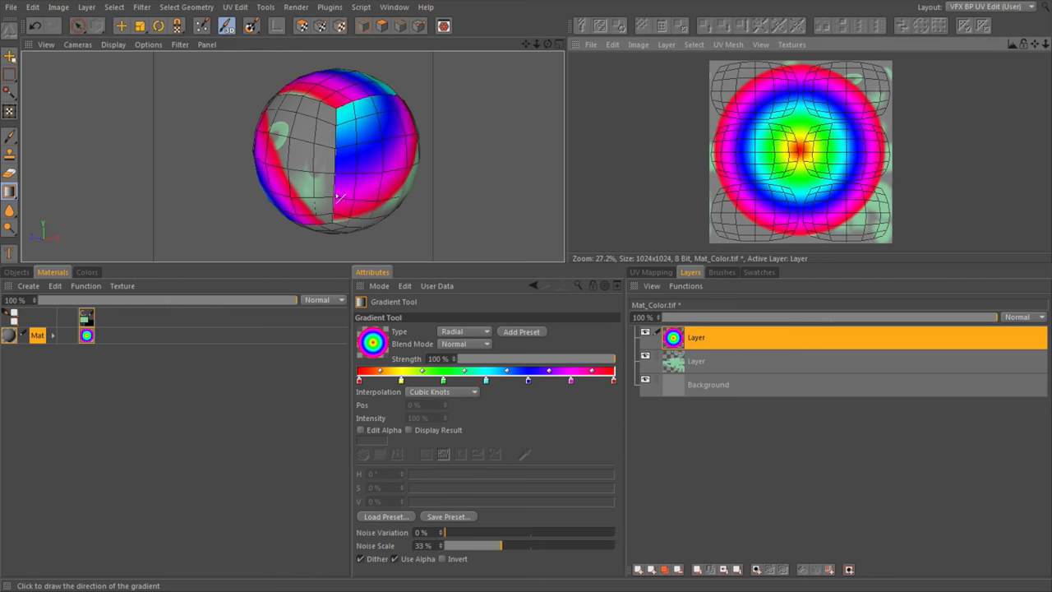
mouse_move(856, 122)
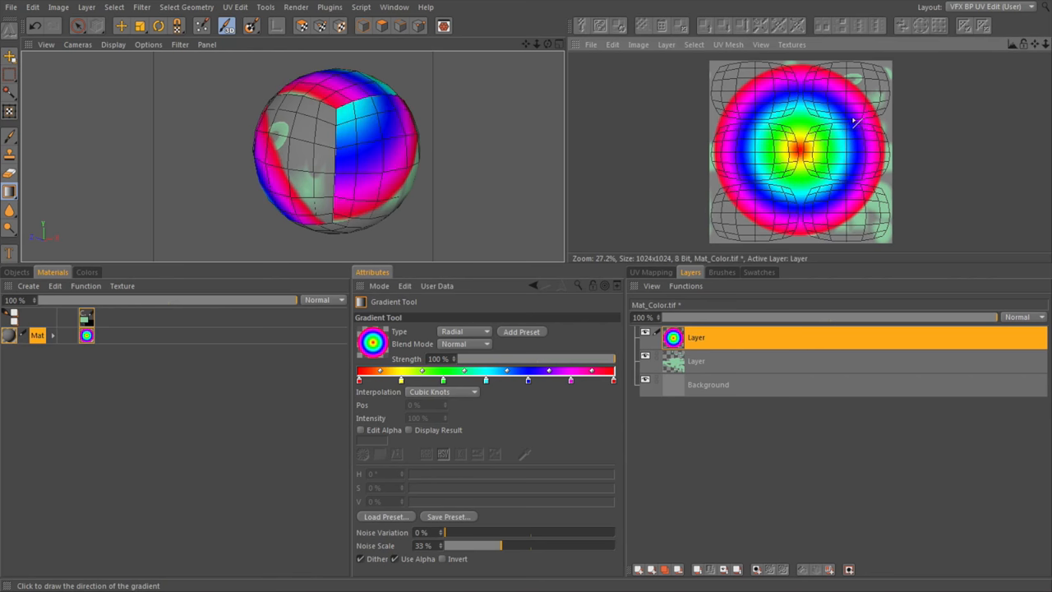
mouse_move(289, 133)
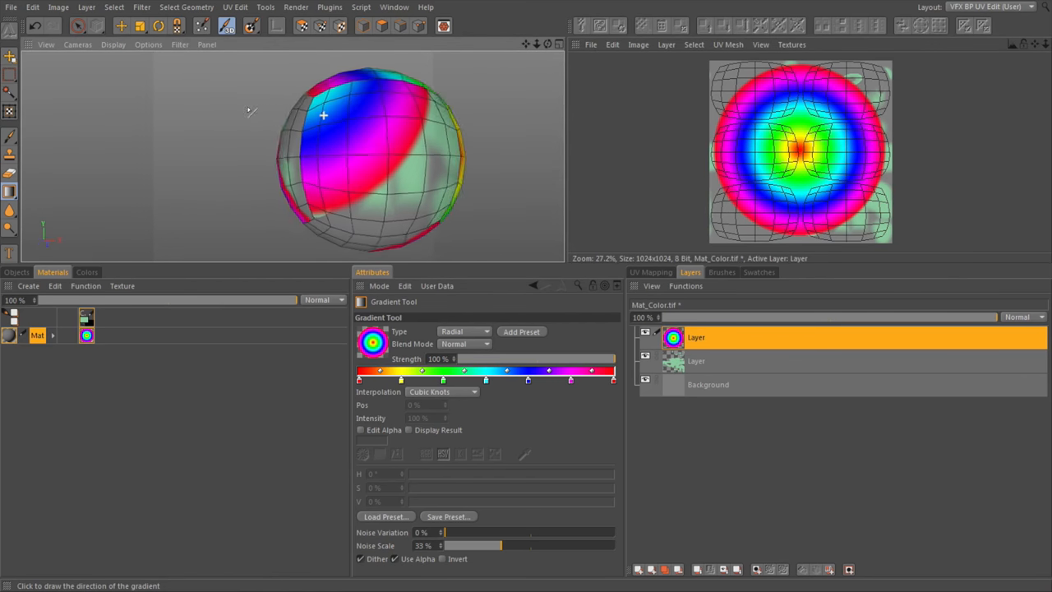
Step: Draw three radial rainbow bursts on different sides of the sphere
left_click_drag(323, 115, 378, 165)
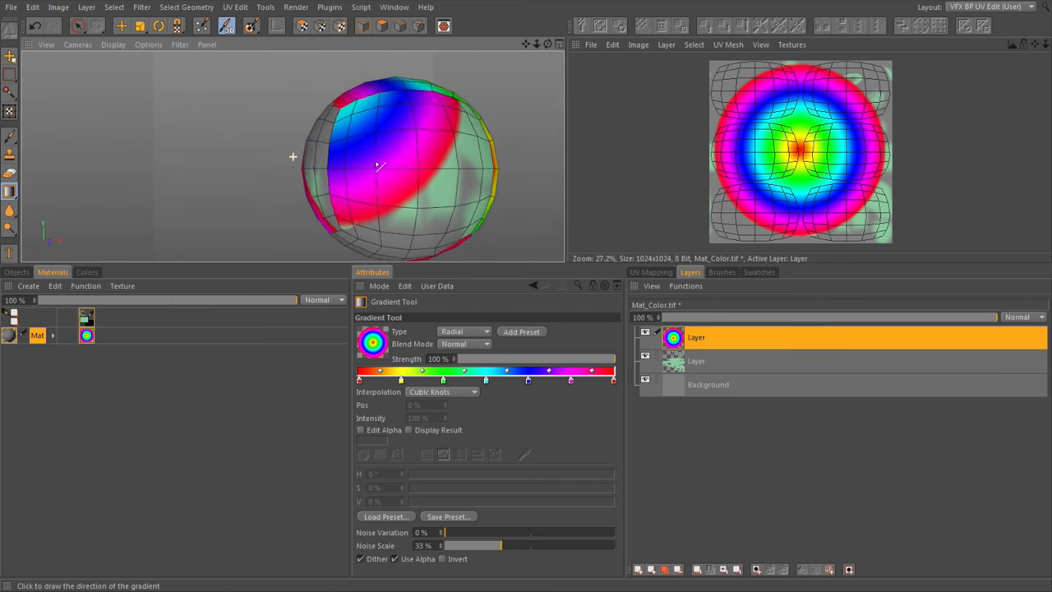
left_click_drag(376, 166, 335, 109)
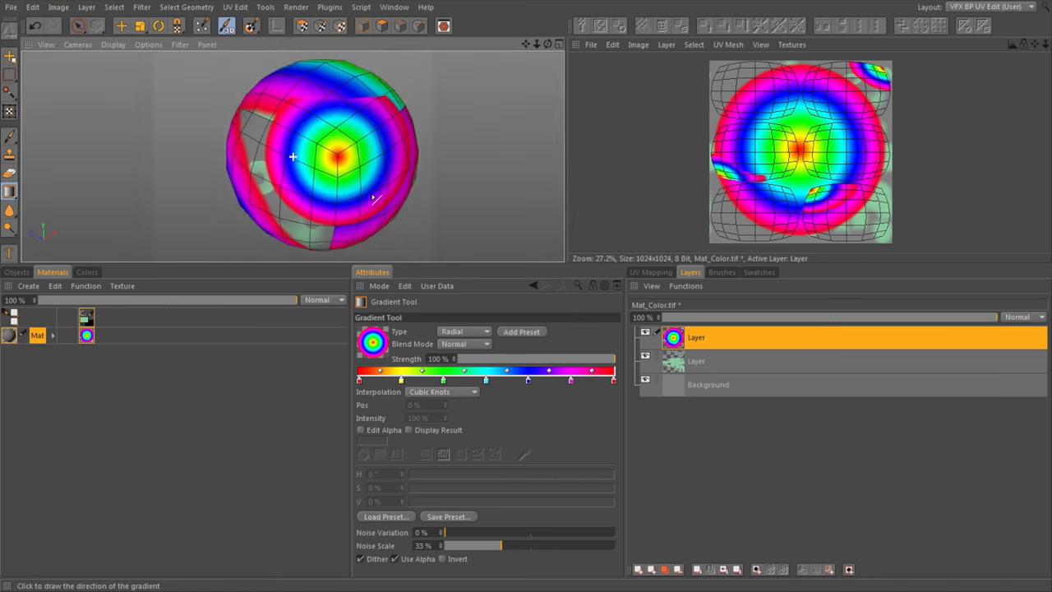
left_click_drag(292, 156, 349, 156)
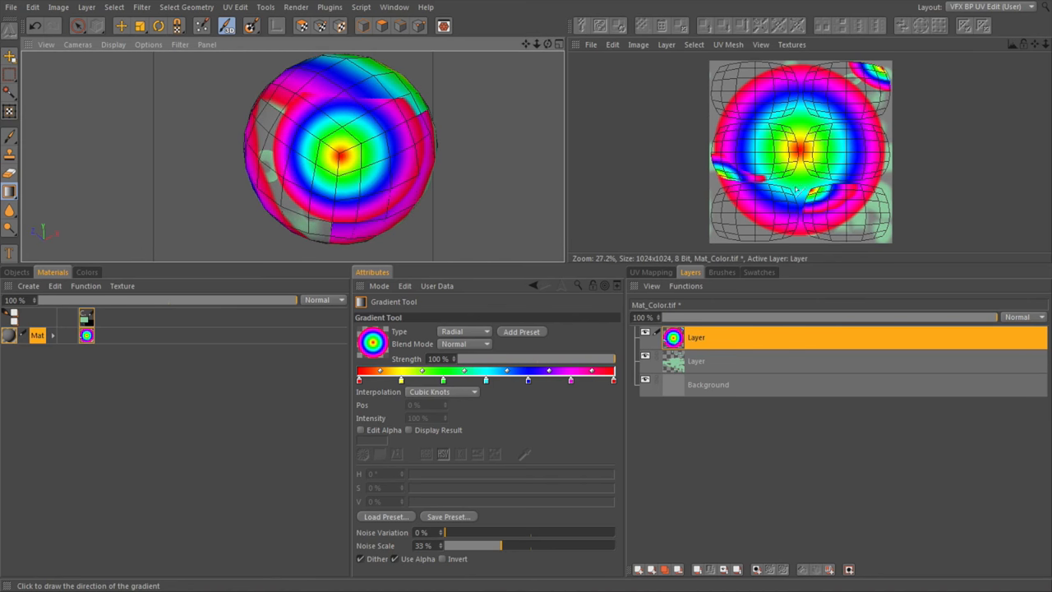
mouse_move(793, 210)
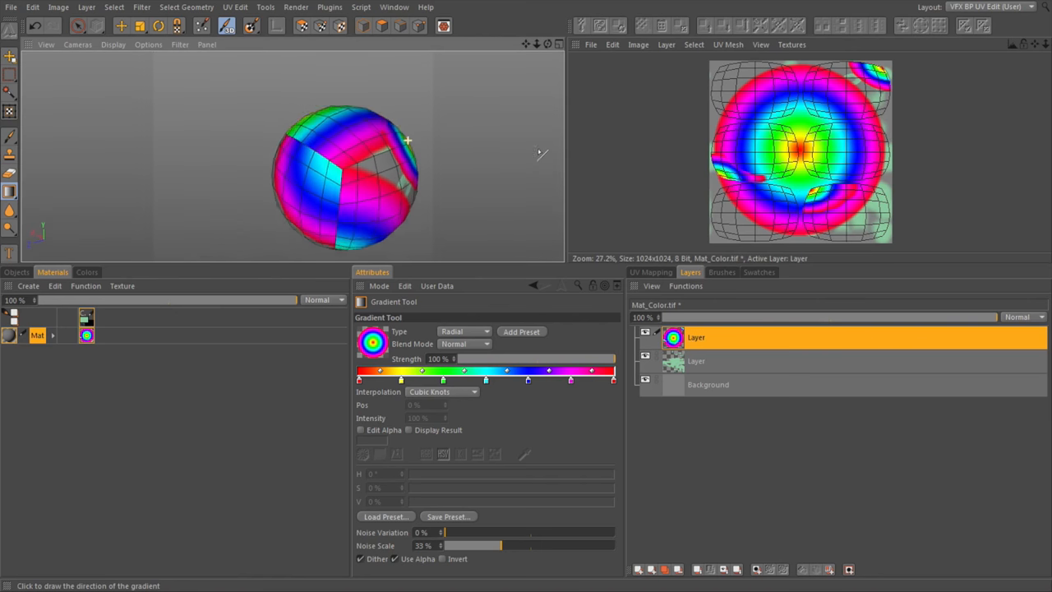
left_click_drag(406, 140, 367, 223)
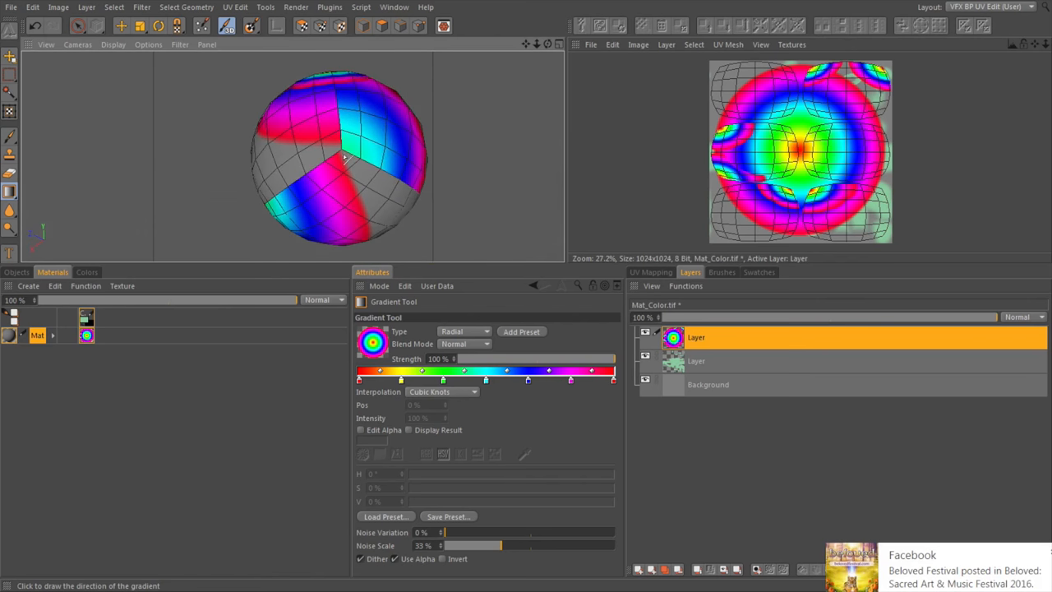
left_click_drag(323, 155, 354, 195)
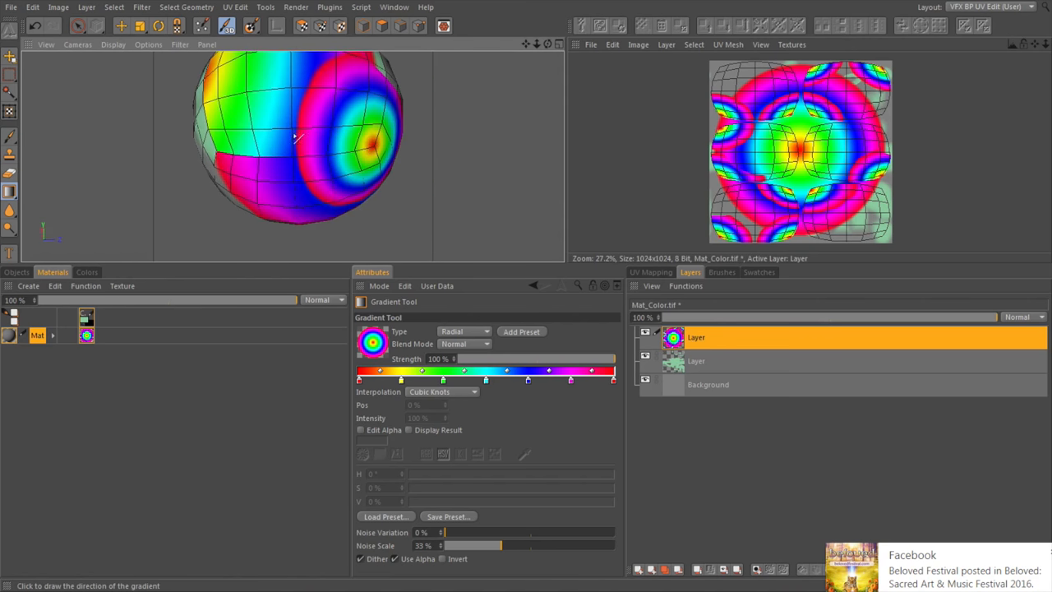
mouse_move(312, 218)
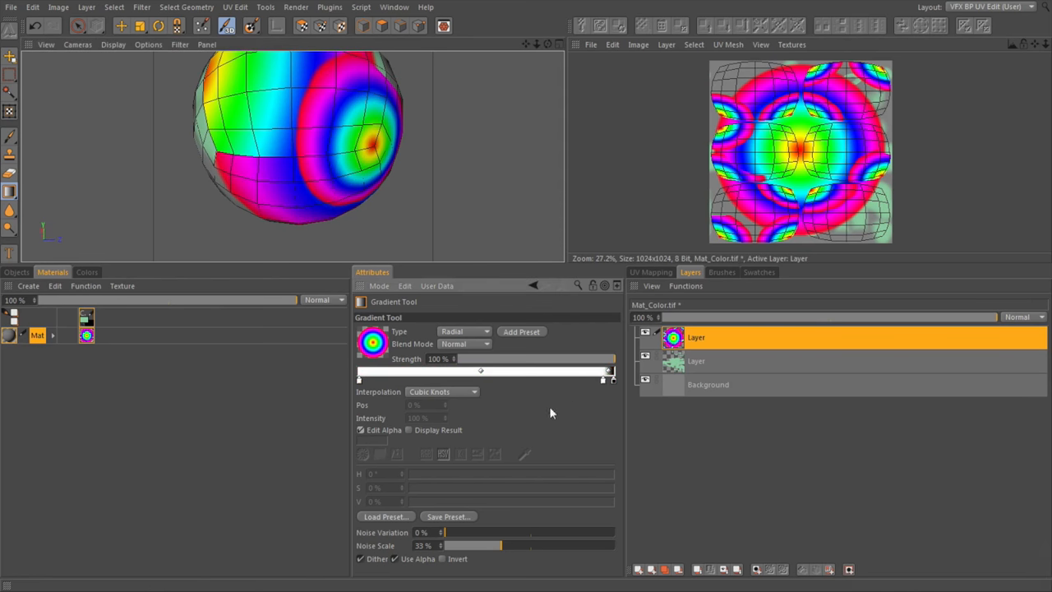
mouse_move(390, 355)
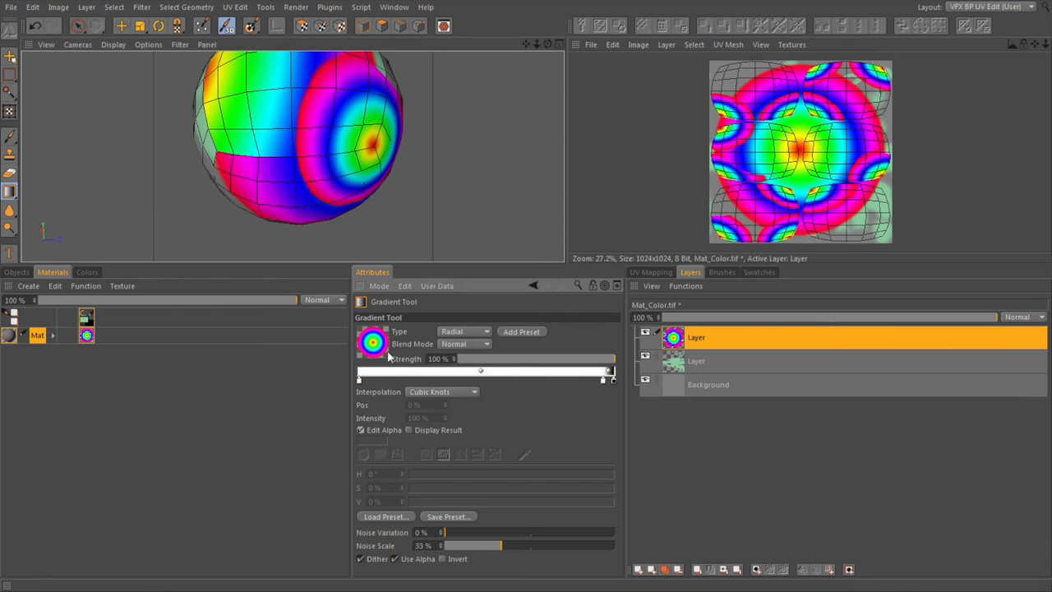
mouse_move(367, 361)
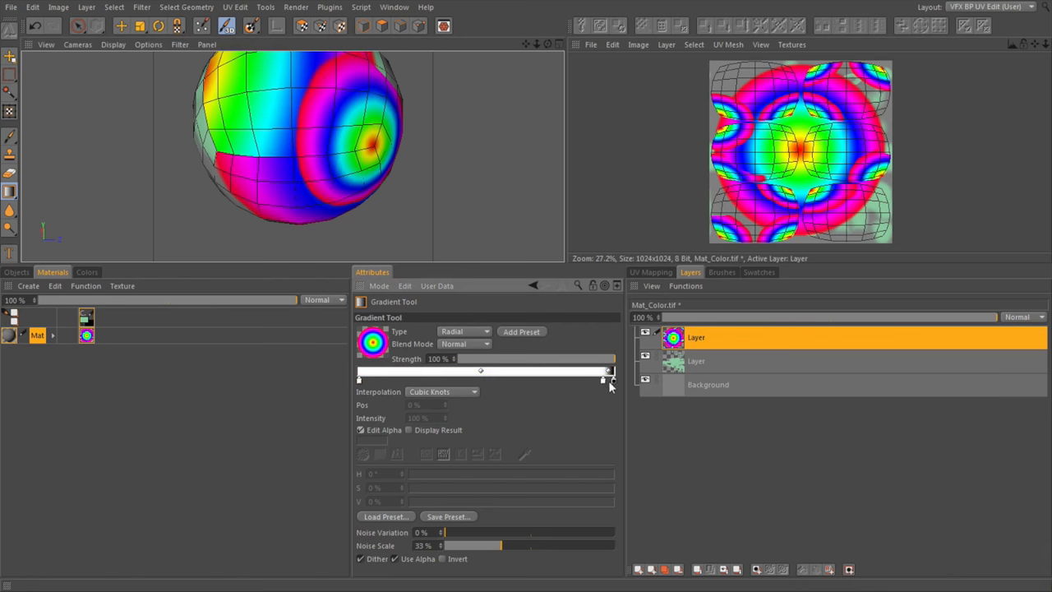
Step: Adjust the opacity of the gradient's outer alpha knot and view the redrawn burst
left_click(607, 379)
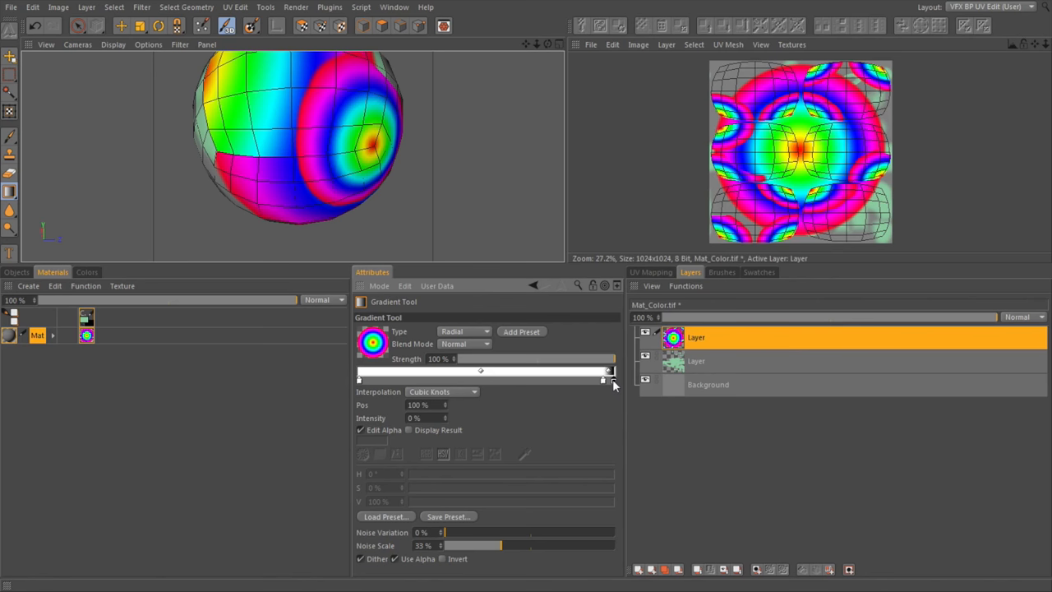
left_click(608, 372)
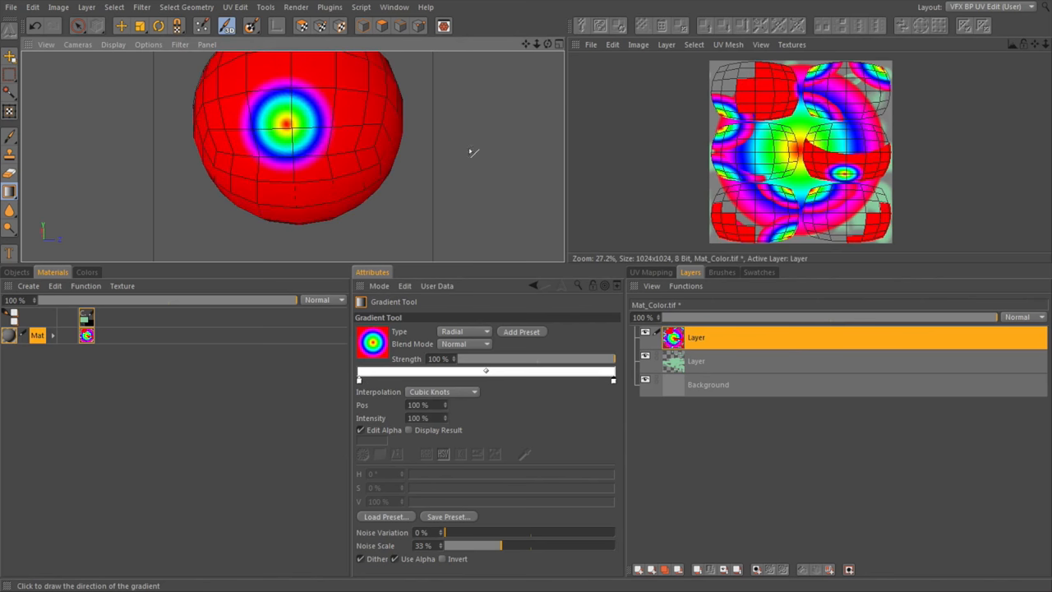
mouse_move(471, 356)
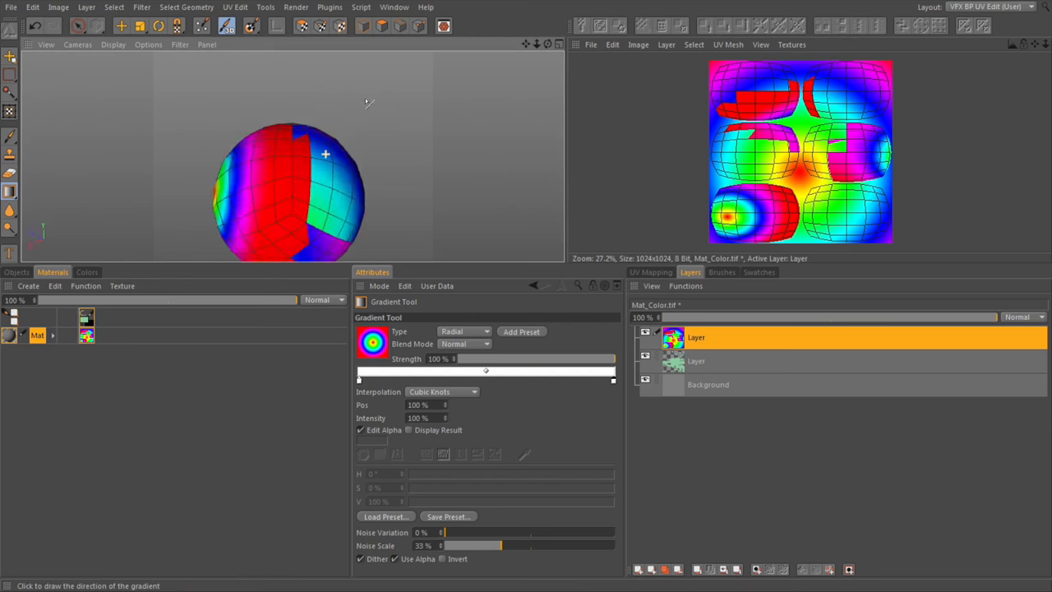
left_click_drag(368, 102, 507, 210)
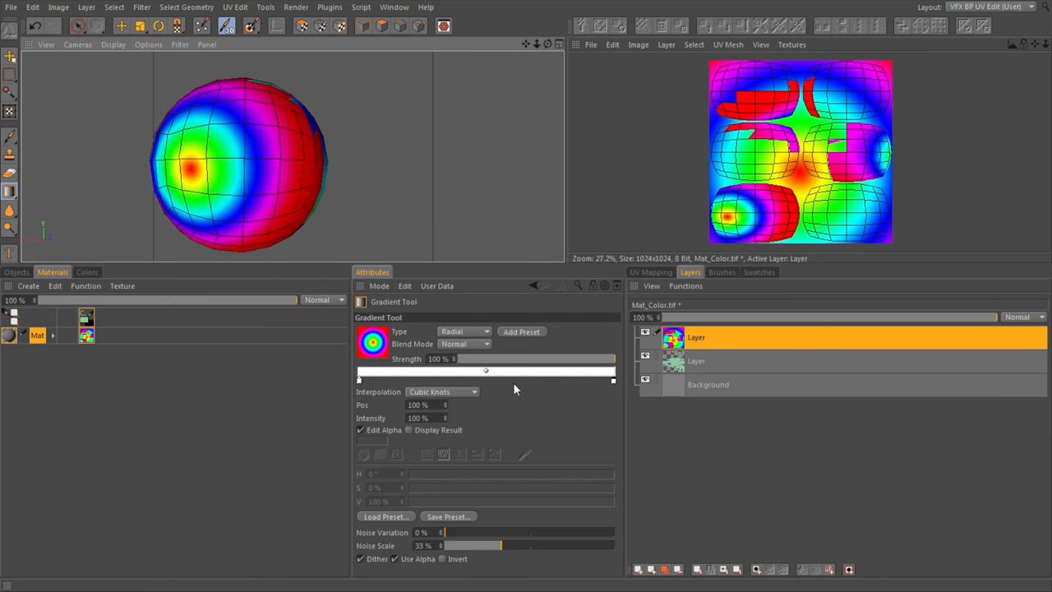
mouse_move(615, 384)
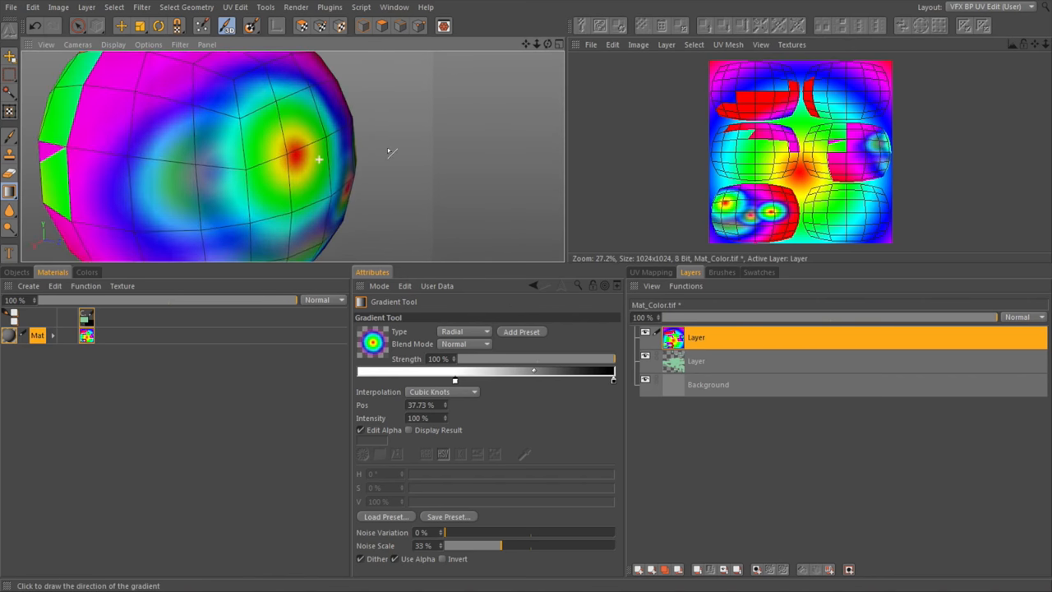
Step: Push the transparency falloff knot toward the edge, then return to editing colours
left_click(360, 430)
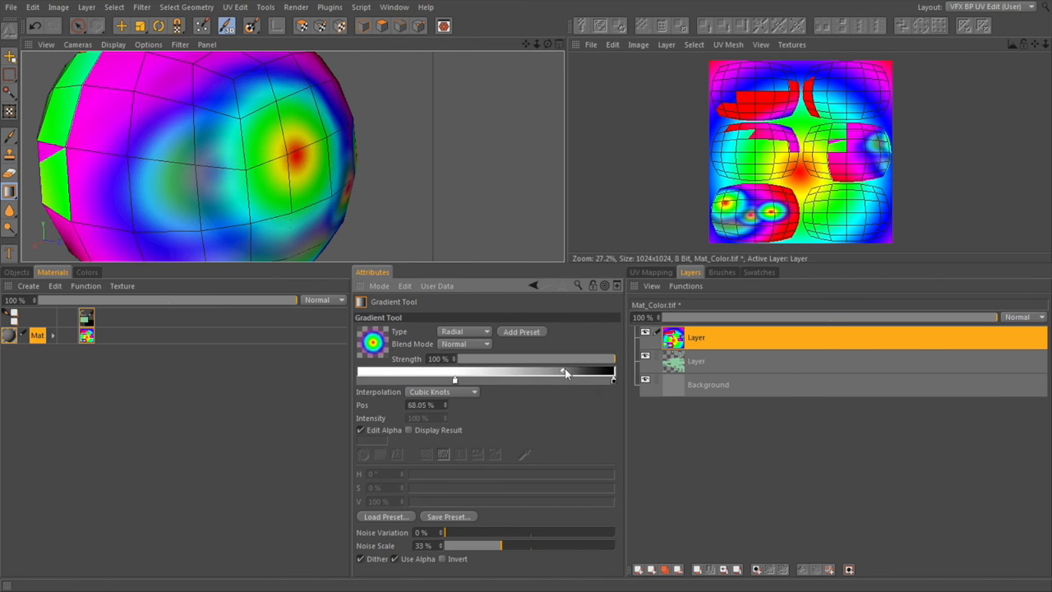
left_click_drag(563, 372, 587, 371)
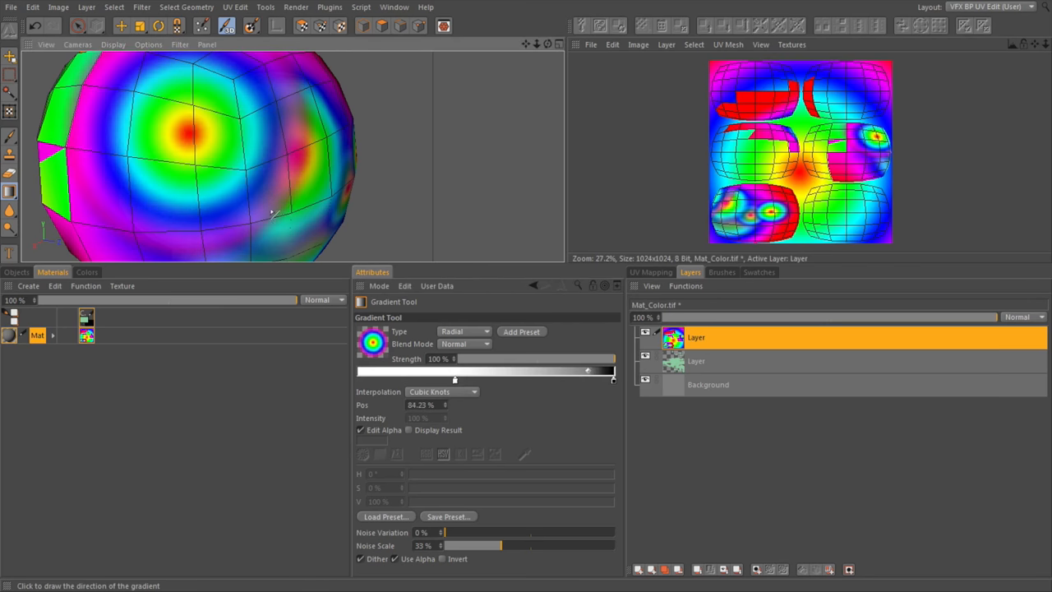
mouse_move(358, 444)
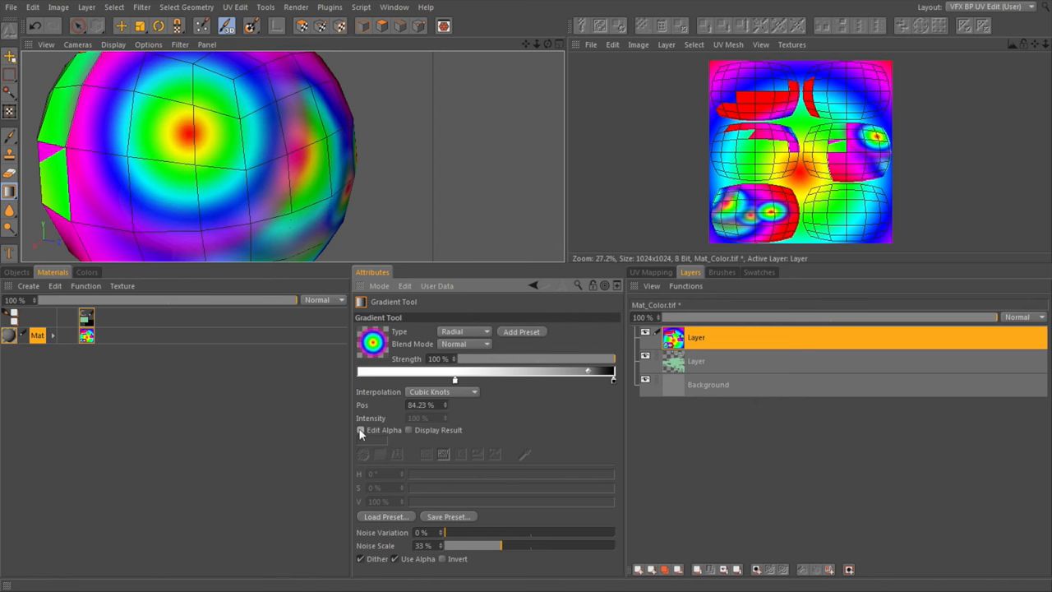
left_click(359, 430)
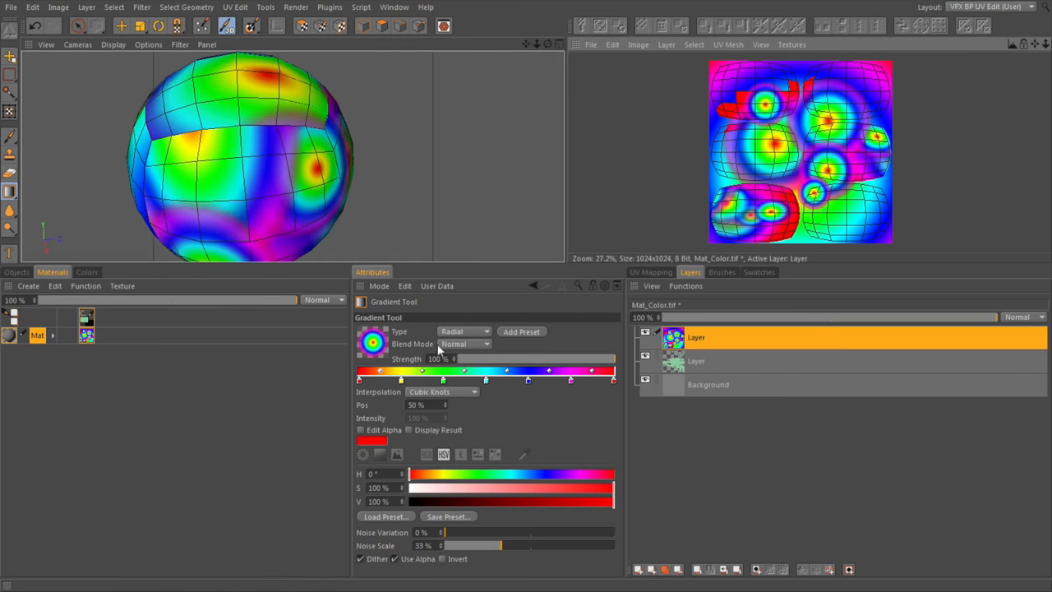
left_click(464, 344)
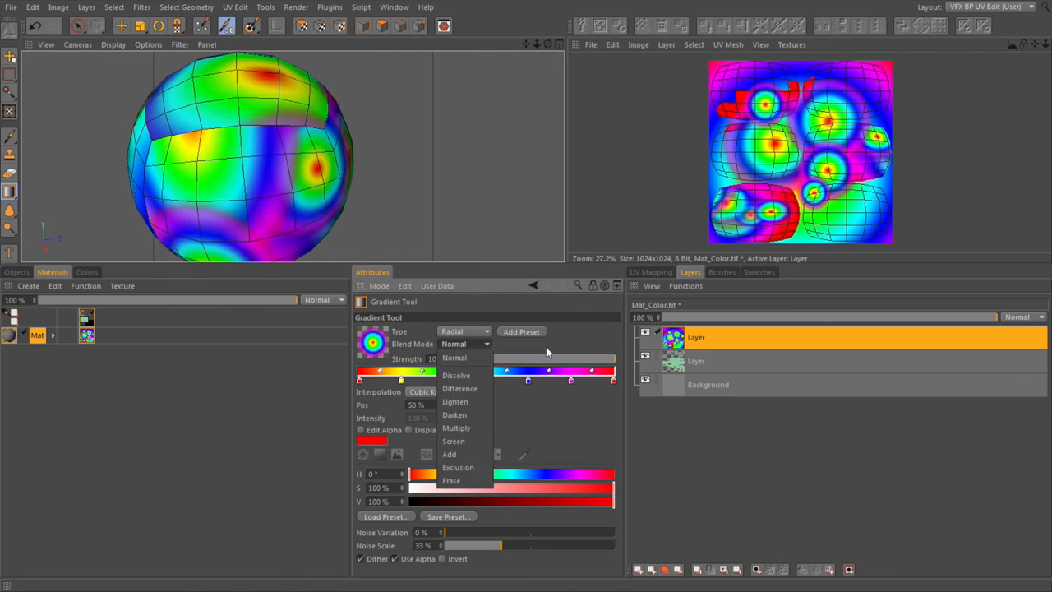
left_click(453, 357)
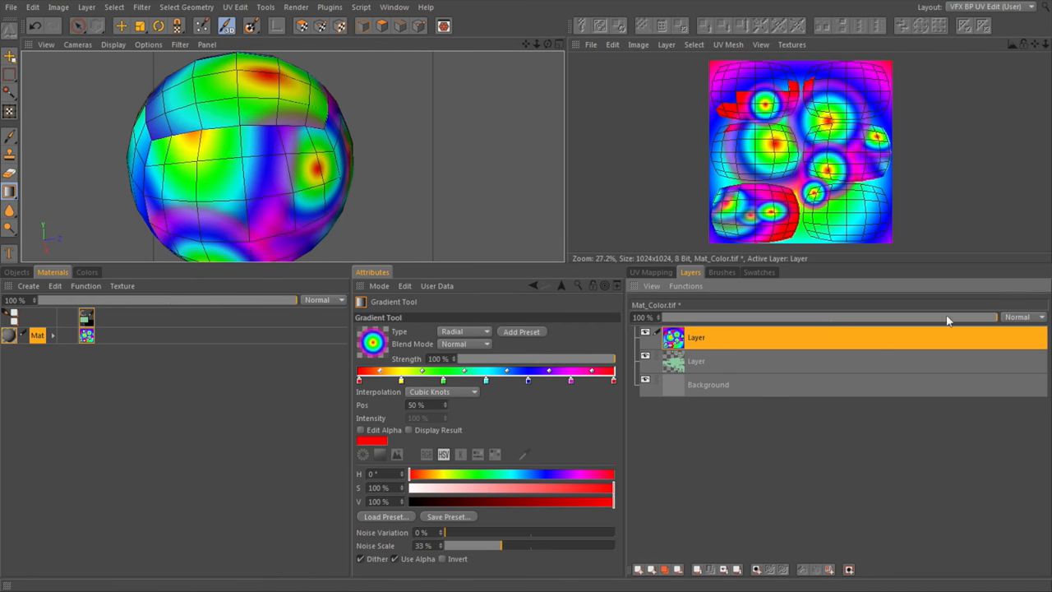
left_click(1019, 316)
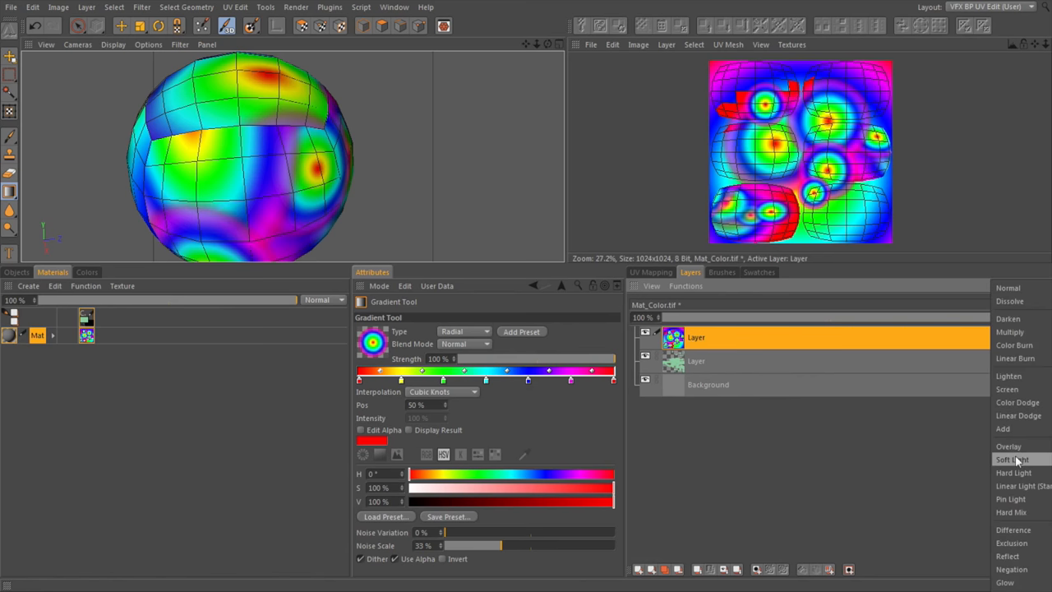
mouse_move(1019, 464)
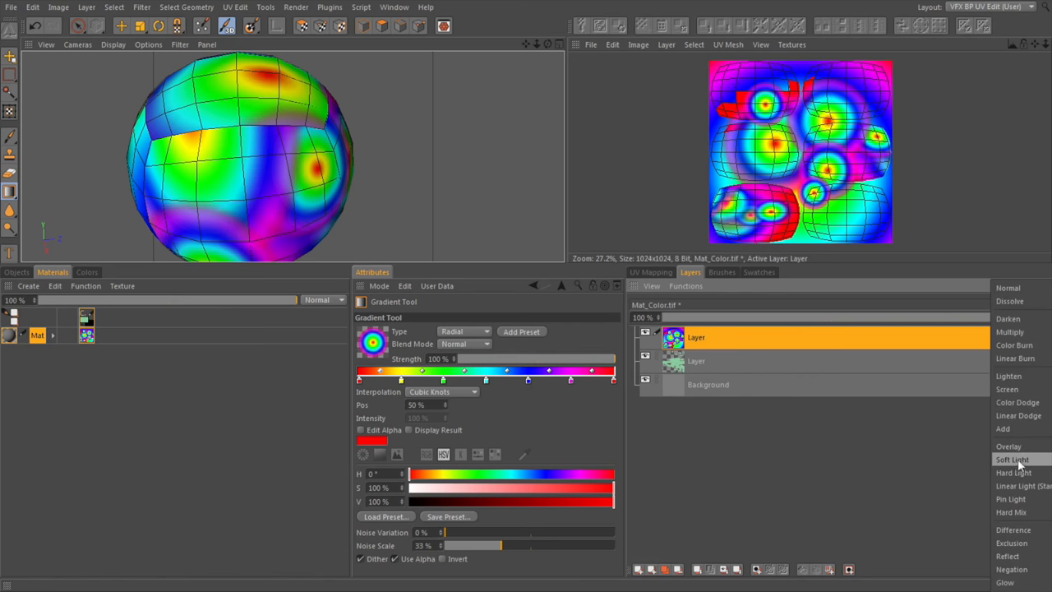
left_click(1008, 376)
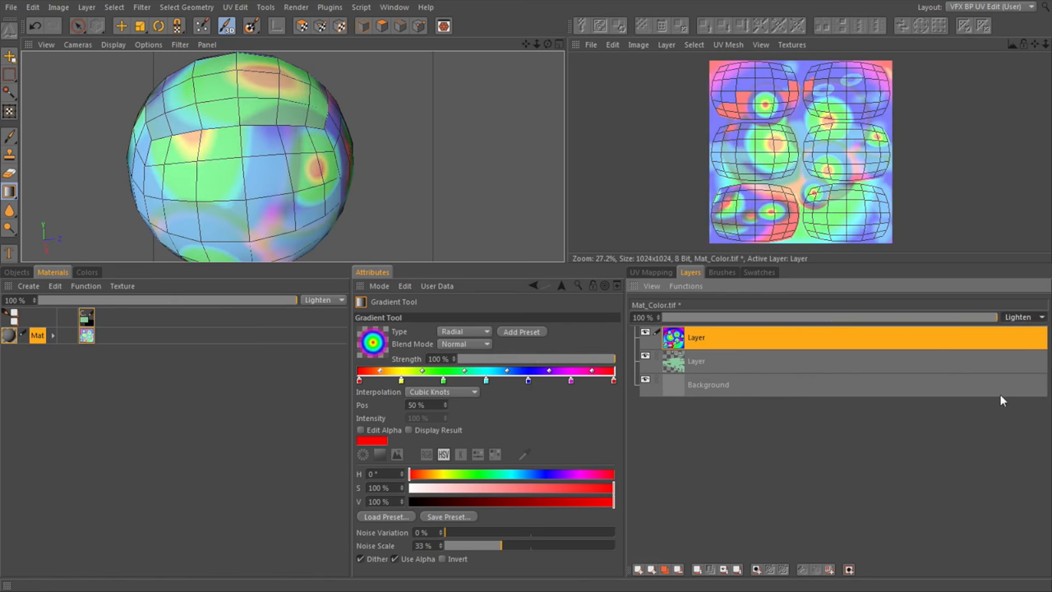
left_click(1022, 318)
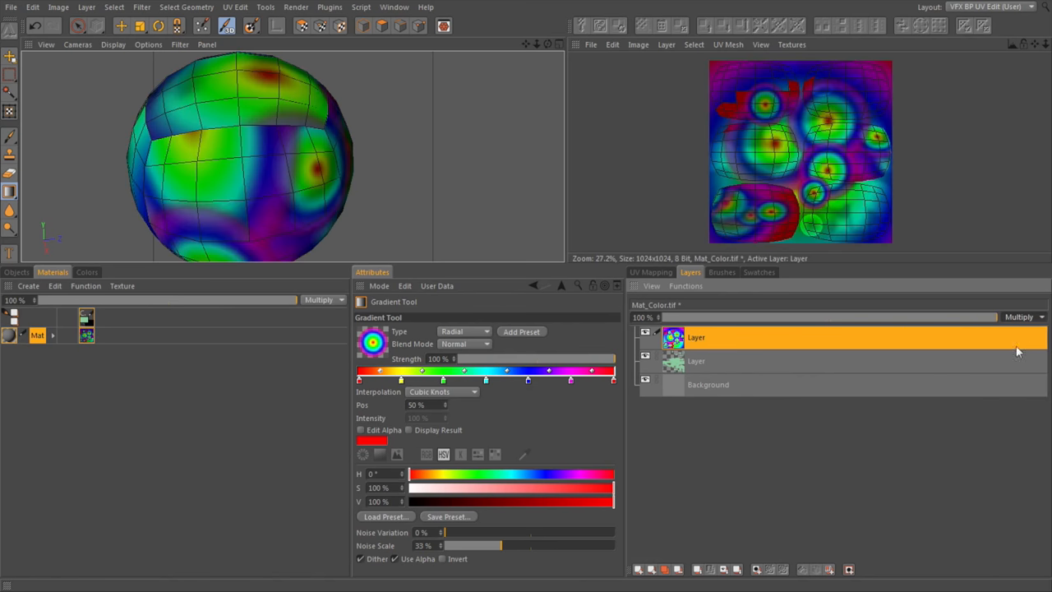
left_click(1021, 317)
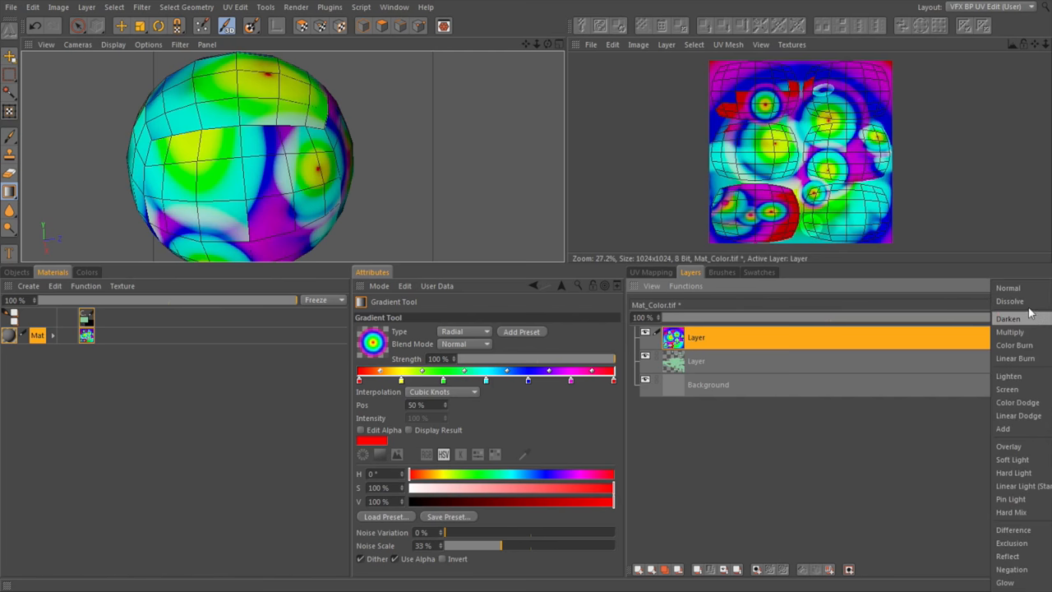
left_click(1007, 287)
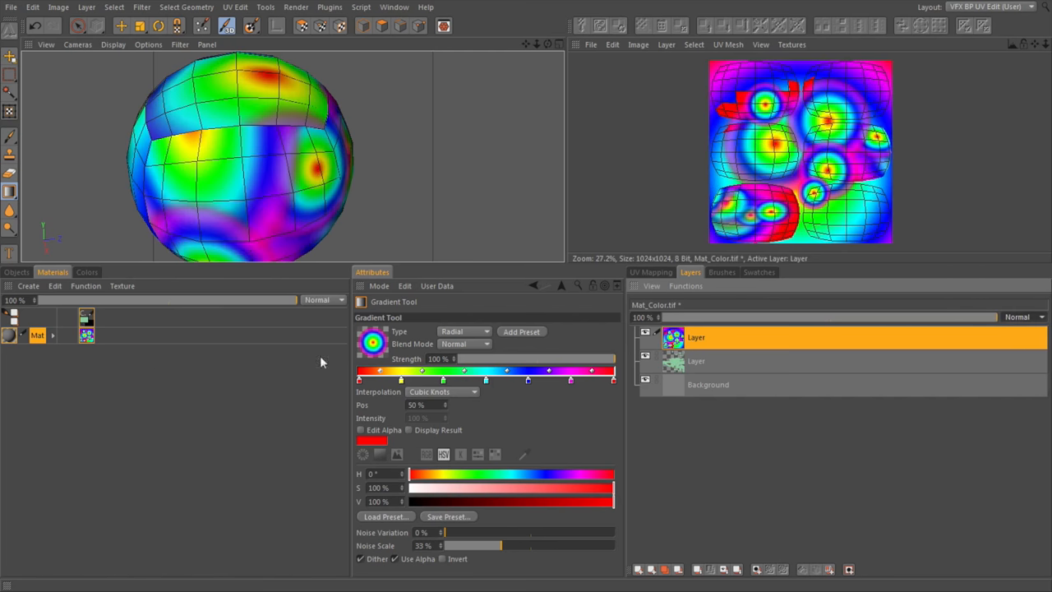
mouse_move(465, 393)
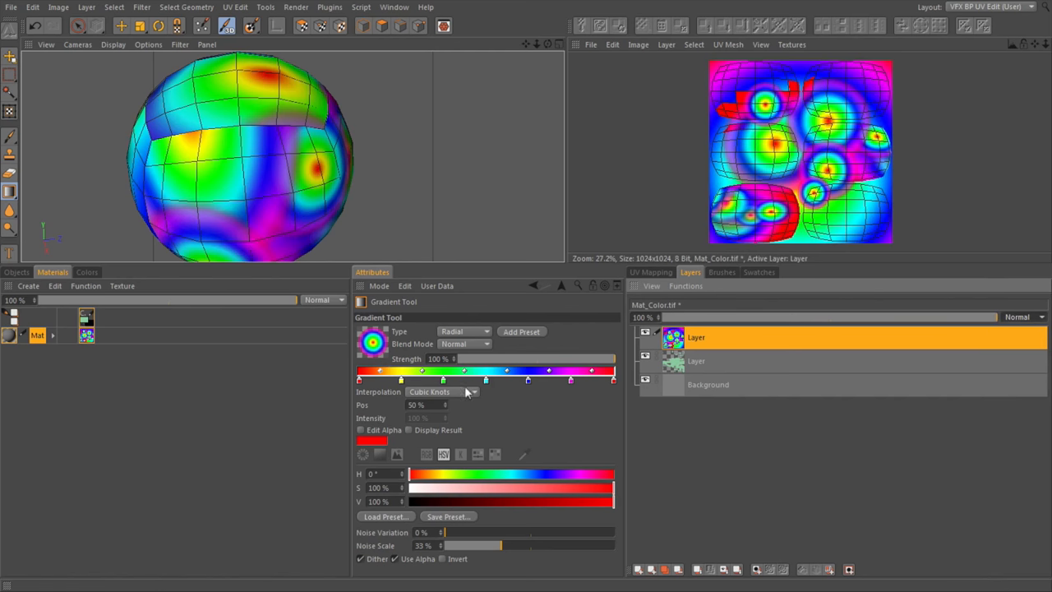
mouse_move(485, 348)
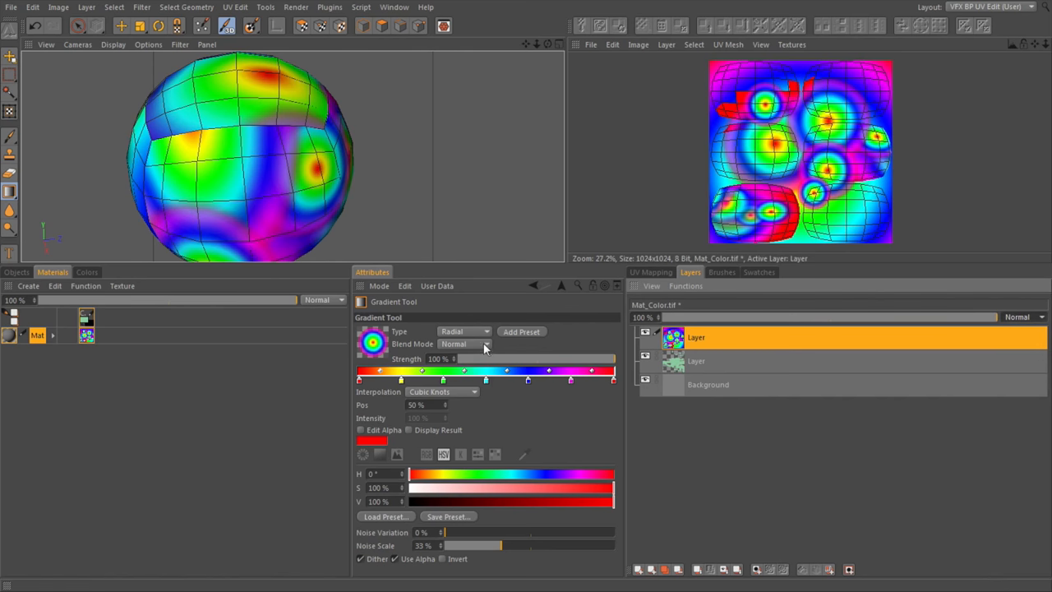
Step: Set the gradient blend mode to Multiply and paint another rainbow burst on the sphere
left_click(486, 343)
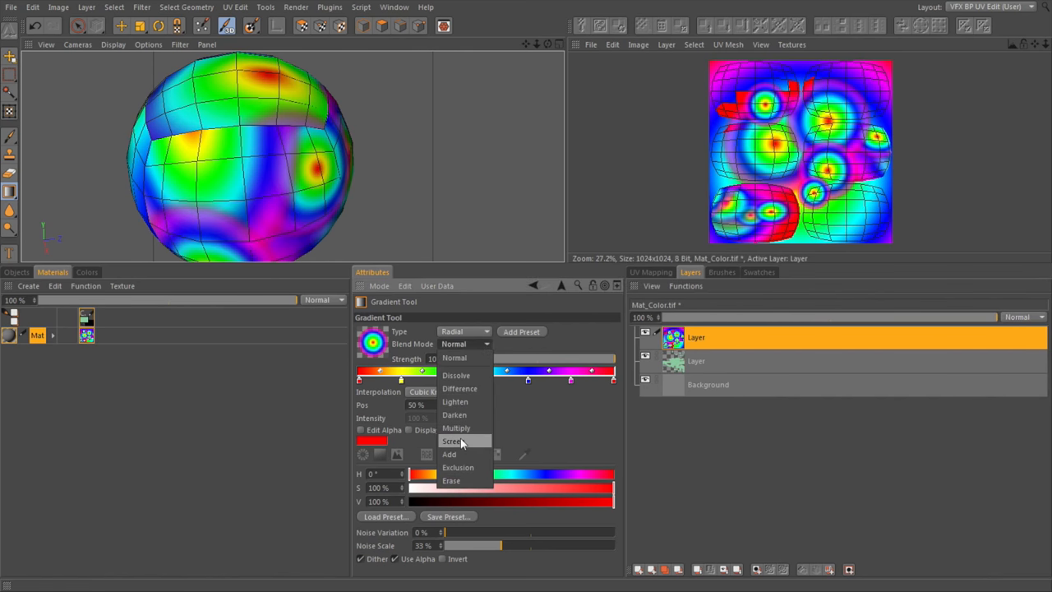
left_click(451, 441)
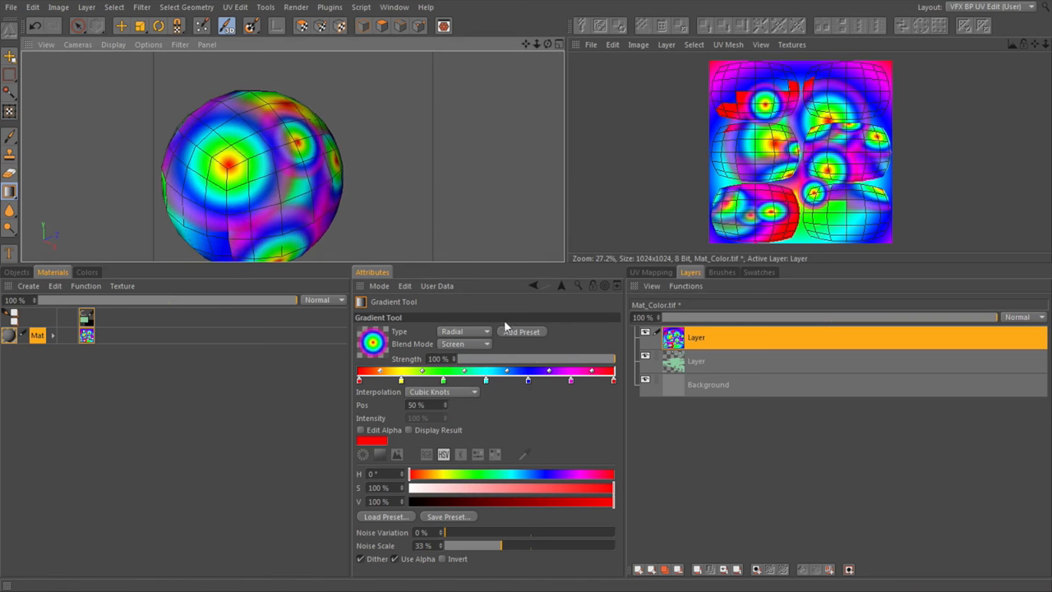
left_click(485, 344)
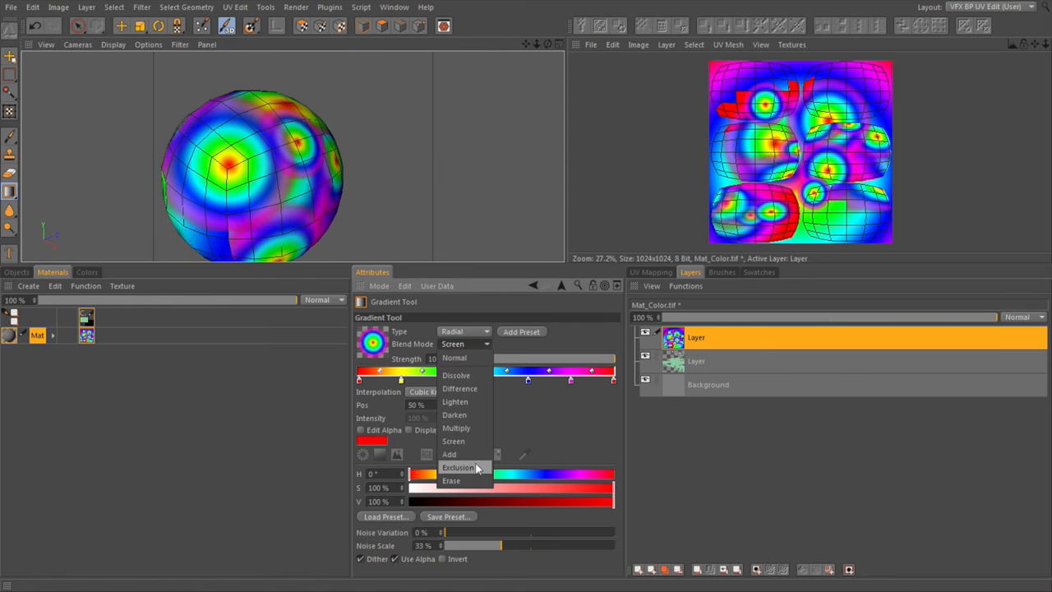
left_click(456, 428)
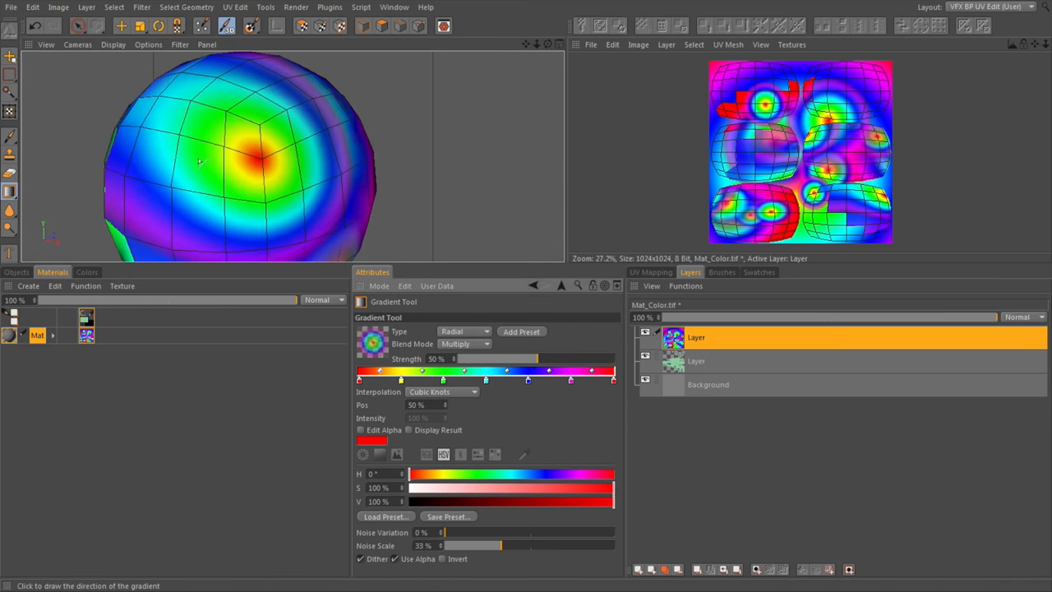
left_click_drag(201, 160, 250, 167)
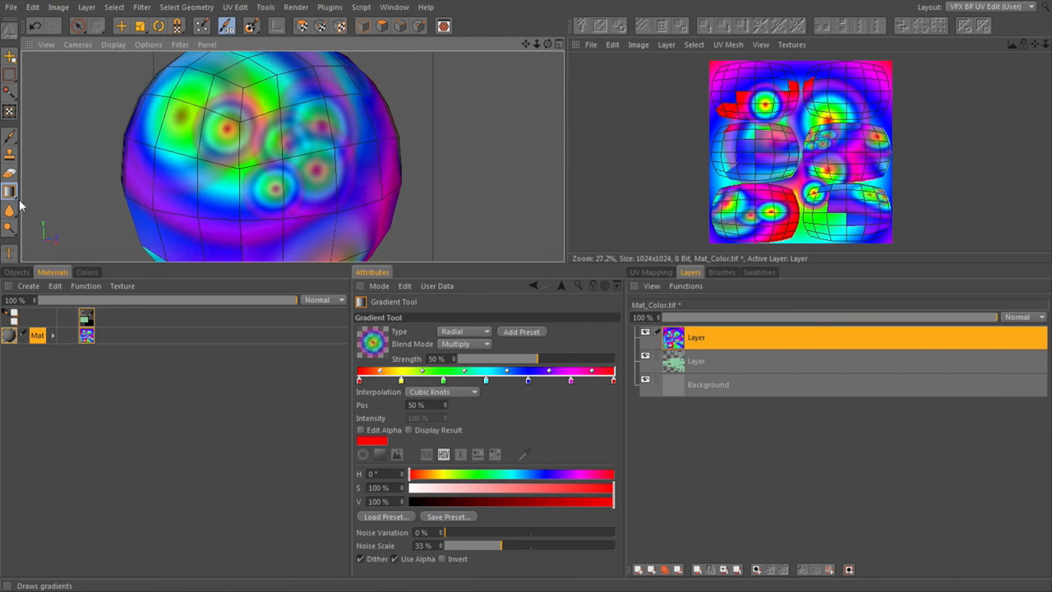
Step: With Select Rectangle in New mode, select a horizontal band across the sphere's equator
left_click(10, 191)
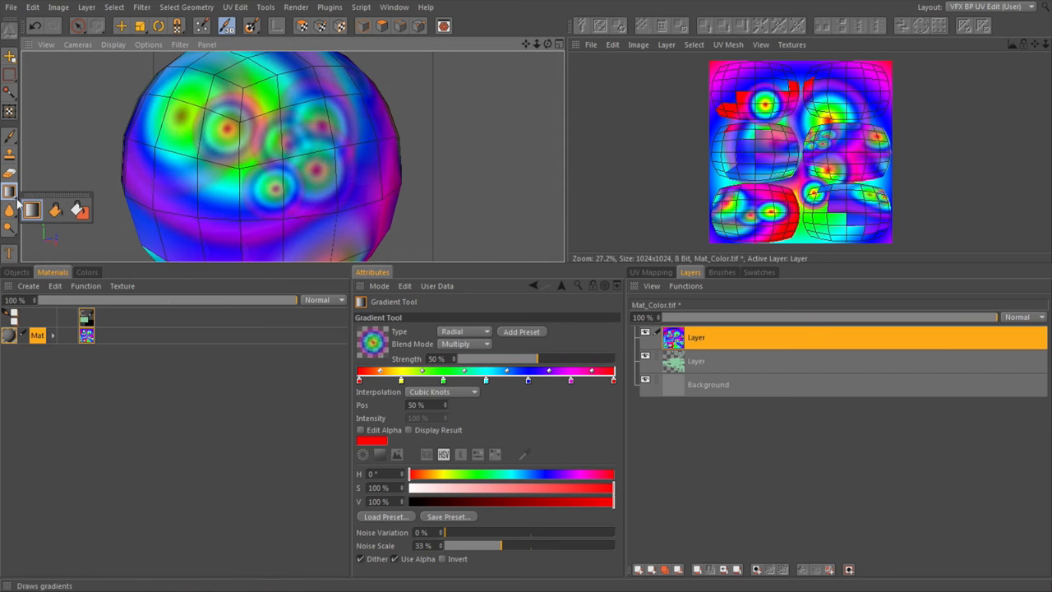
left_click(10, 191)
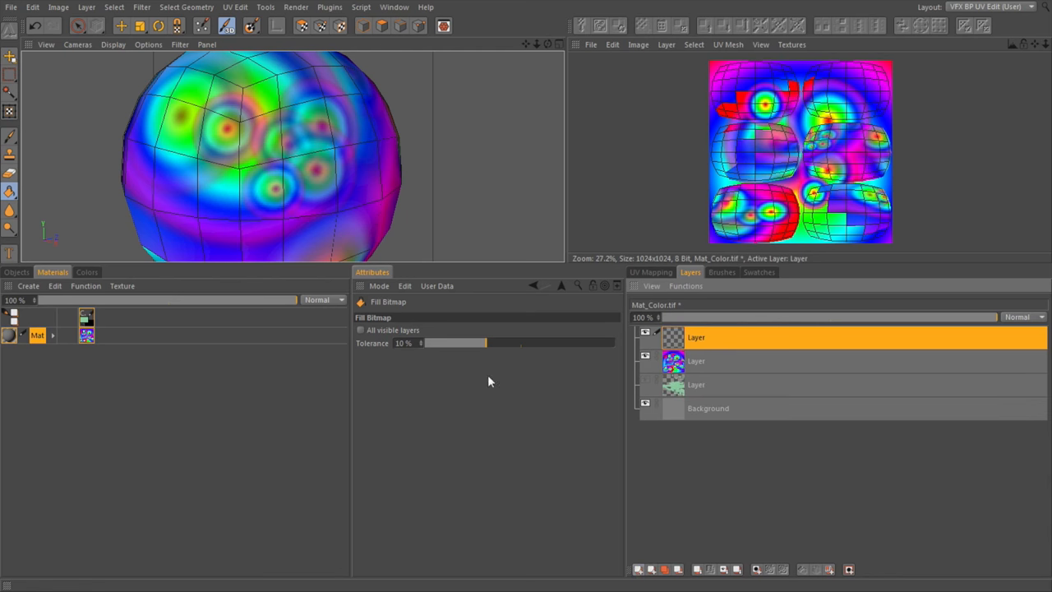
mouse_move(10, 73)
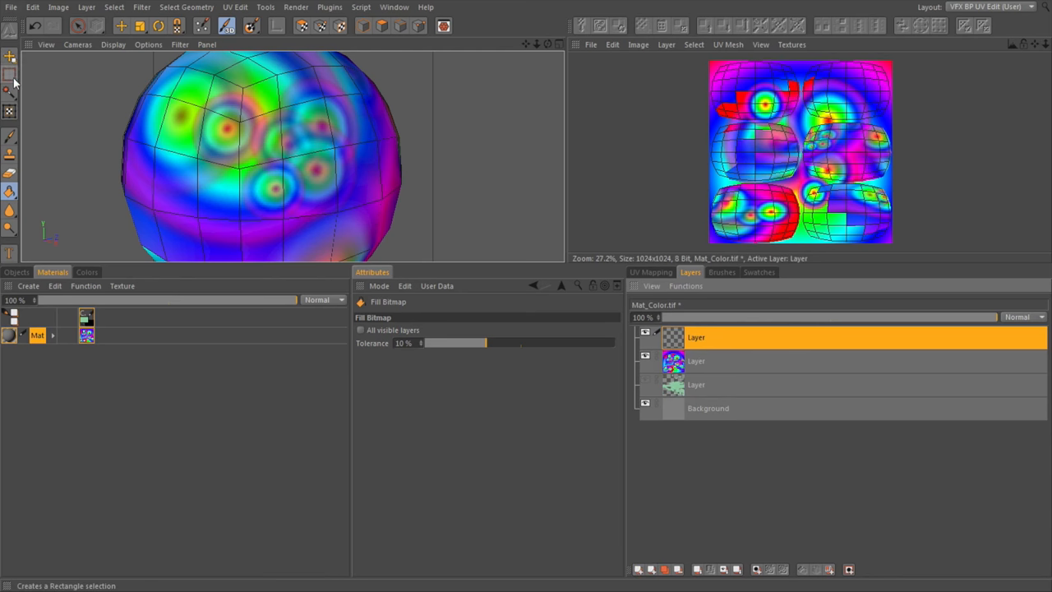
left_click(10, 74)
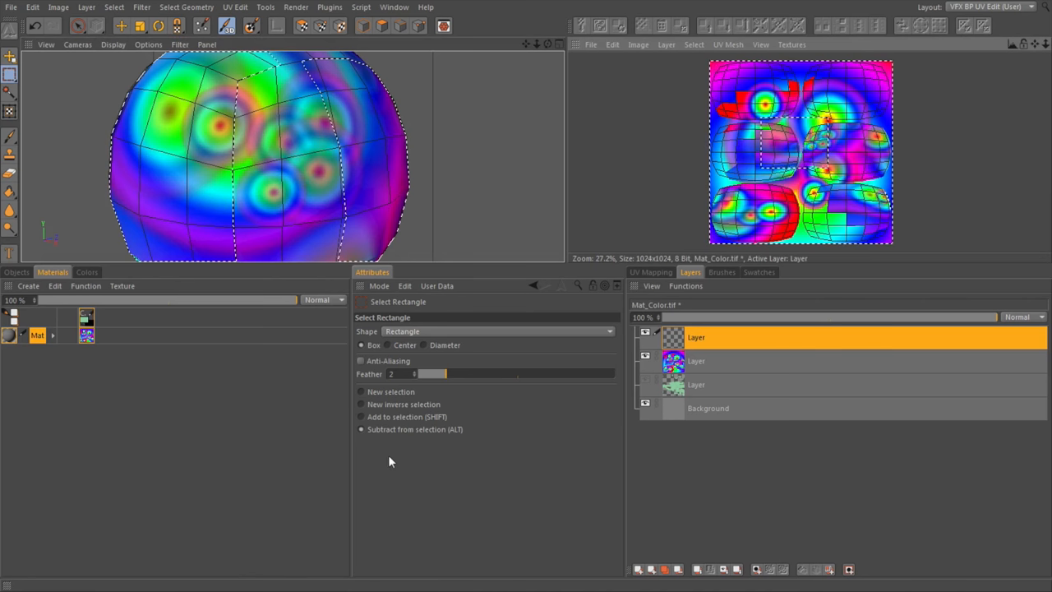
mouse_move(399, 409)
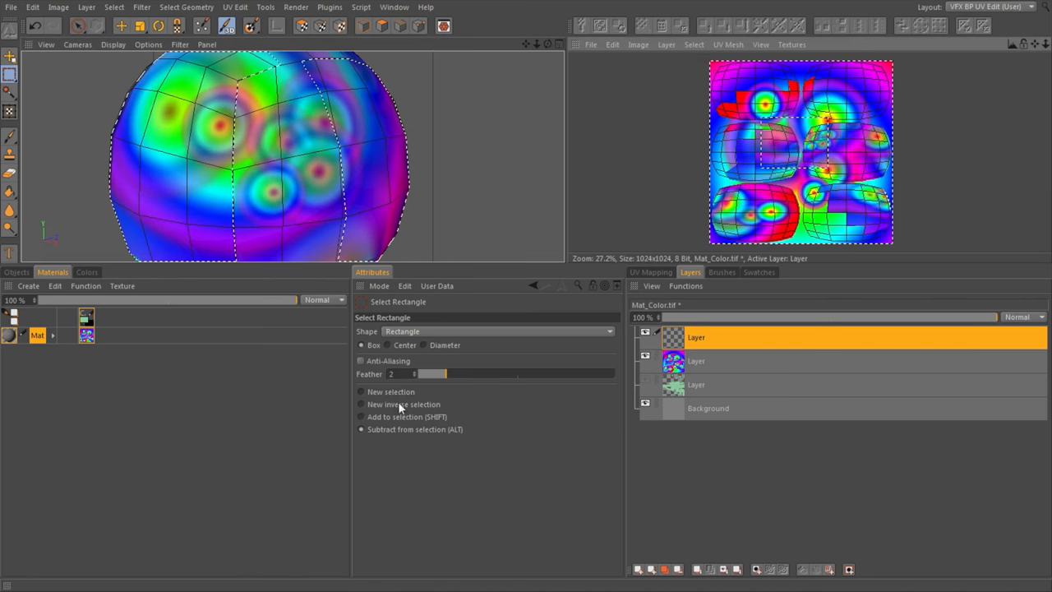
left_click(361, 391)
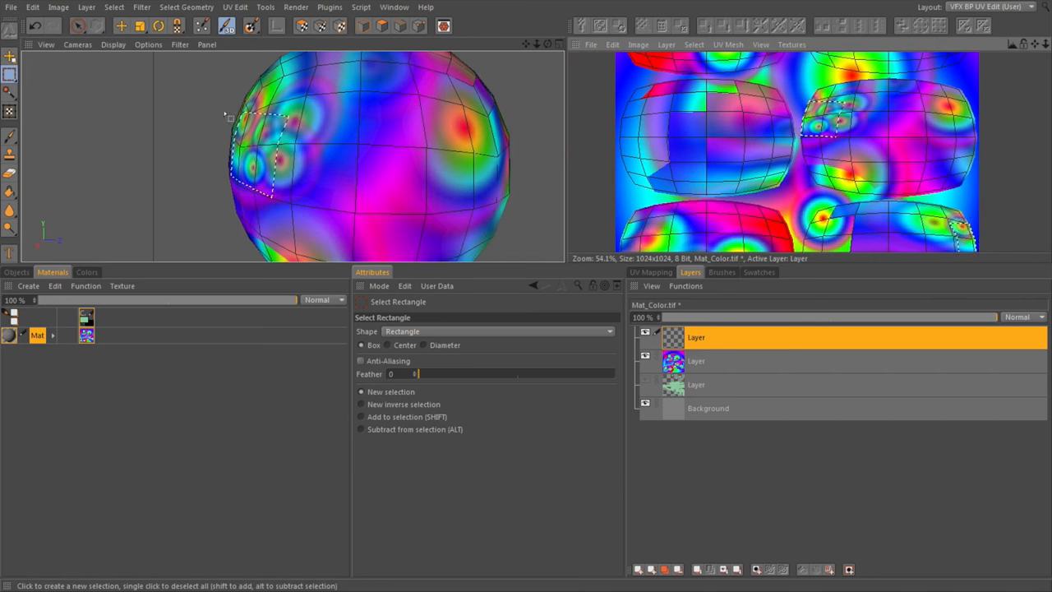
left_click_drag(230, 115, 534, 181)
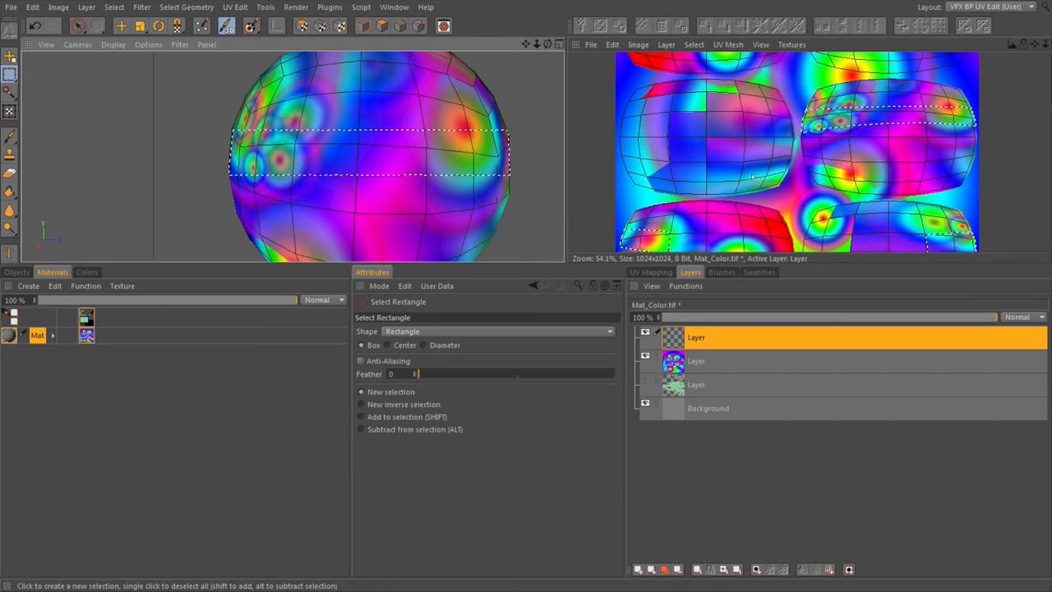
mouse_move(801, 168)
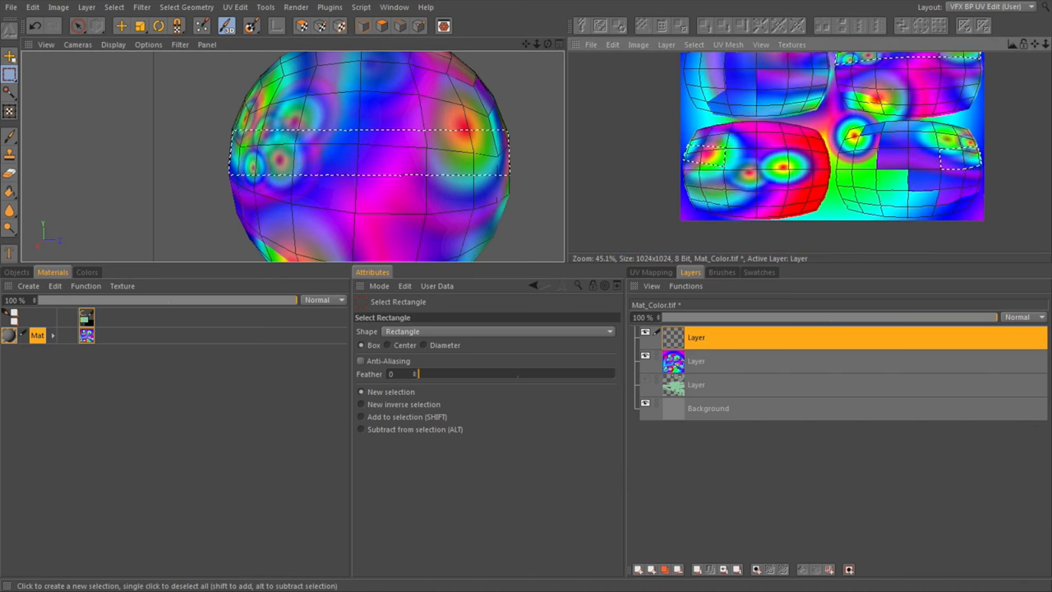
scroll("up", 3)
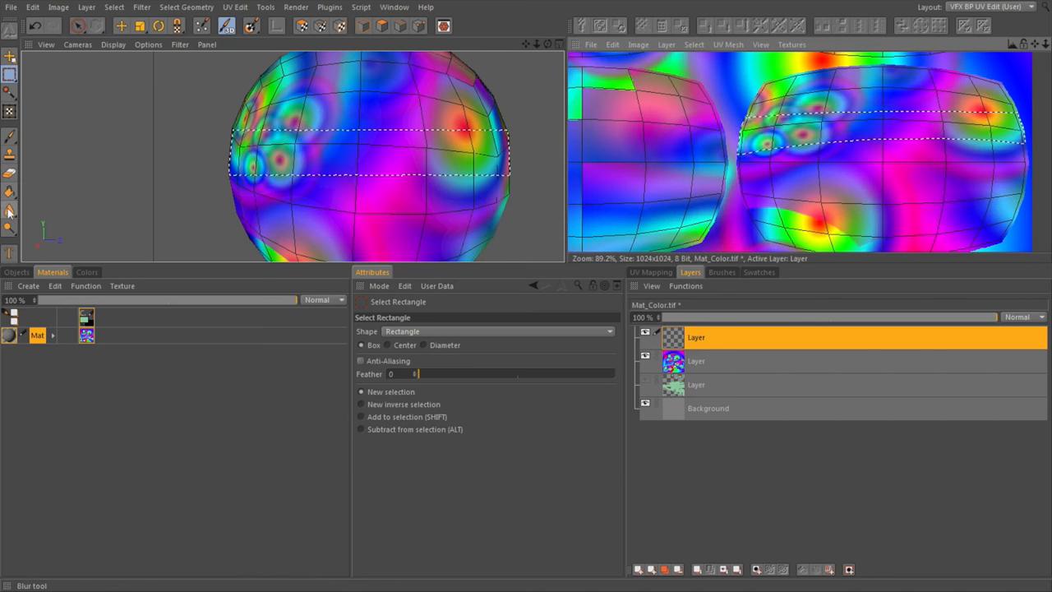
Step: Fill the selected band with pale blue from the swatches
left_click(10, 210)
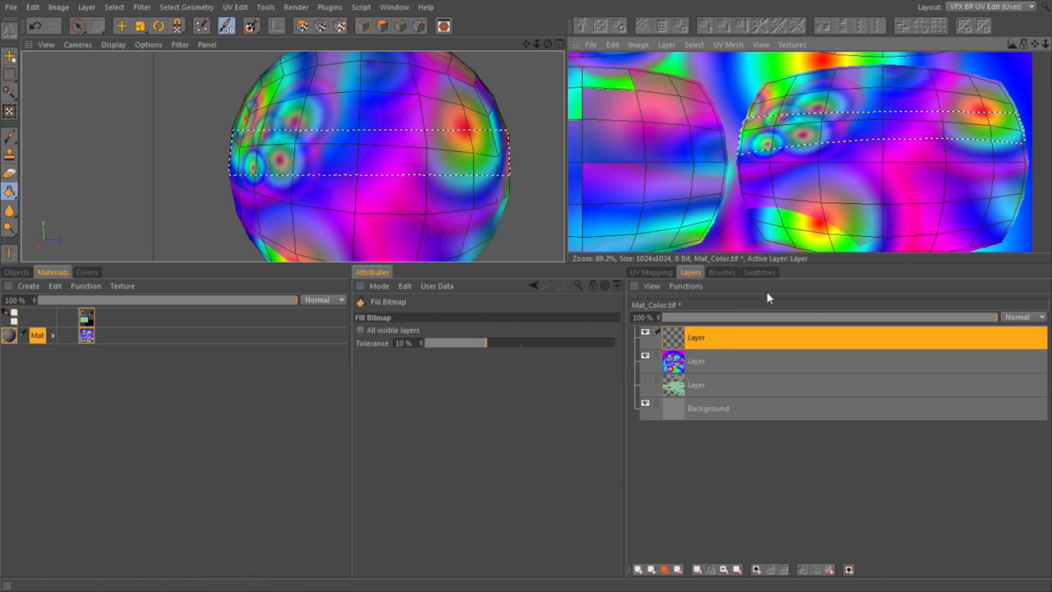
left_click(758, 272)
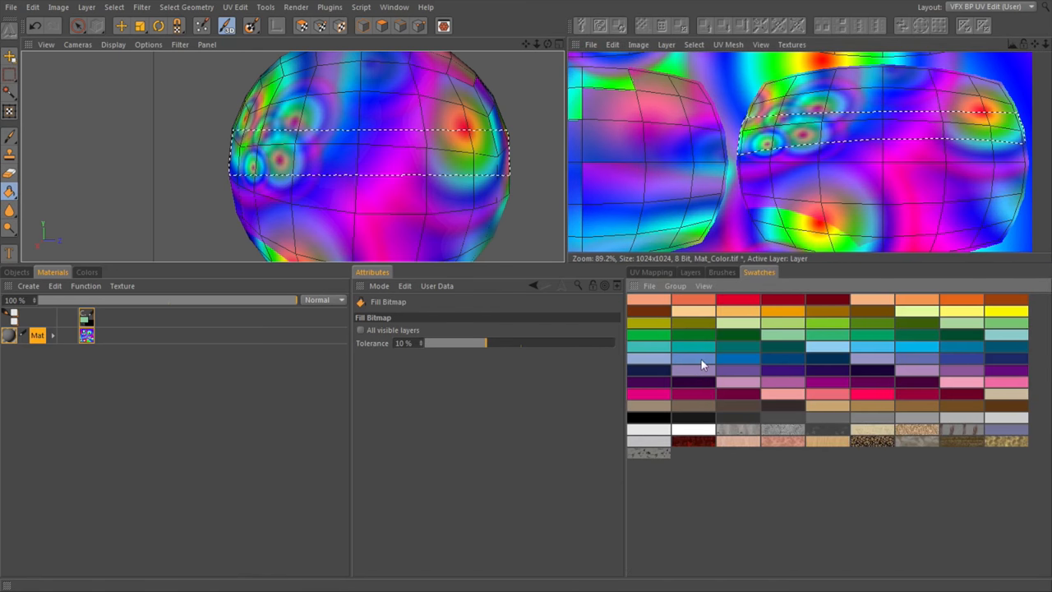
left_click(692, 359)
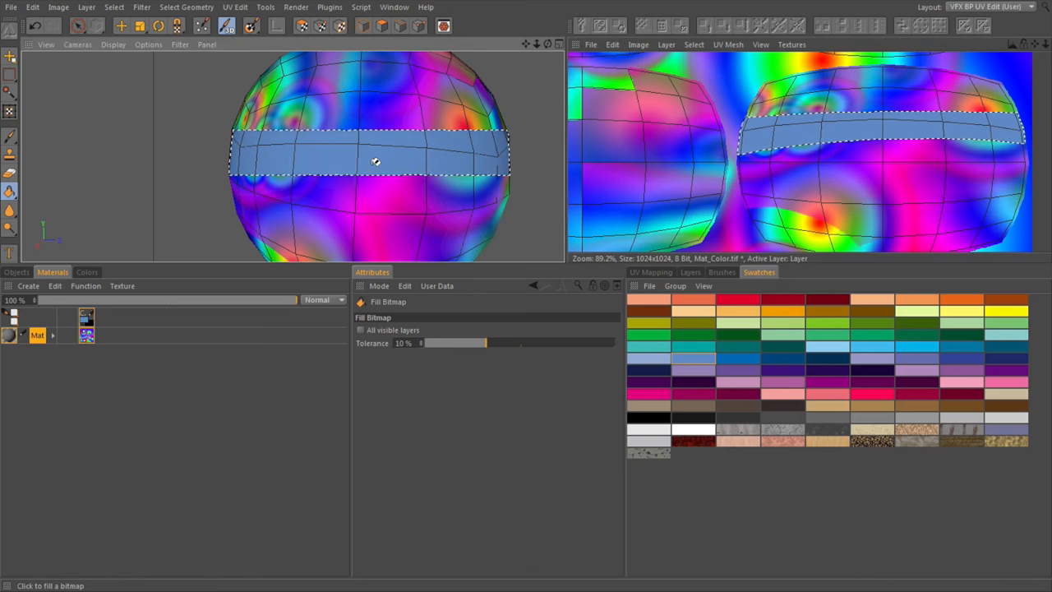
scroll("down", 3)
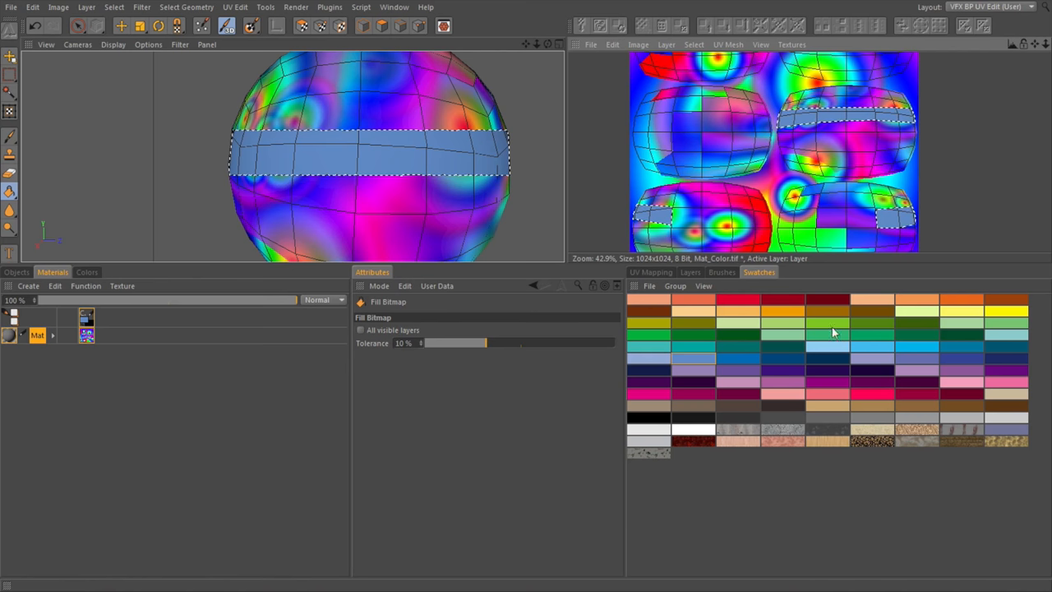
Step: Try blend modes on the top layer, ending with Difference
left_click(689, 272)
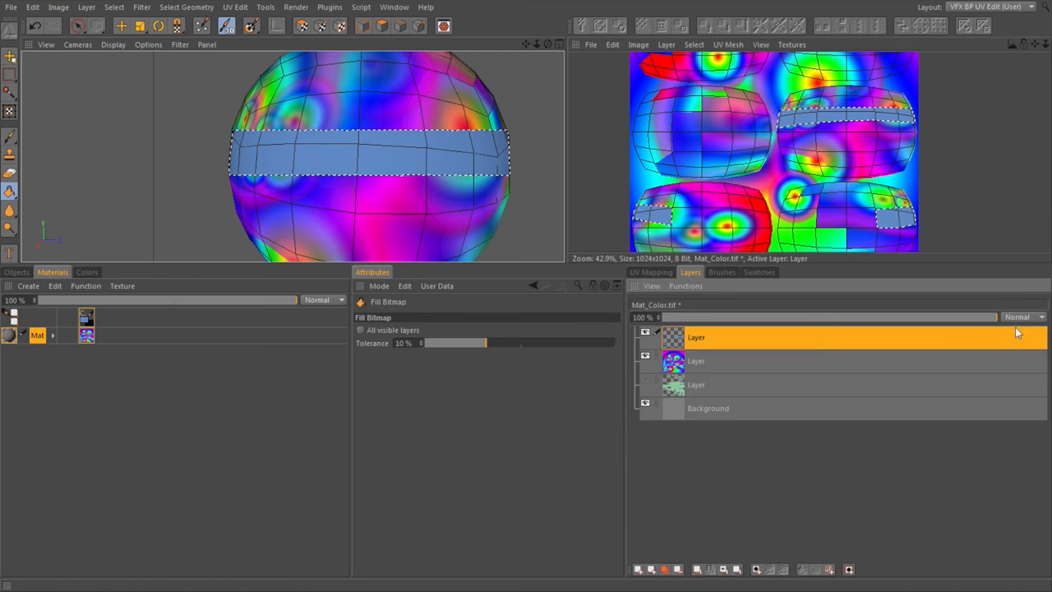
left_click(1023, 316)
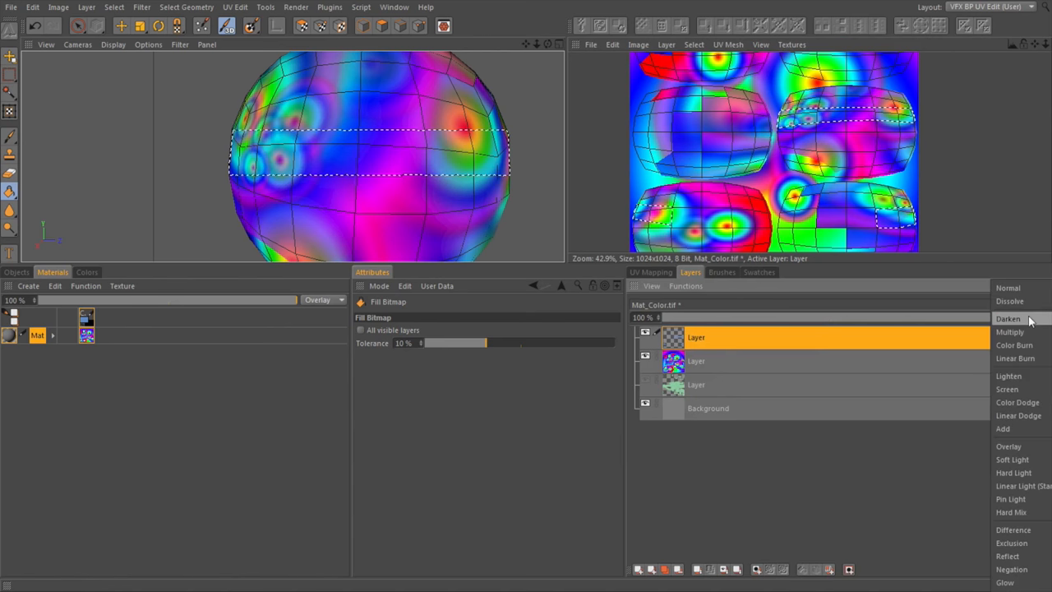
left_click(1011, 459)
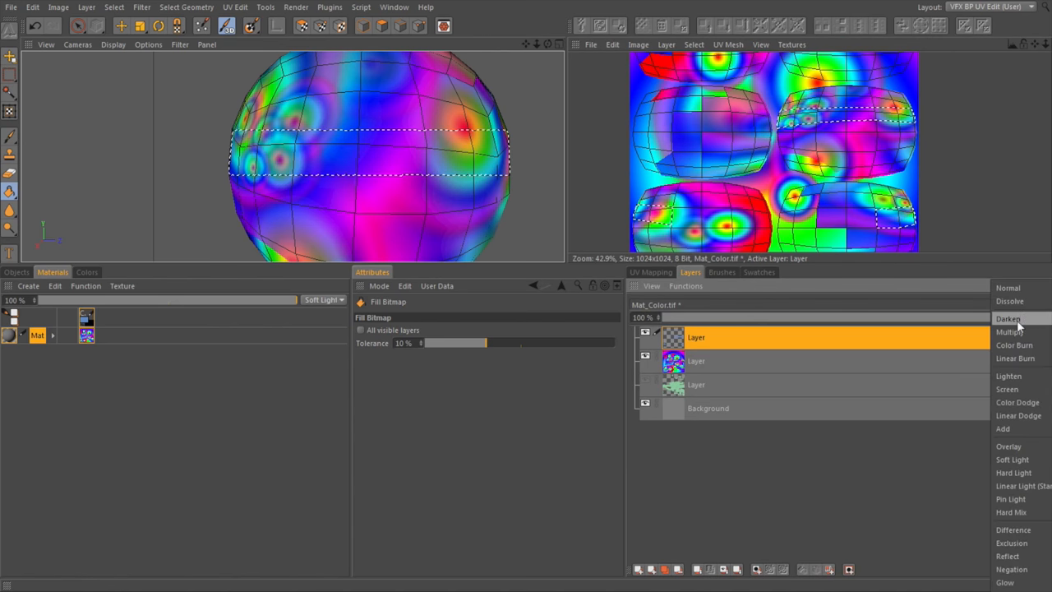
left_click(1009, 332)
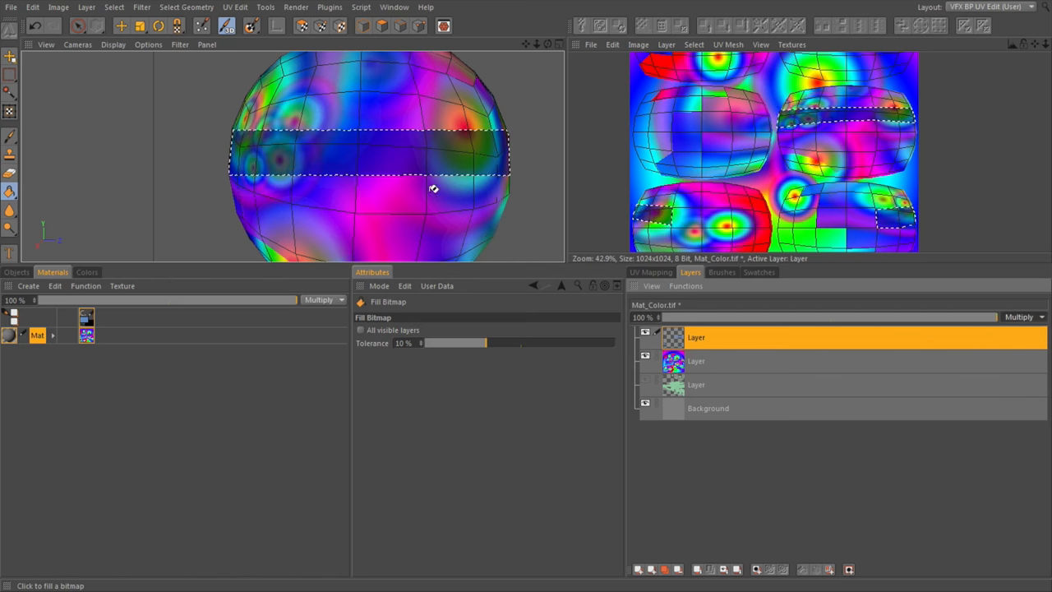
left_click(1019, 317)
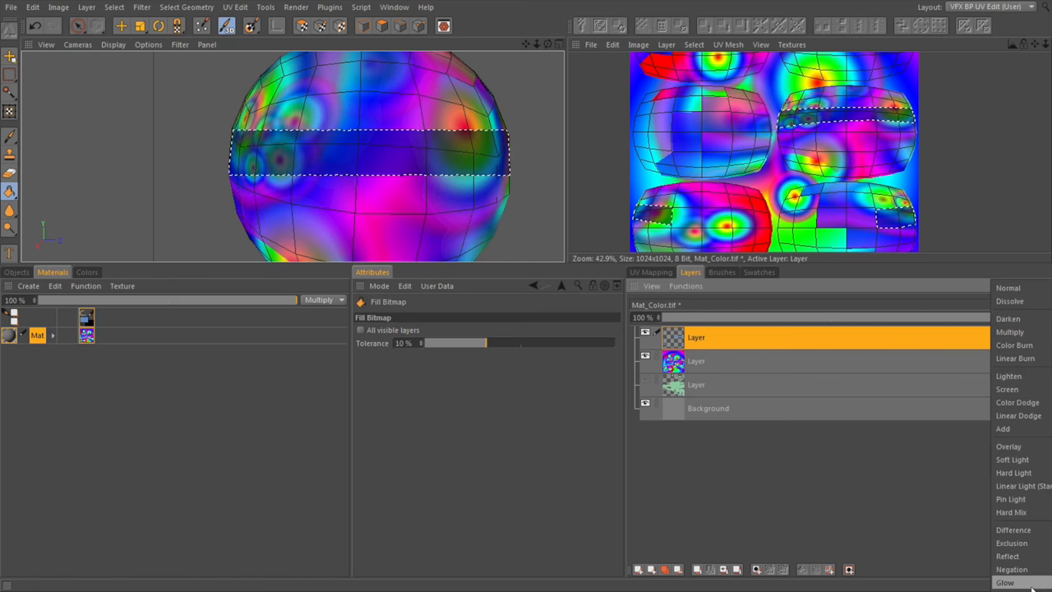
left_click(1013, 529)
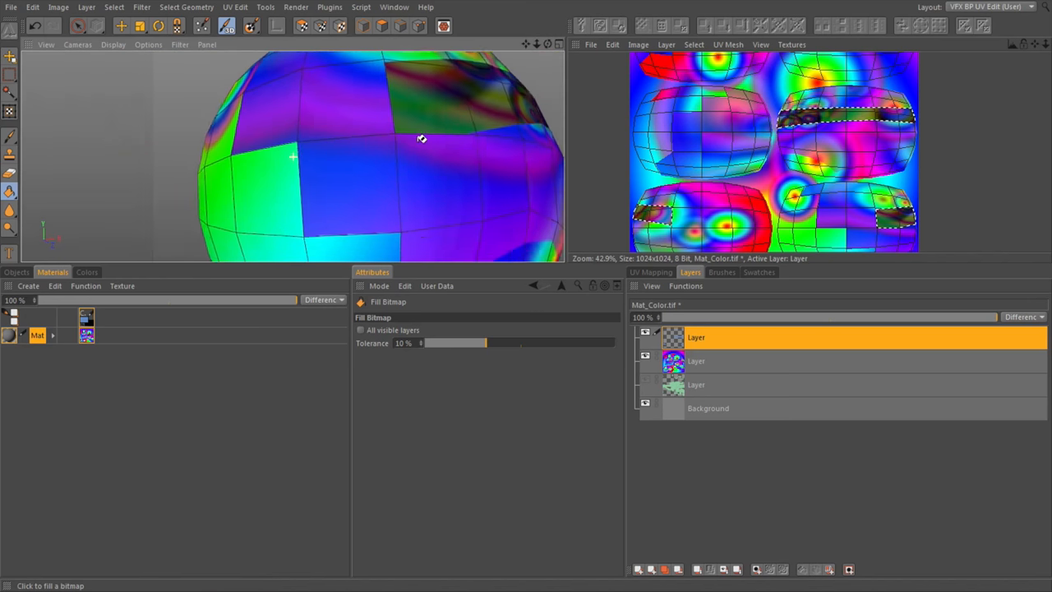
Step: Brush a pale grey-blue stroke inside the selected band using the Colors controls
left_click(10, 136)
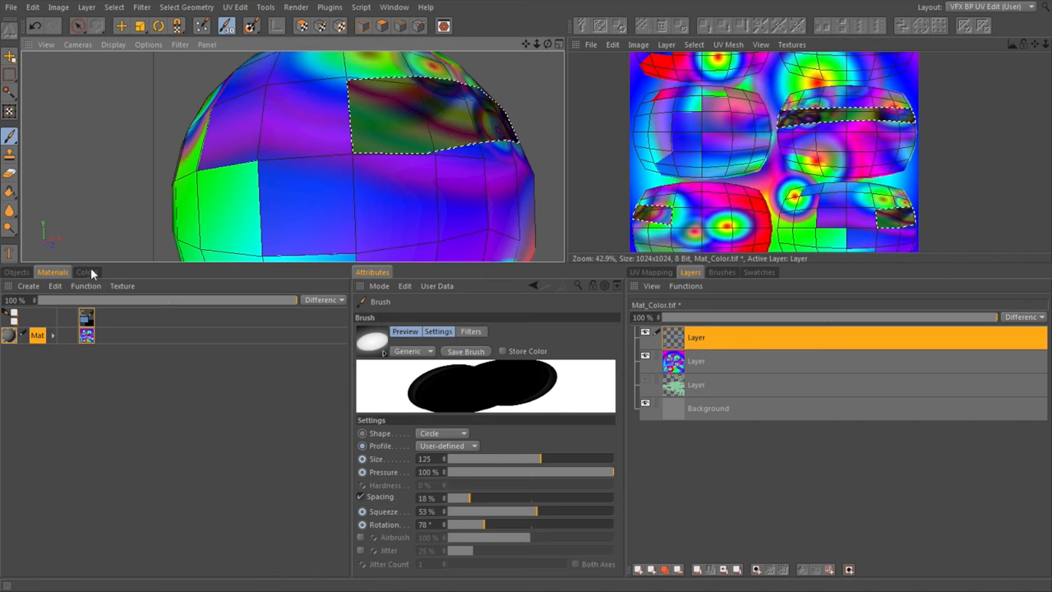
left_click(86, 272)
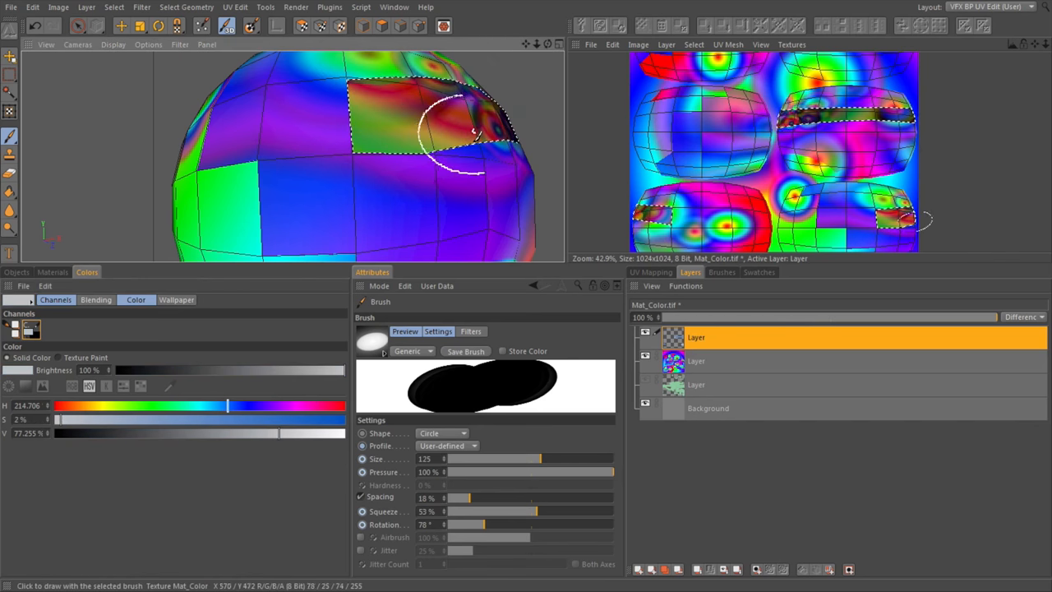
left_click_drag(472, 132, 464, 144)
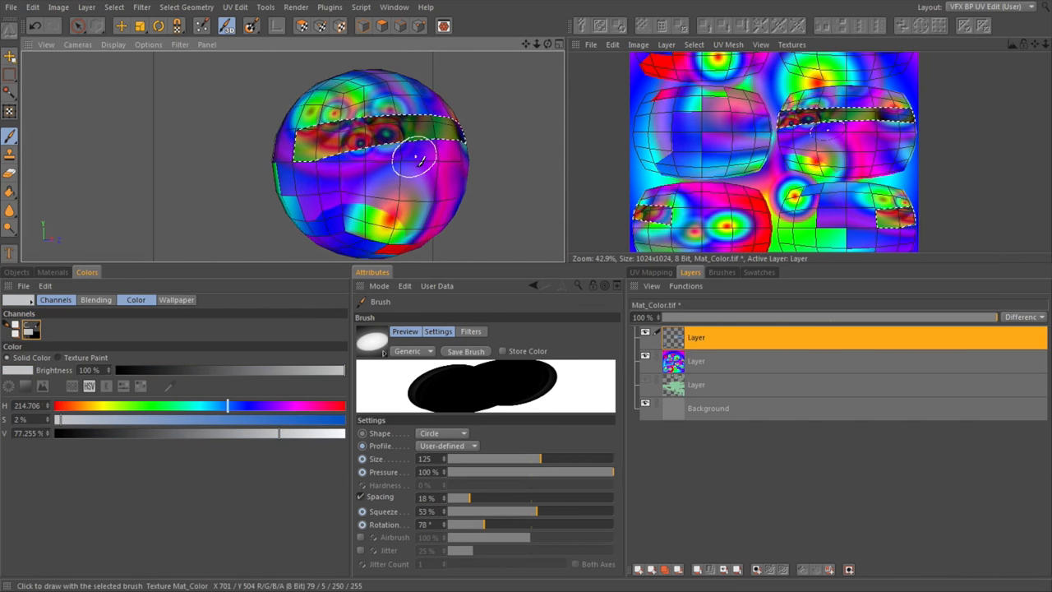
mouse_move(51, 194)
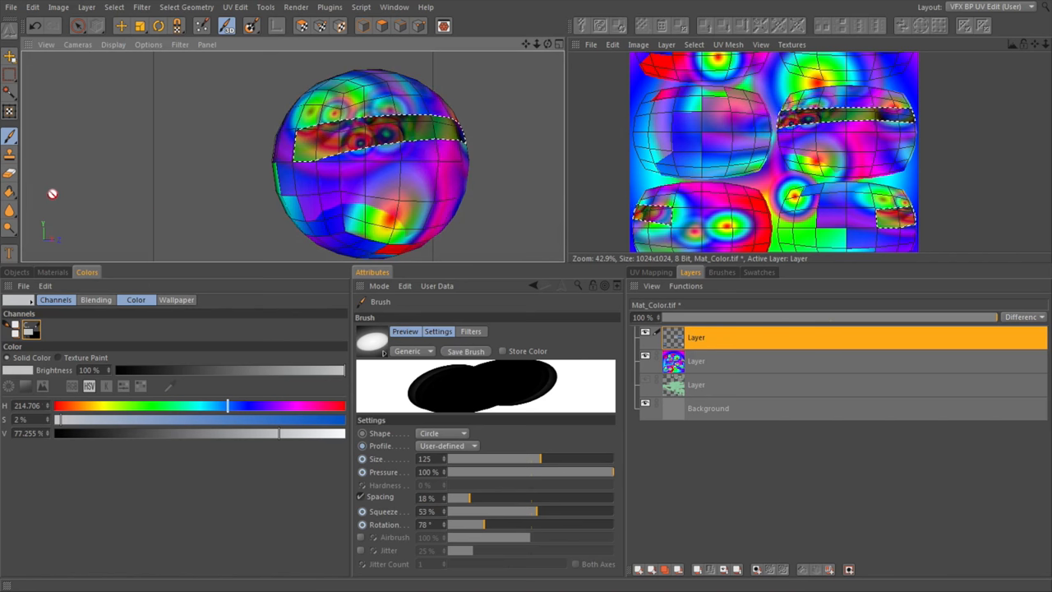
mouse_move(23, 205)
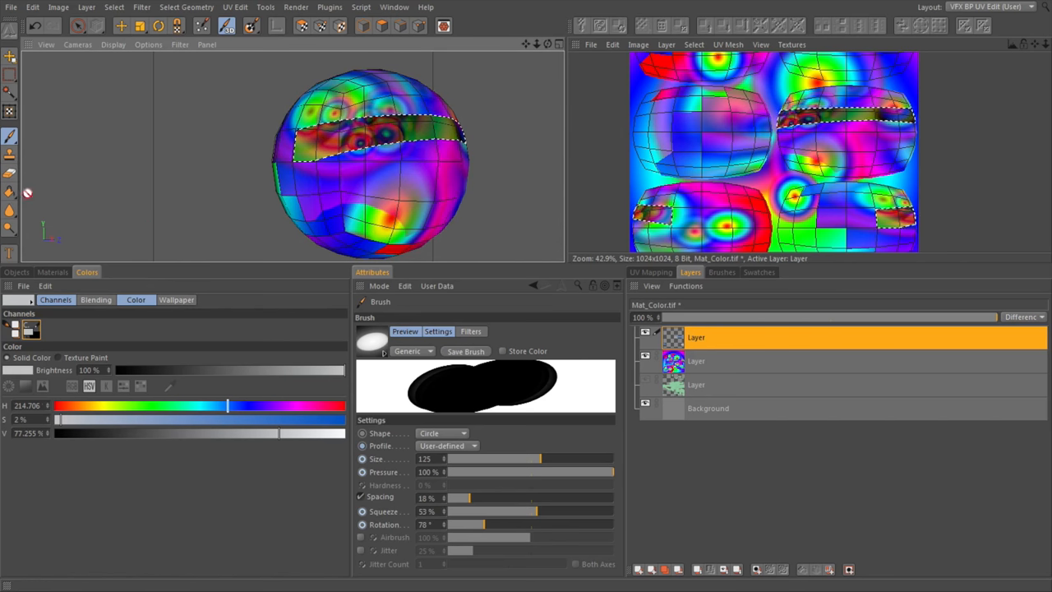
left_click(10, 192)
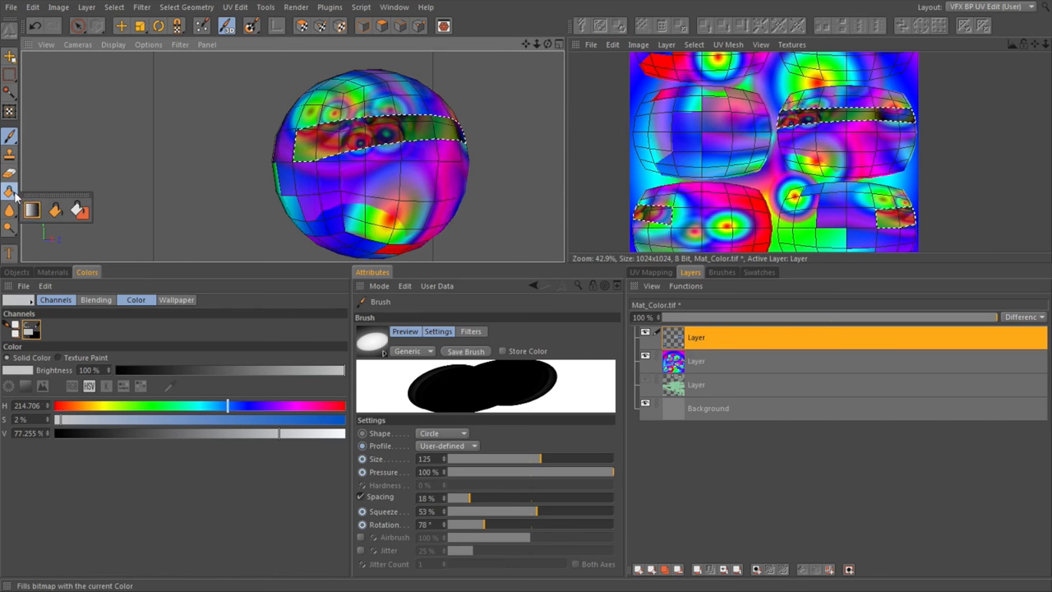
Step: Deselect the band in the UV view so paint is no longer restricted
left_click(56, 209)
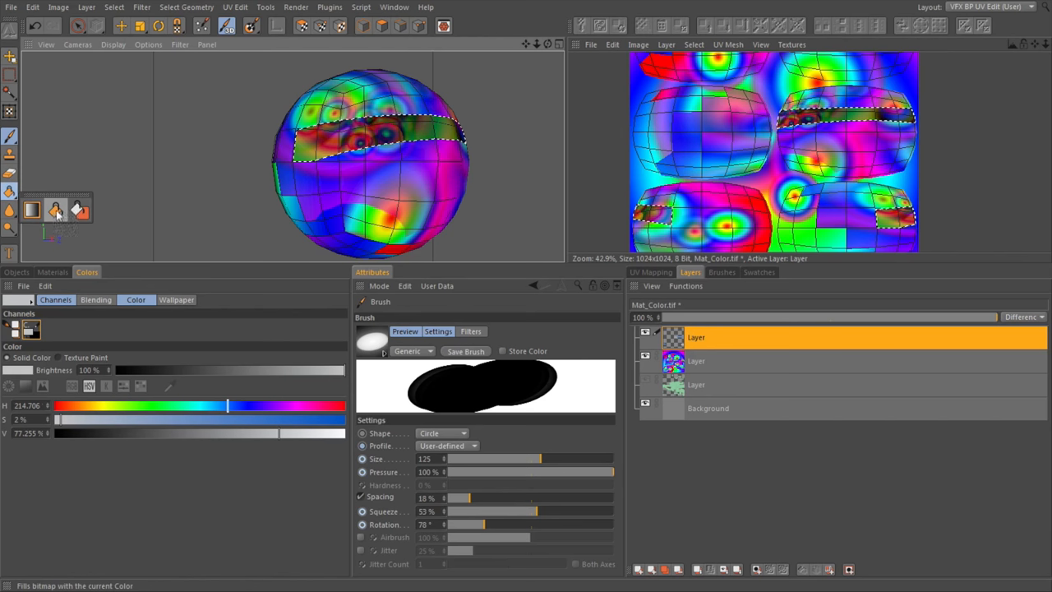
mouse_move(404, 178)
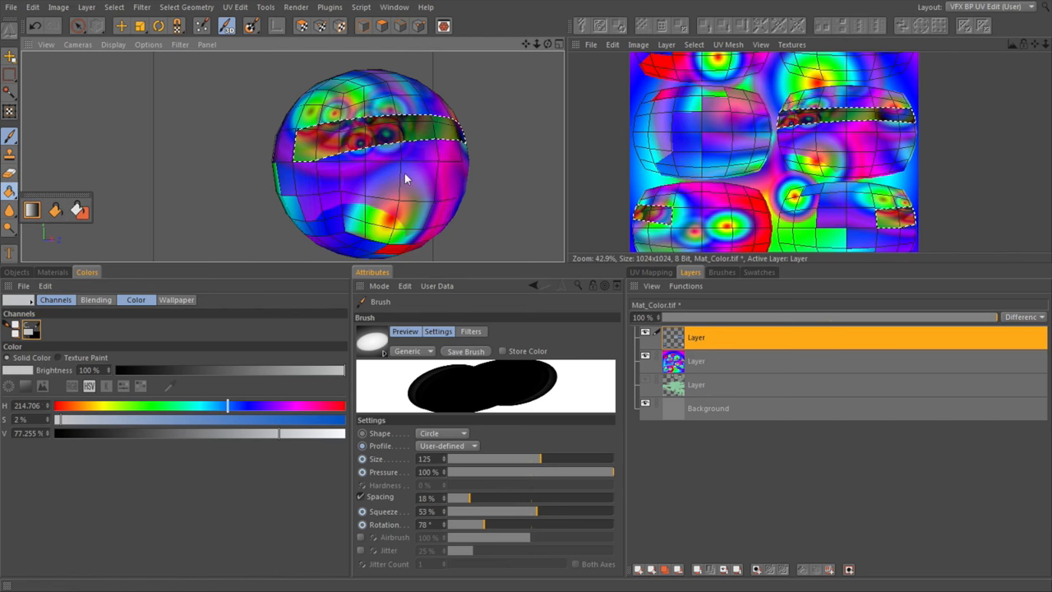
mouse_move(606, 107)
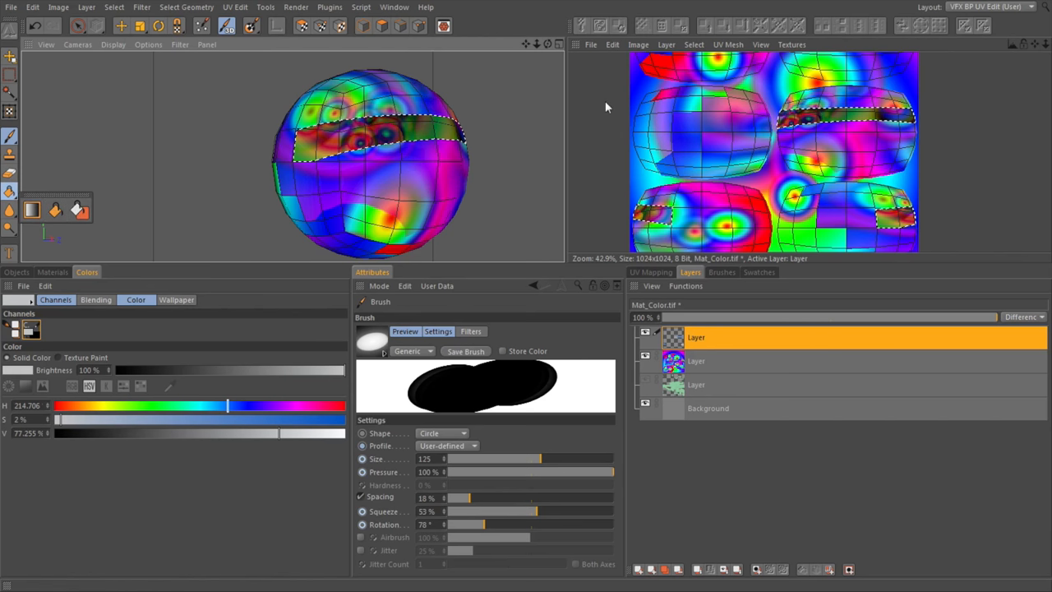
left_click(114, 7)
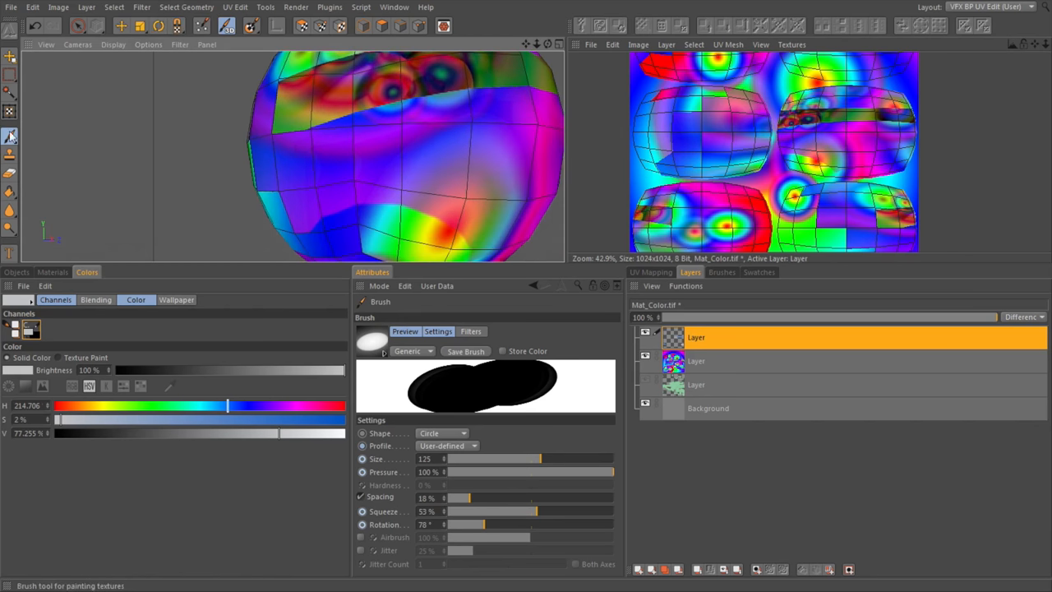
mouse_move(31, 102)
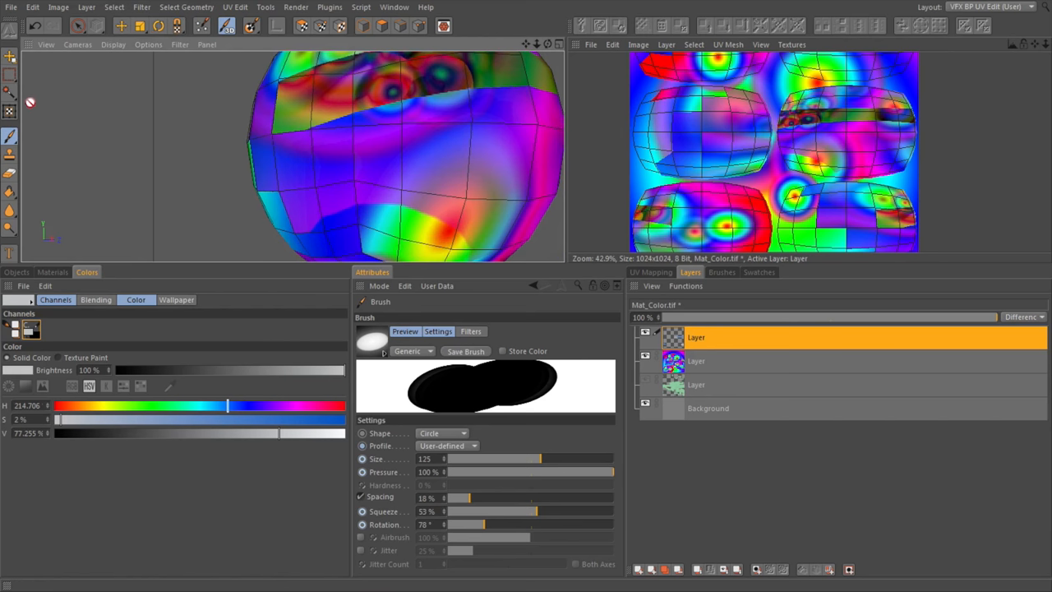
left_click(10, 74)
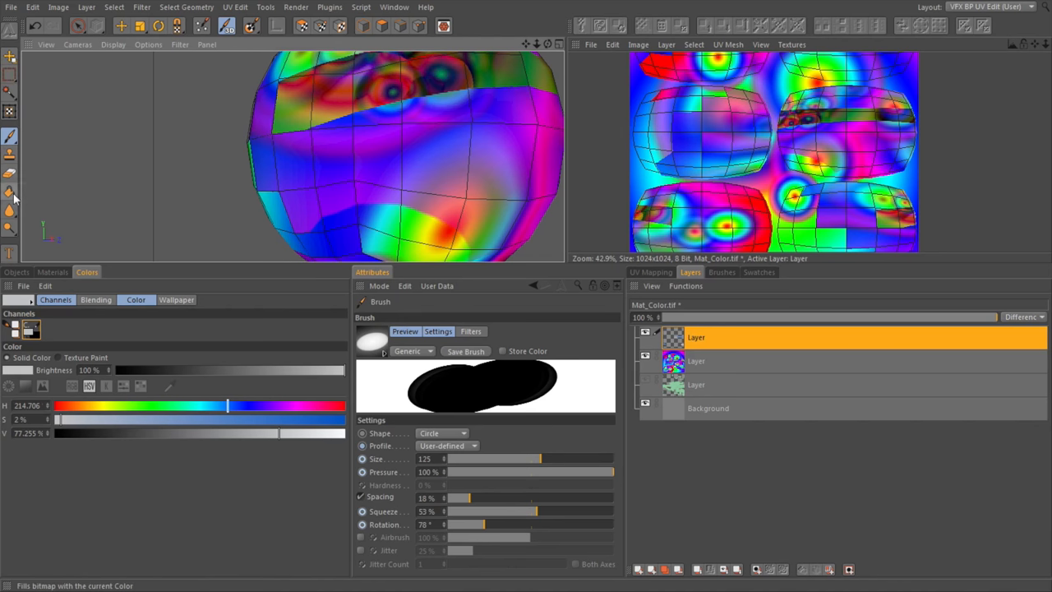
Step: Bucket-fill matching regions with yellow, sampling all visible layers
left_click(10, 193)
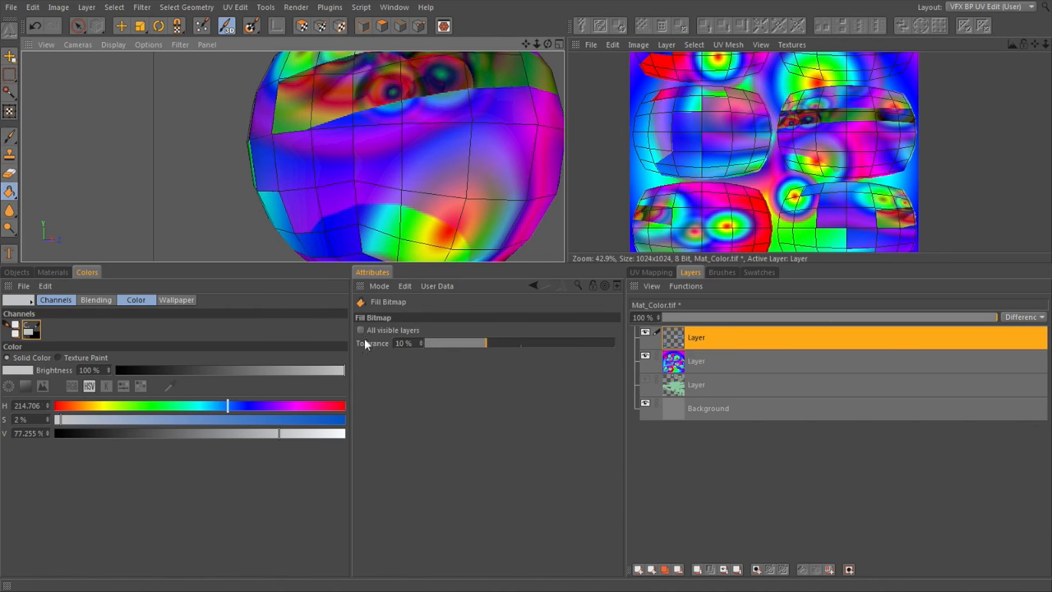
left_click(360, 329)
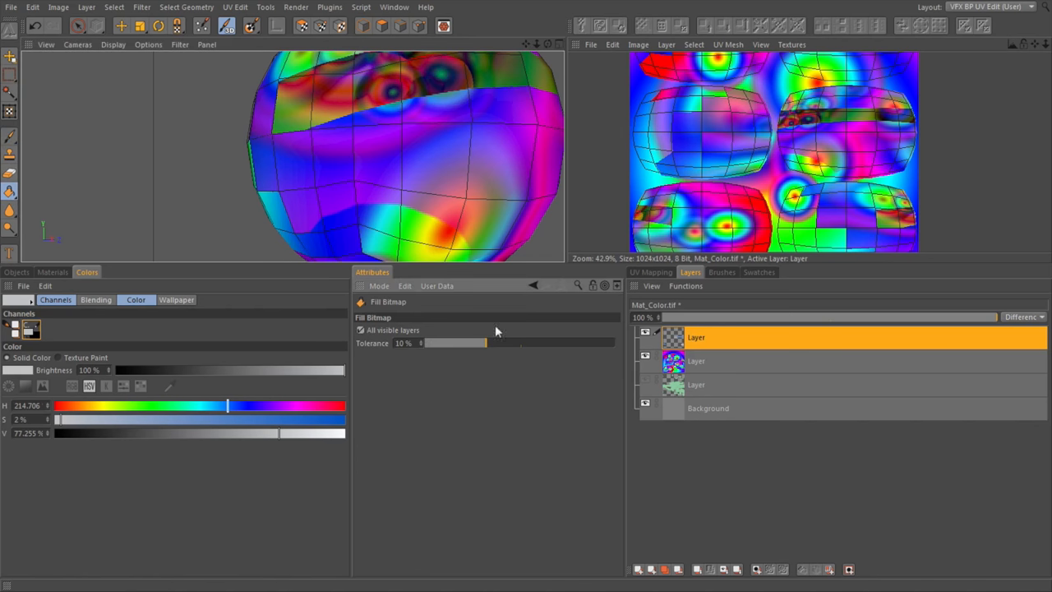
mouse_move(674, 296)
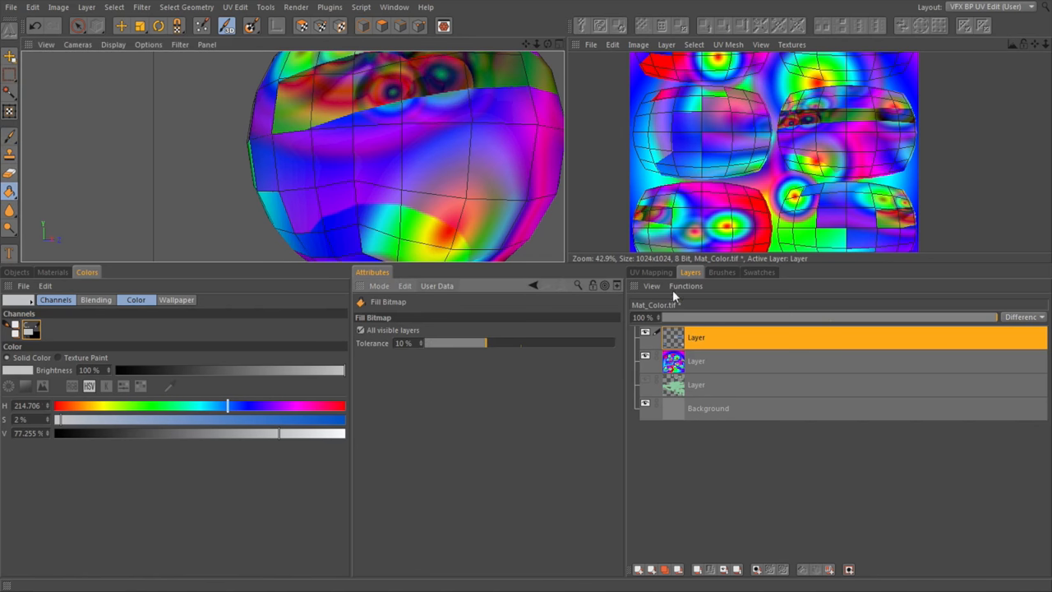
left_click(758, 272)
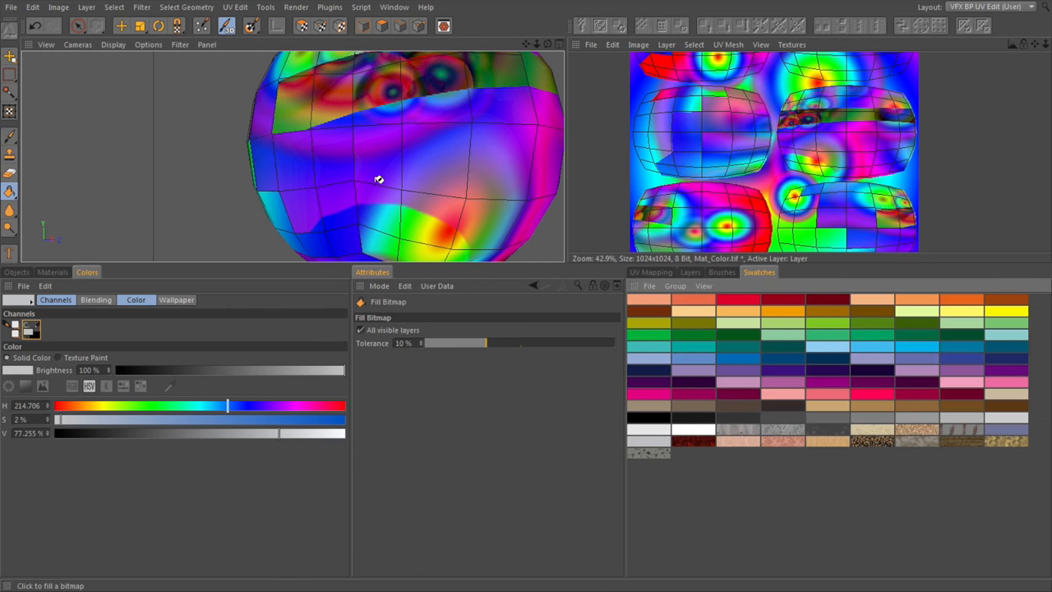
mouse_move(850, 370)
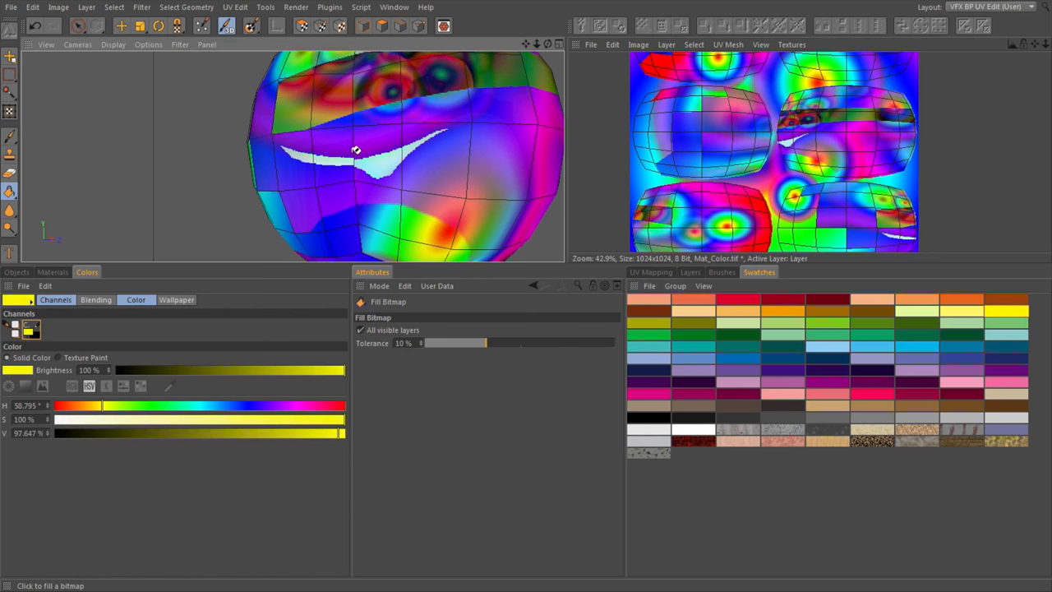
left_click(369, 136)
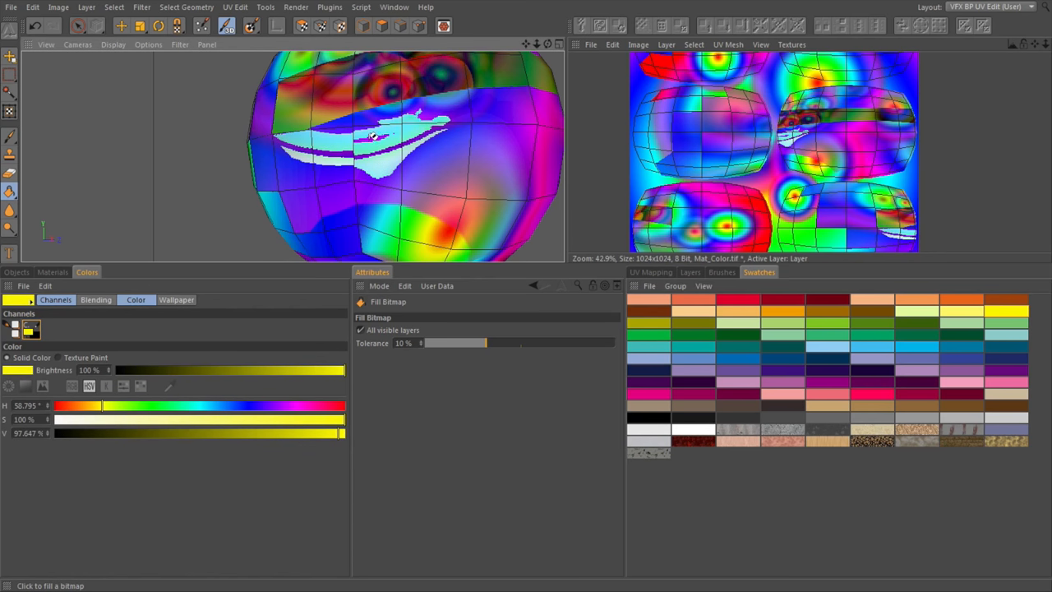
mouse_move(690, 281)
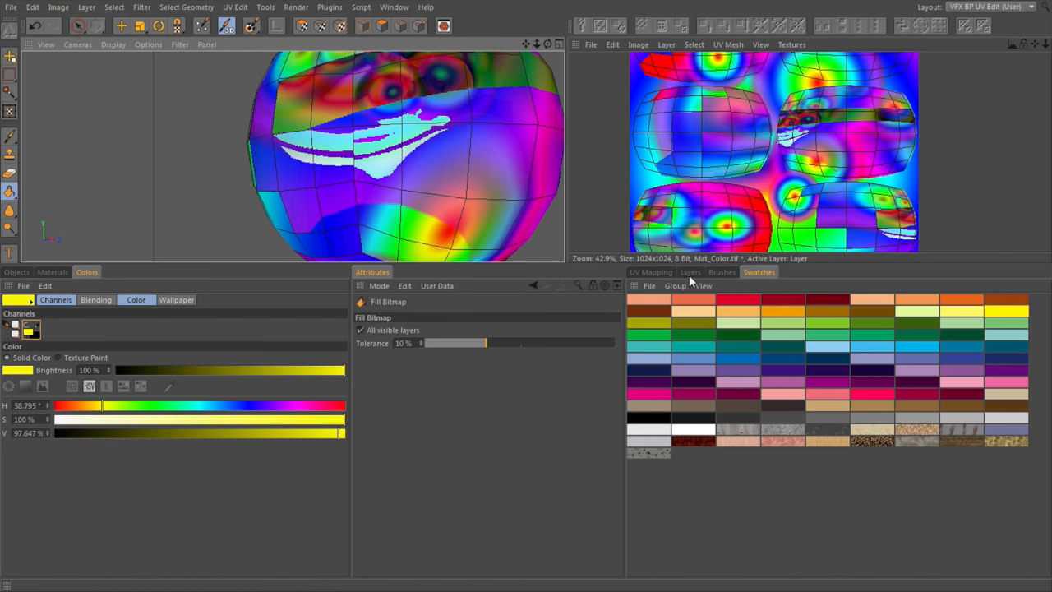
Step: Set the top layer to Normal blending and lower fill tolerance to 1%
left_click(689, 272)
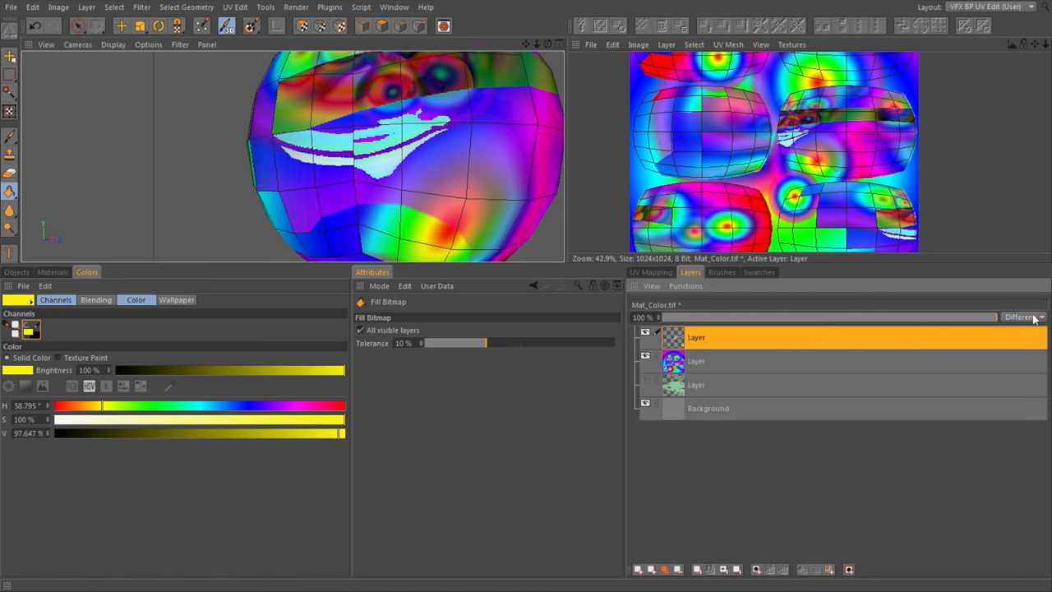
left_click(1023, 318)
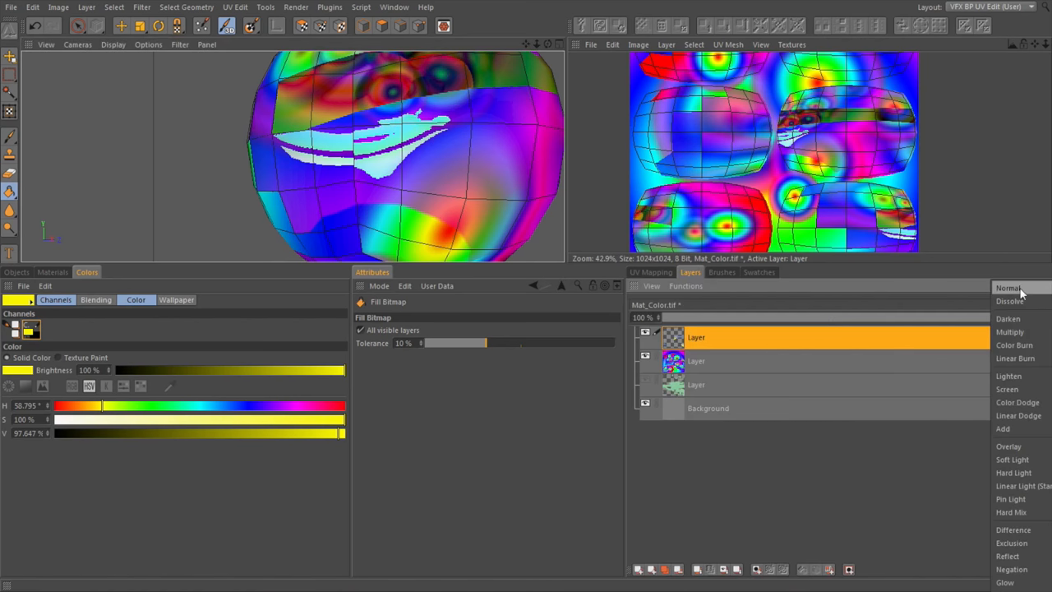
left_click(1008, 288)
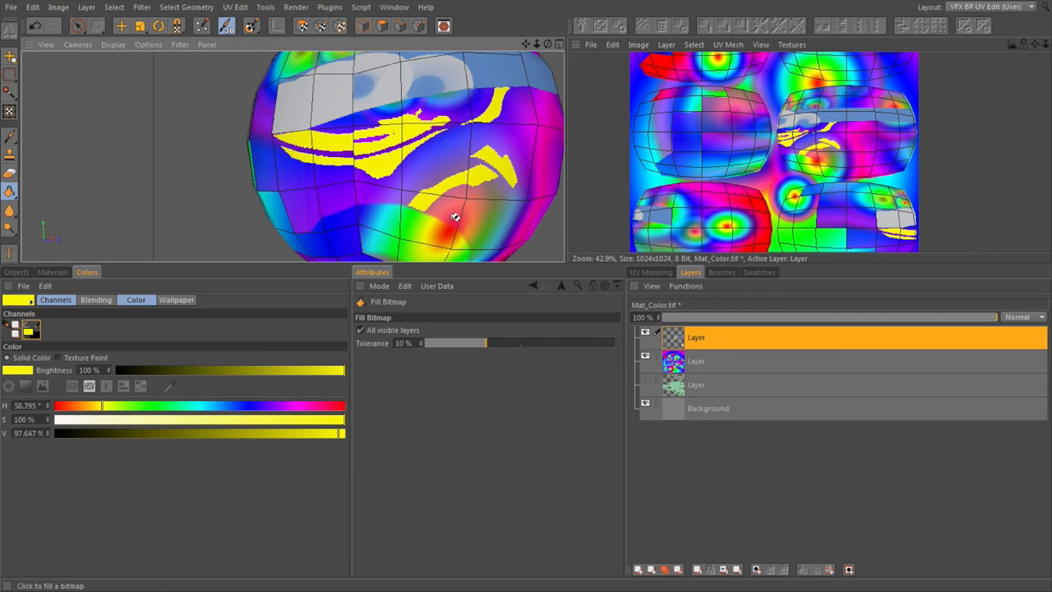
left_click_drag(456, 343, 514, 342)
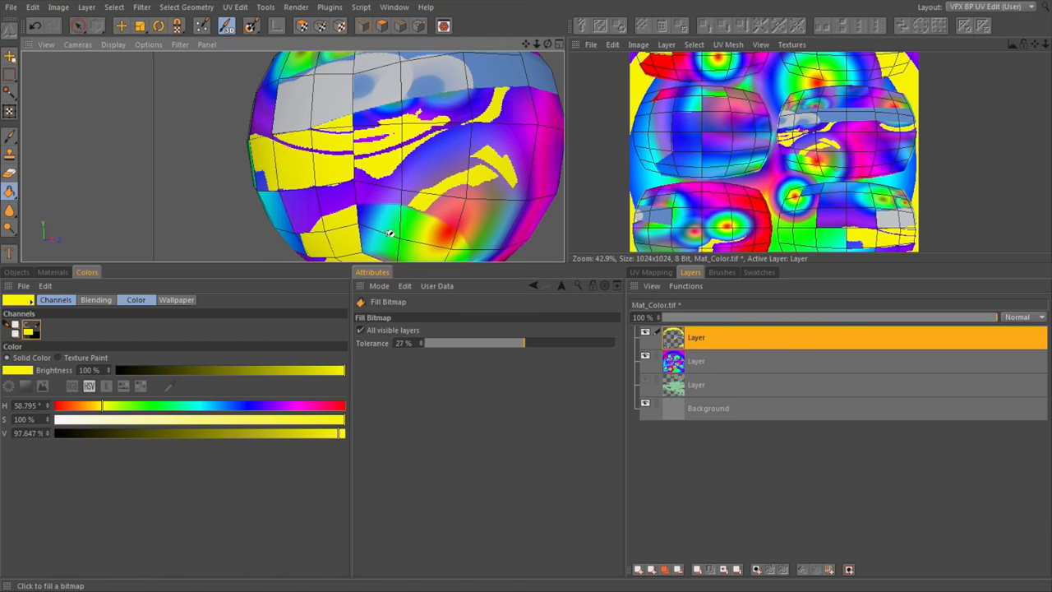
left_click_drag(474, 343, 421, 343)
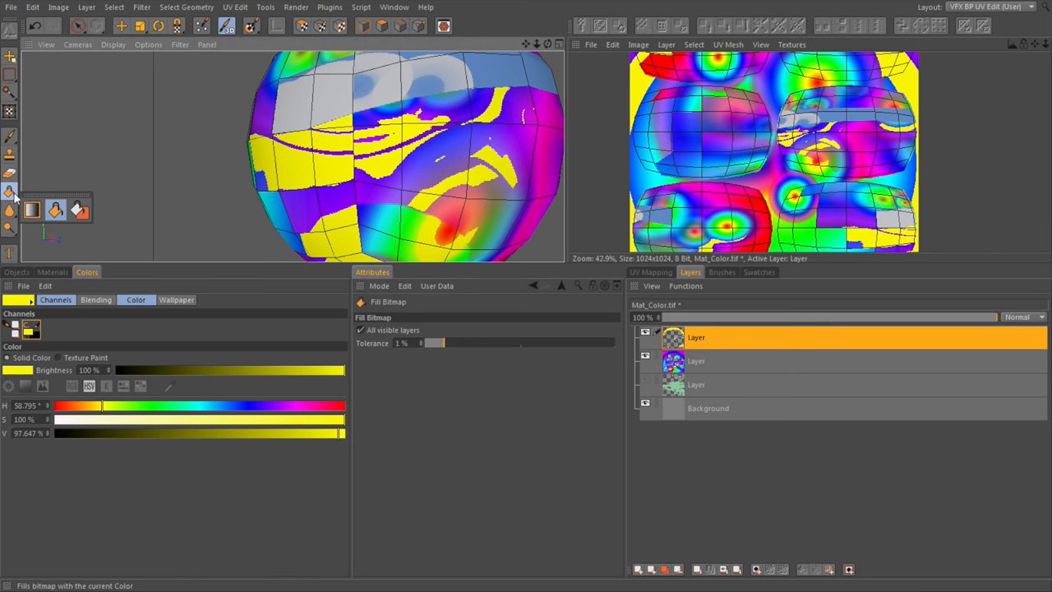
Step: Fill the whole top layer yellow, which is then undone back to the patches
left_click(485, 172)
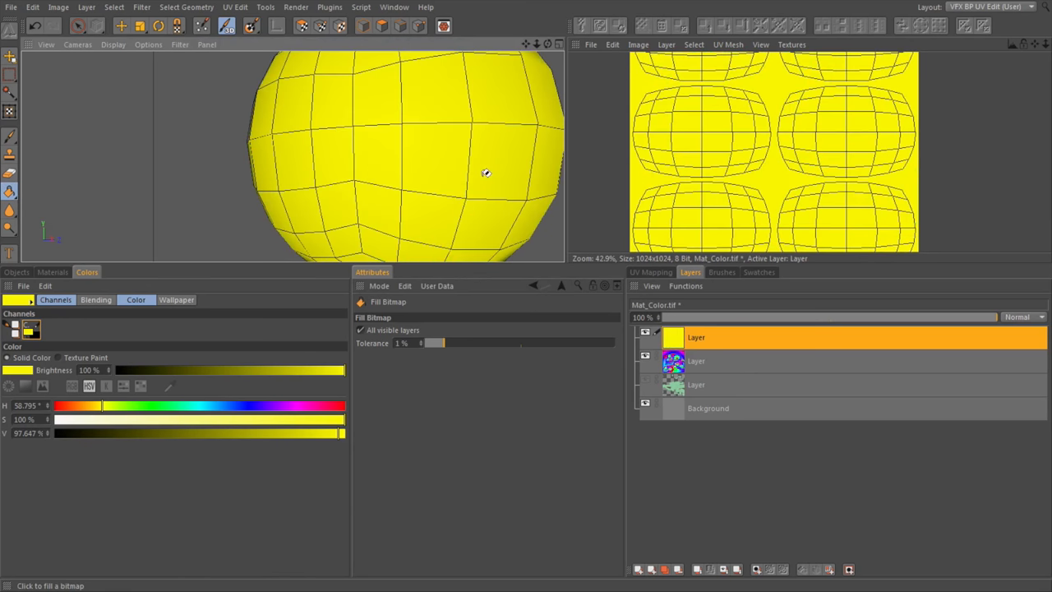
mouse_move(414, 211)
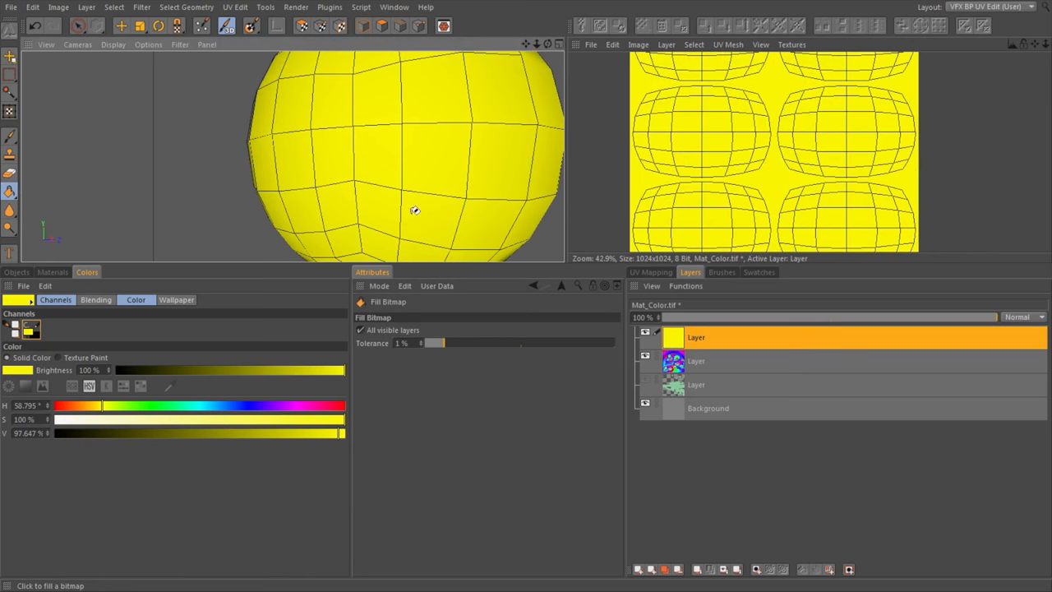
mouse_move(450, 358)
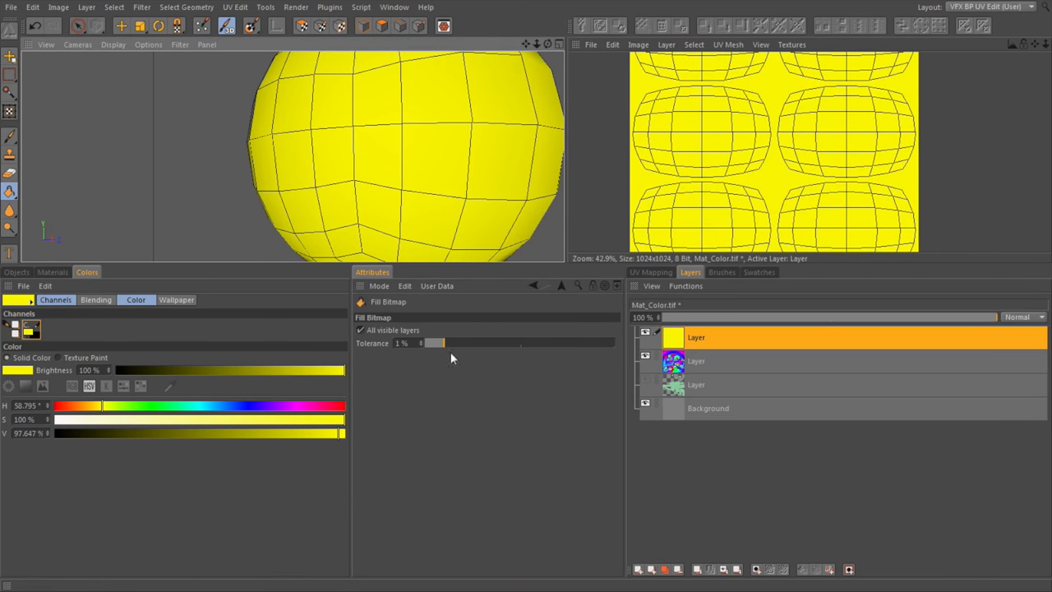
mouse_move(452, 206)
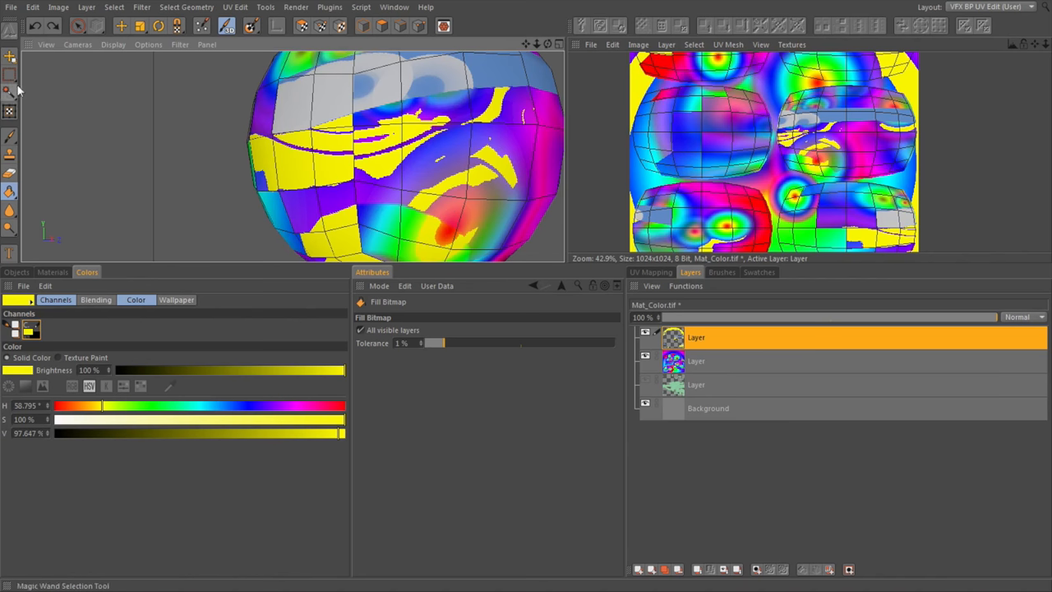
left_click(9, 76)
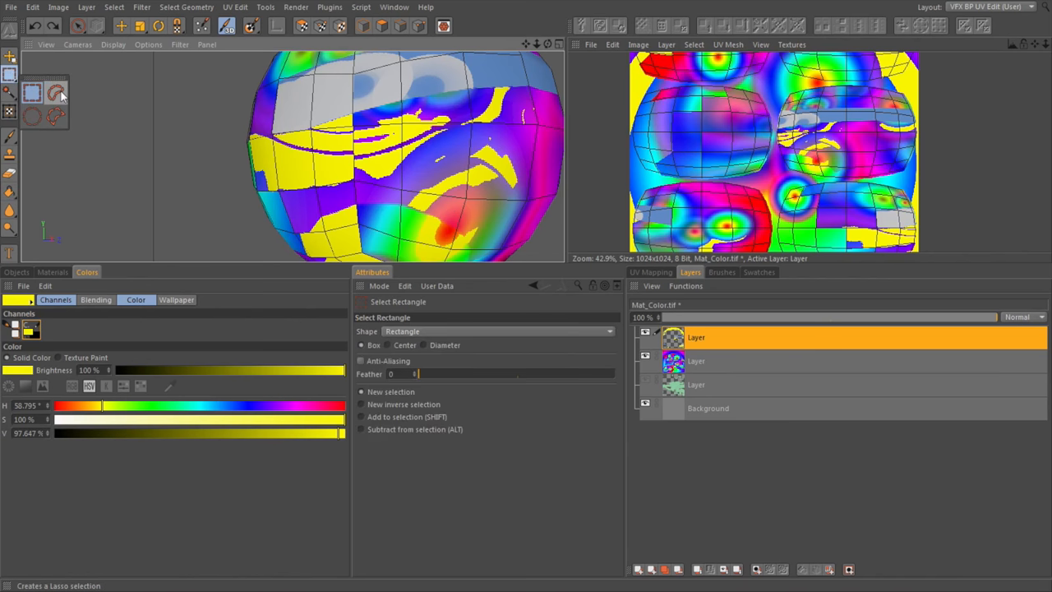
Step: Outline a UV patch with the Polyline selection and flood it with solid yellow
left_click(56, 93)
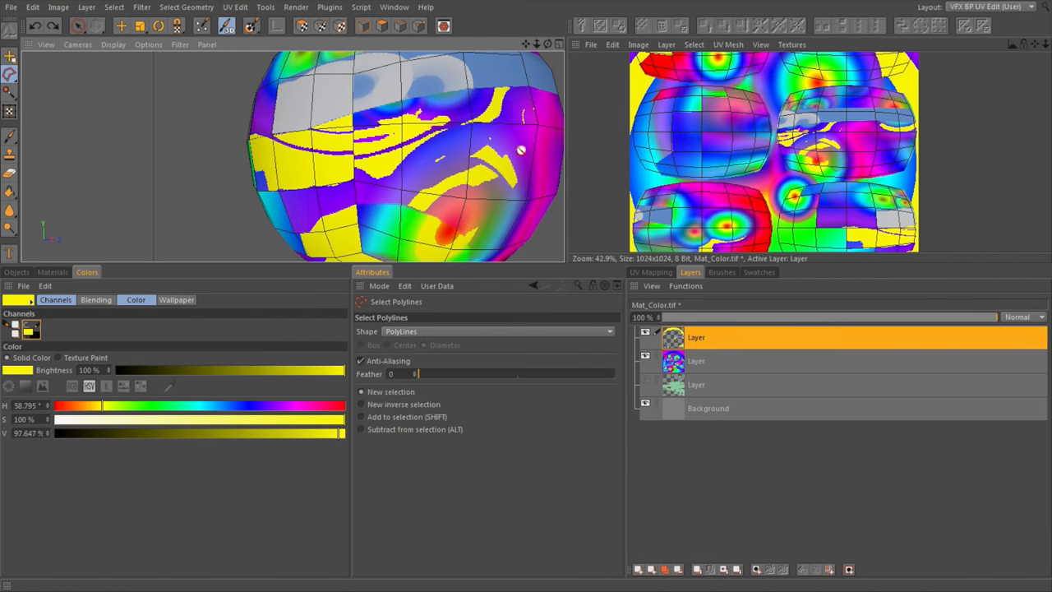
mouse_move(314, 173)
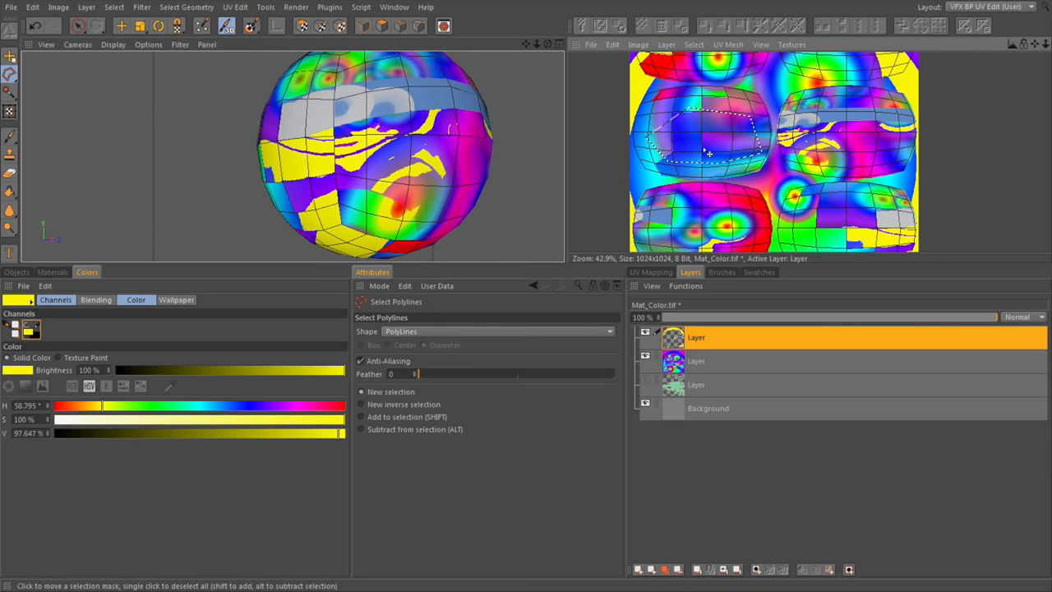
scroll("up", 3)
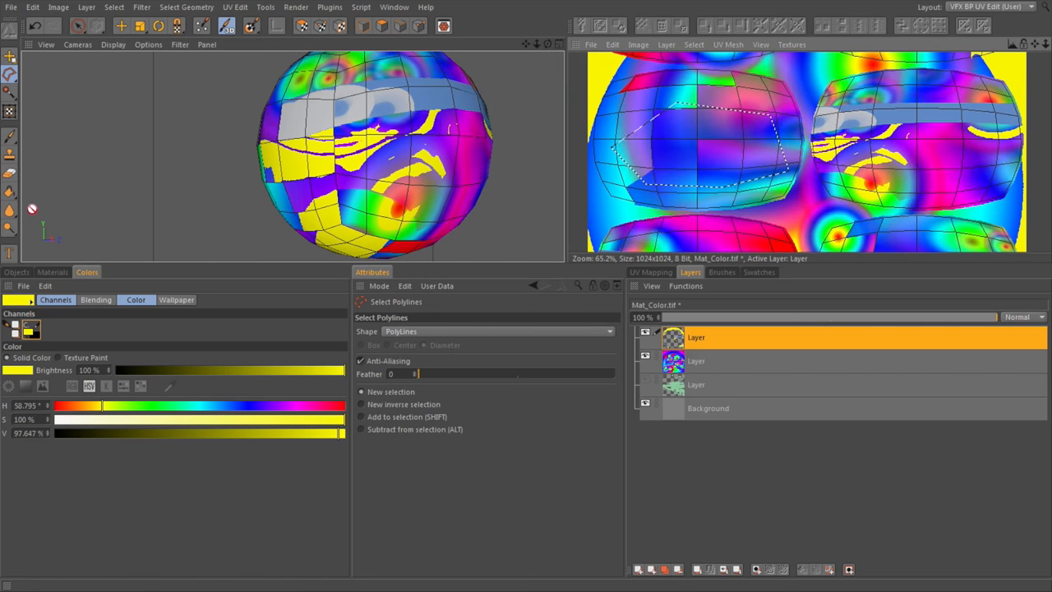
mouse_move(9, 191)
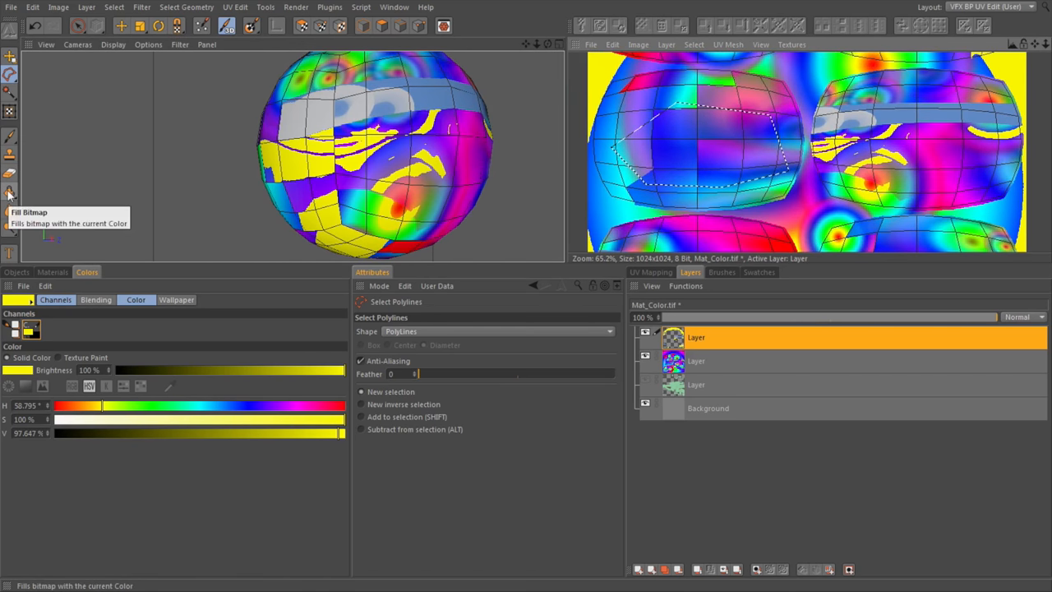
left_click(11, 195)
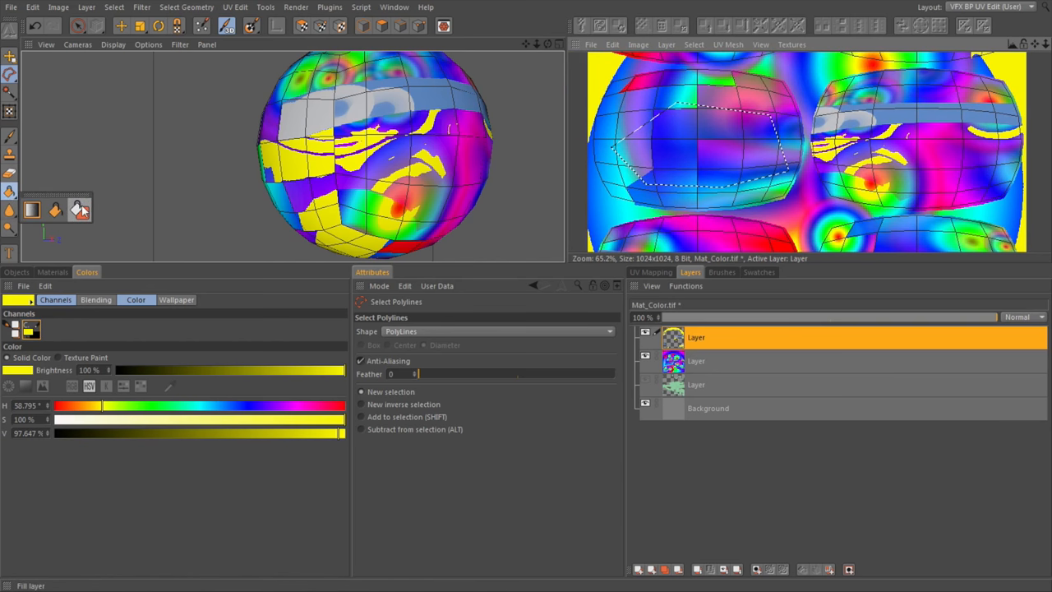
left_click(702, 148)
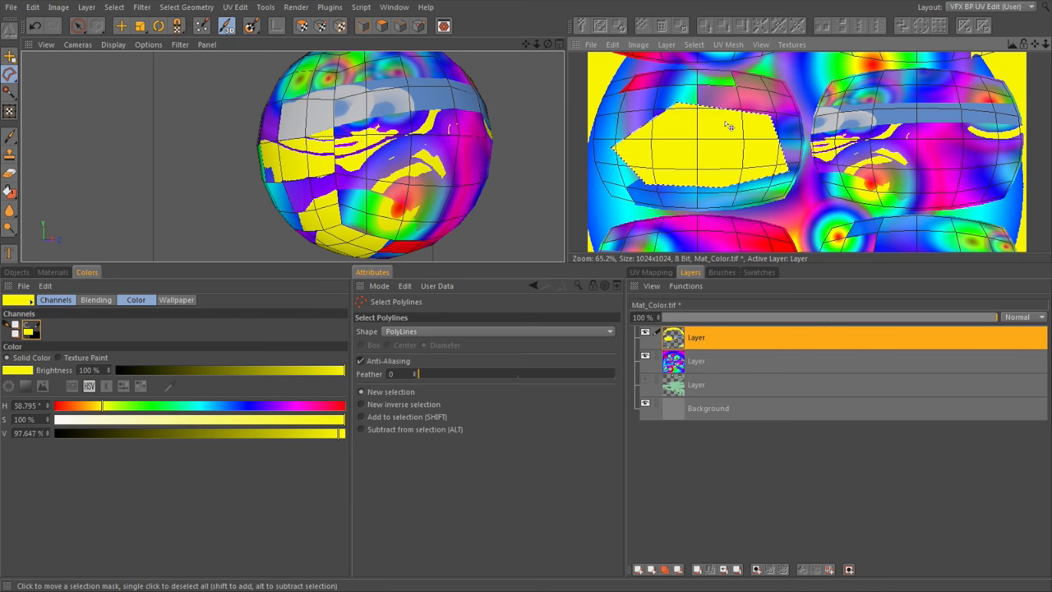
scroll("down", 3)
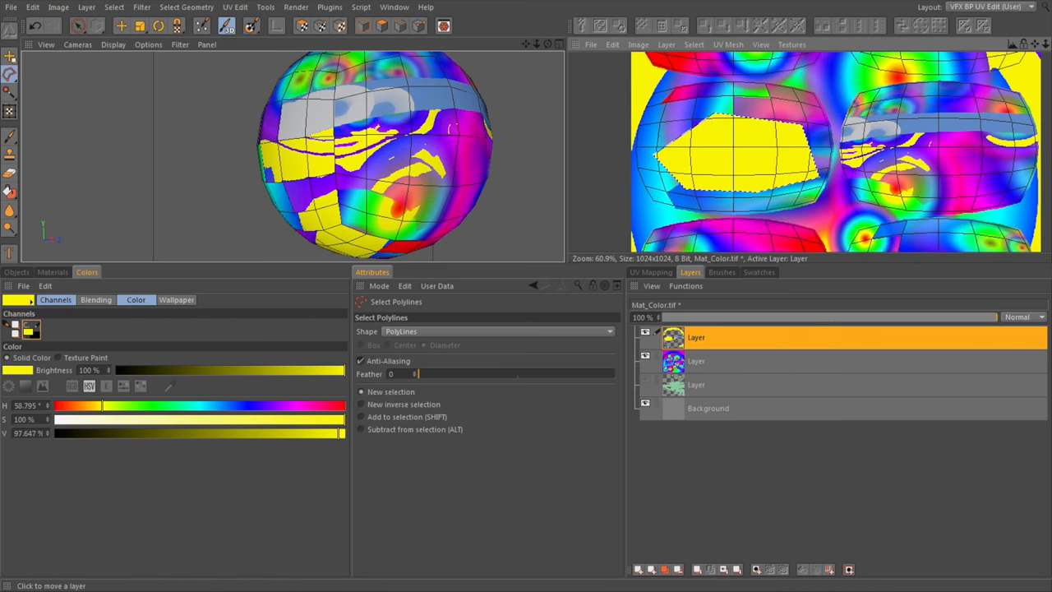
scroll("down", 3)
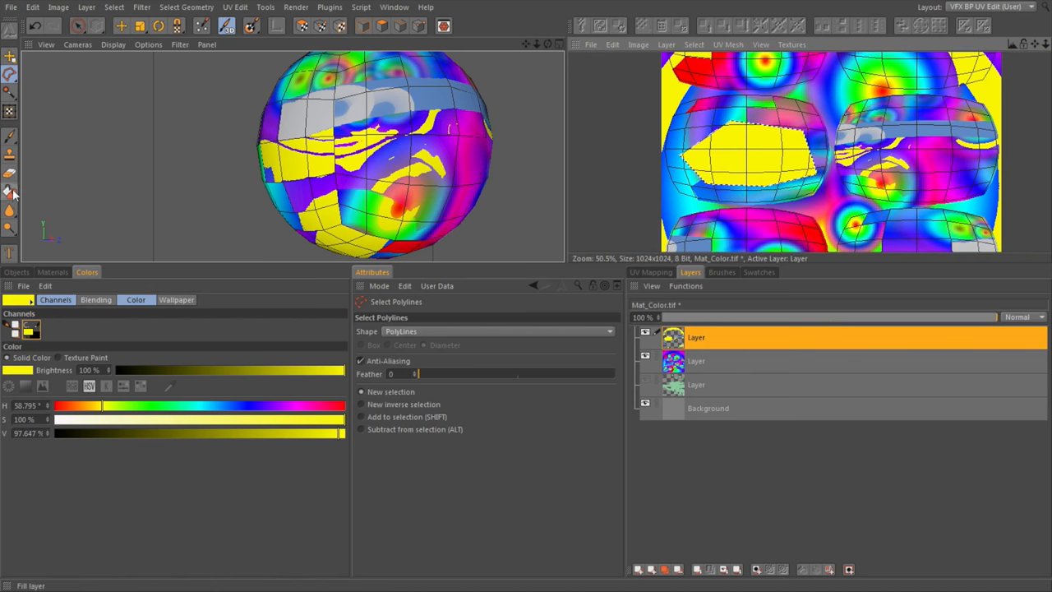
left_click(10, 196)
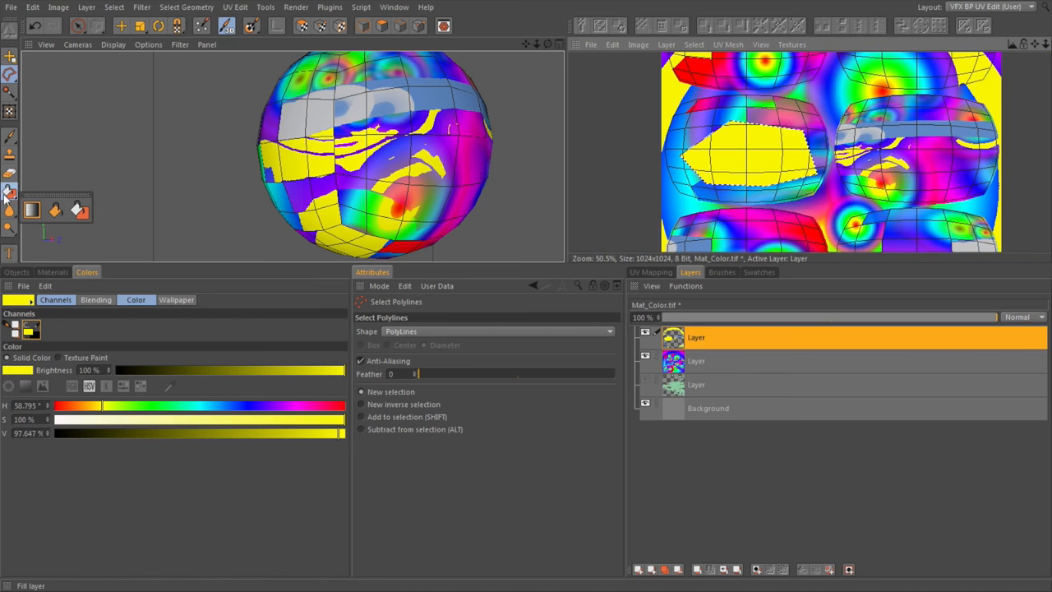
Step: Hide the yellow layer and set the Blur tool on the rainbow layer to size 90, pressure 30%
left_click(11, 212)
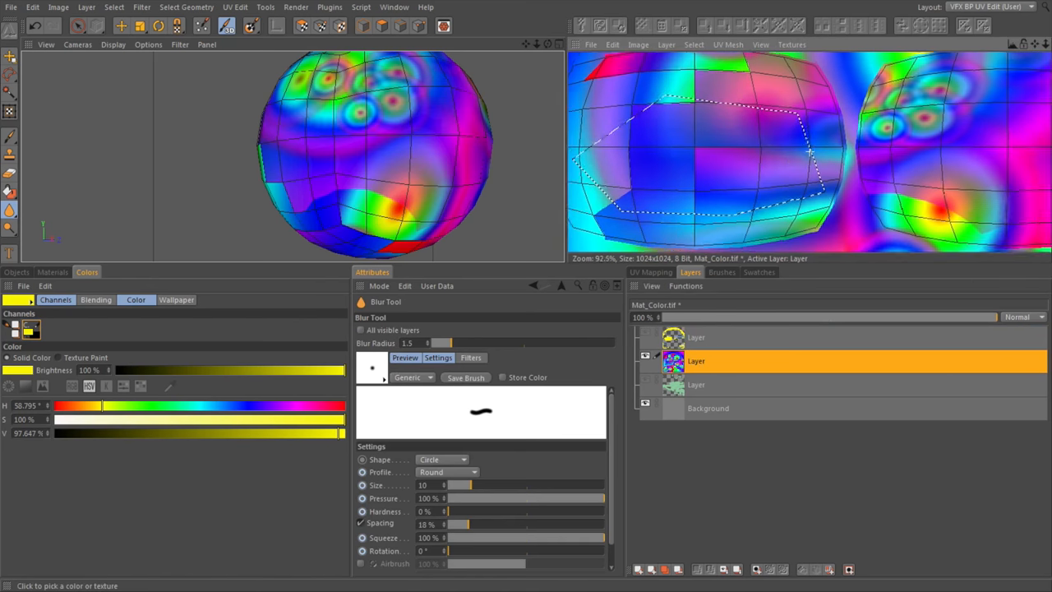
scroll("up", 3)
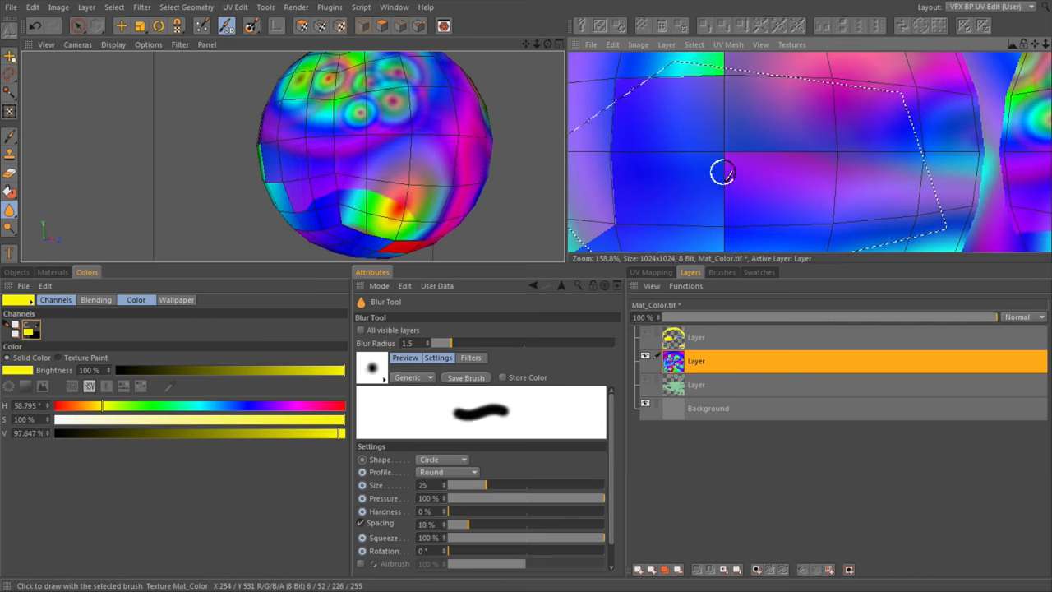
left_click_drag(464, 485, 522, 485)
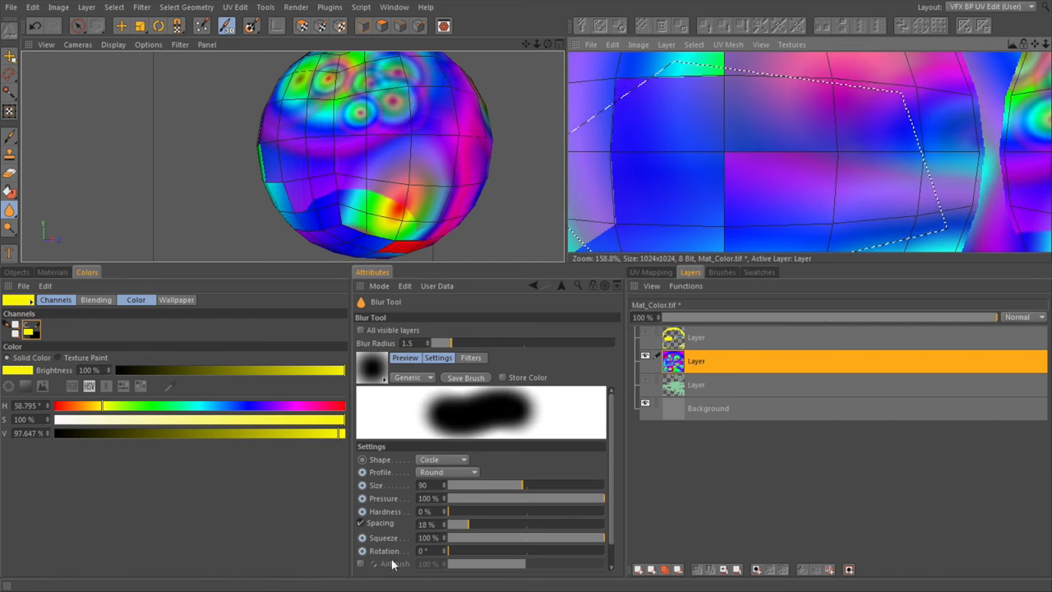
mouse_move(586, 374)
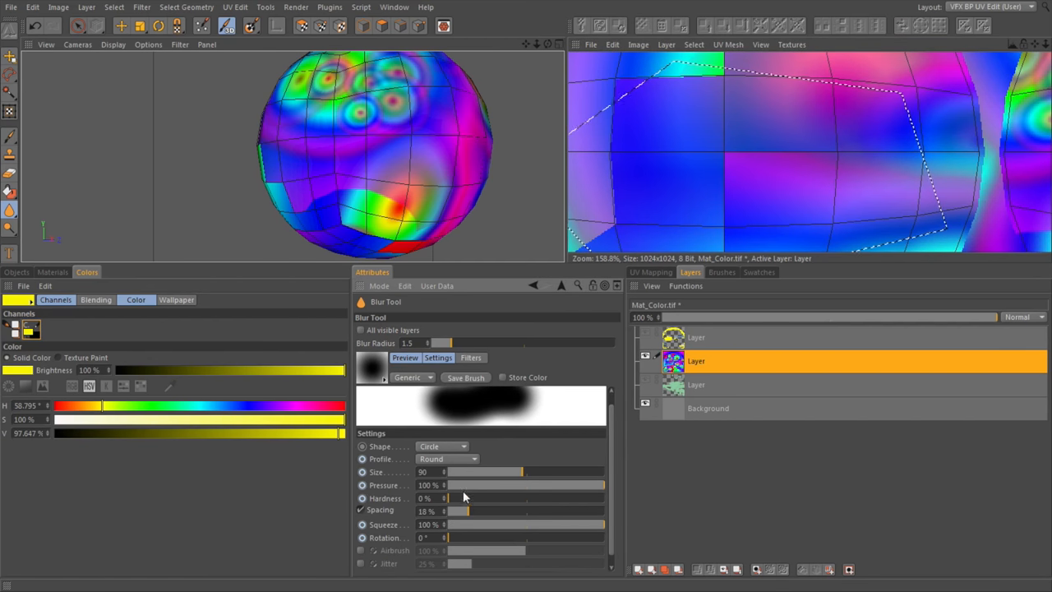
mouse_move(10, 211)
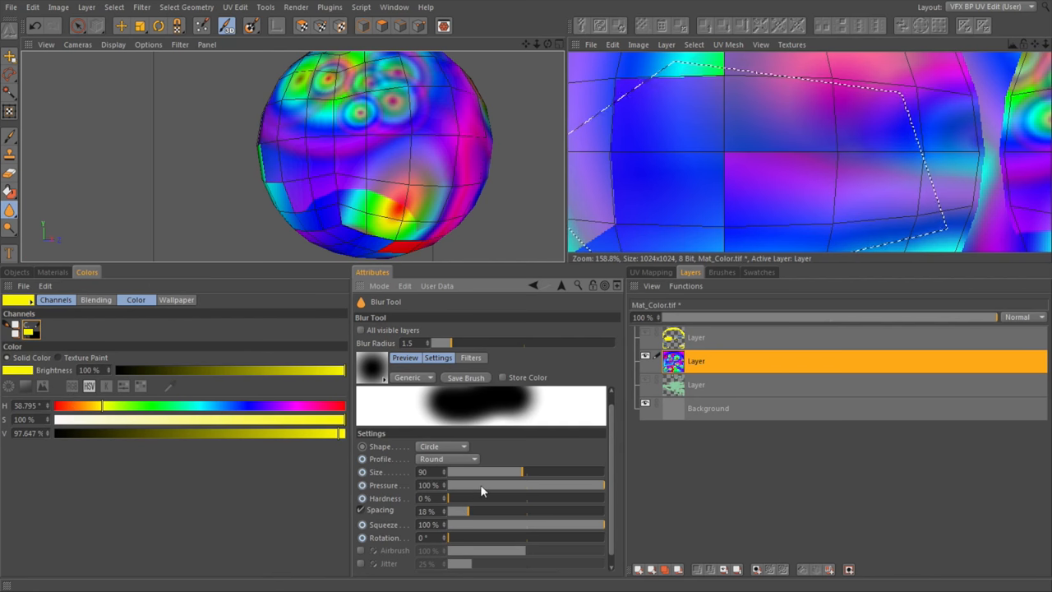
left_click_drag(522, 485, 460, 485)
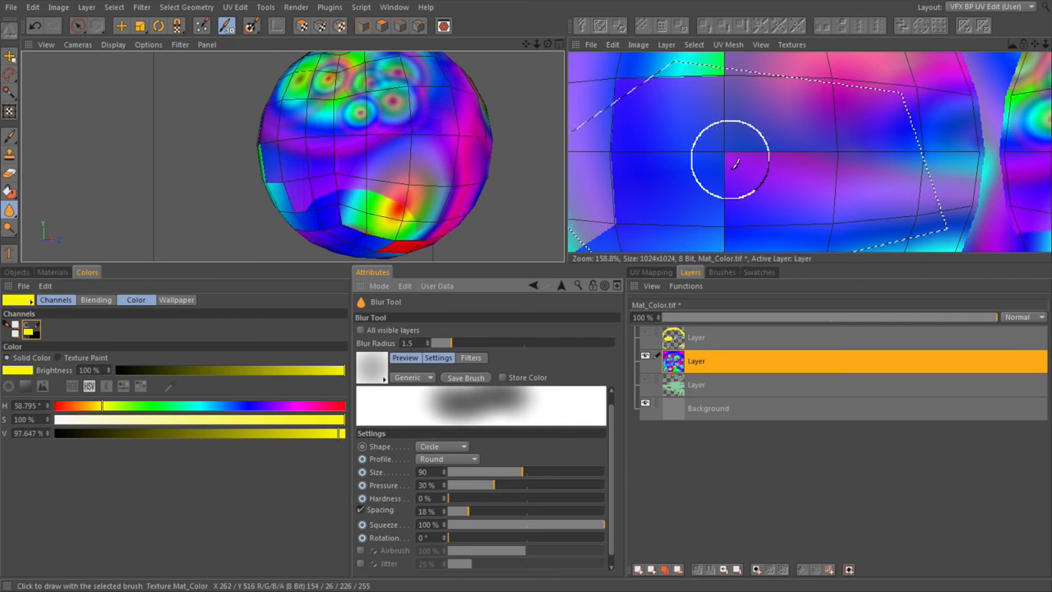
mouse_move(854, 189)
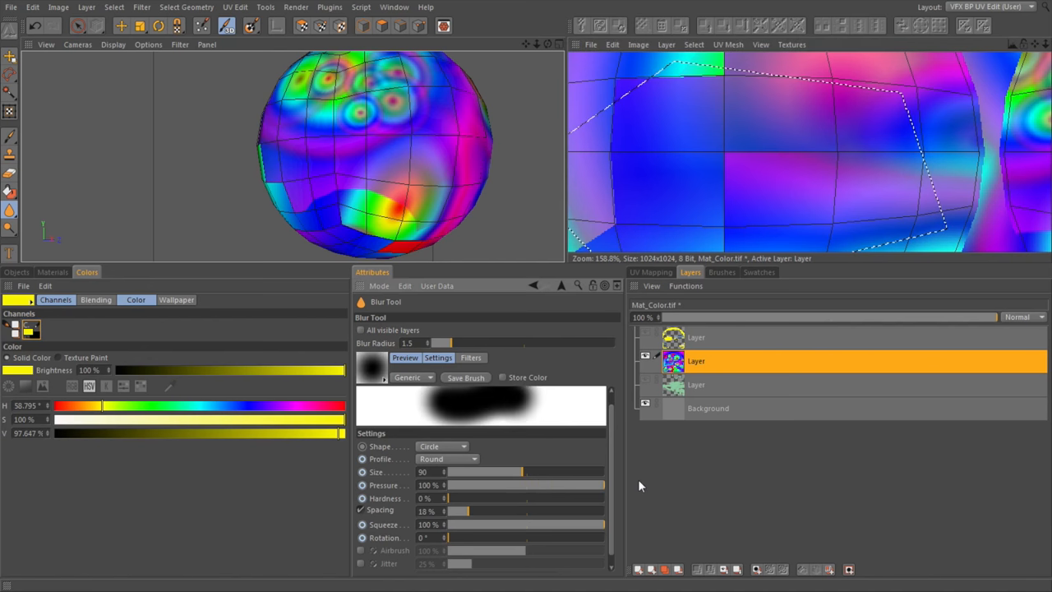
mouse_move(844, 123)
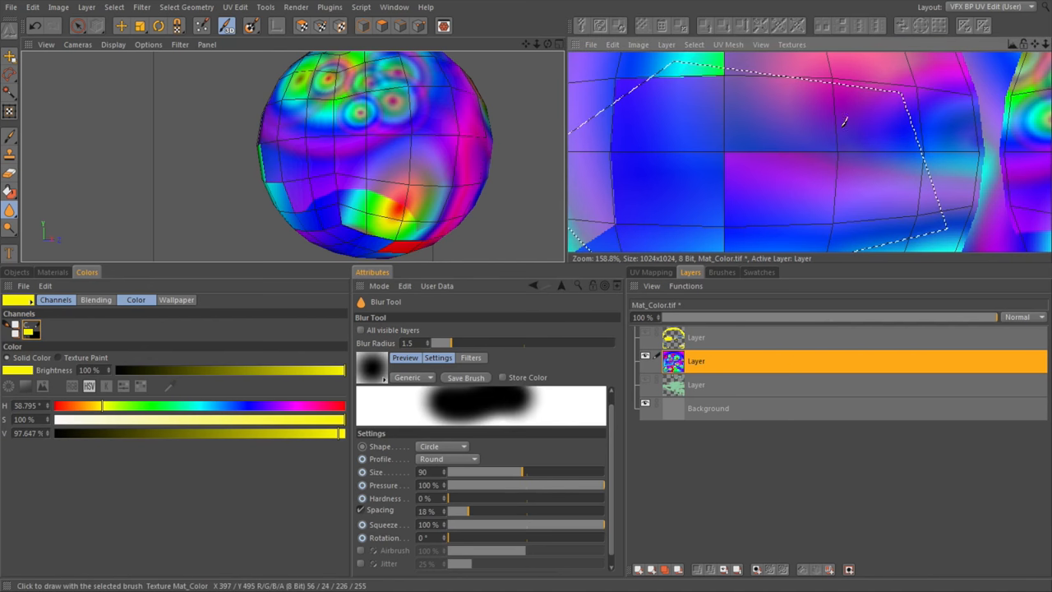
mouse_move(710, 226)
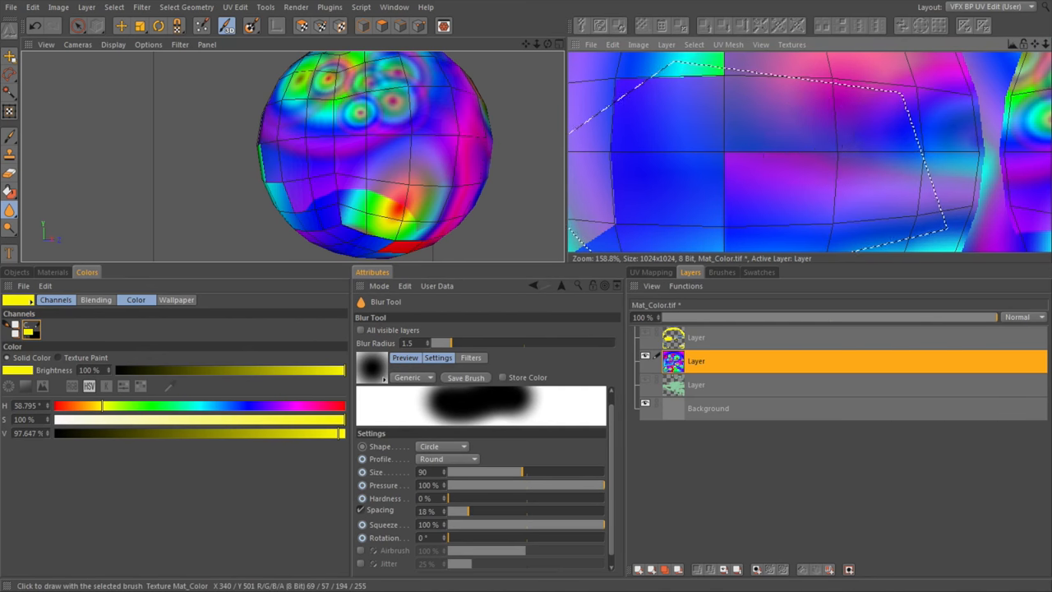
Step: Draw a rectangular selection around the cluster of ring-shaped circles
scroll("up", 3)
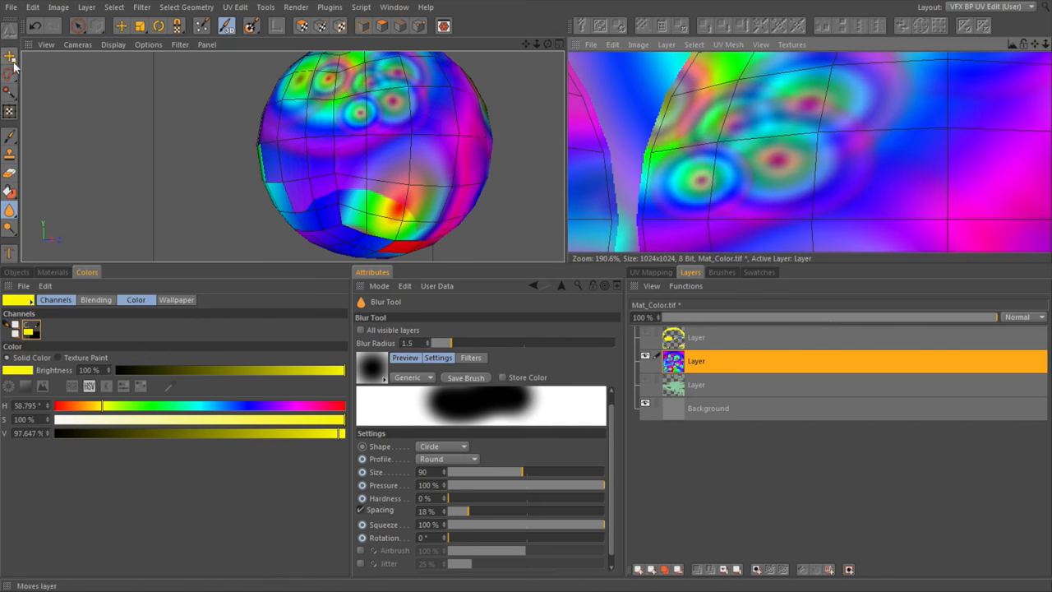
left_click(11, 74)
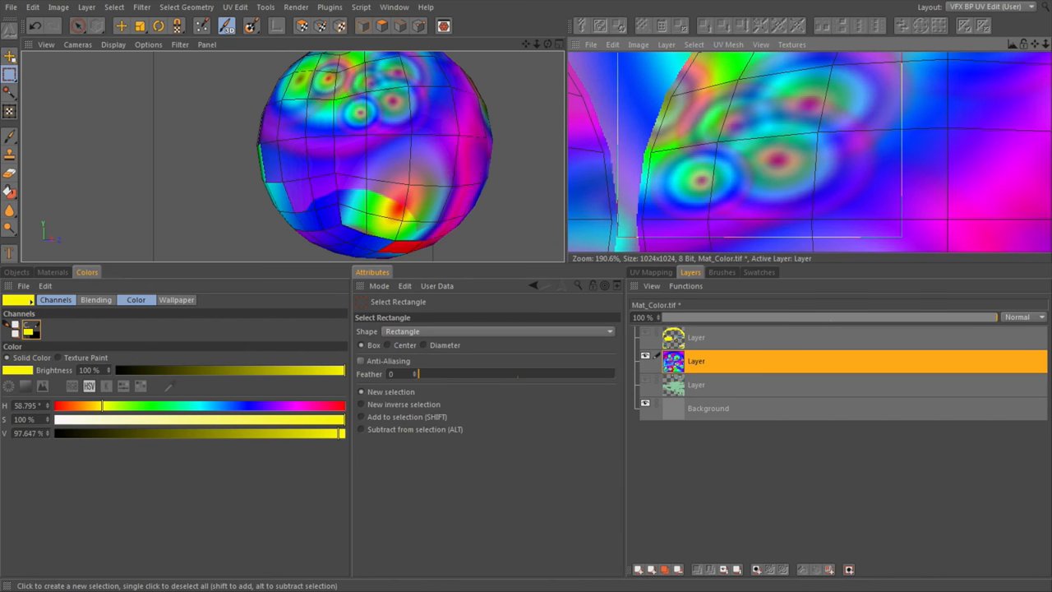
left_click_drag(333, 54, 443, 144)
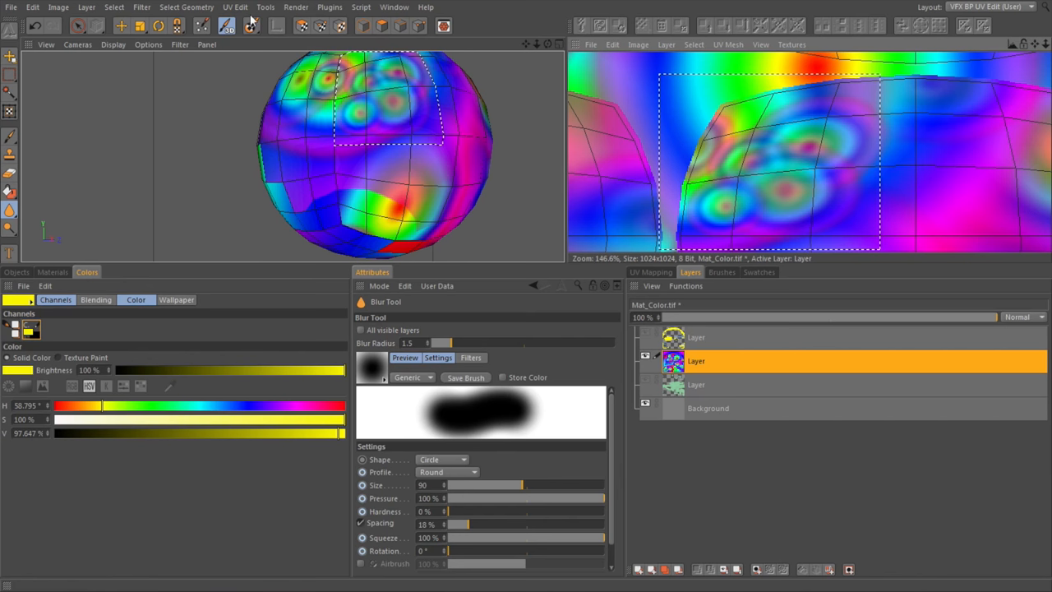
Step: Apply a Gaussian blur of about 10.4 radius to the selected ring cluster
left_click(141, 7)
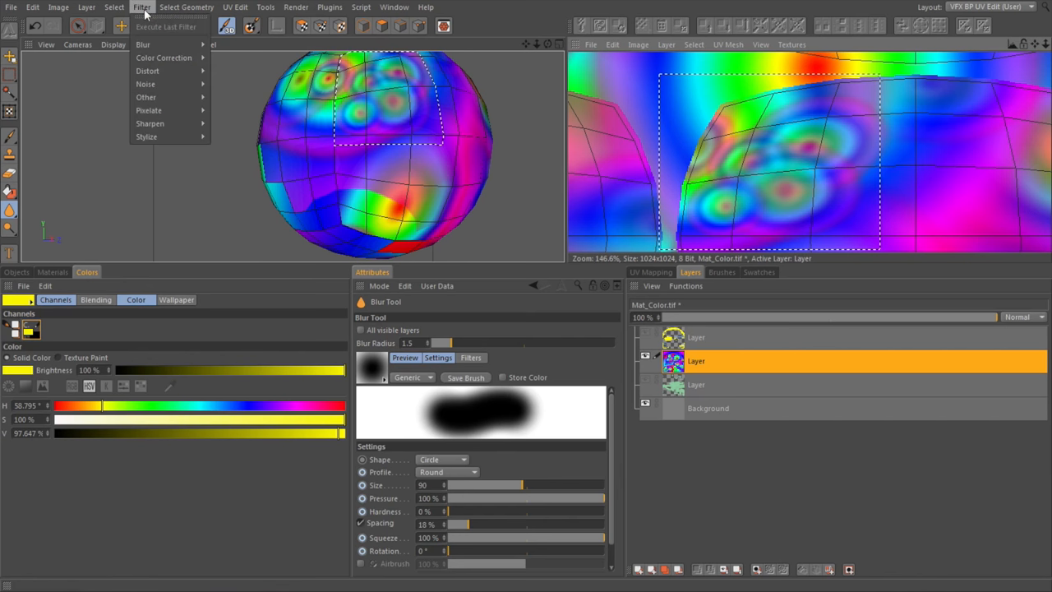
mouse_move(143, 44)
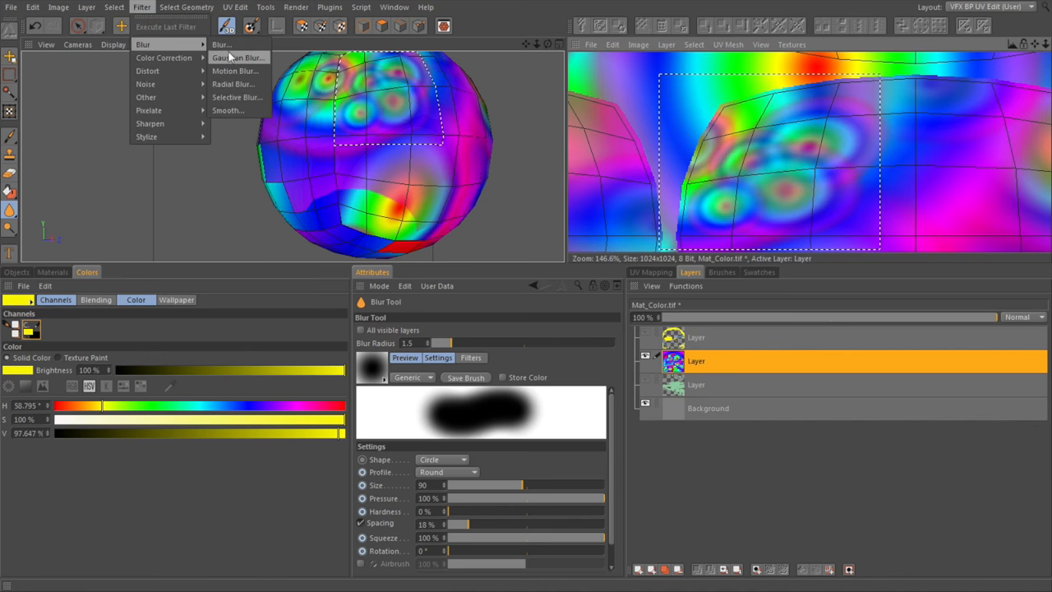
left_click(238, 57)
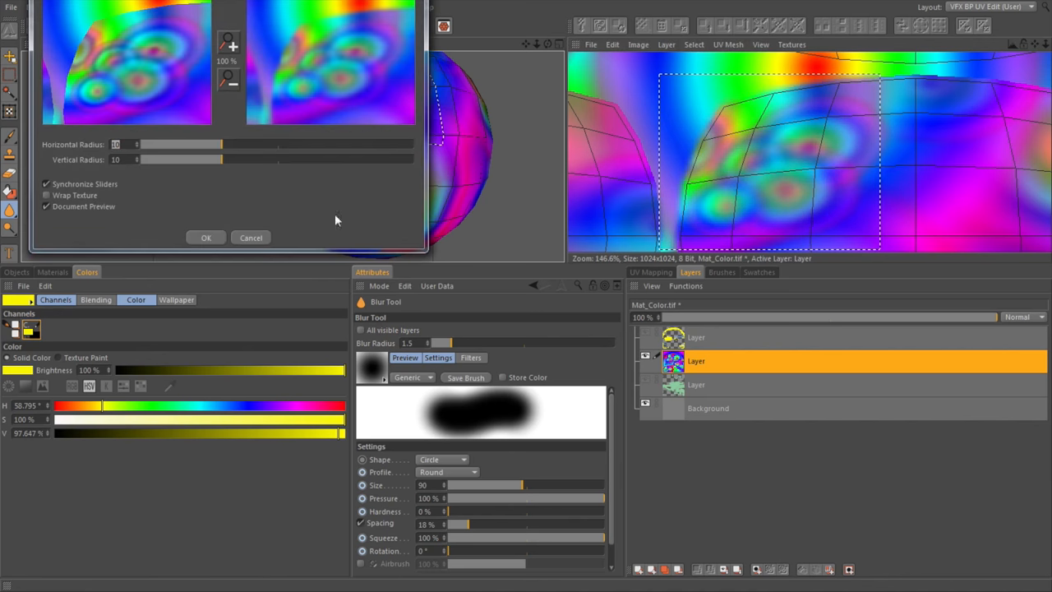
left_click_drag(222, 144, 226, 144)
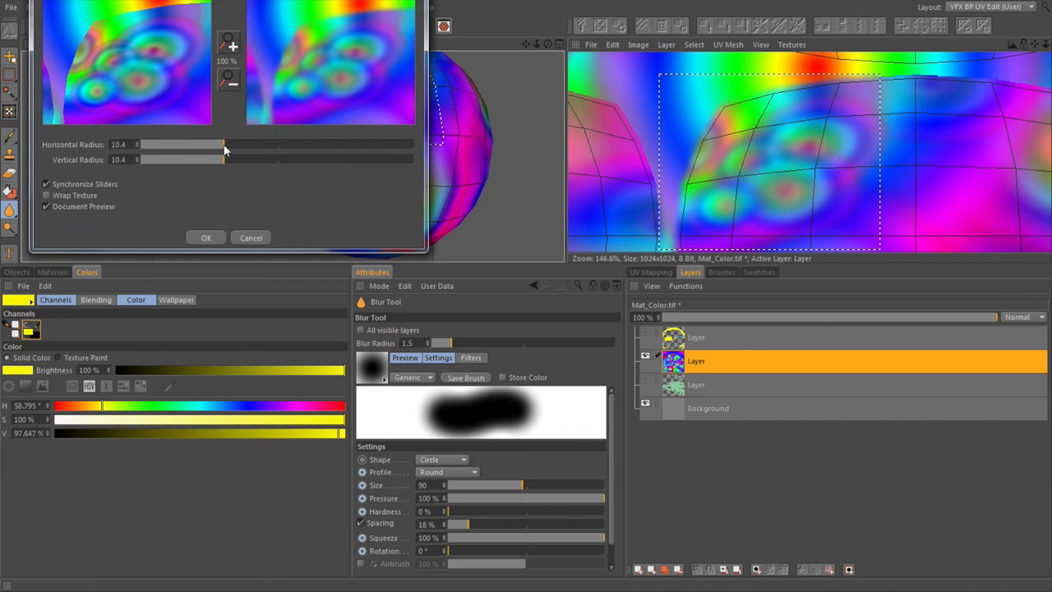
left_click_drag(223, 151, 243, 151)
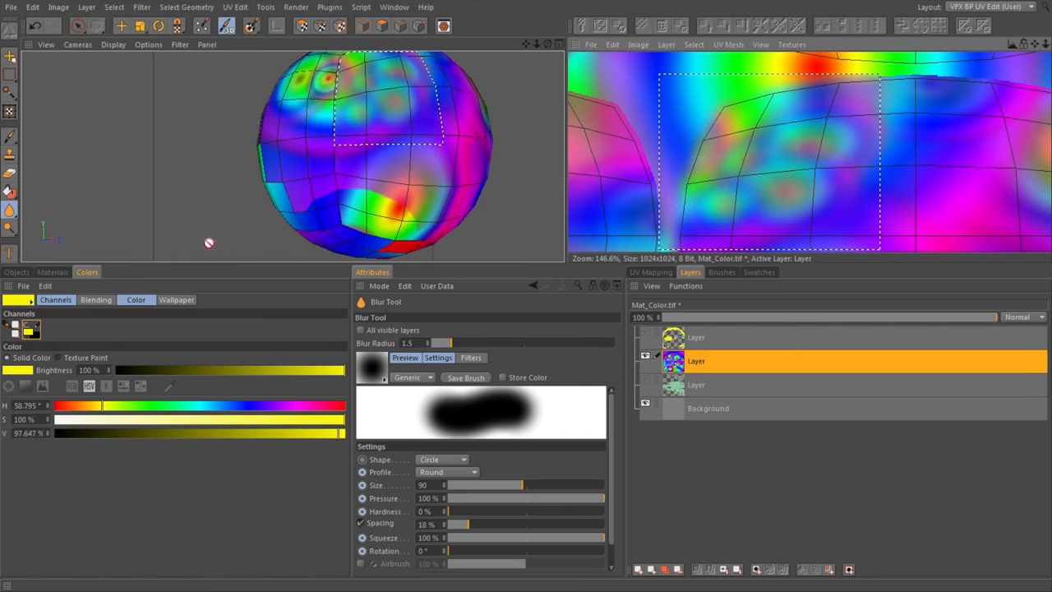
left_click(141, 6)
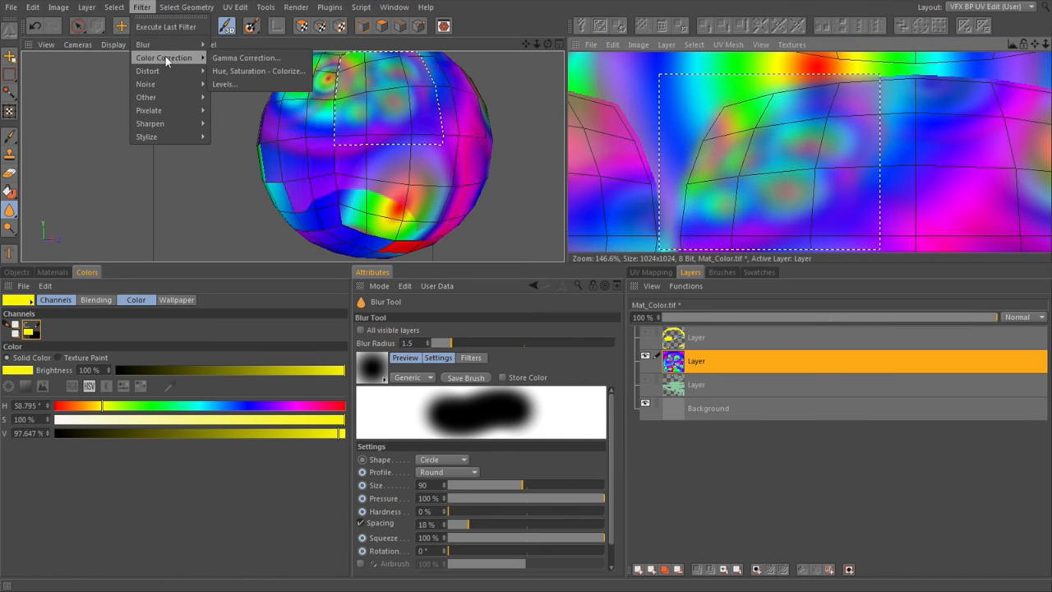
Step: Apply Hue/Saturation/Lightness with H 35, S -26, L 20 to the selected rectangle
left_click(258, 70)
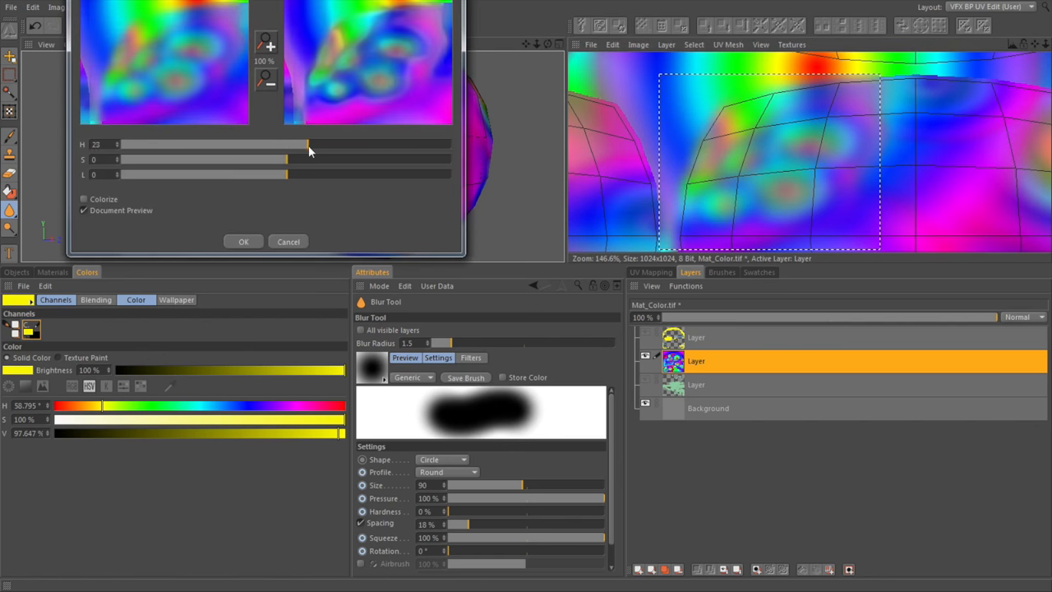
left_click_drag(286, 144, 319, 144)
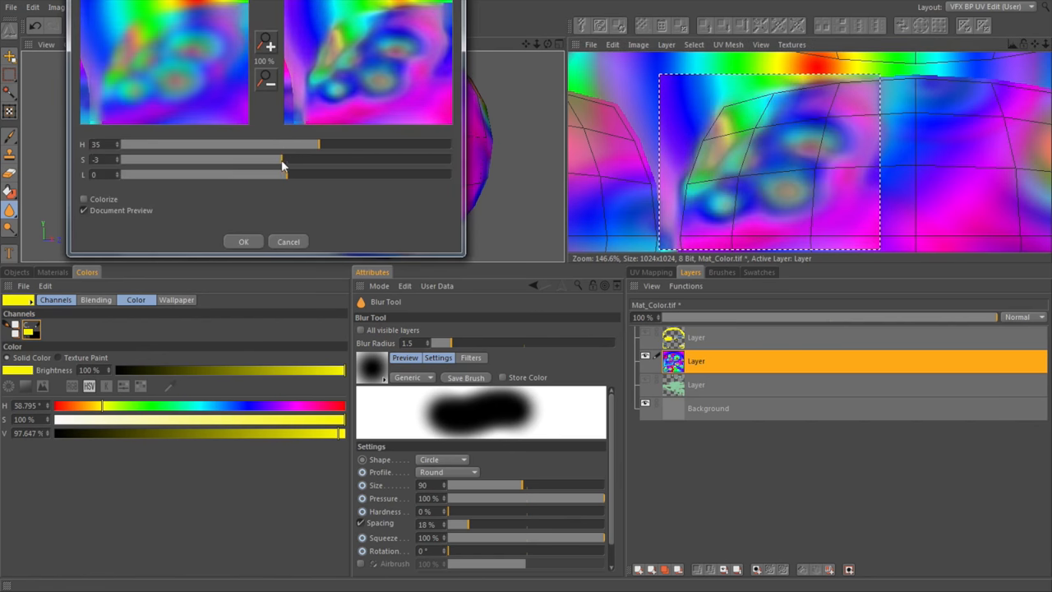
left_click_drag(283, 159, 242, 159)
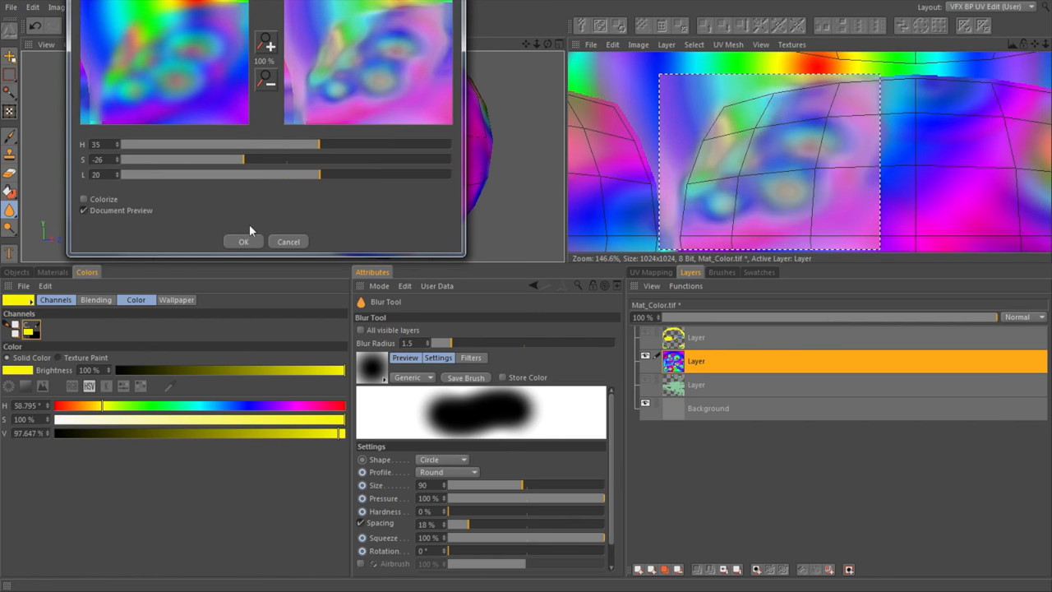
left_click(244, 241)
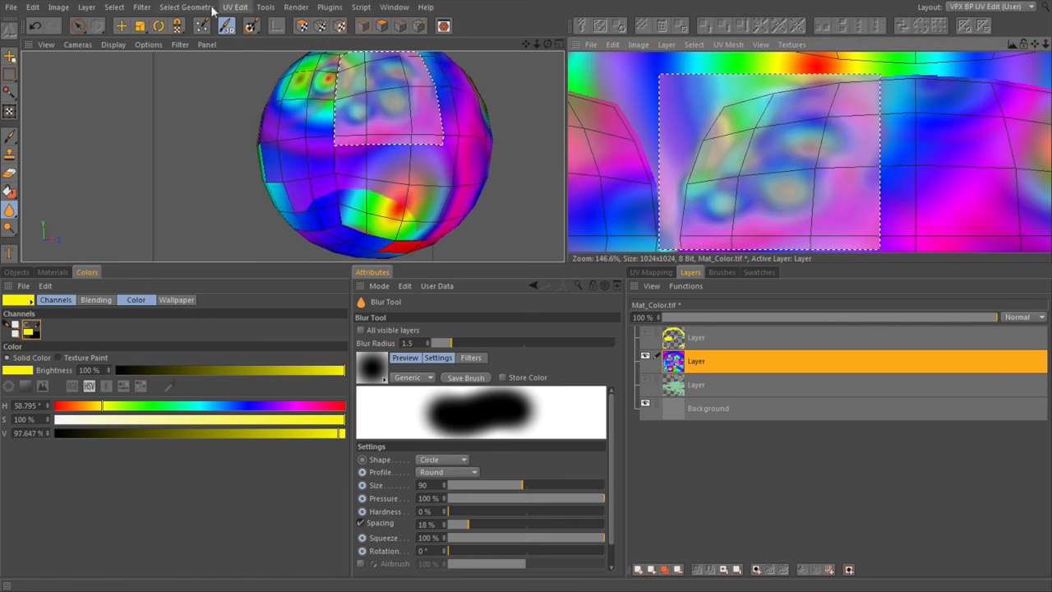
Step: Apply the filter with radius 3, 28.2% feedback, 50% blend and Wrap Texture to the selection
left_click(140, 6)
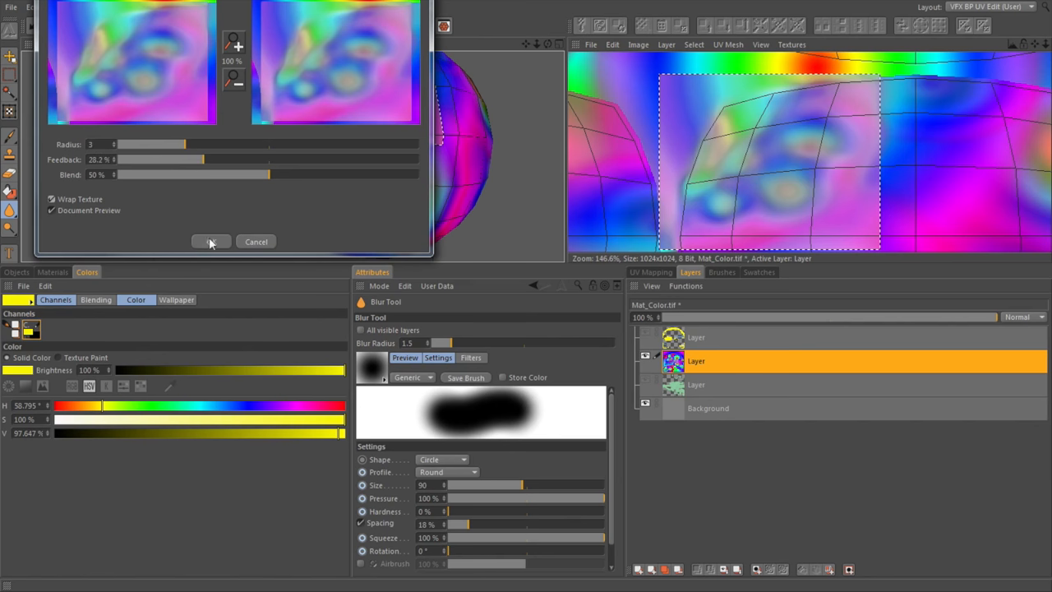
left_click(211, 241)
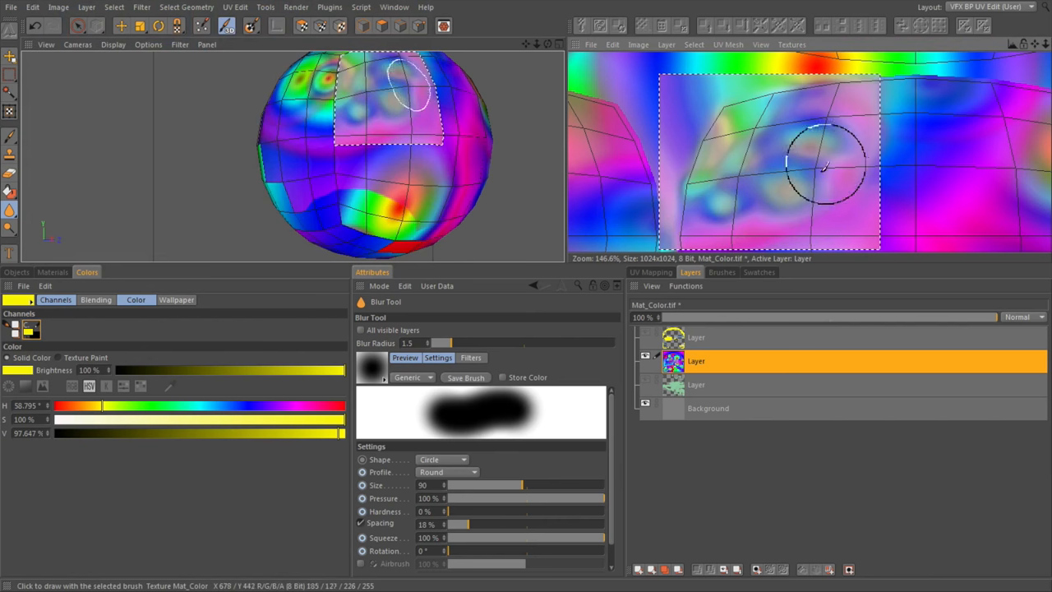
mouse_move(228, 72)
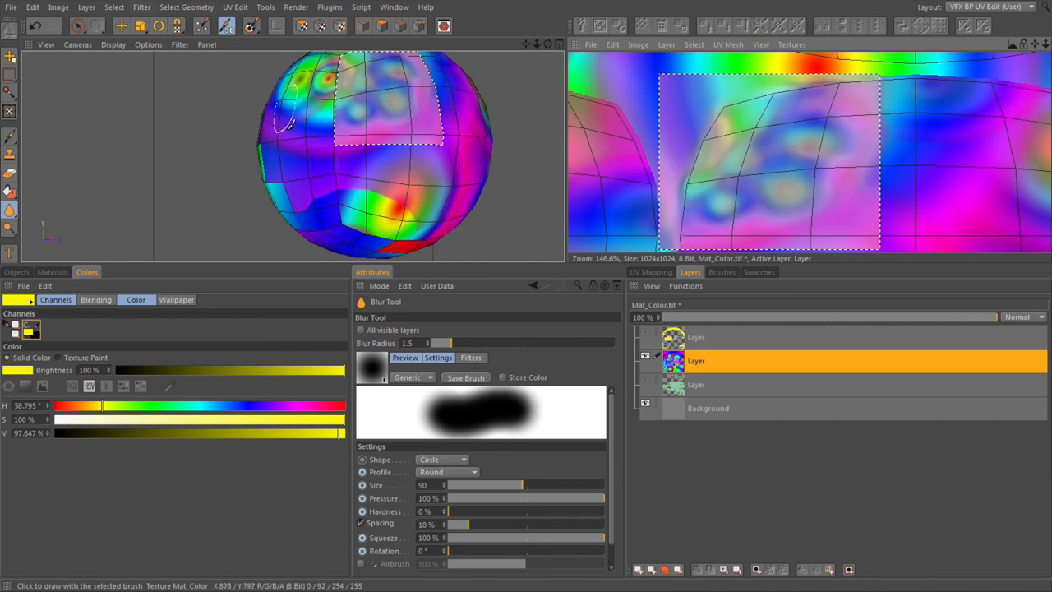
mouse_move(604, 144)
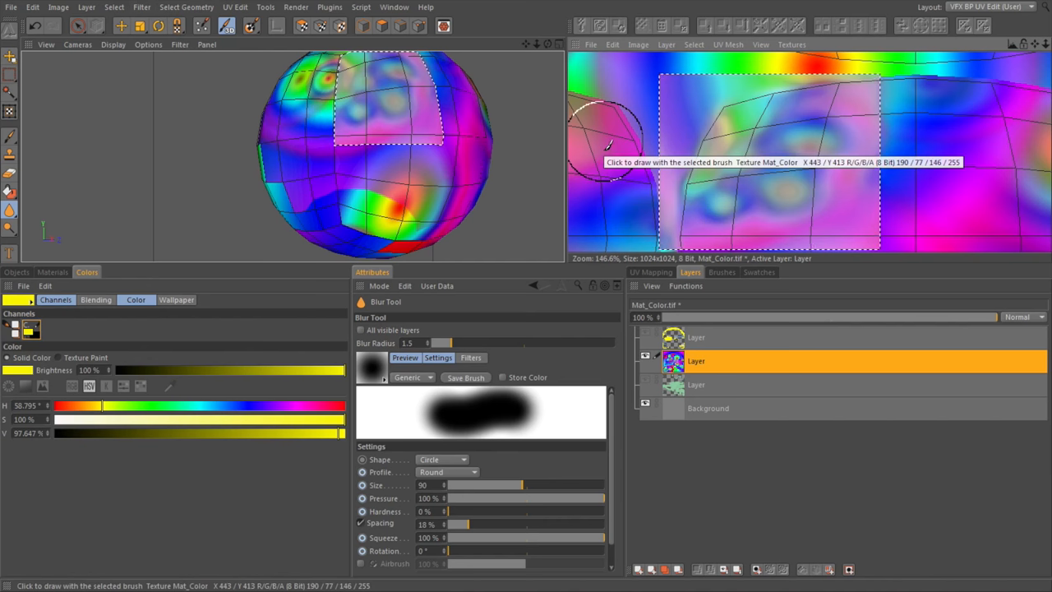
mouse_move(541, 97)
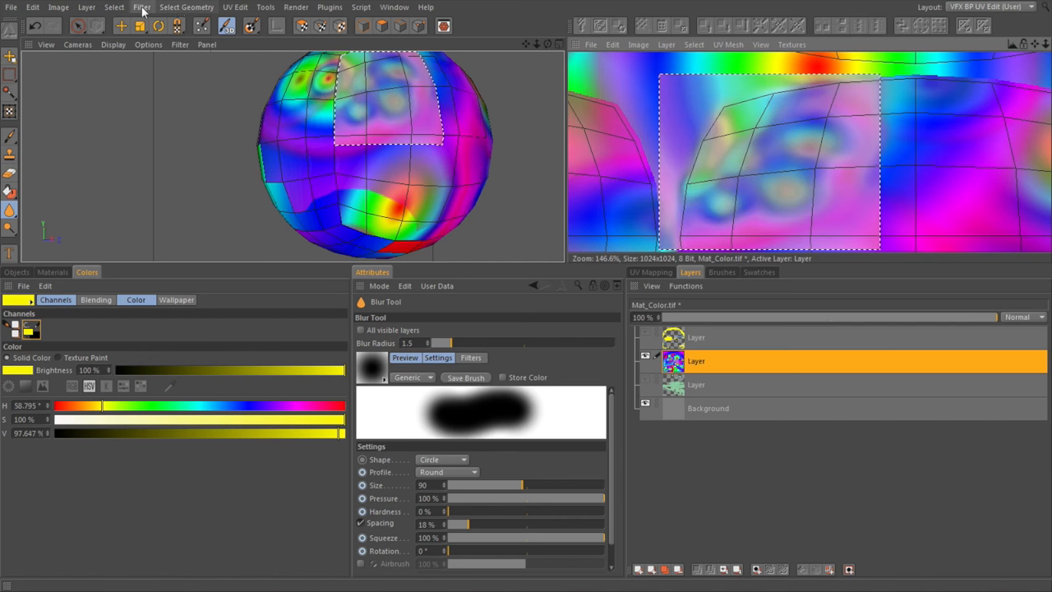
left_click(141, 6)
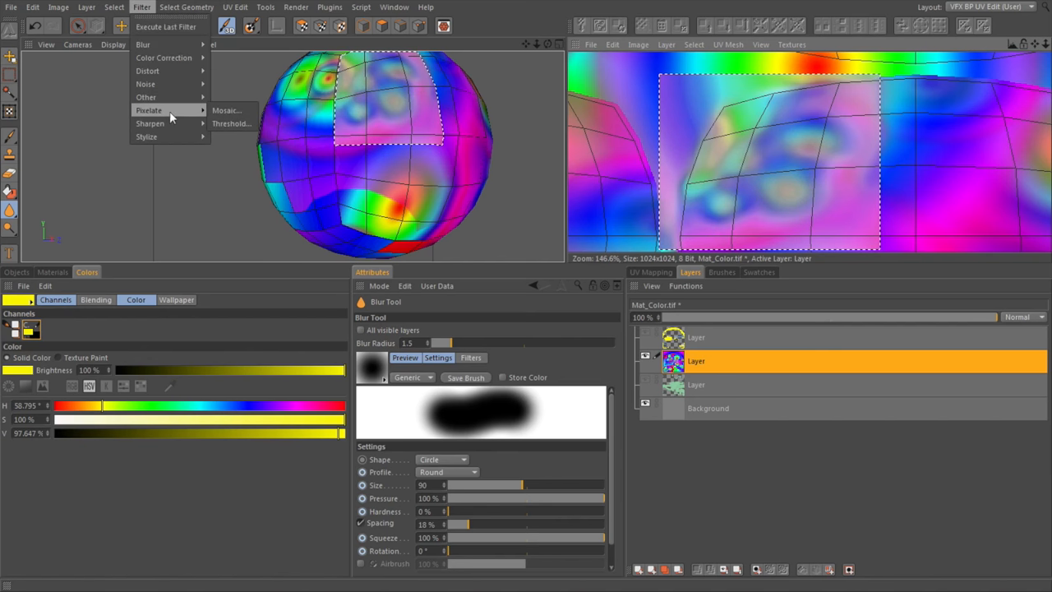
mouse_move(175, 110)
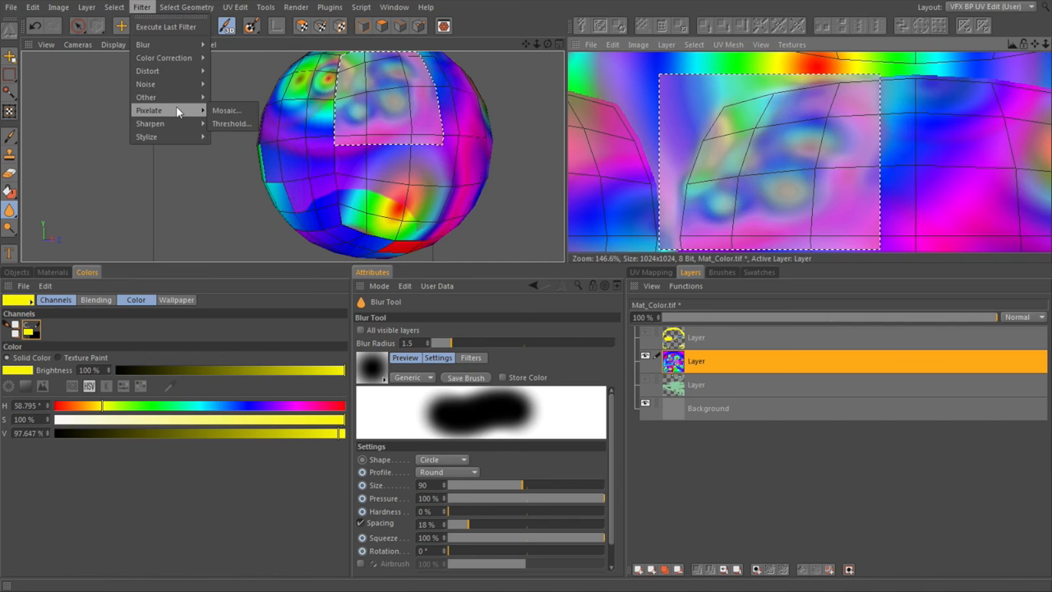
mouse_move(151, 124)
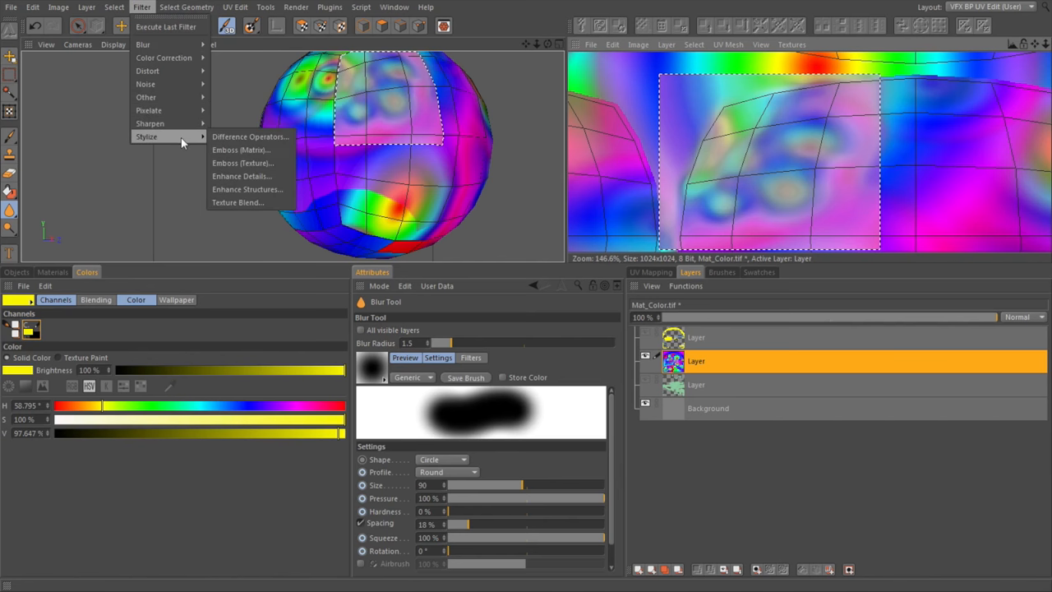
mouse_move(247, 189)
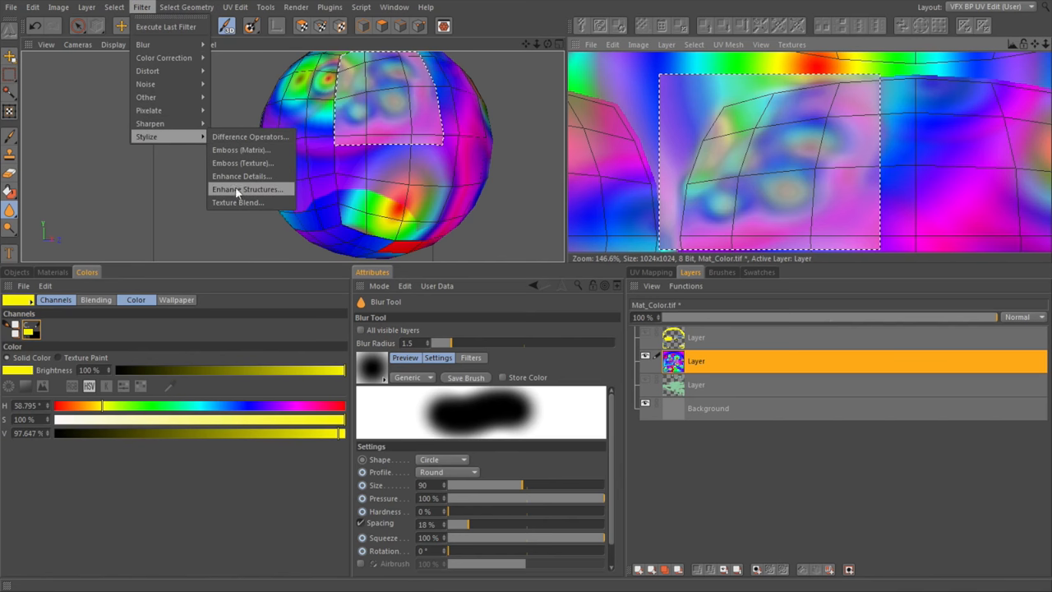
mouse_move(249, 136)
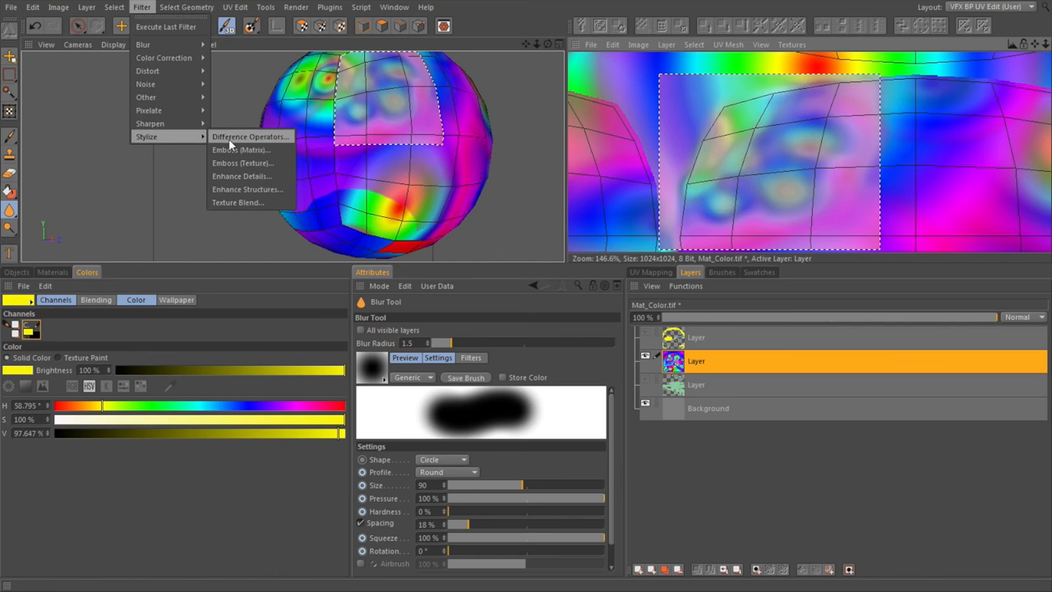
mouse_move(230, 146)
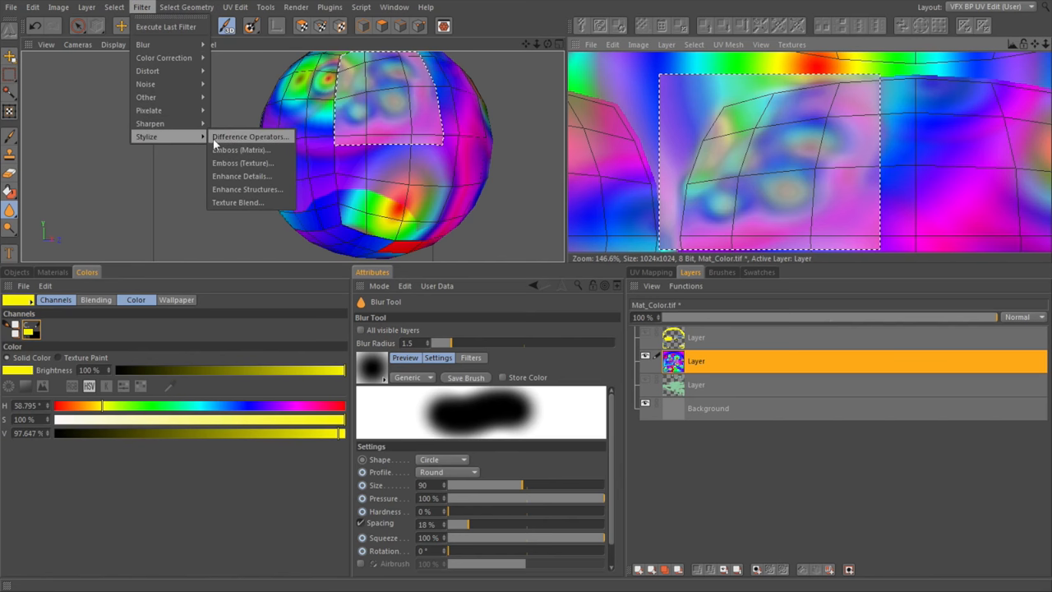
mouse_move(460, 341)
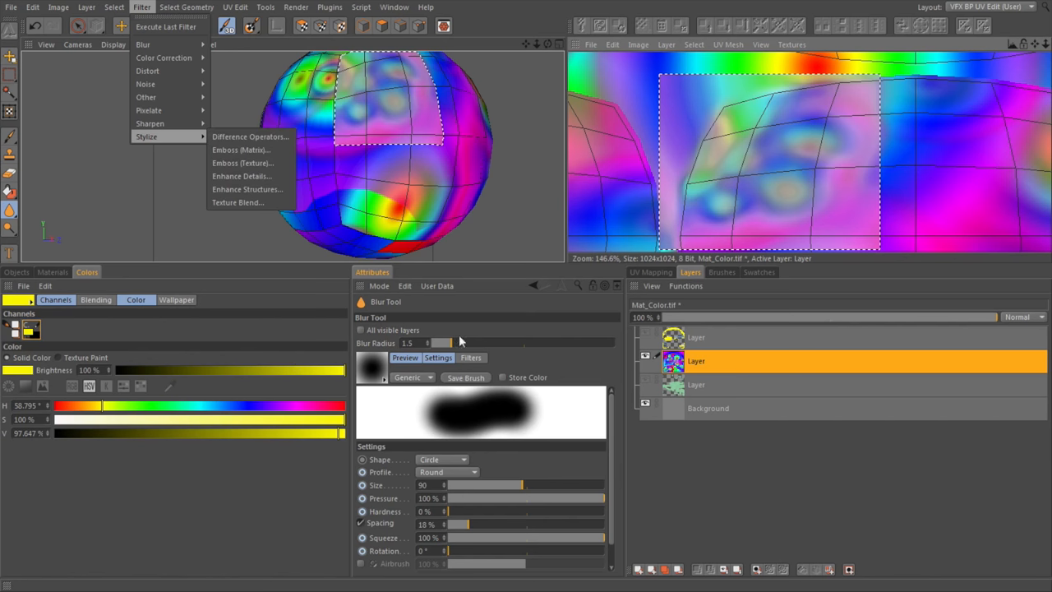
mouse_move(400, 481)
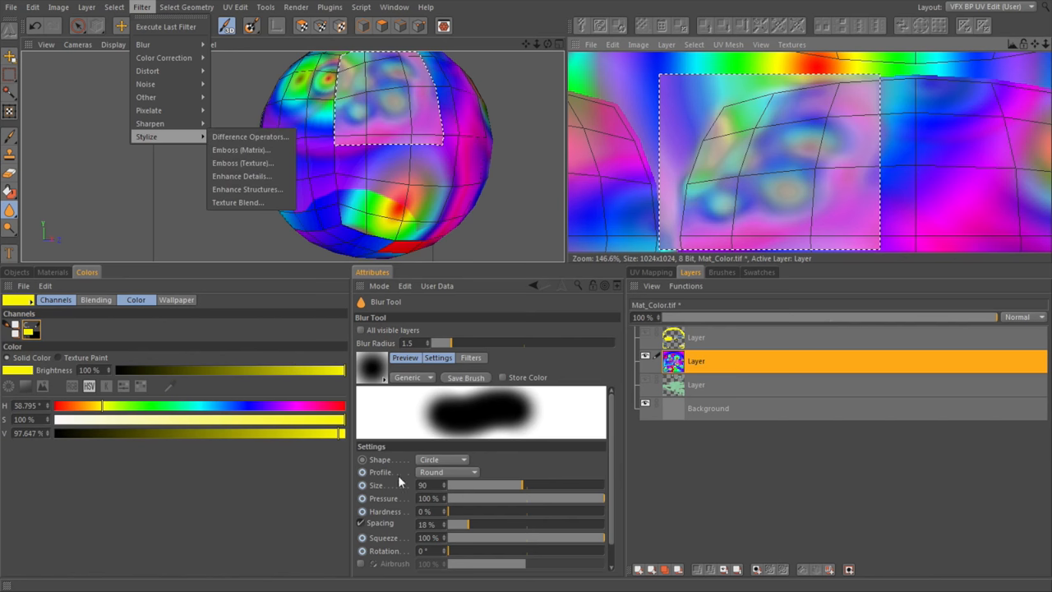
mouse_move(655, 322)
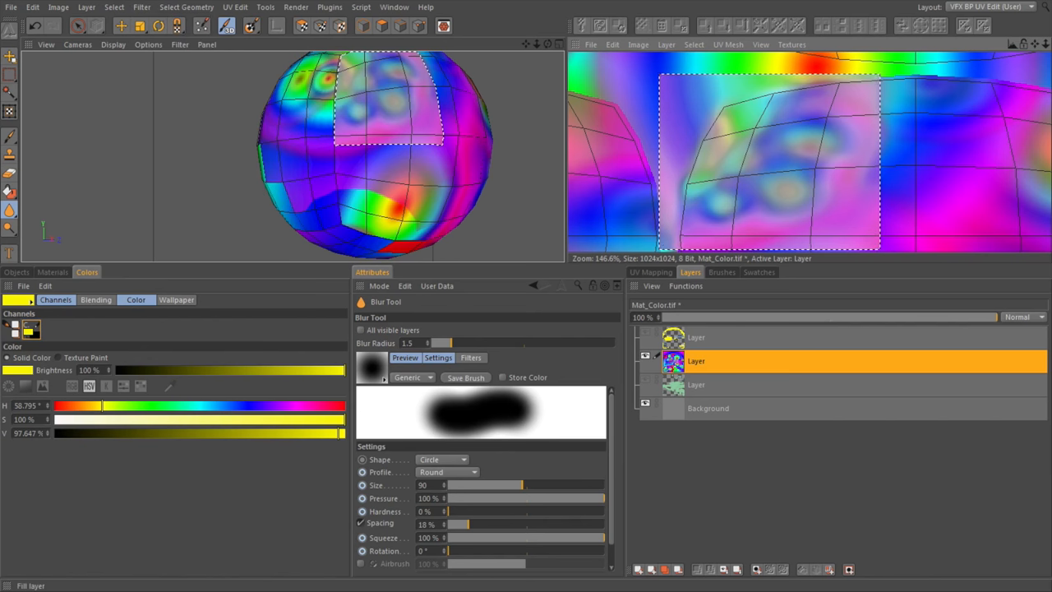
Step: Sharpen the soft blobs inside the selection with the Sharpen tool at size 125, 10% strength
left_click(10, 228)
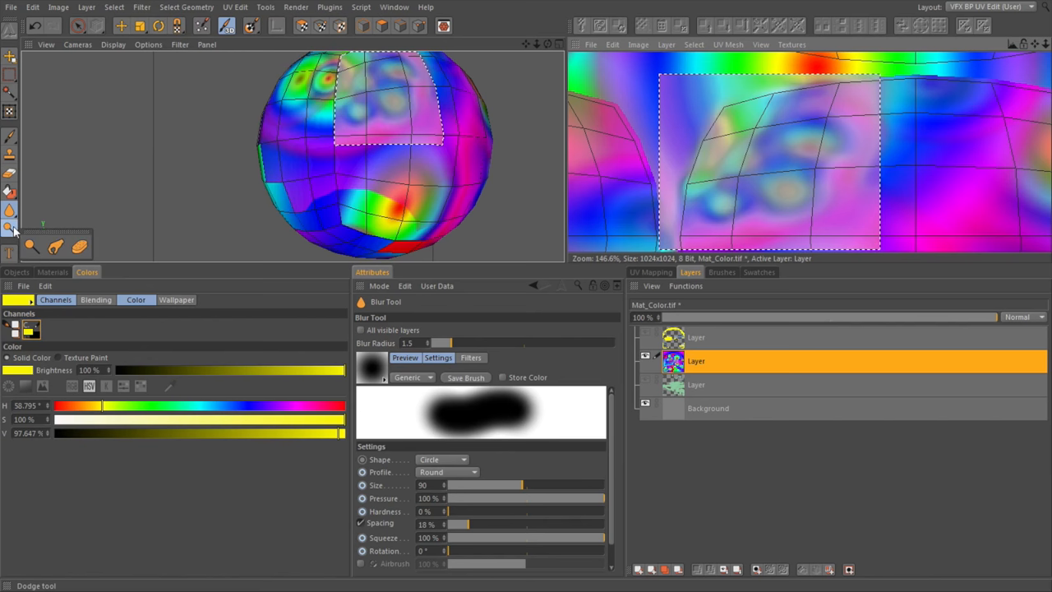
mouse_move(10, 210)
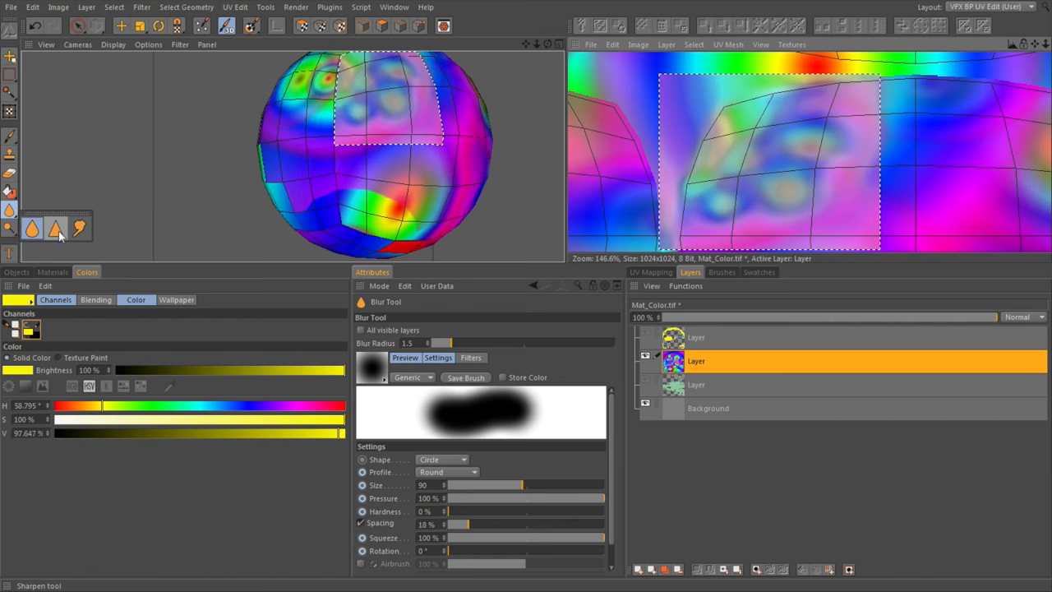
left_click(77, 226)
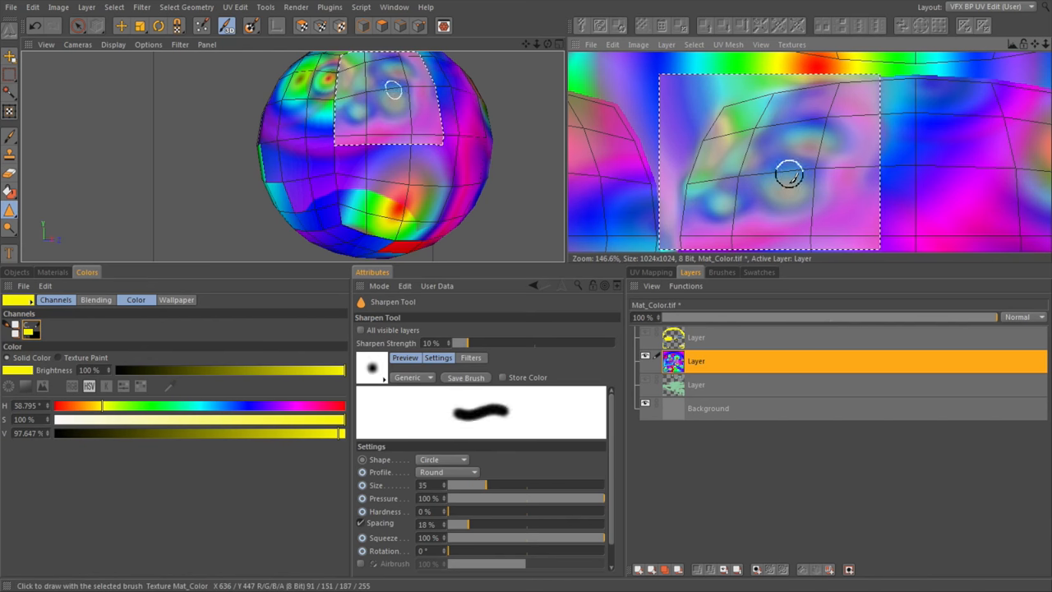
left_click_drag(464, 485, 534, 485)
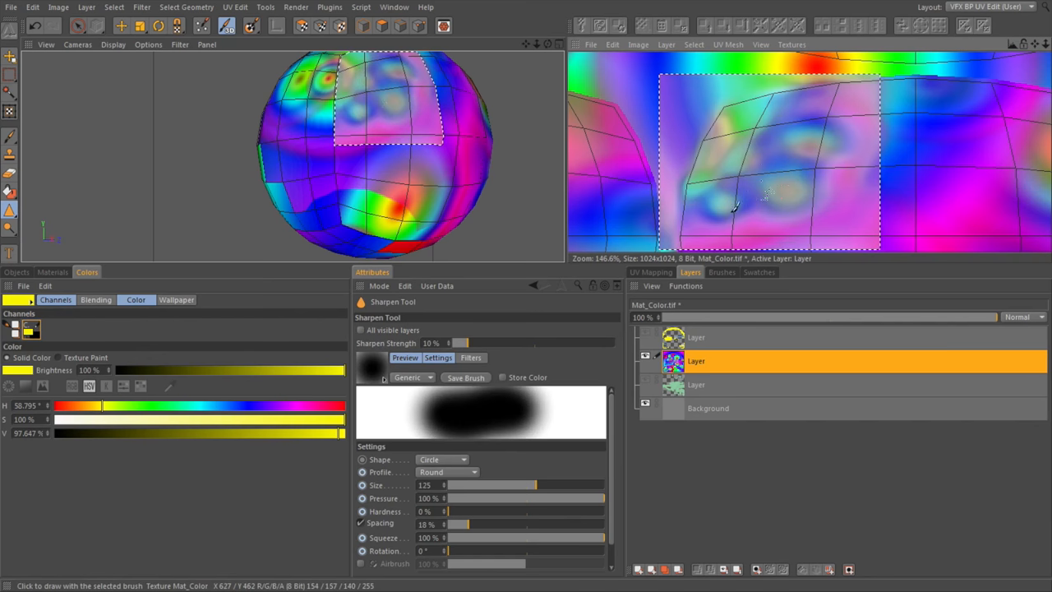
scroll("up", 3)
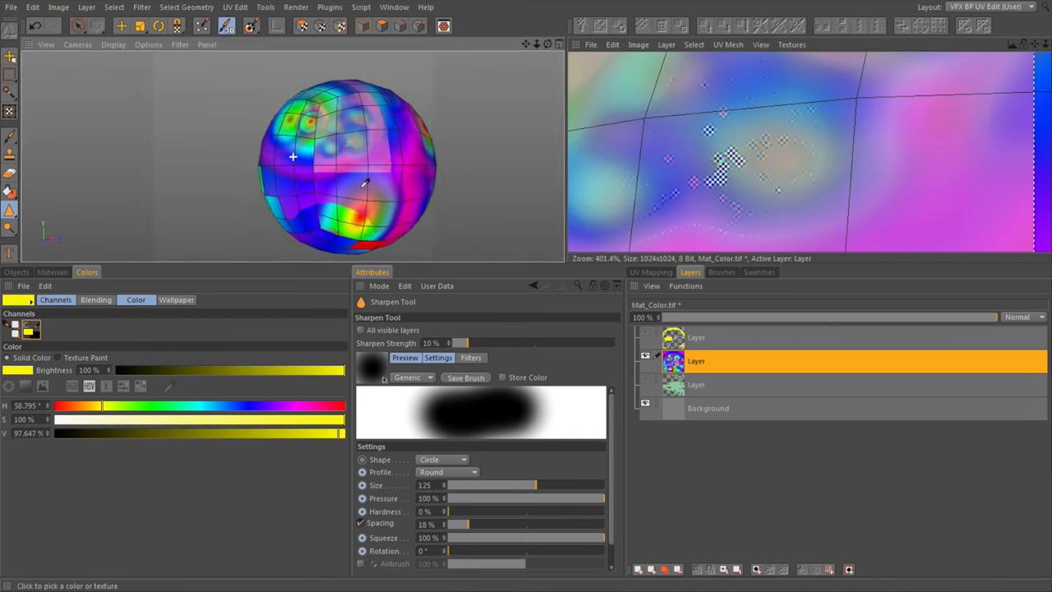
left_click_drag(320, 99, 391, 172)
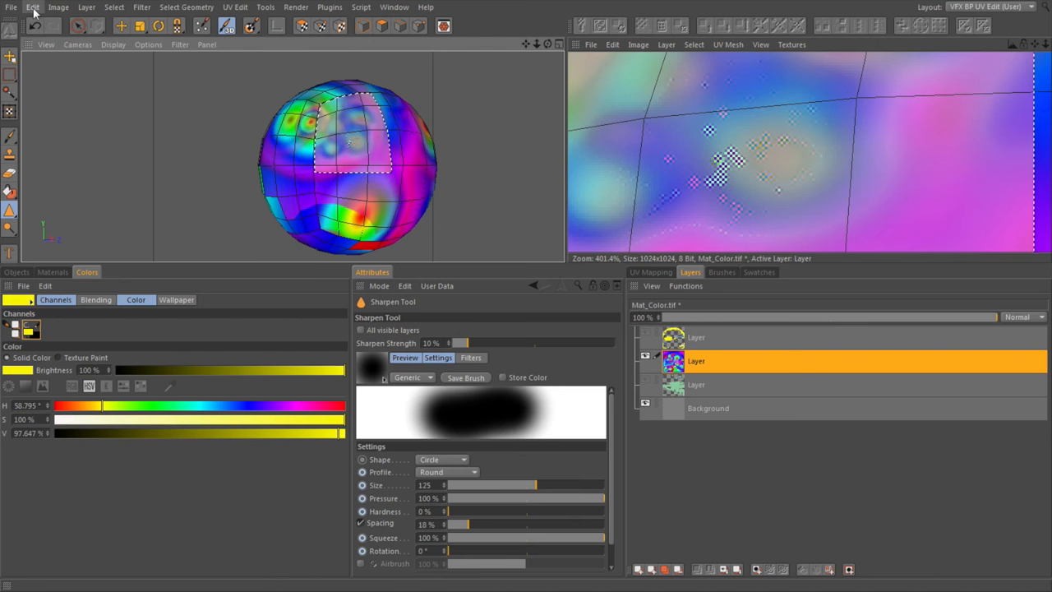
Step: Bring up the Preferences window via Edit > Preferences and move it into view
left_click(33, 8)
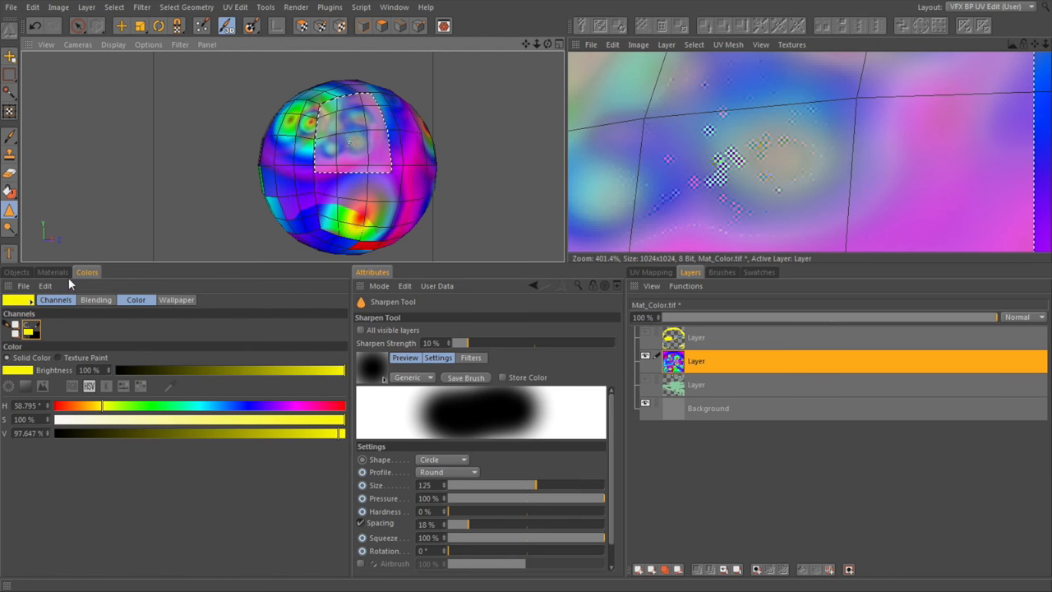
mouse_move(211, 77)
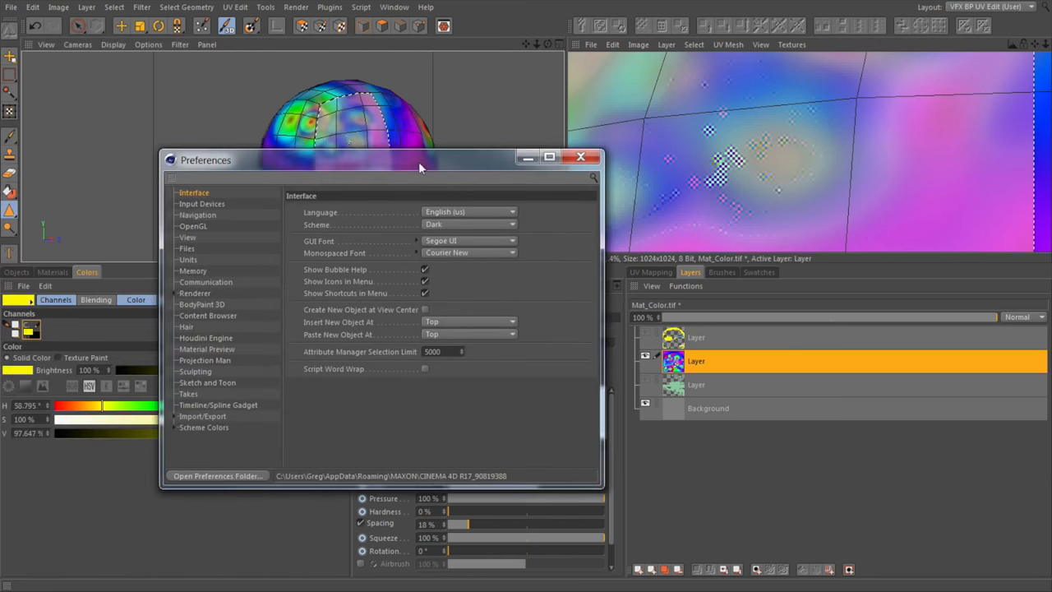
left_click_drag(419, 160, 438, 142)
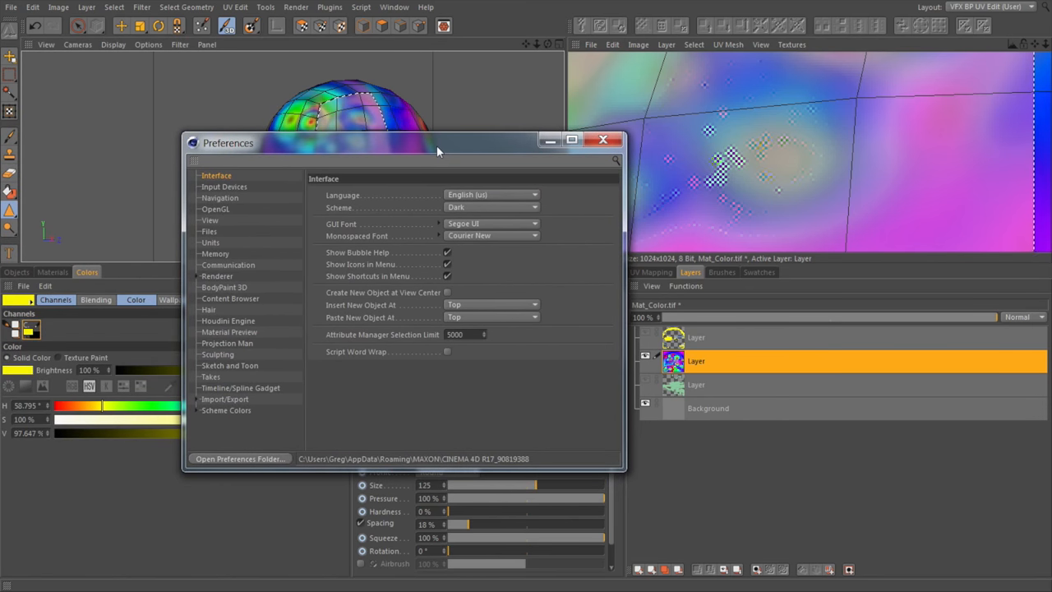
mouse_move(408, 179)
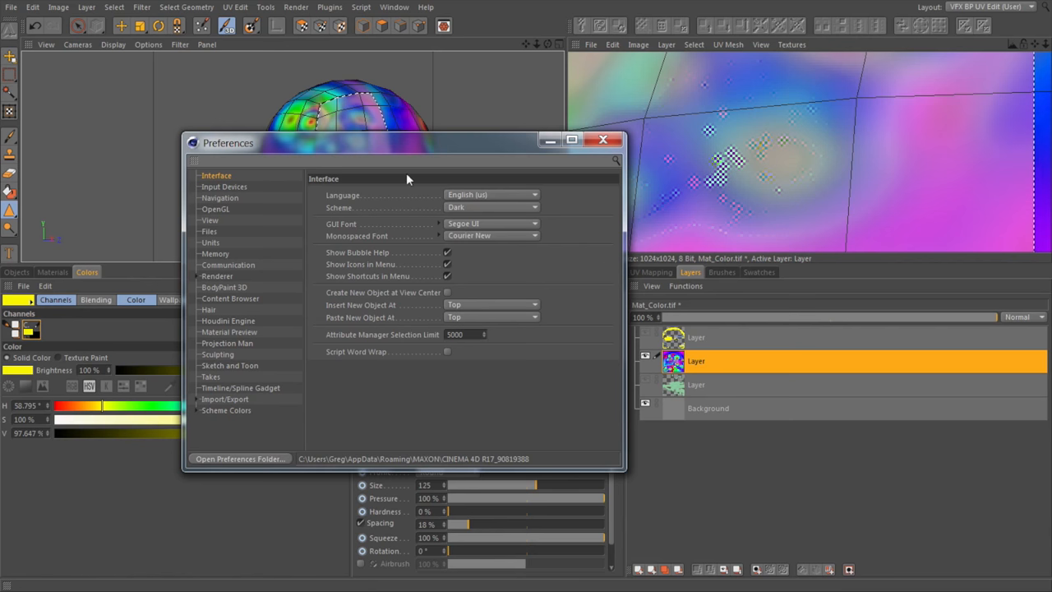
left_click_drag(407, 142, 402, 170)
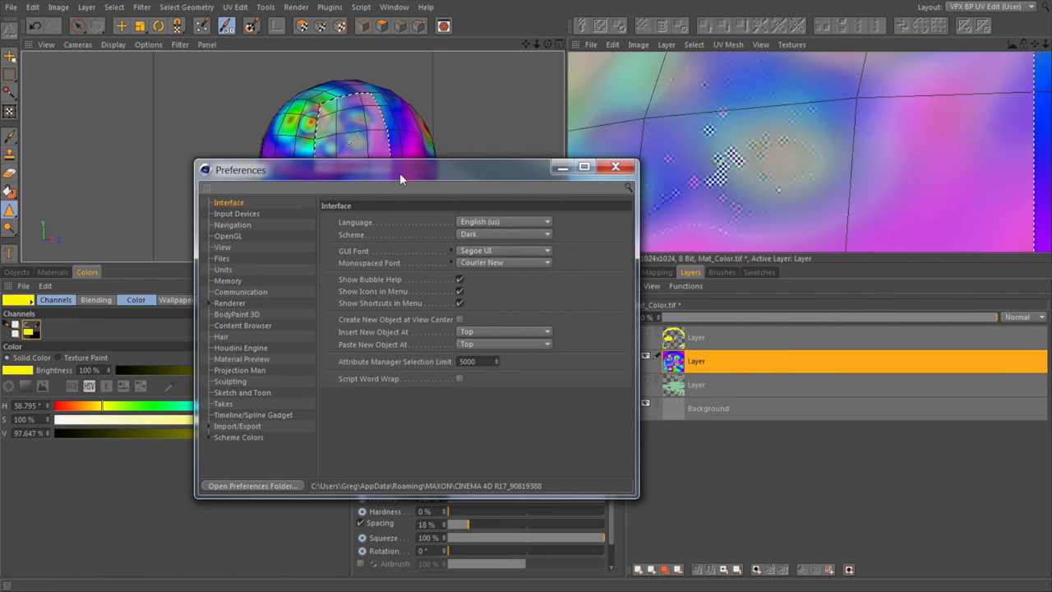
mouse_move(243, 438)
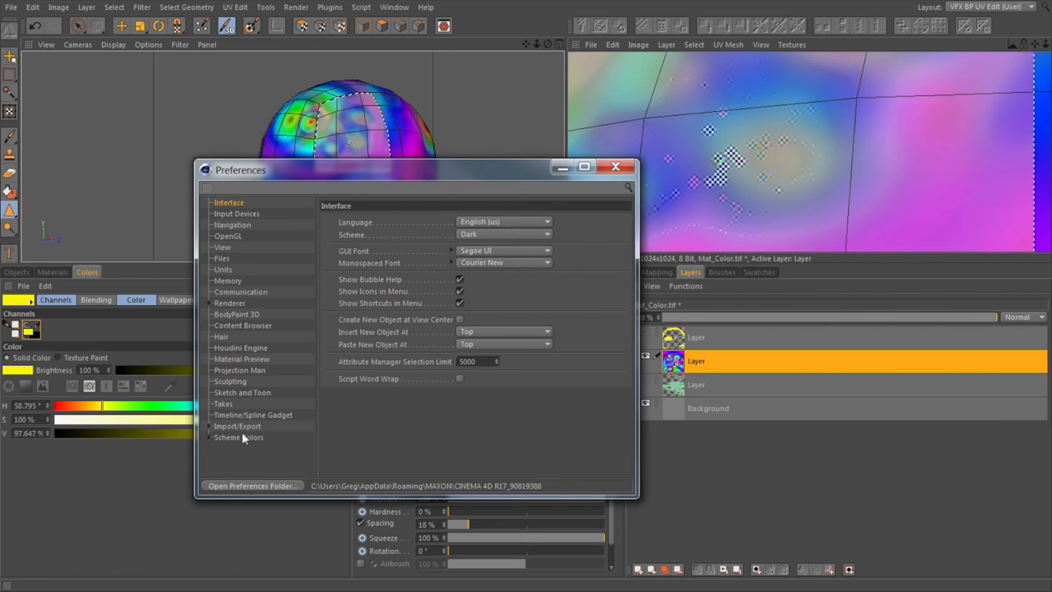
Step: In the BodyPaint 3D preferences, make Photoshop PSD the default texture format
left_click(237, 313)
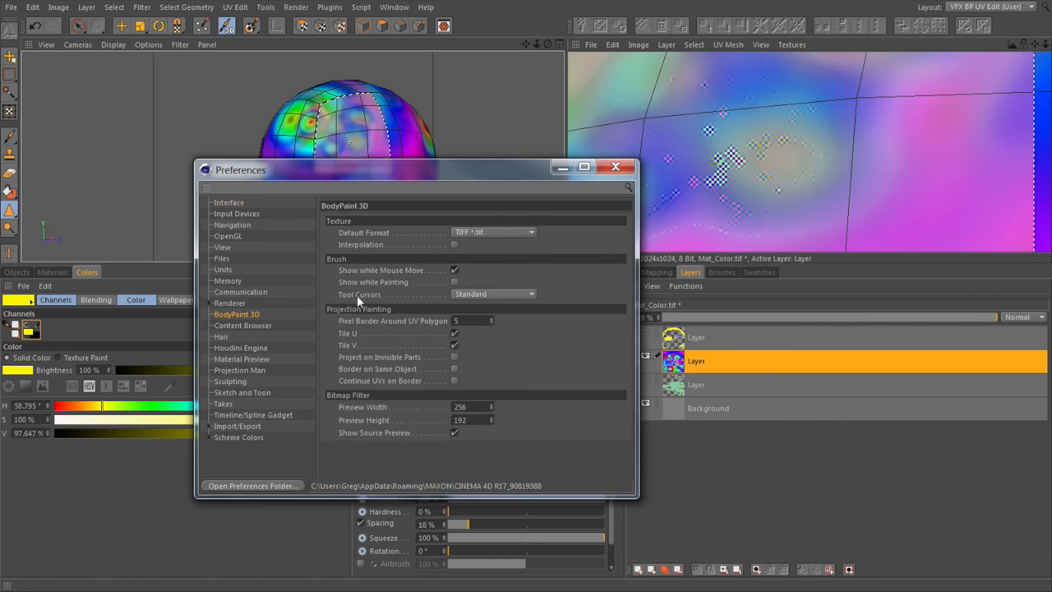
mouse_move(409, 300)
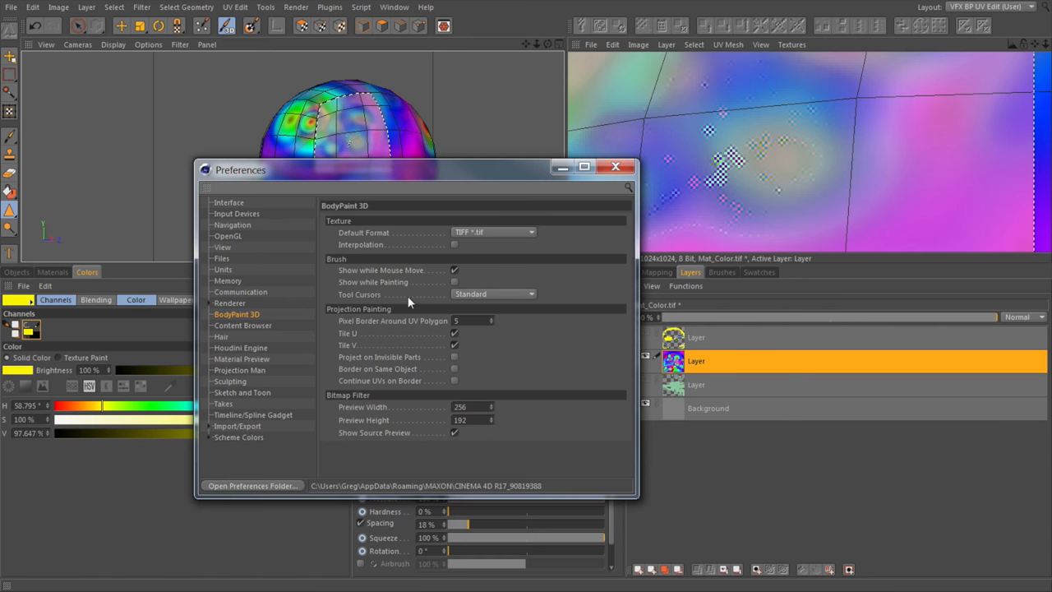
mouse_move(438, 238)
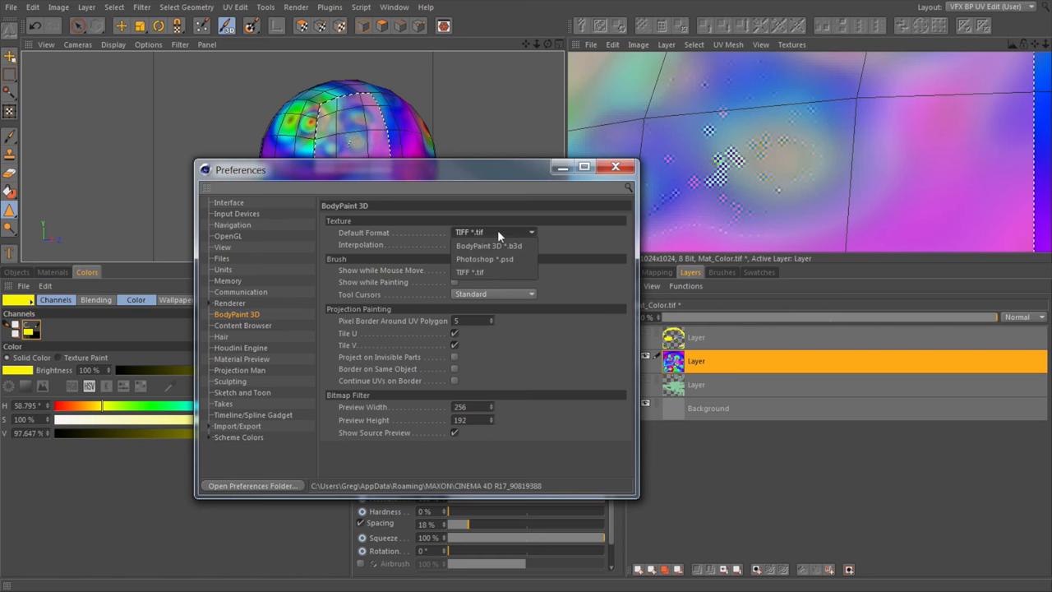
left_click(484, 259)
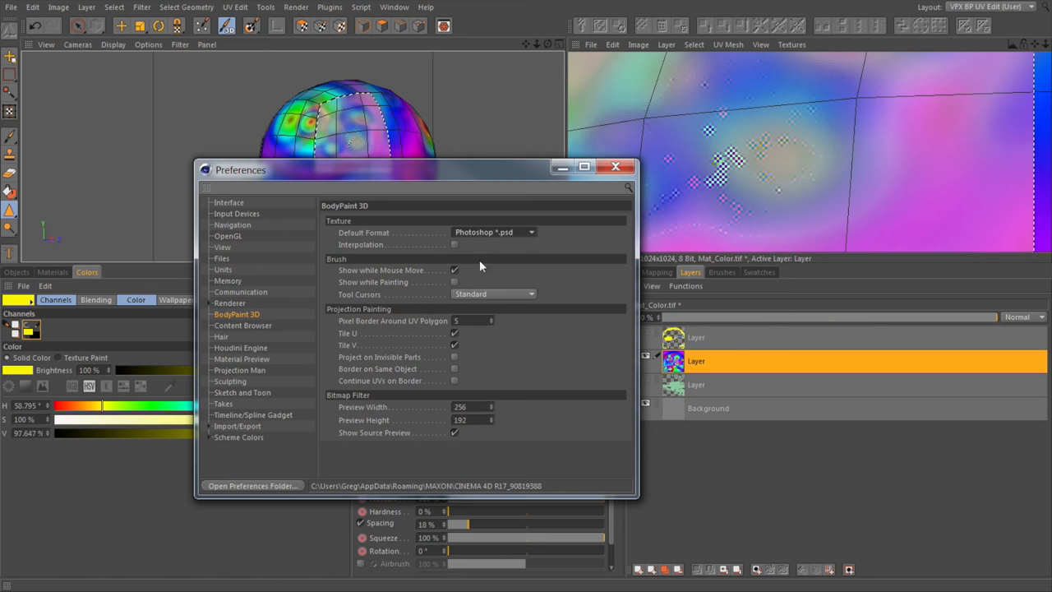
mouse_move(464, 248)
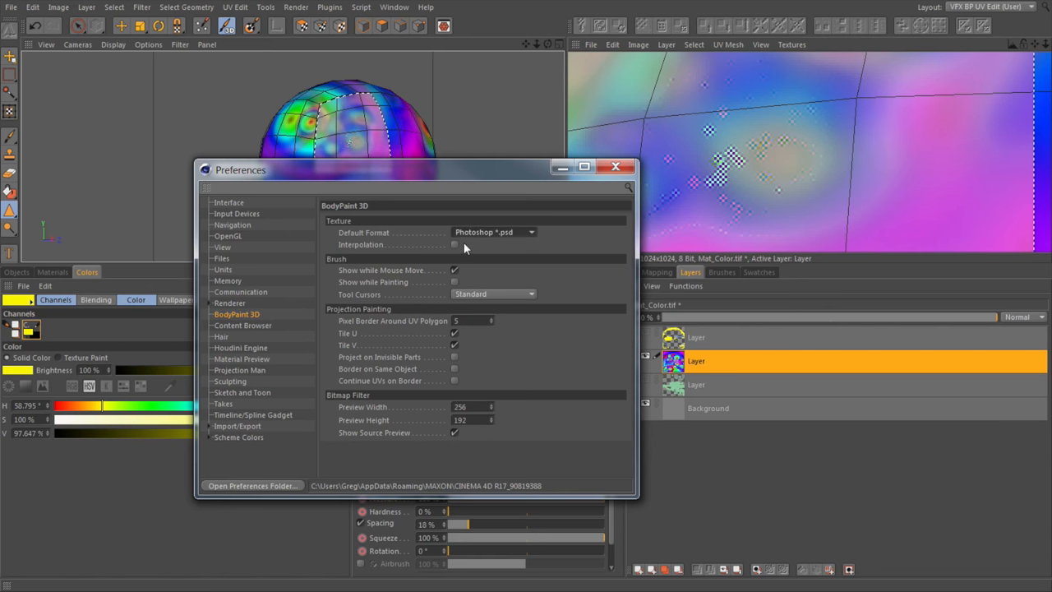
mouse_move(479, 339)
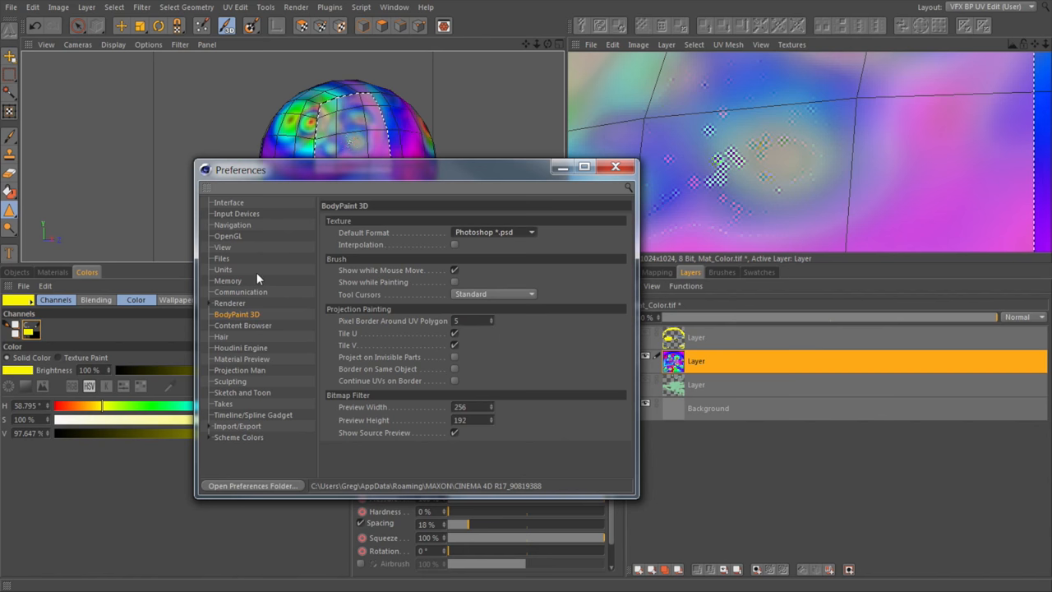
Step: In the Memory preferences, set undo depth 300 and texture undo memory to 10000 MB
left_click(228, 280)
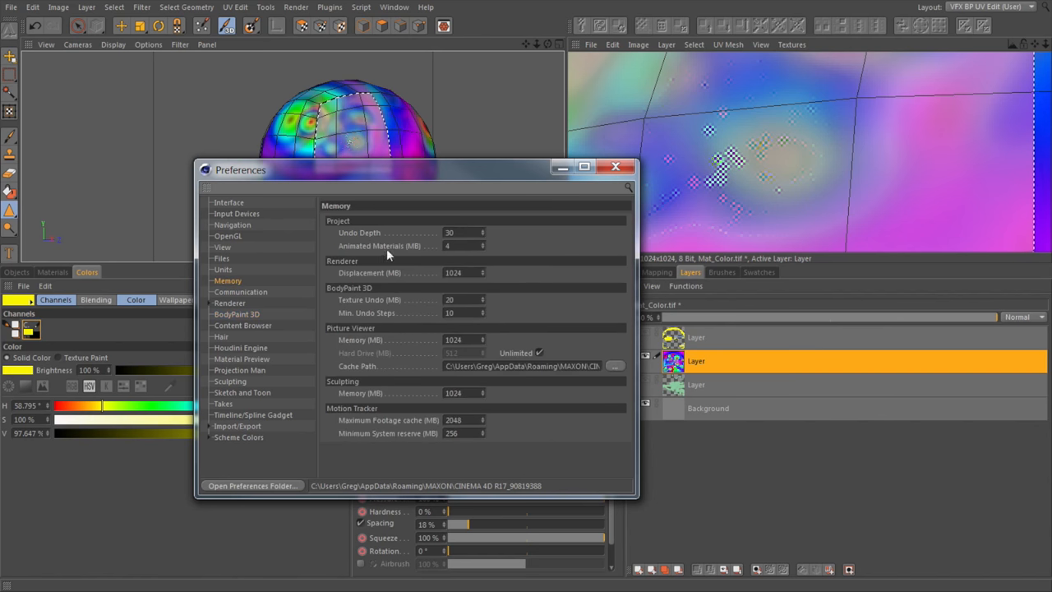
mouse_move(448, 312)
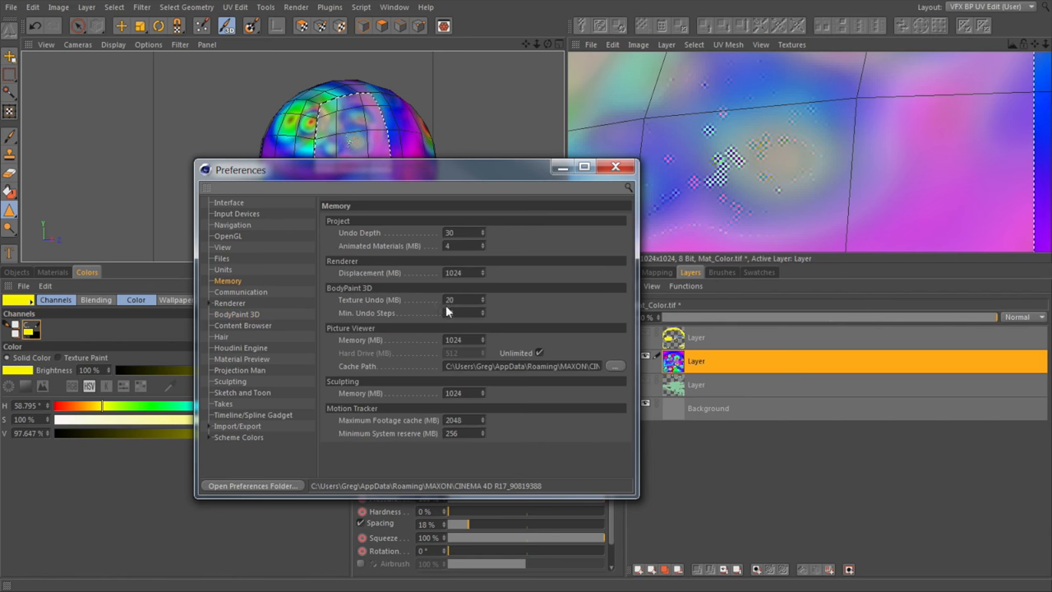
left_click(461, 313)
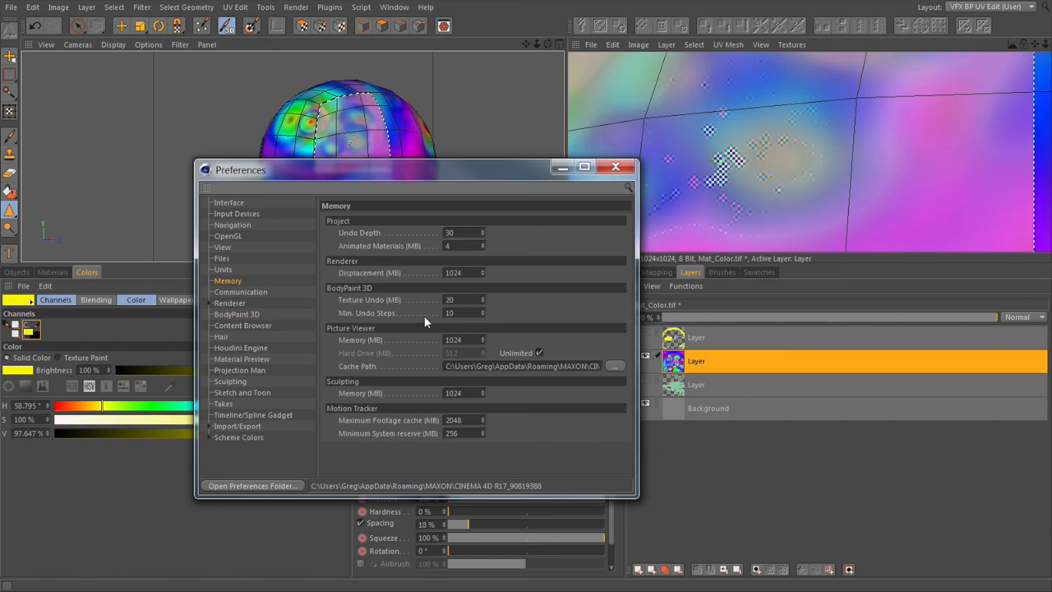
mouse_move(468, 305)
type("10000")
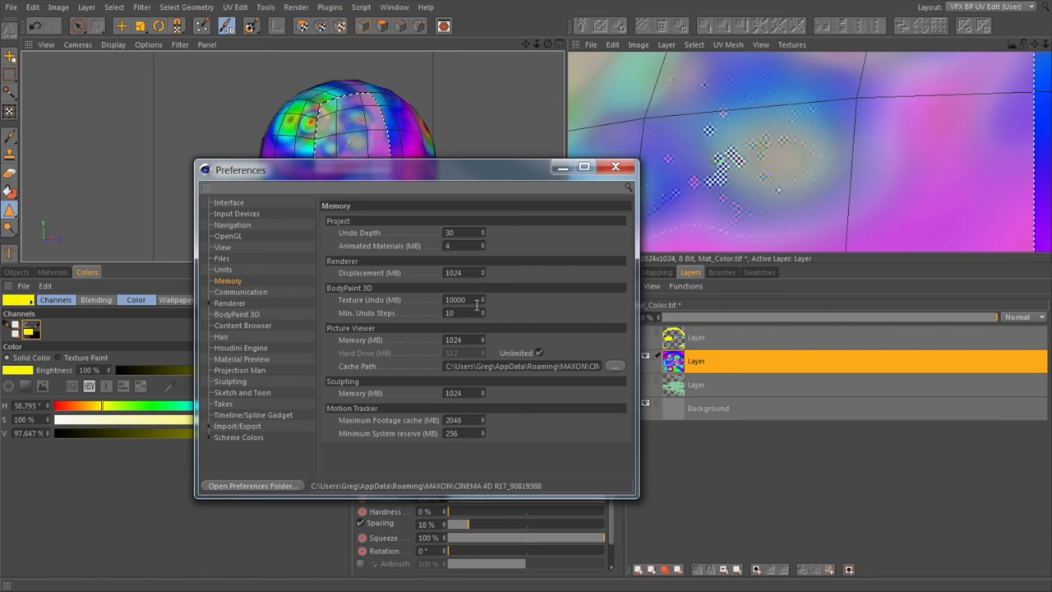
mouse_move(415, 258)
type("0")
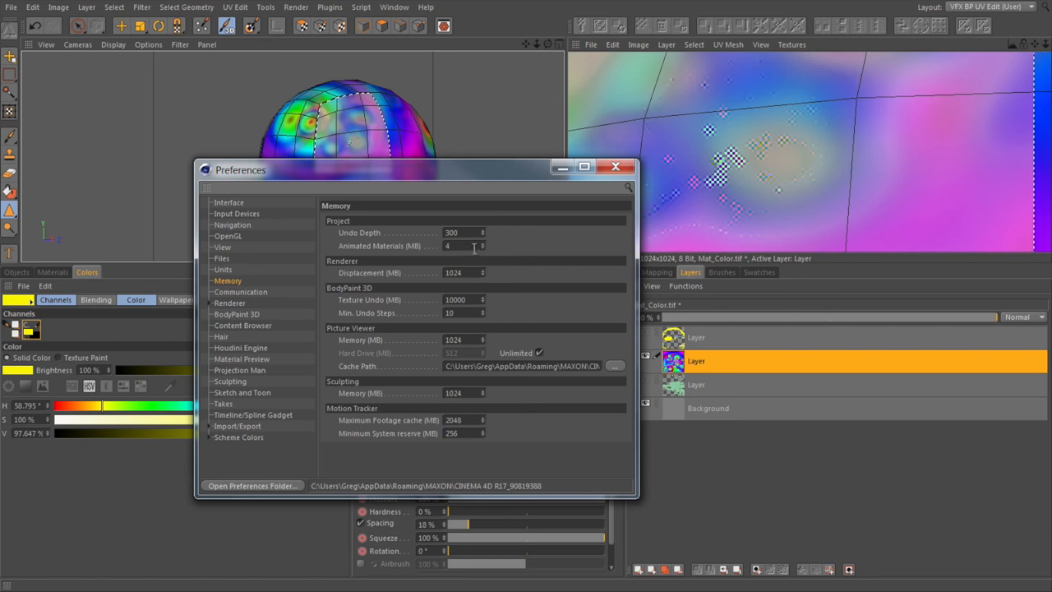
mouse_move(497, 177)
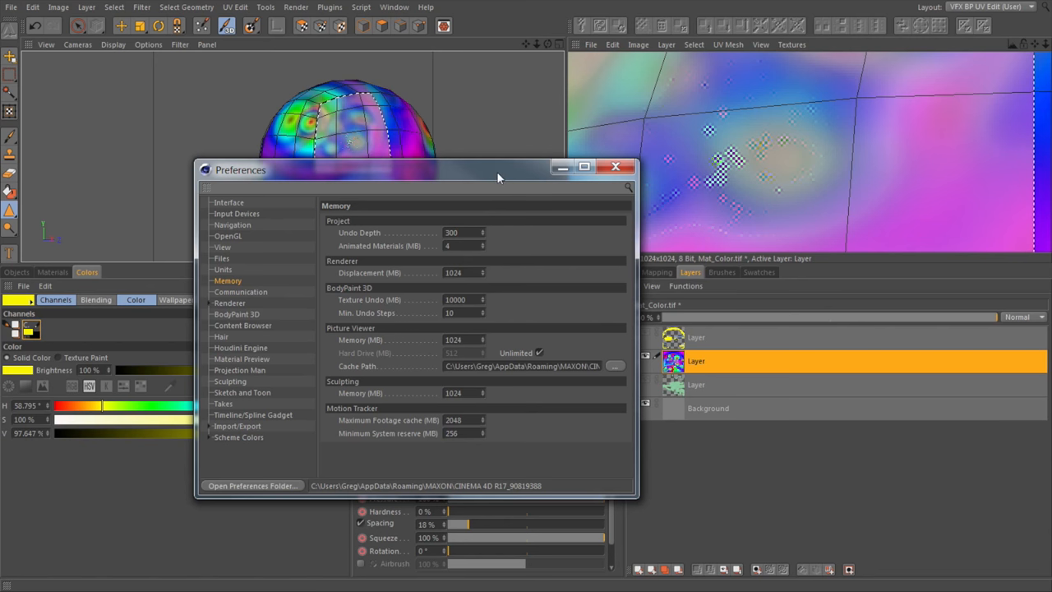
mouse_move(365, 308)
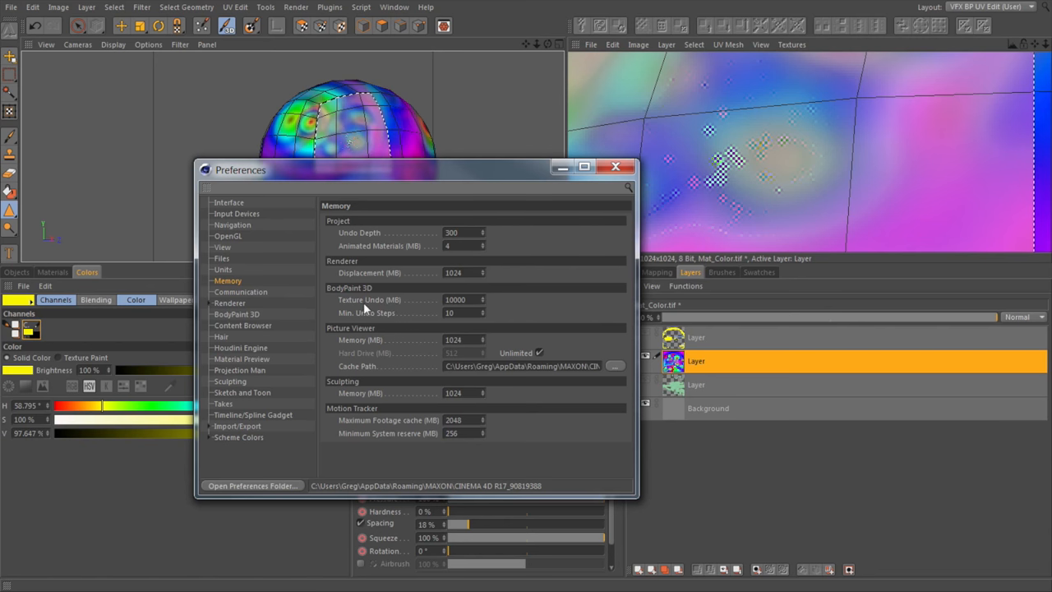
mouse_move(436, 306)
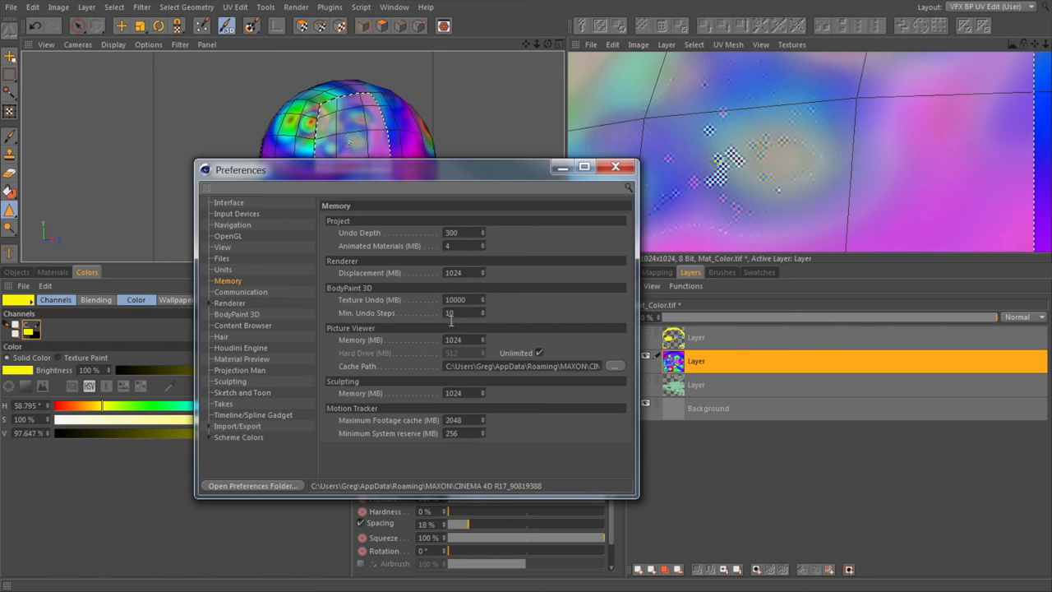
mouse_move(485, 283)
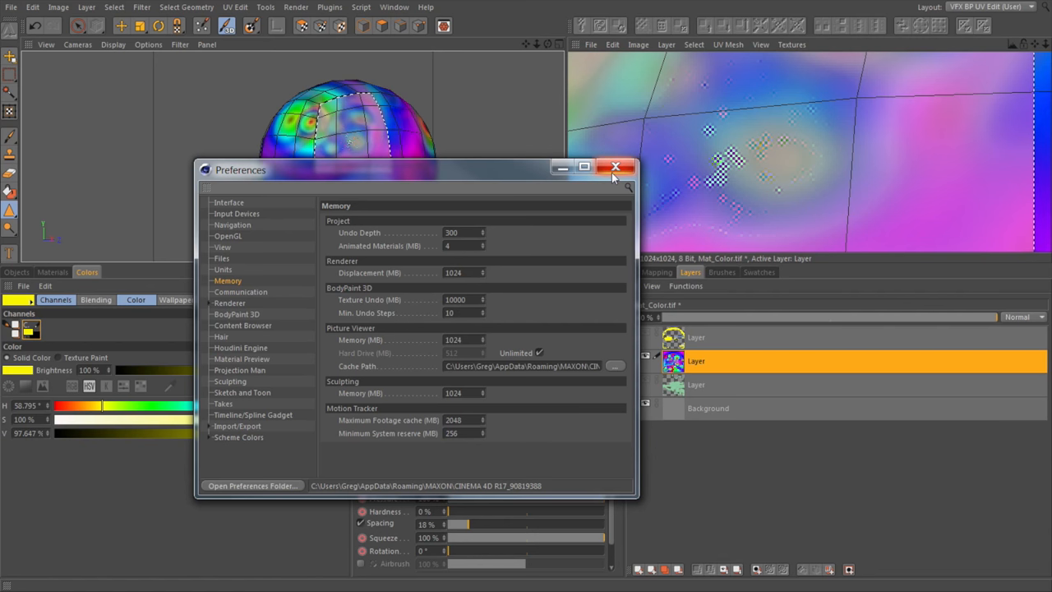
mouse_move(403, 331)
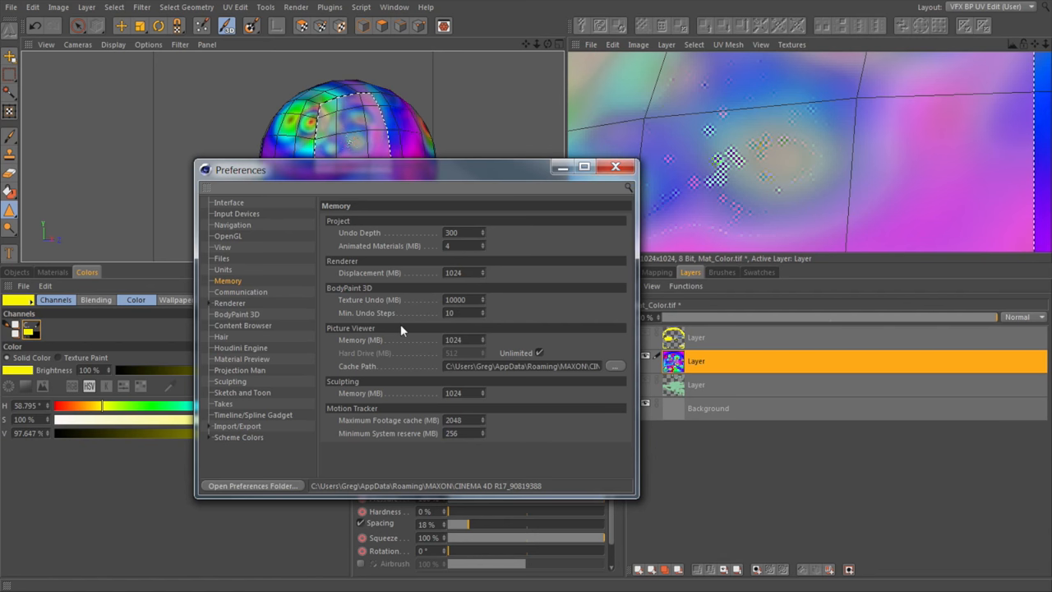
mouse_move(368, 311)
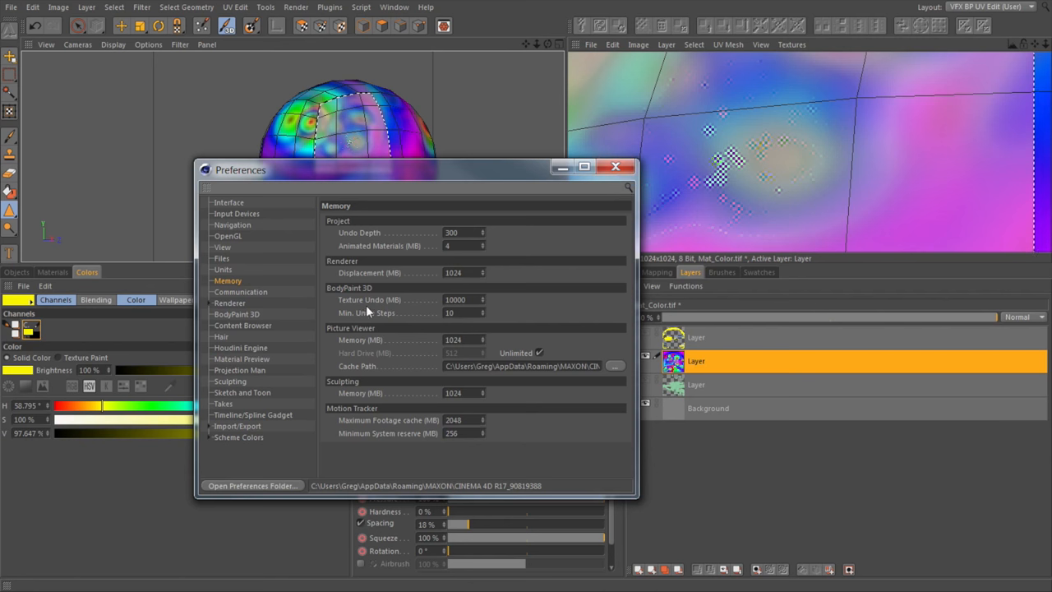
mouse_move(482, 321)
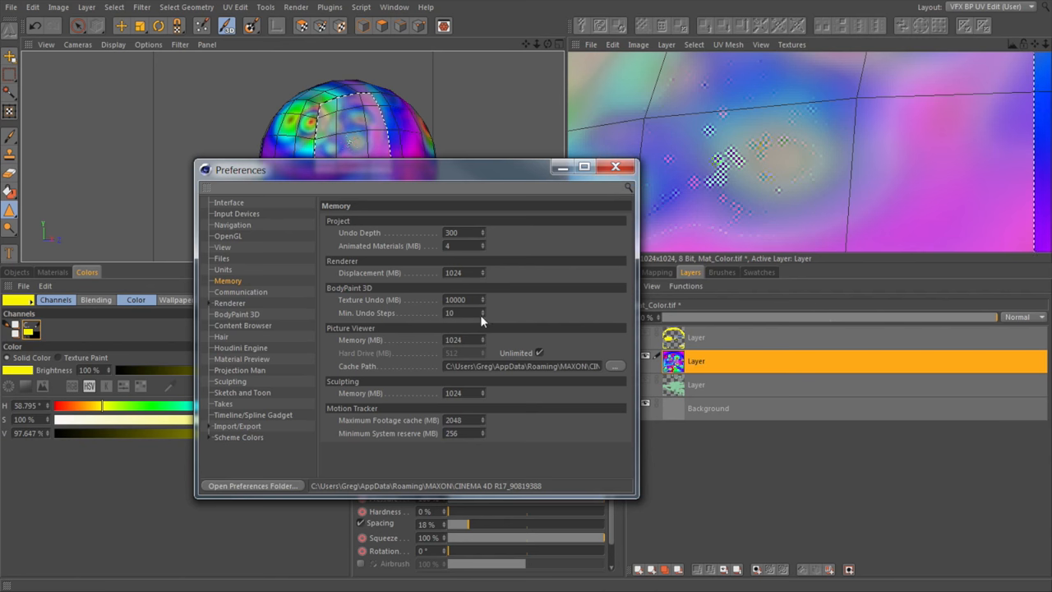
mouse_move(583, 195)
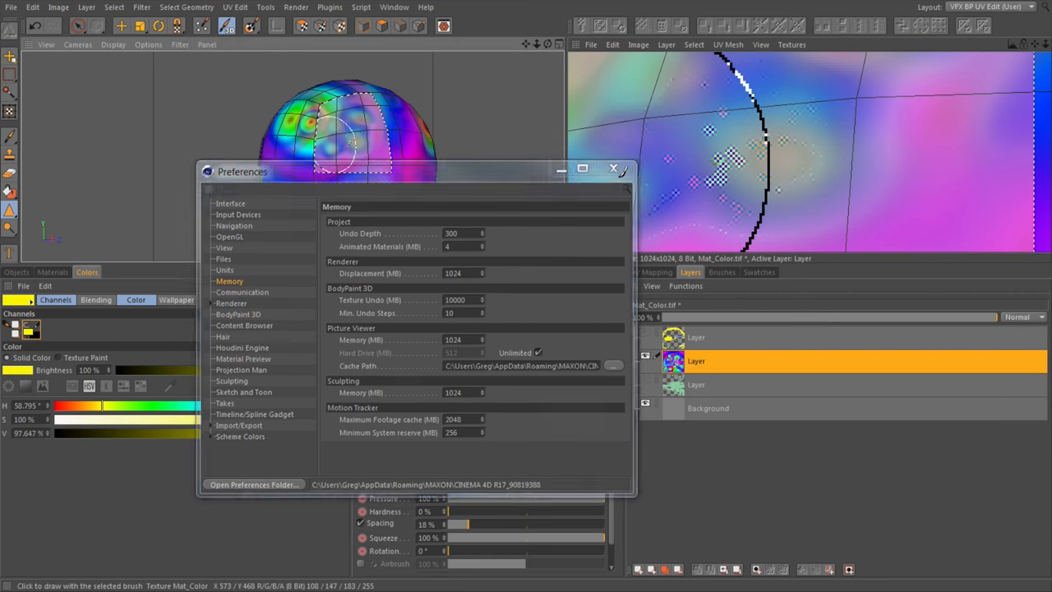
Step: Smudge the blobs inside the selected rectangle with the Smear tool at size 100
left_click(612, 169)
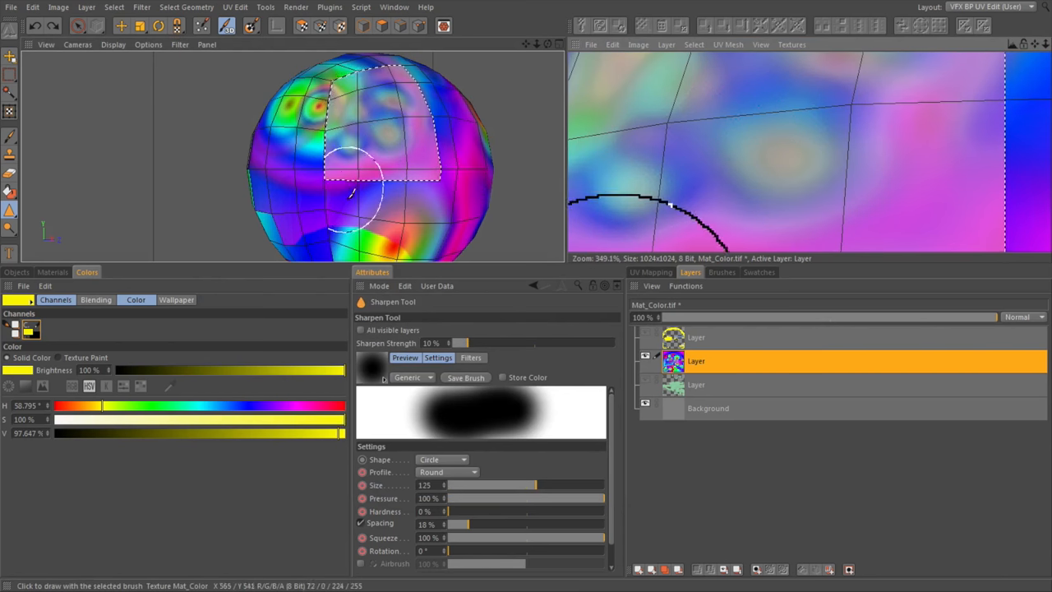
left_click(10, 212)
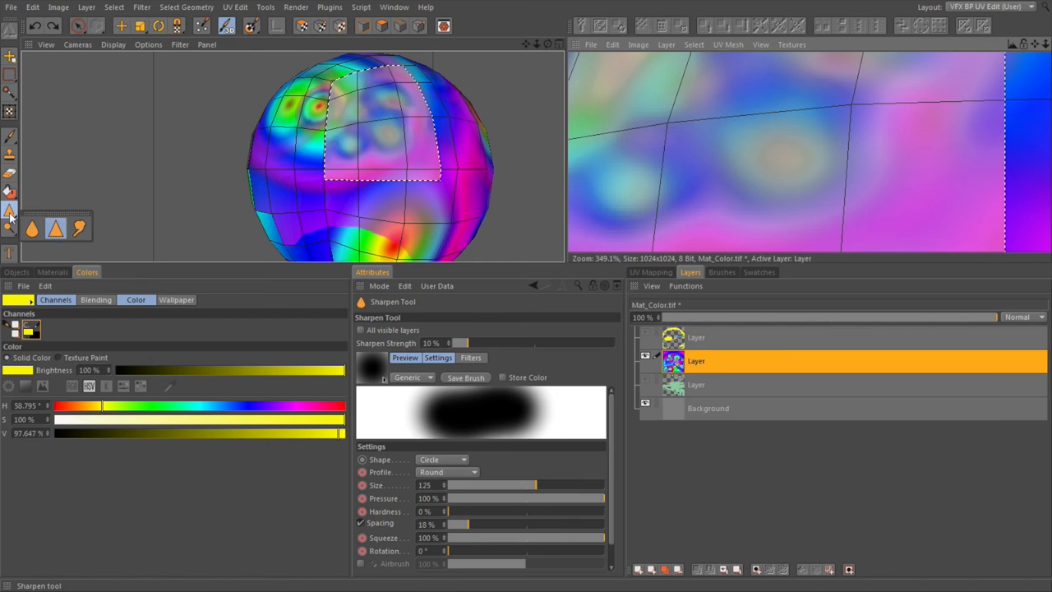
left_click(10, 209)
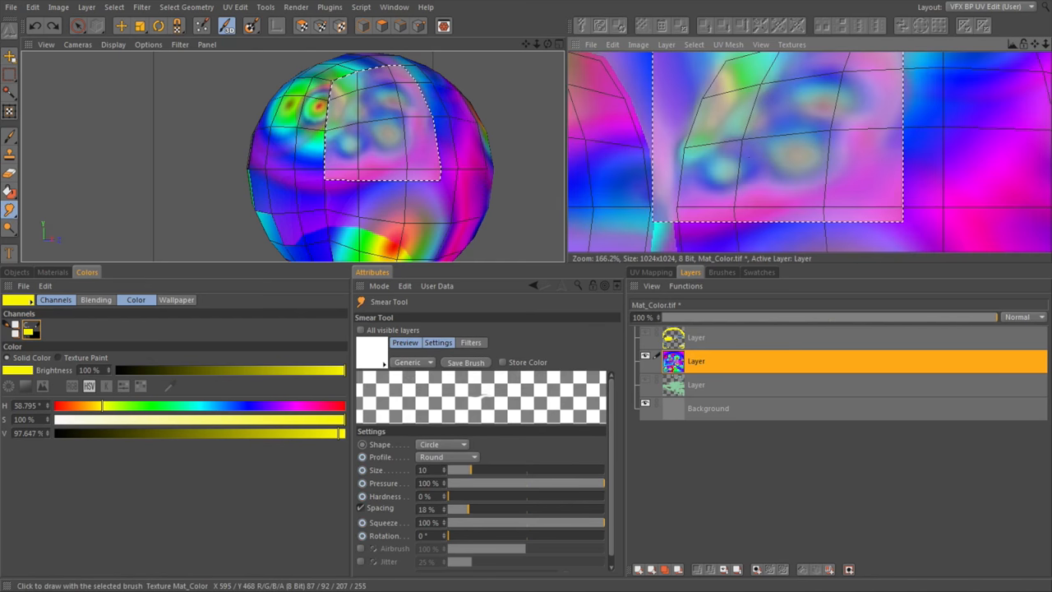
mouse_move(767, 158)
type("0")
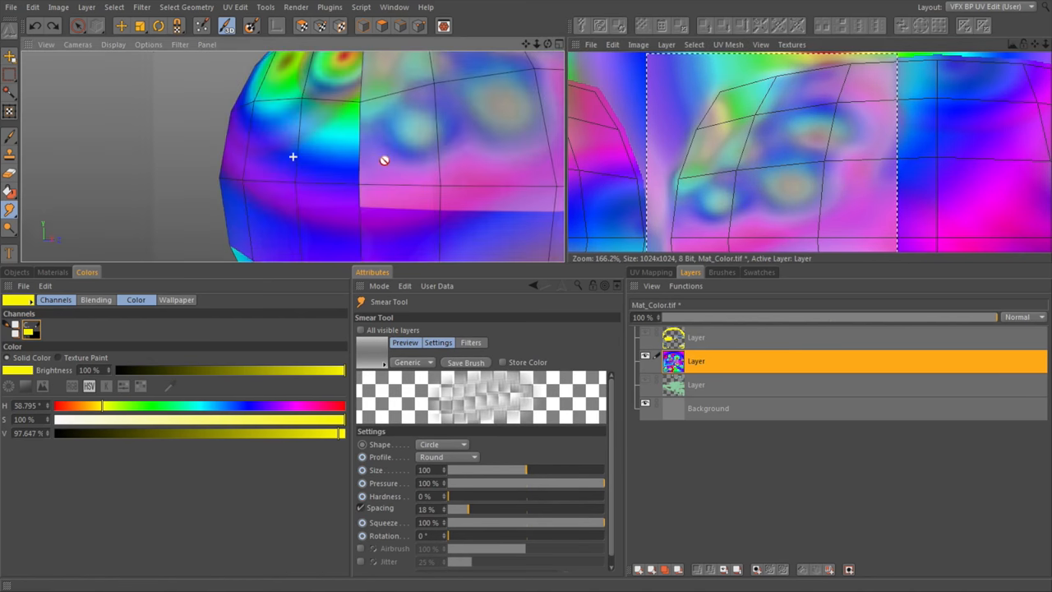
left_click_drag(293, 157, 415, 164)
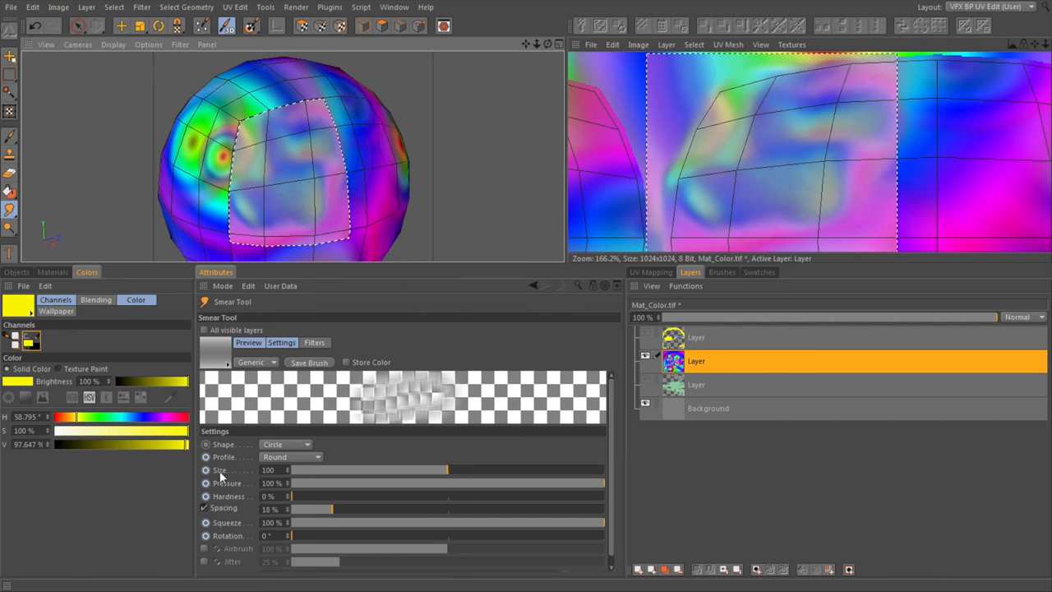
mouse_move(241, 482)
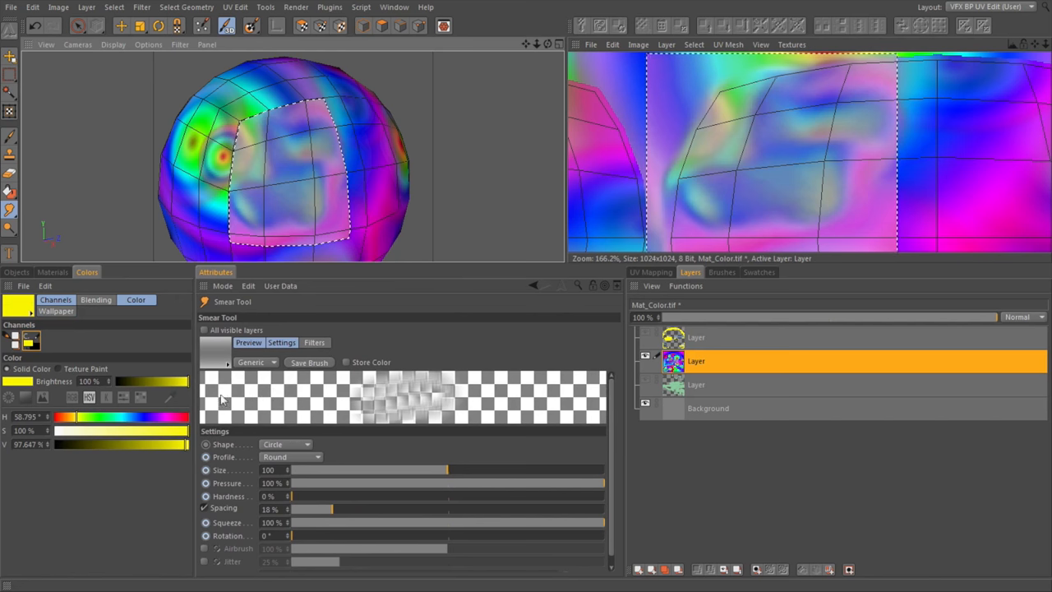
mouse_move(539, 439)
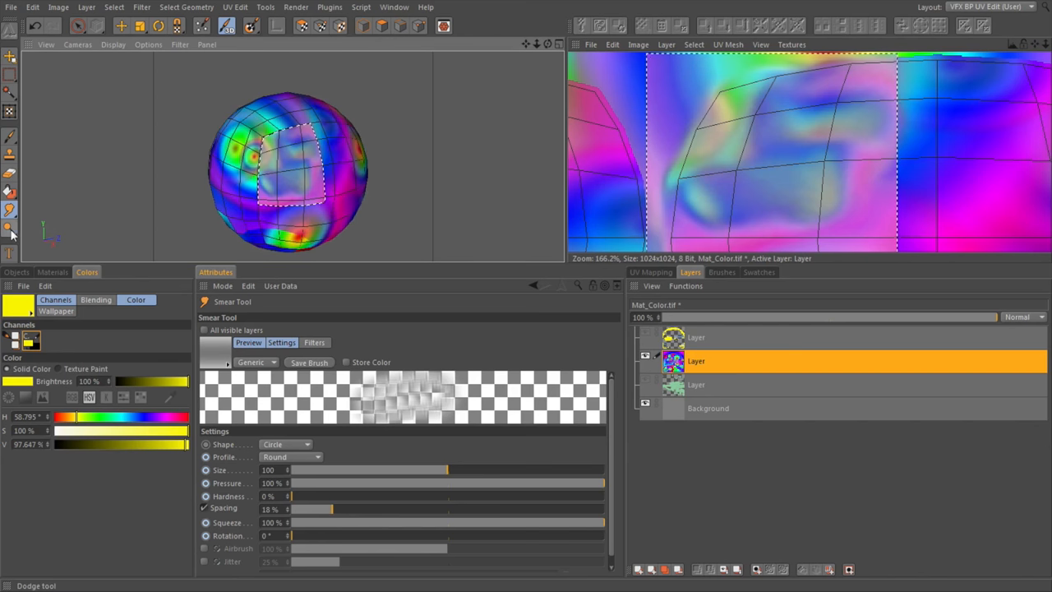
Step: Lighten the midtones in the selection with the Dodge tool at 50% exposure, size 100
left_click(11, 230)
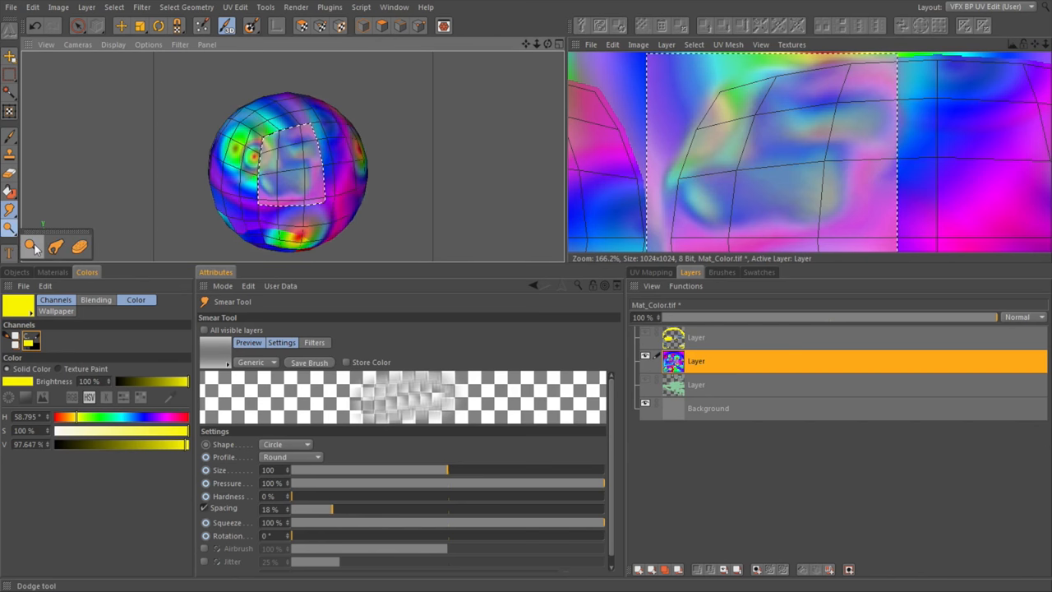
left_click(55, 246)
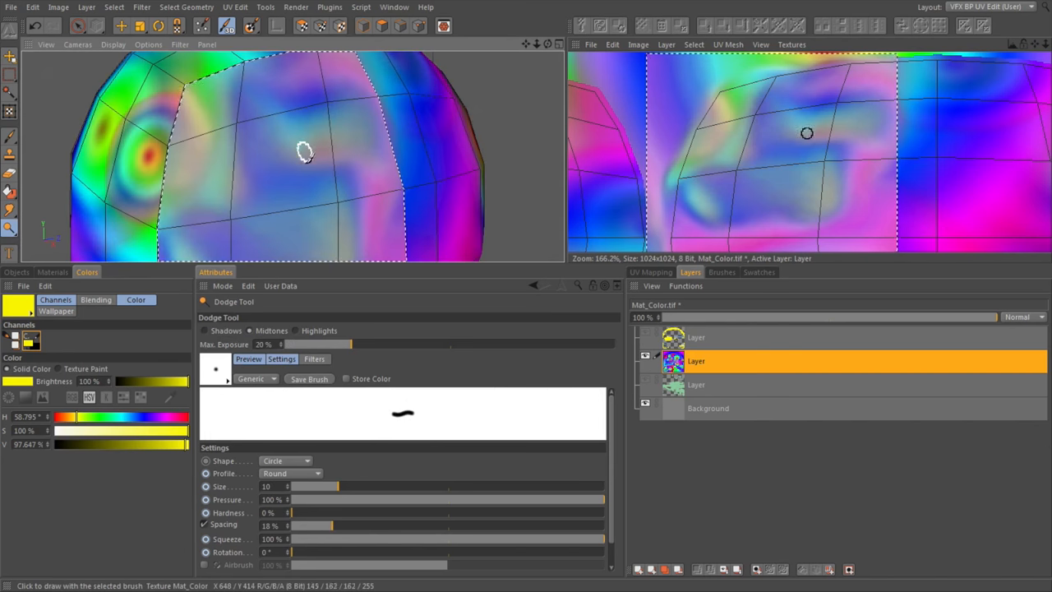
mouse_move(329, 170)
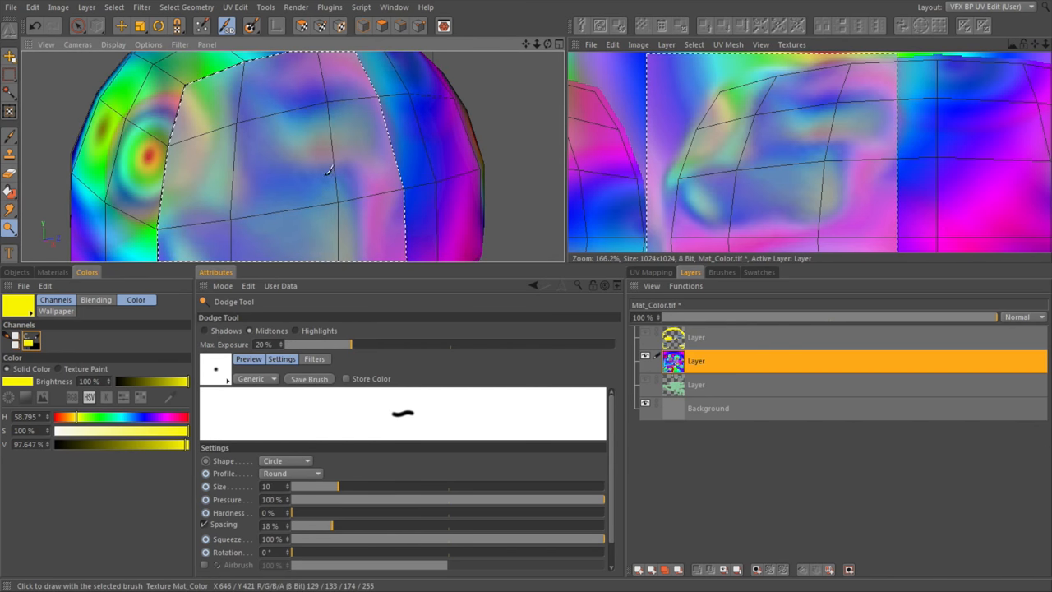
mouse_move(329, 501)
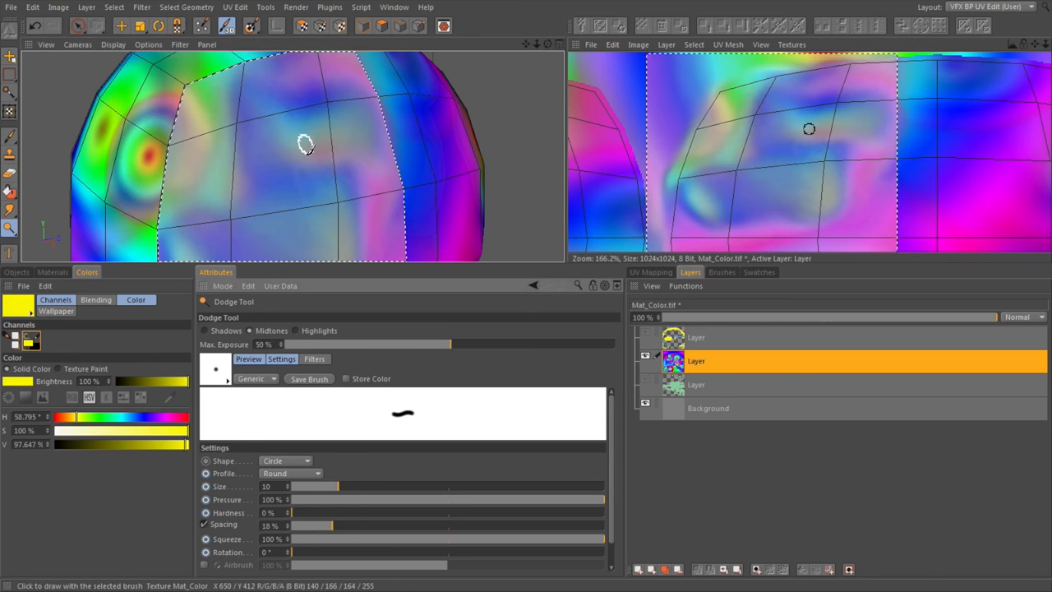
left_click_drag(337, 485, 448, 485)
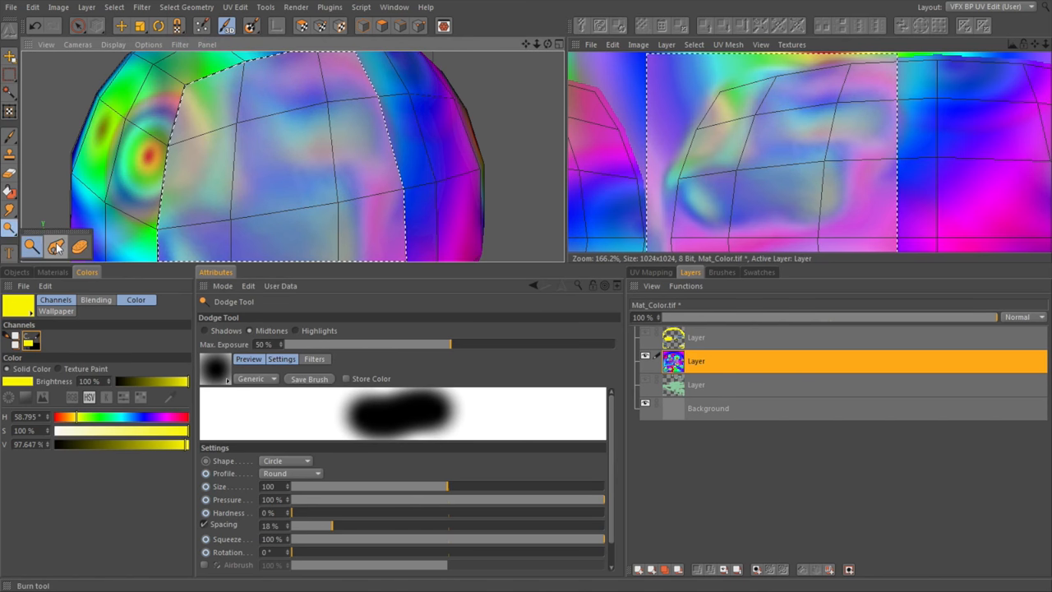
Step: Darken shadows in the selected patch with the Burn tool at size 50, 48% exposure
left_click(57, 246)
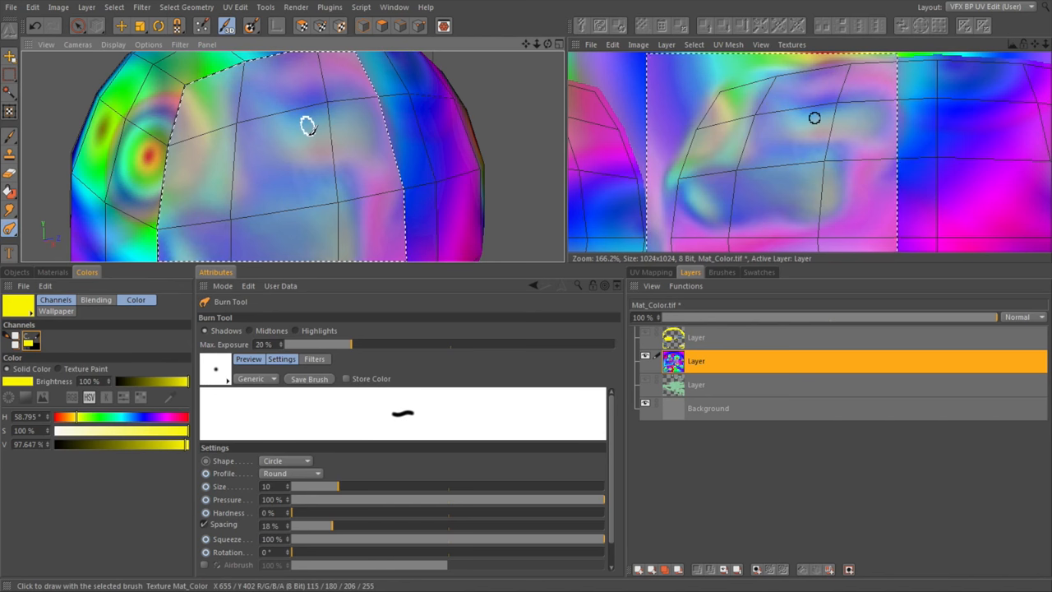
left_click_drag(337, 485, 401, 485)
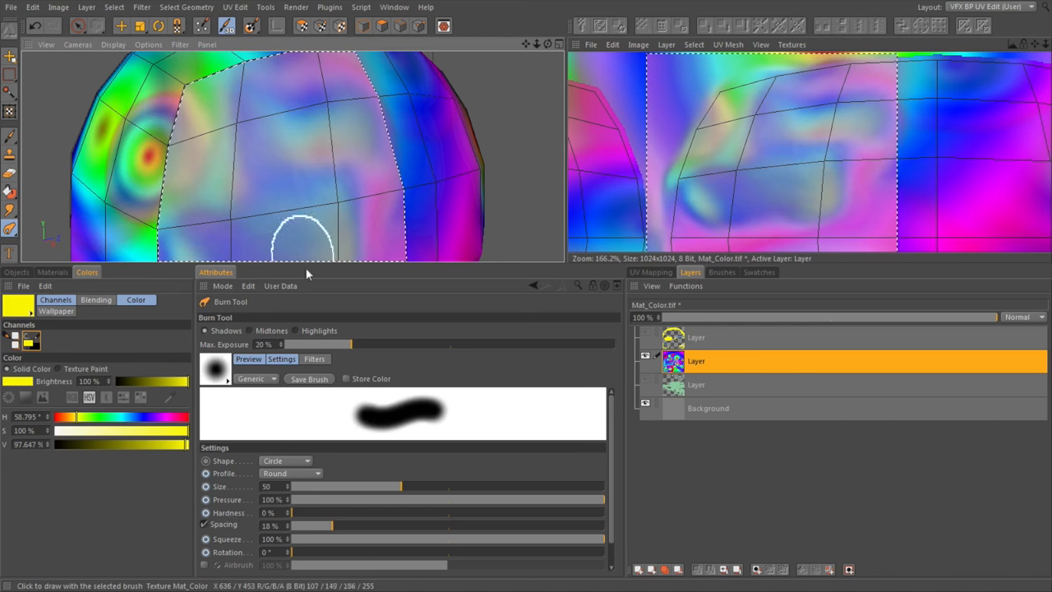
left_click_drag(345, 343, 443, 343)
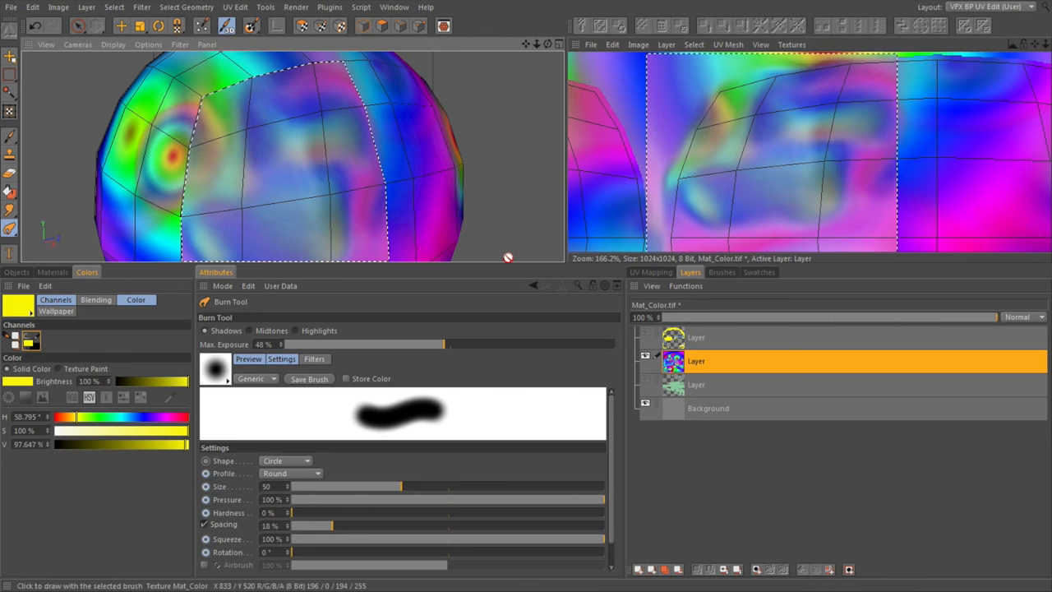
mouse_move(631, 530)
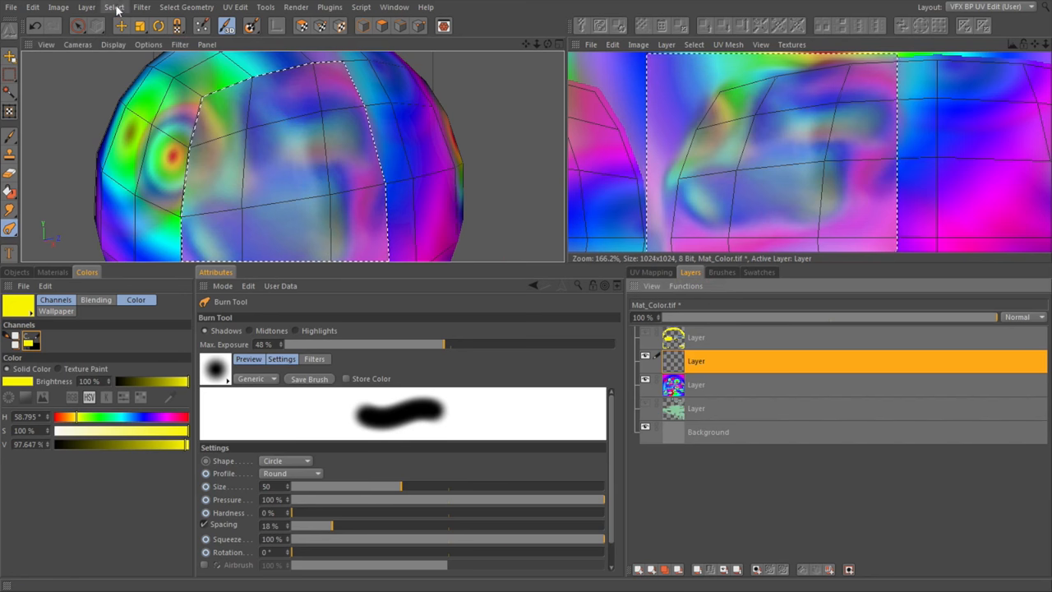
Step: Deselect all via the Select menu and activate the Text tool
left_click(113, 7)
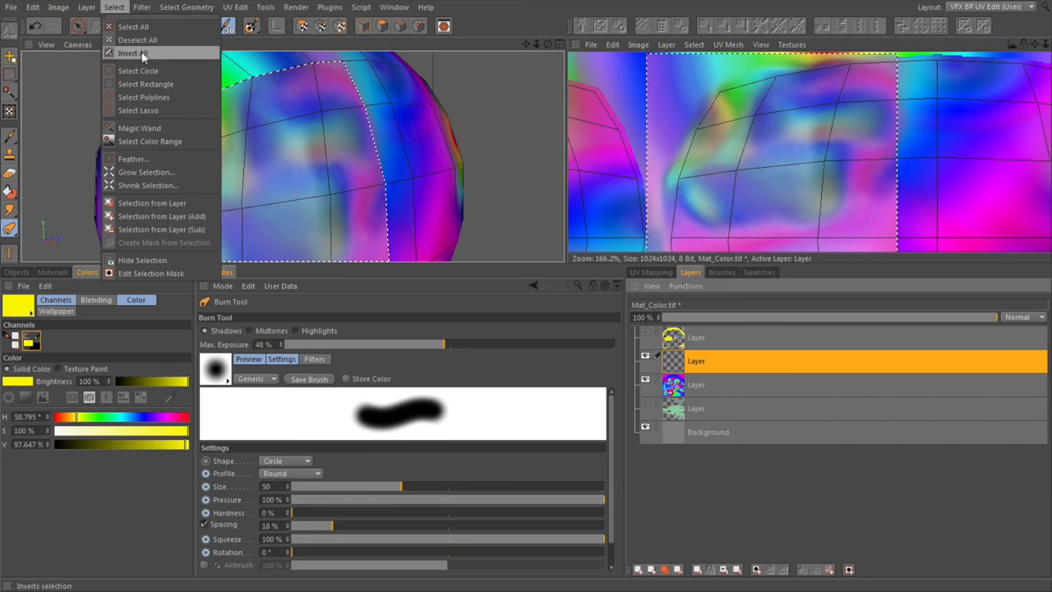
left_click(133, 53)
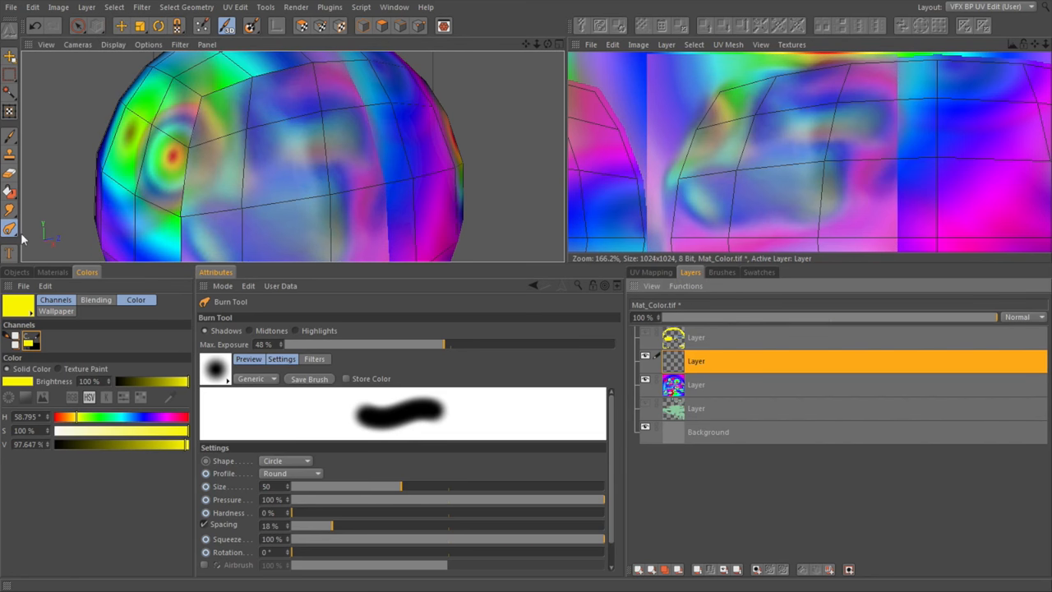
left_click(10, 253)
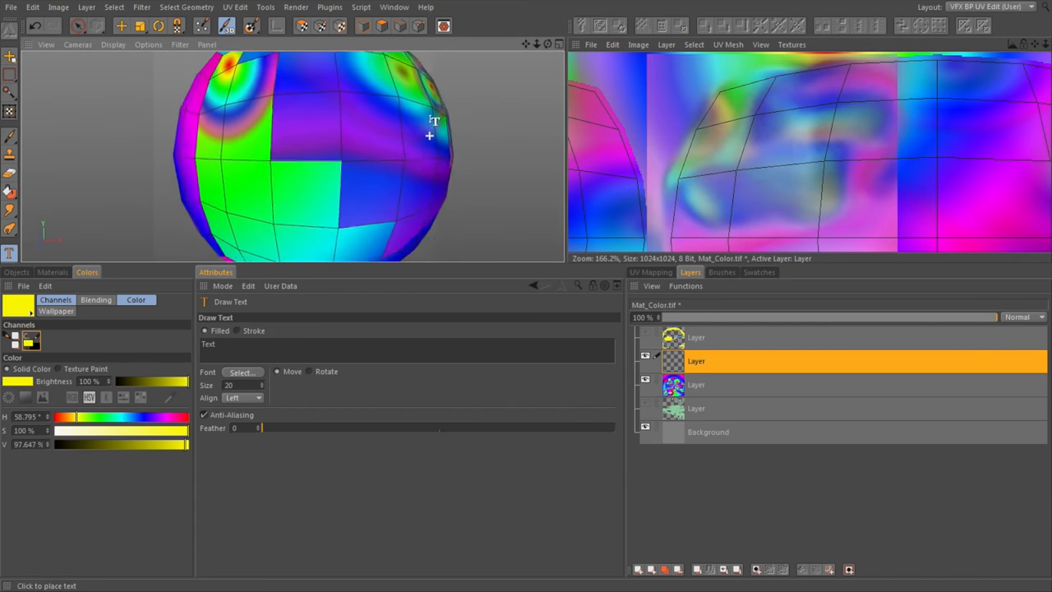
Step: Replace the placeholder 'Text' with 'BodyPaint' in the text field
left_click_drag(434, 120, 399, 135)
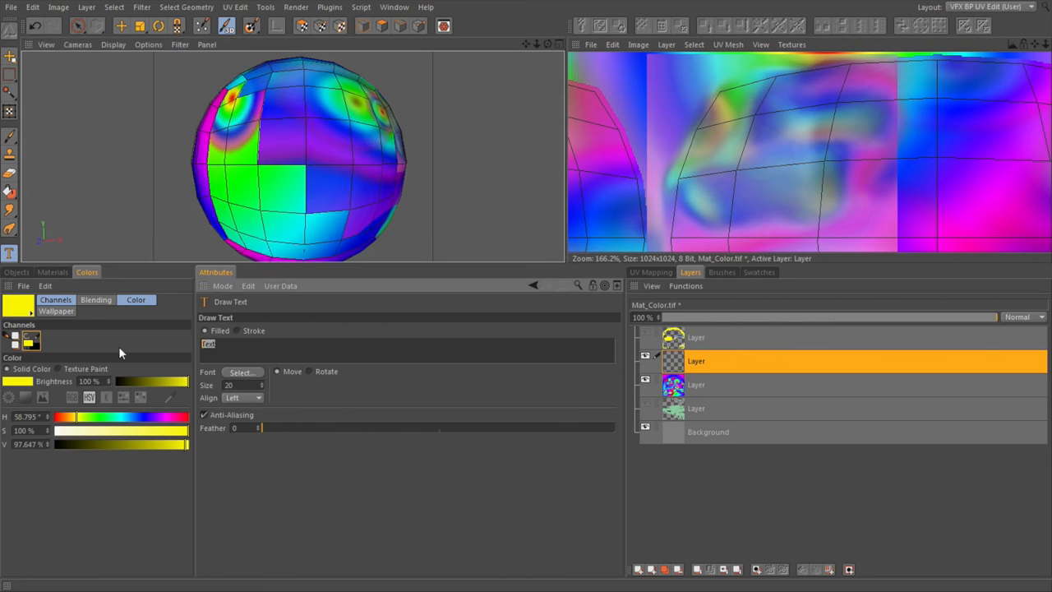
type("BodyP")
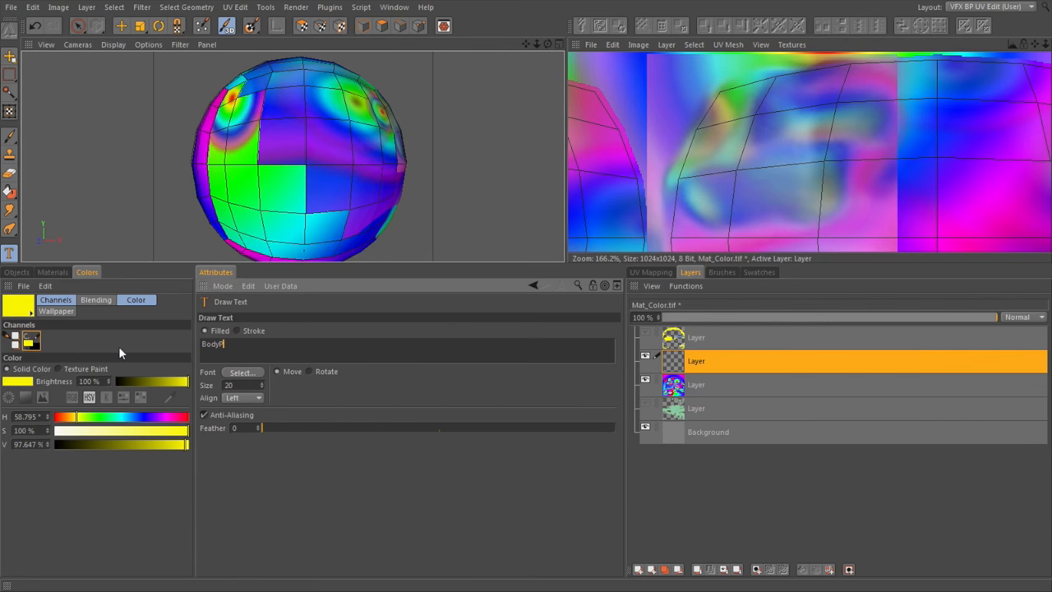
type("aint")
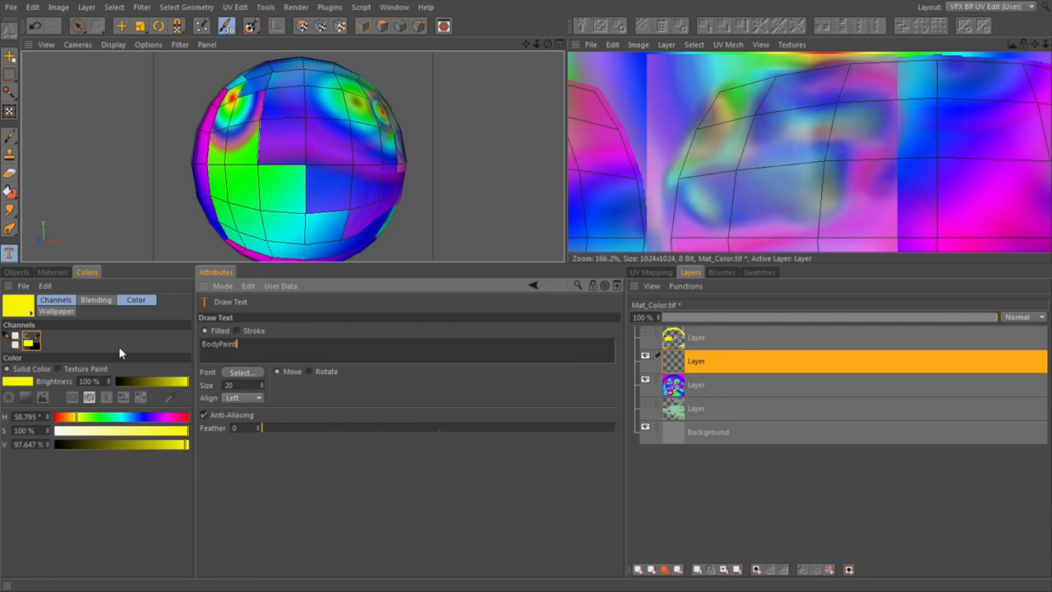
mouse_move(271, 384)
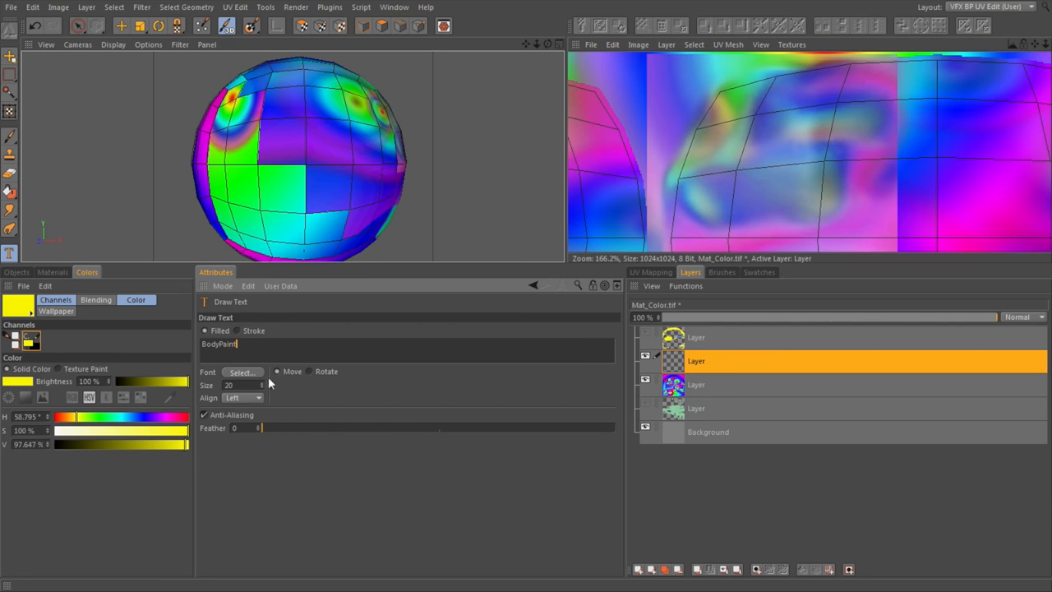
mouse_move(253, 376)
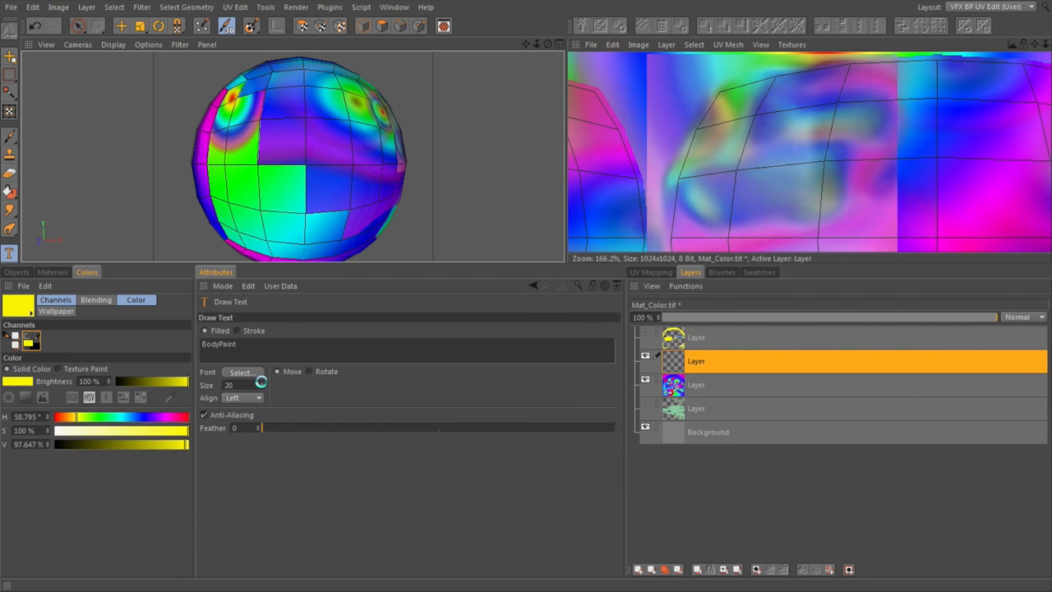
Step: Choose Hobo Std in Bold style as the text typeface in the font chooser
left_click(242, 371)
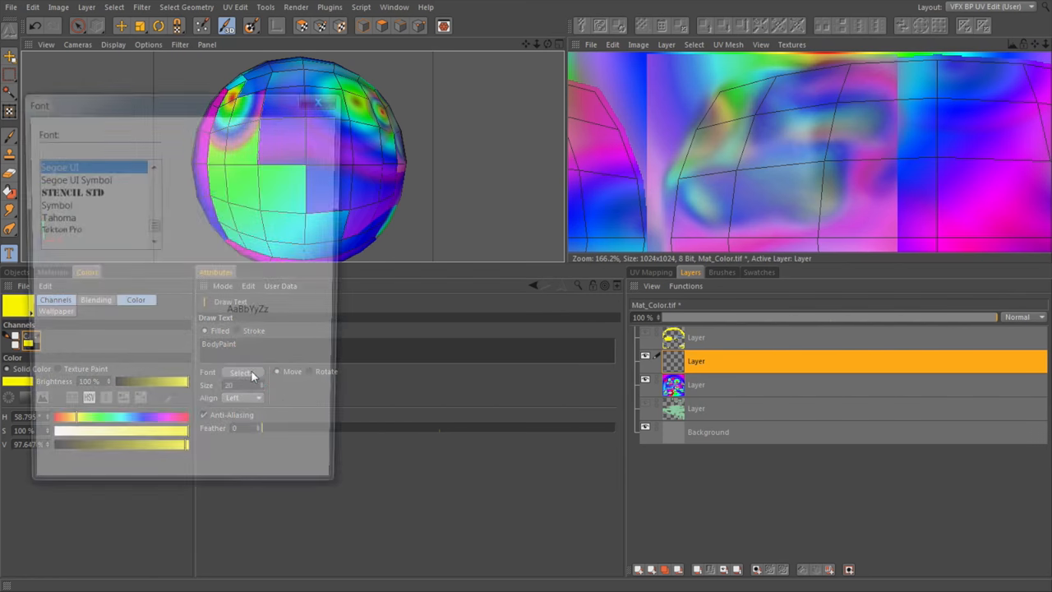
left_click(241, 372)
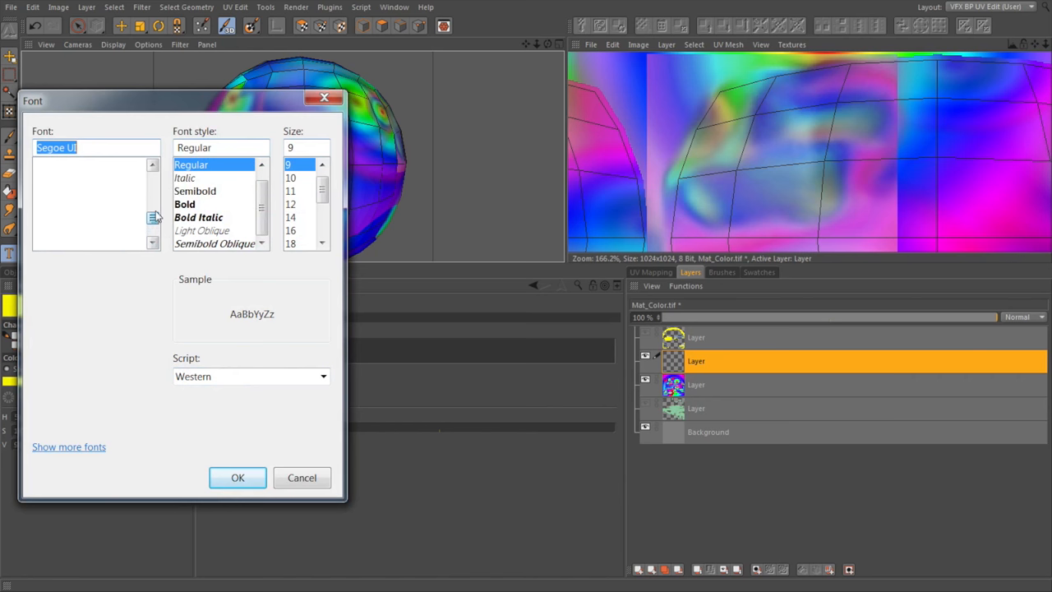
scroll("down", 3)
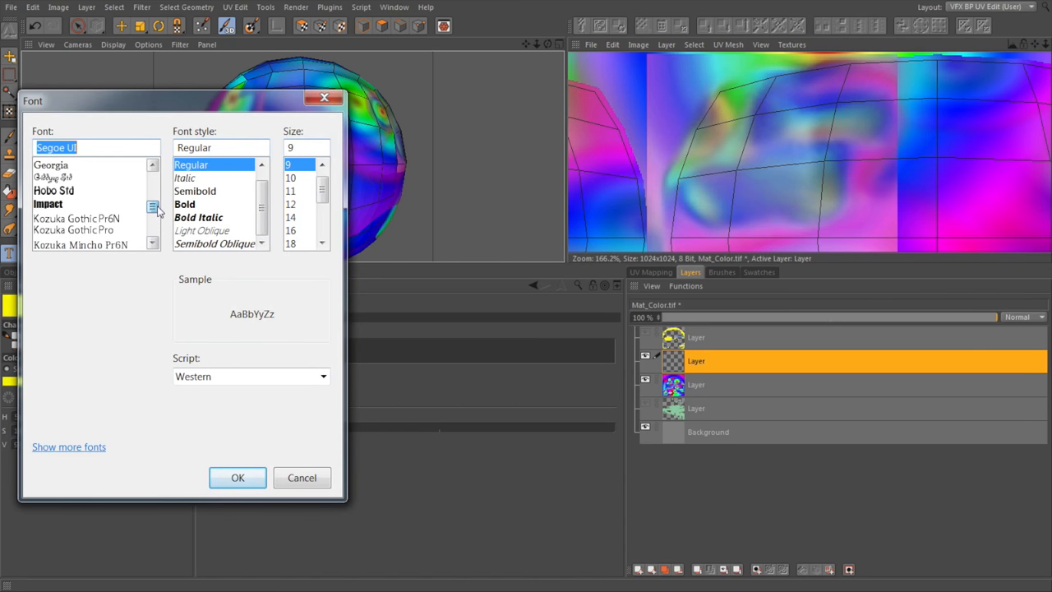
scroll("up", 3)
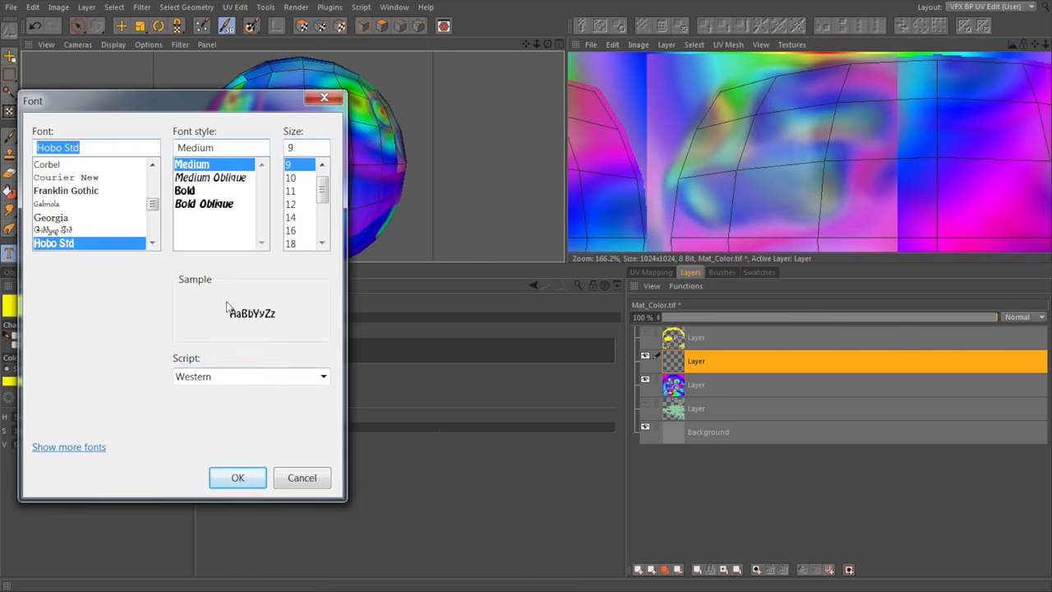
left_click(185, 190)
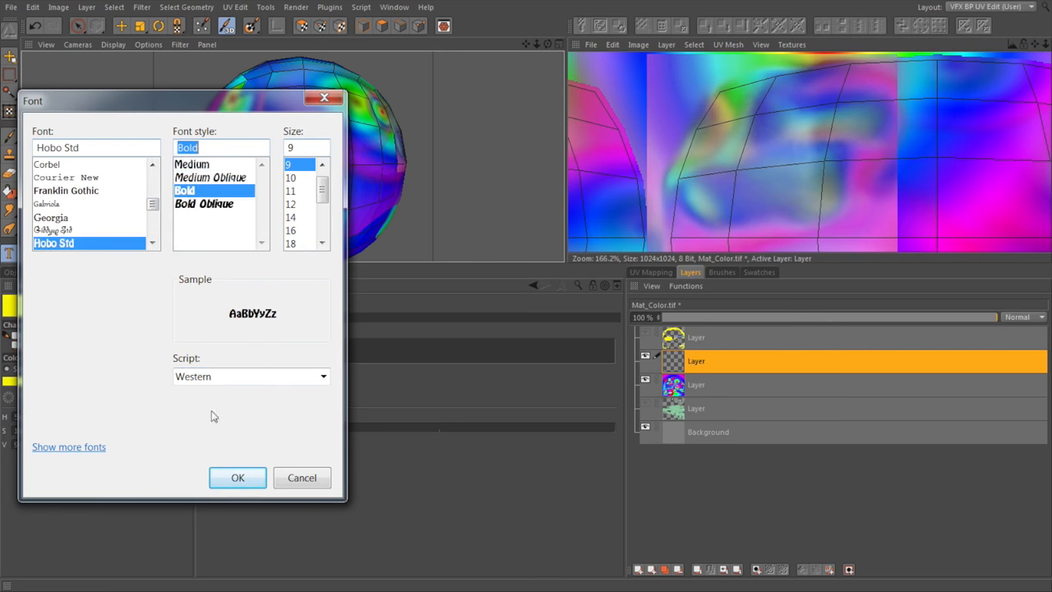
left_click(238, 478)
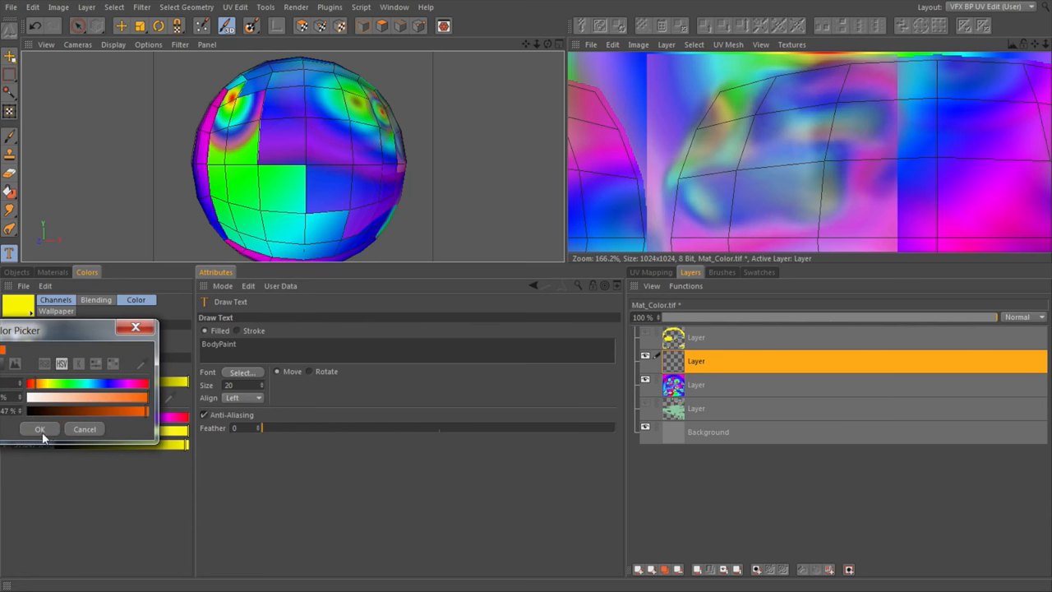
Step: Confirm orange as the text colour and set alignment to Center
left_click(39, 428)
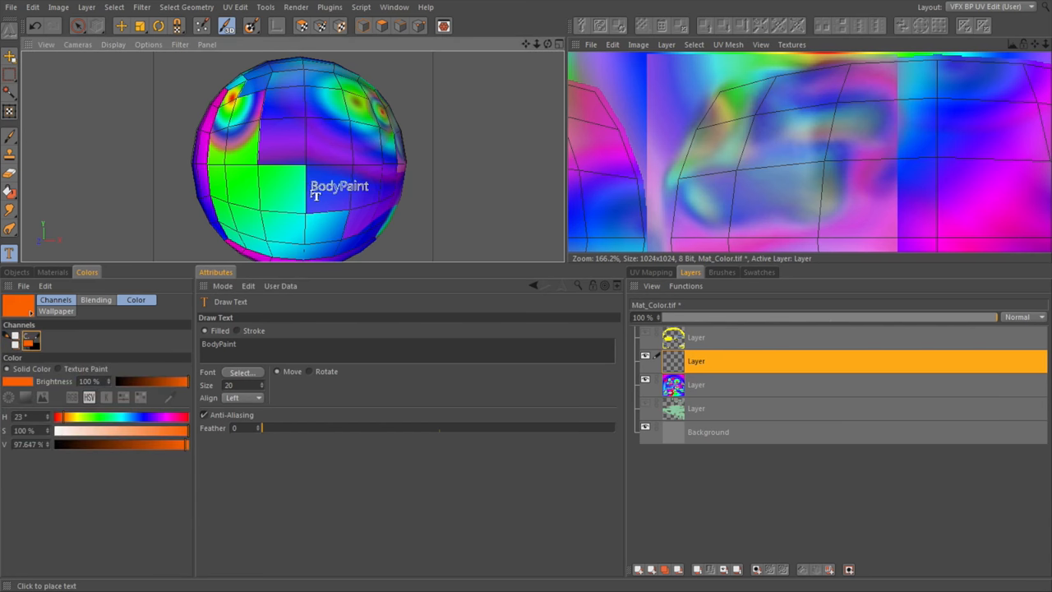
left_click_drag(339, 186, 298, 180)
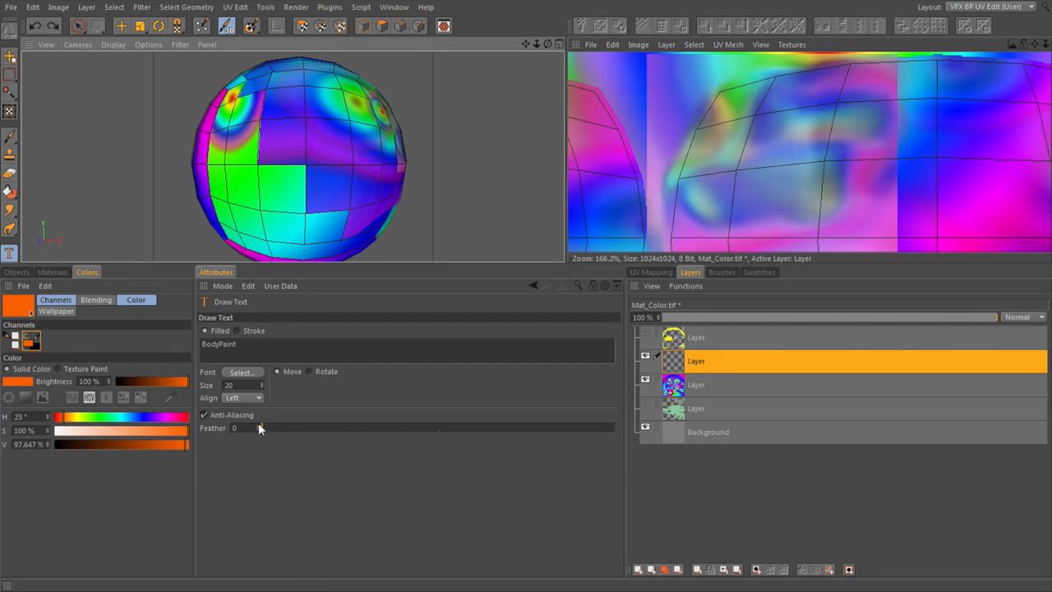
left_click(257, 397)
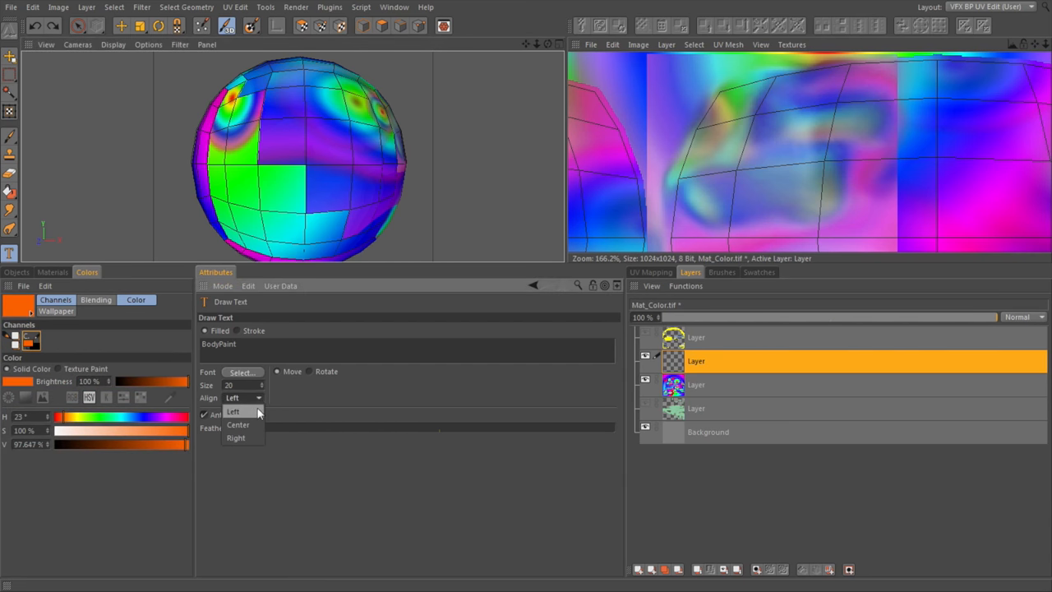
left_click(238, 424)
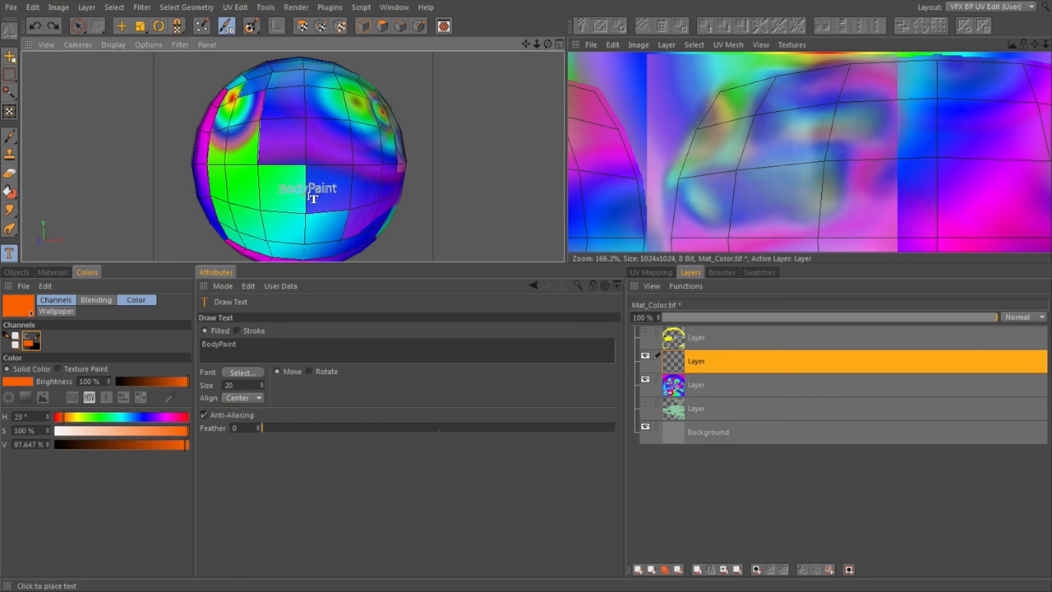
mouse_move(309, 180)
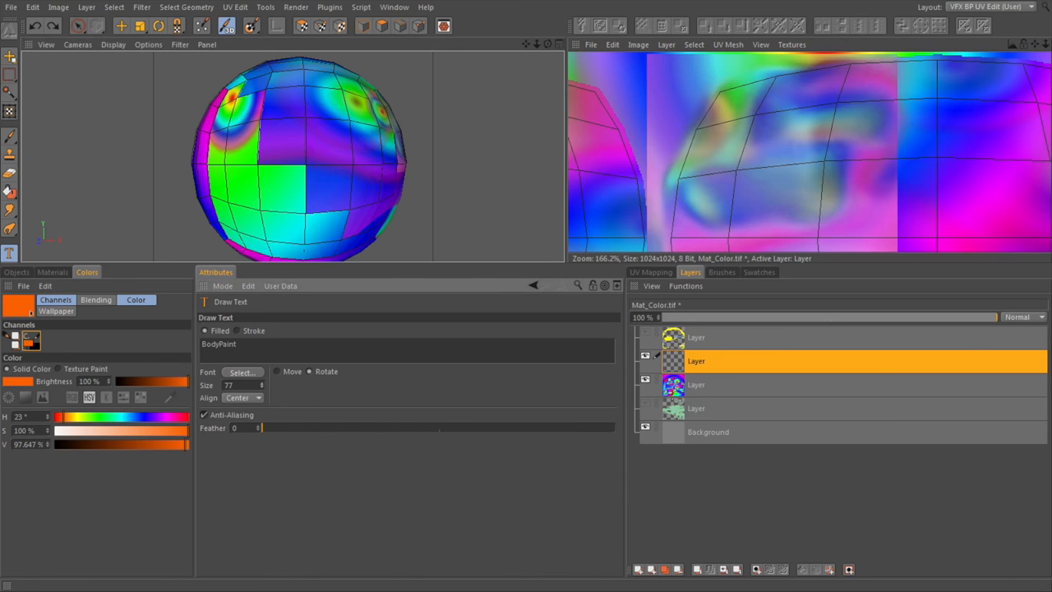
Step: Set the text size to 47 and feather to 1
left_click(304, 193)
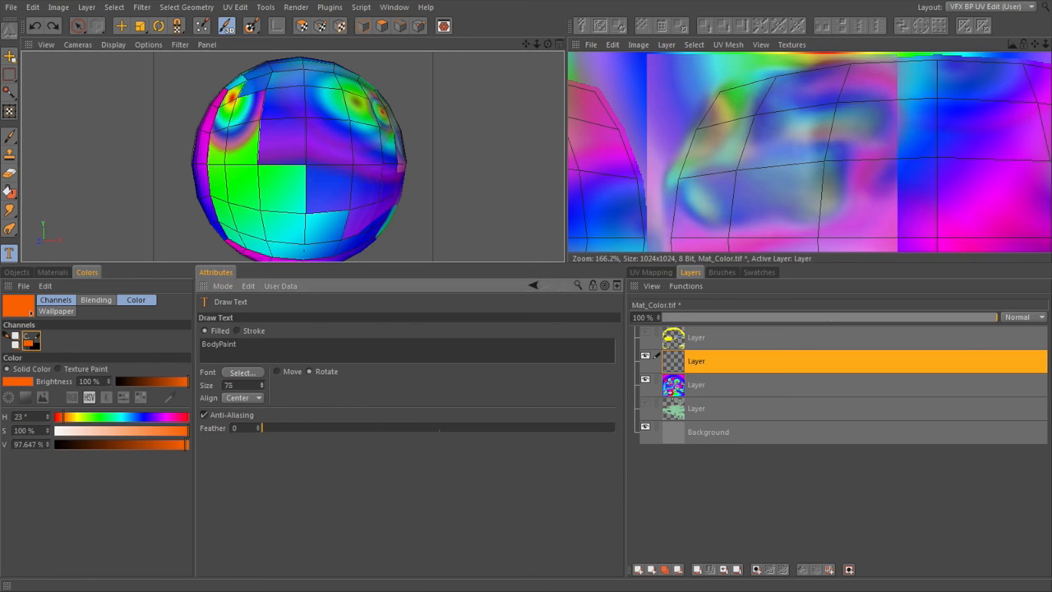
type("47")
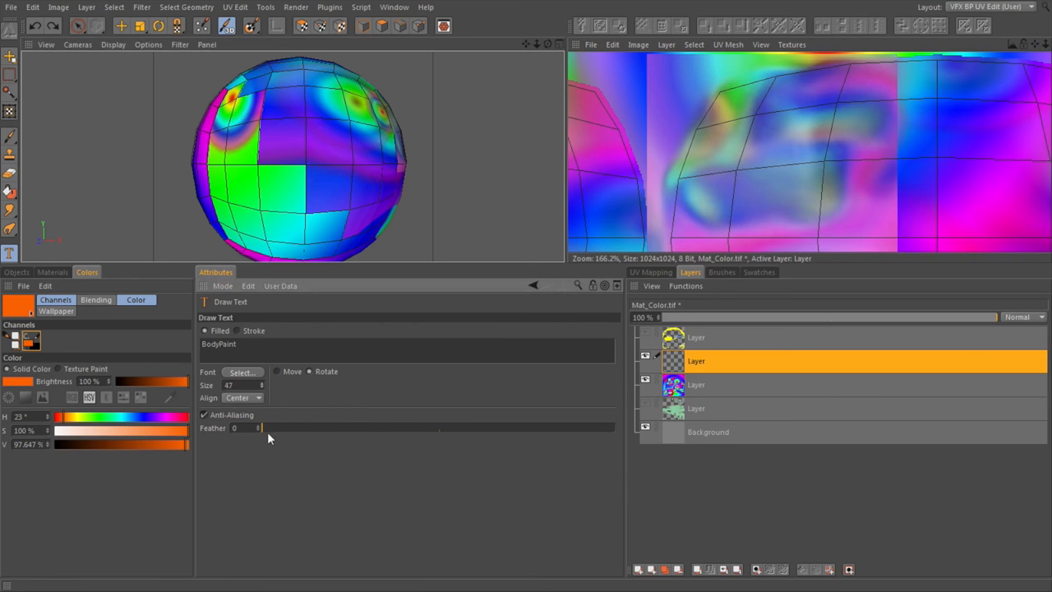
left_click_drag(261, 427, 291, 427)
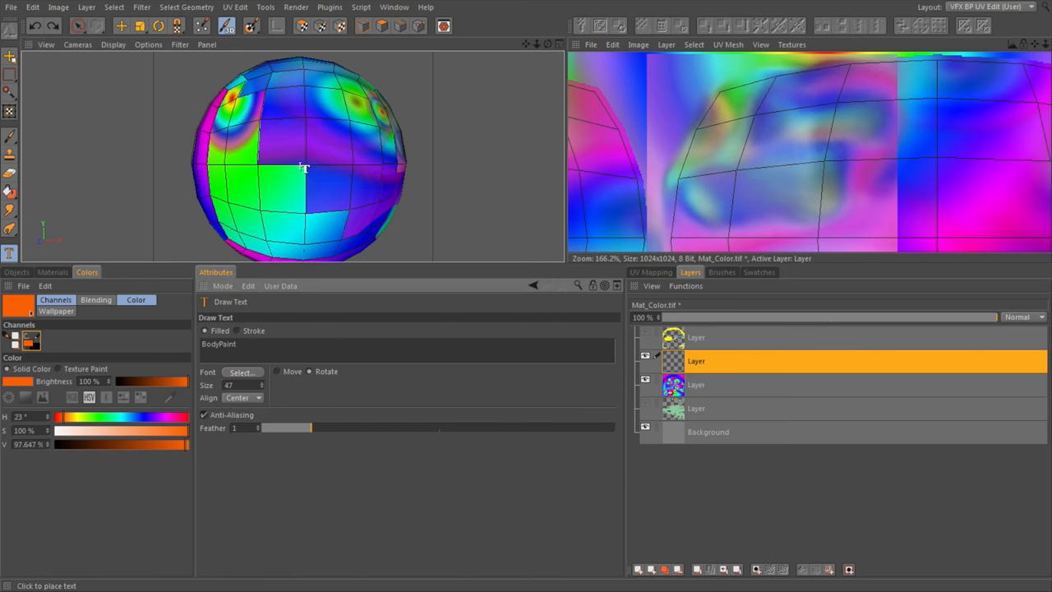
Step: Stamp the orange 'BodyPaint' text at an angle across the sphere
left_click(304, 168)
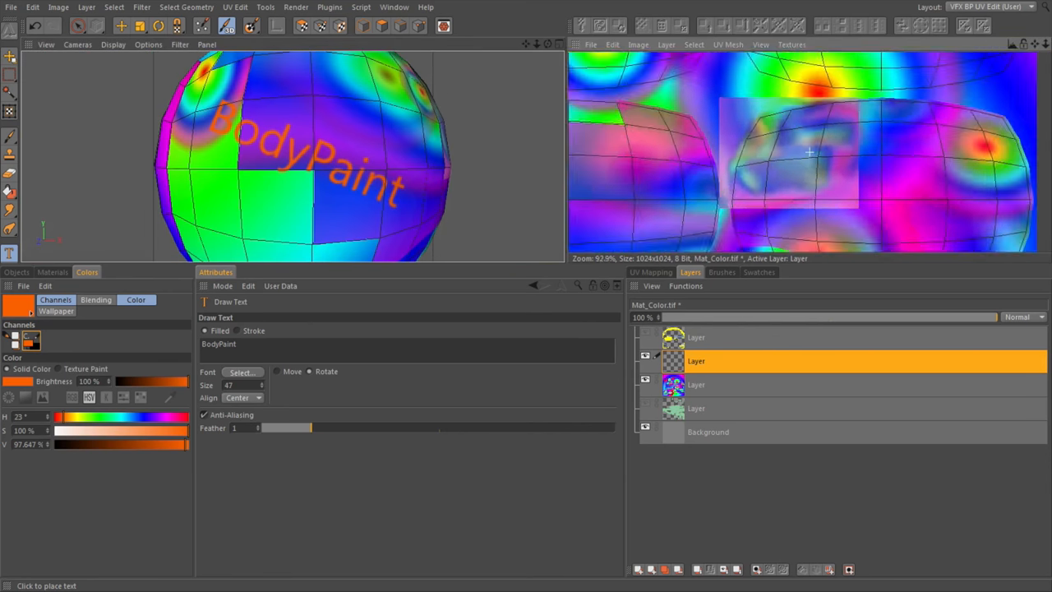
scroll("down", 3)
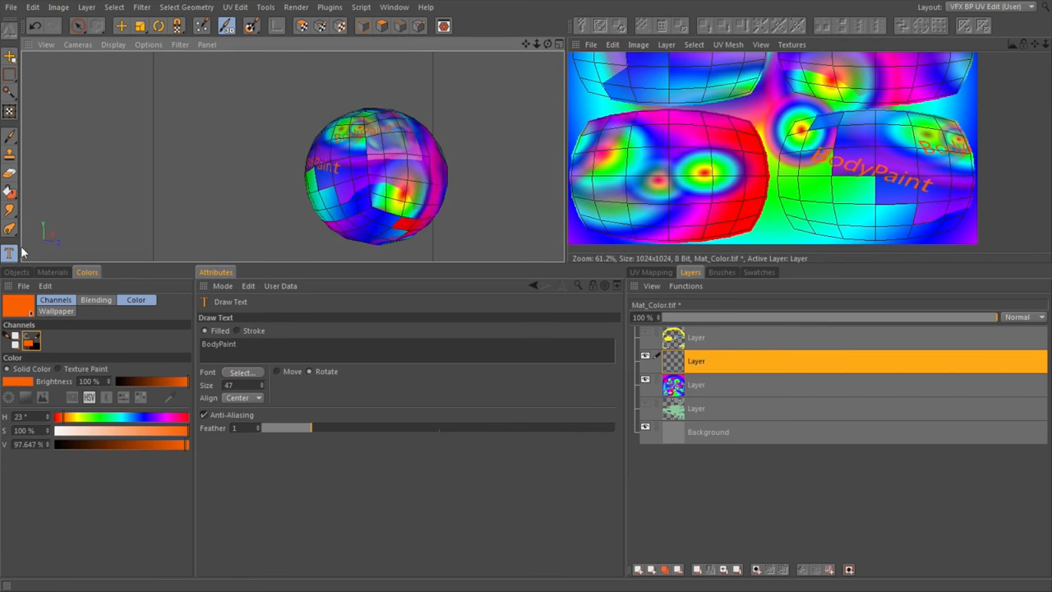
mouse_move(21, 271)
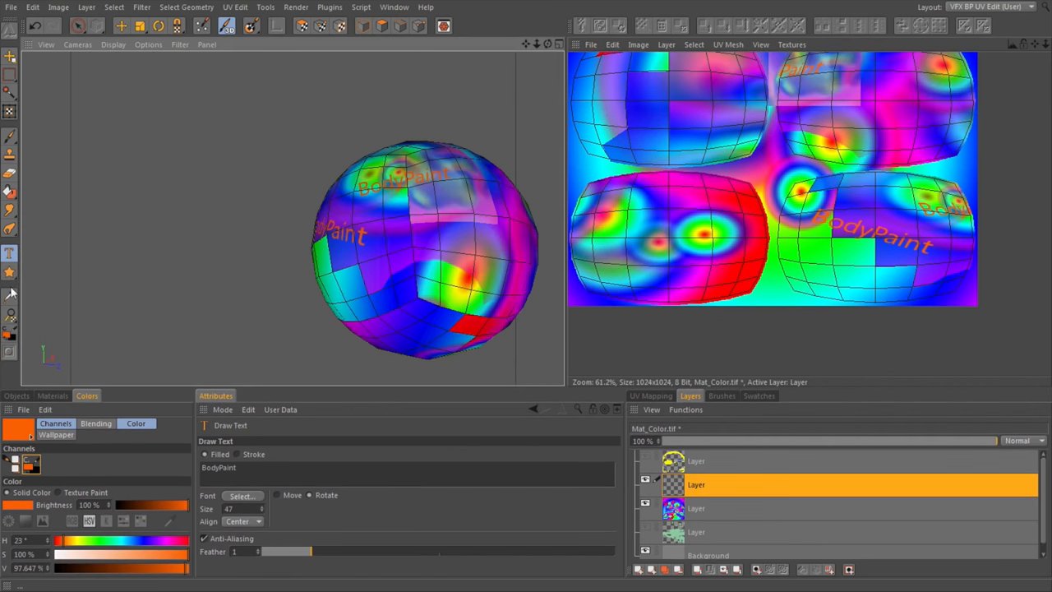
mouse_move(10, 289)
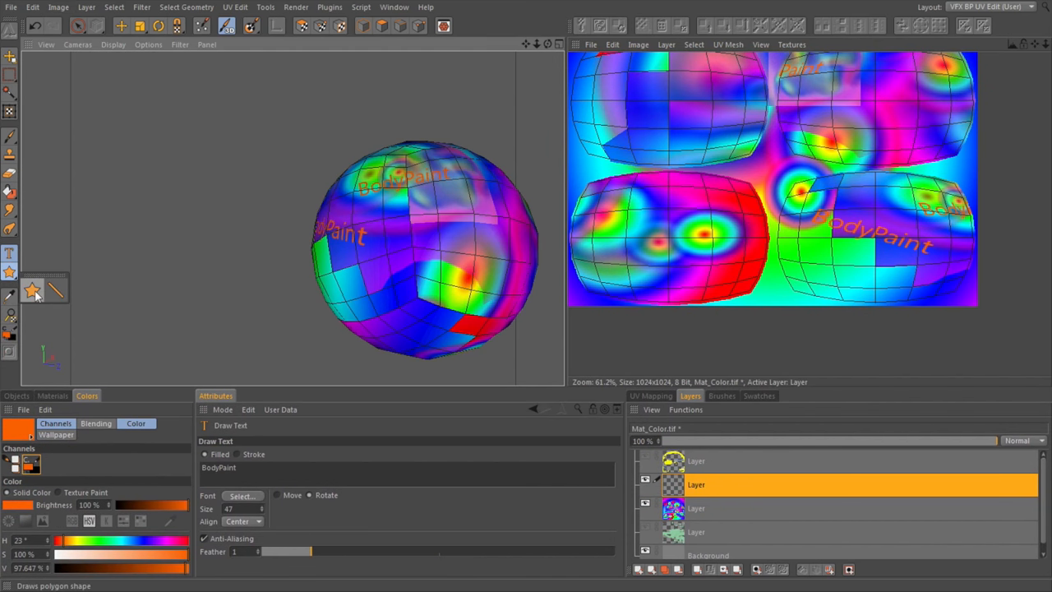
Step: Set the Draw Polygon Shape tool to a filled Star with 5 points
left_click(31, 289)
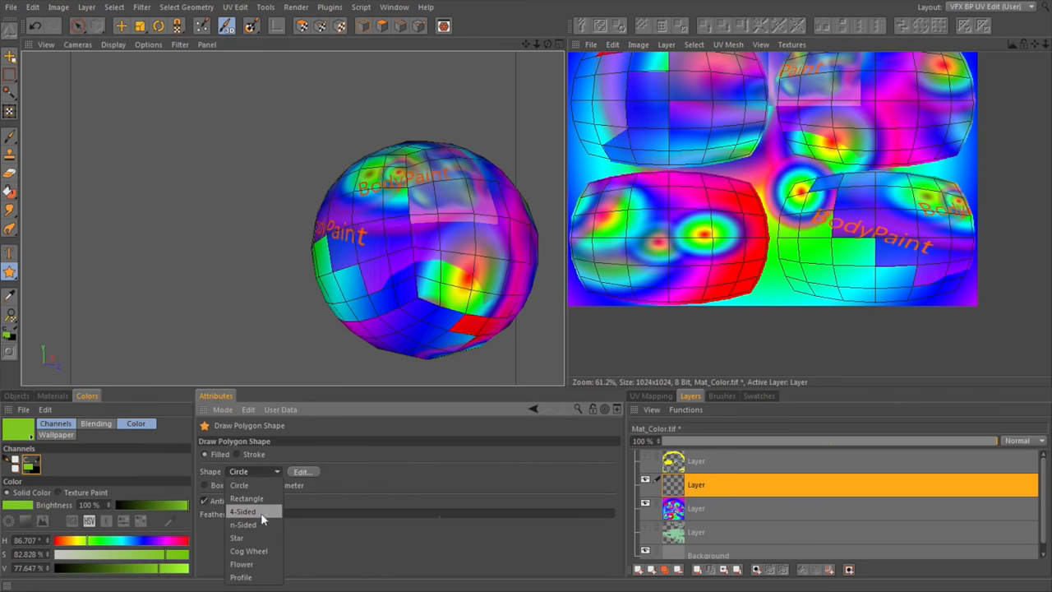
left_click(236, 537)
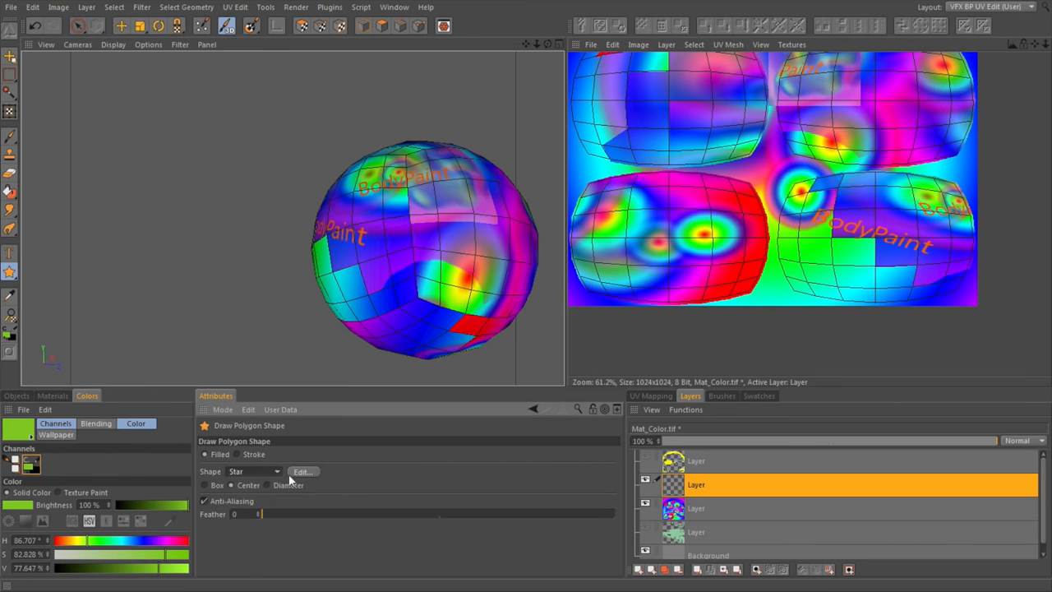
mouse_move(309, 475)
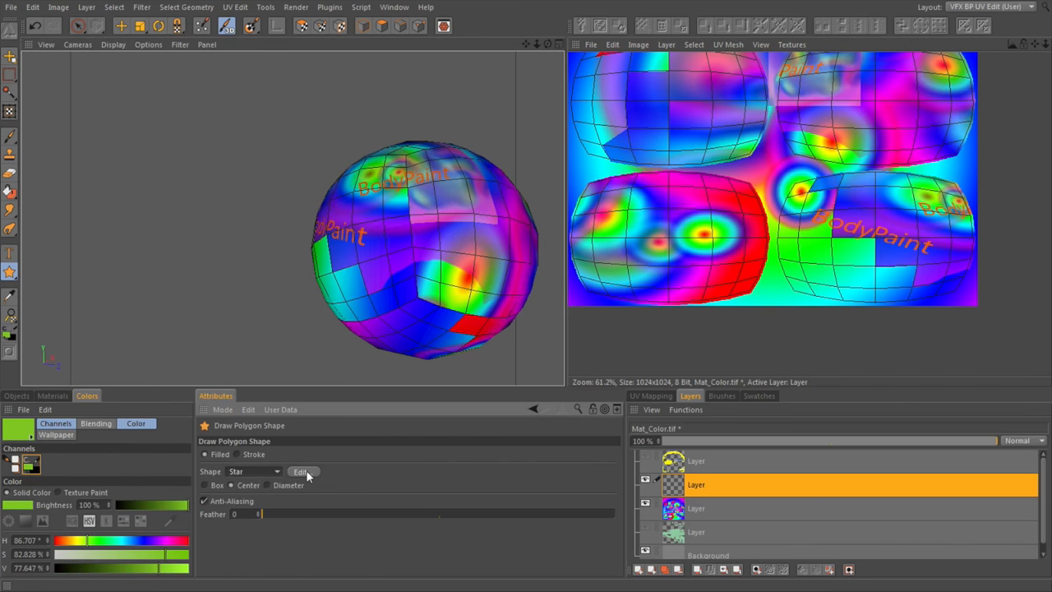
left_click(301, 470)
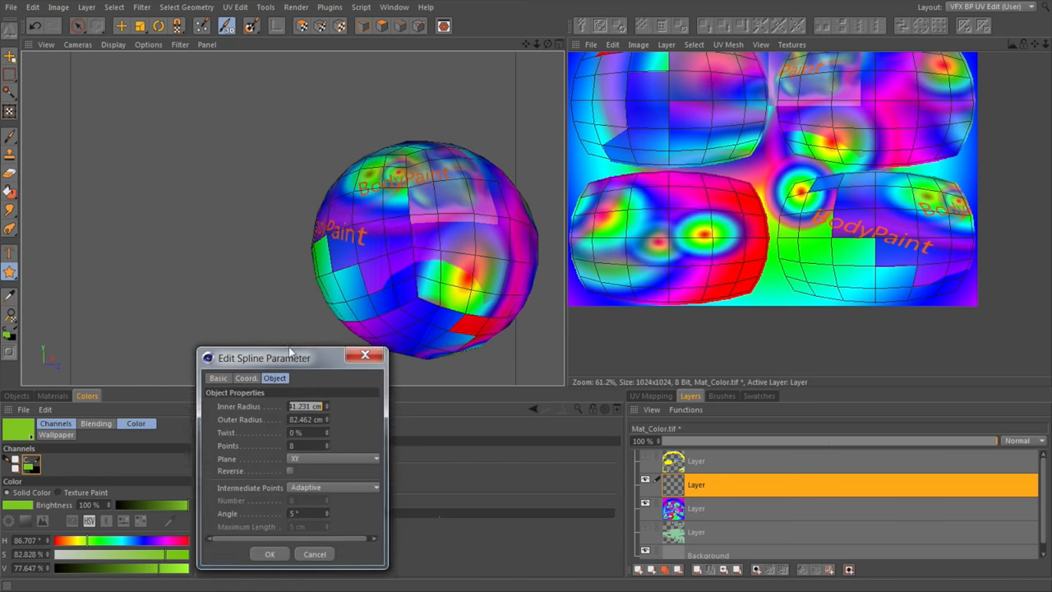
left_click_drag(263, 358, 205, 238)
type("5")
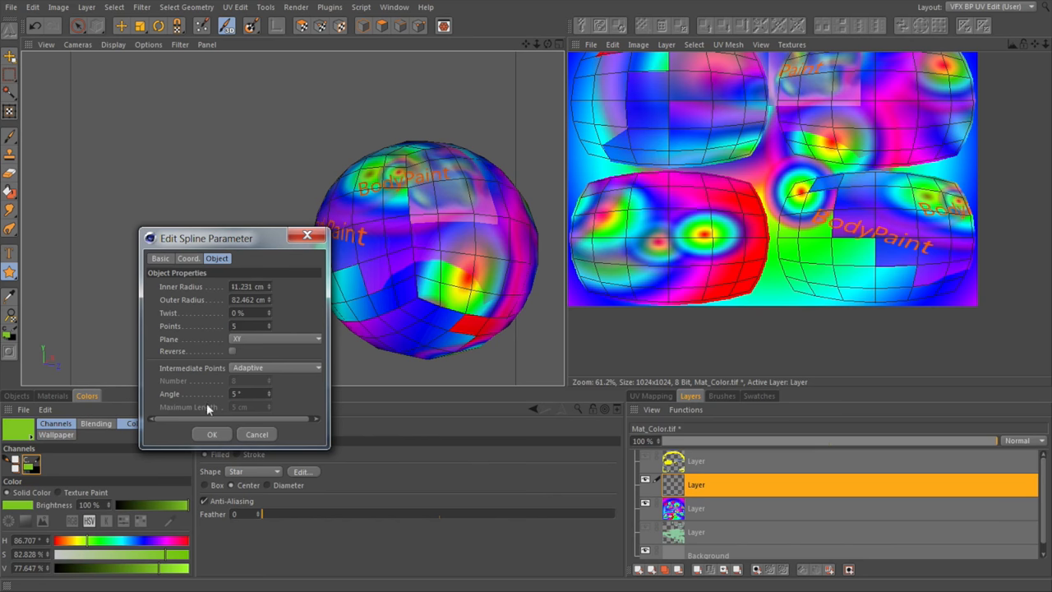
left_click(211, 434)
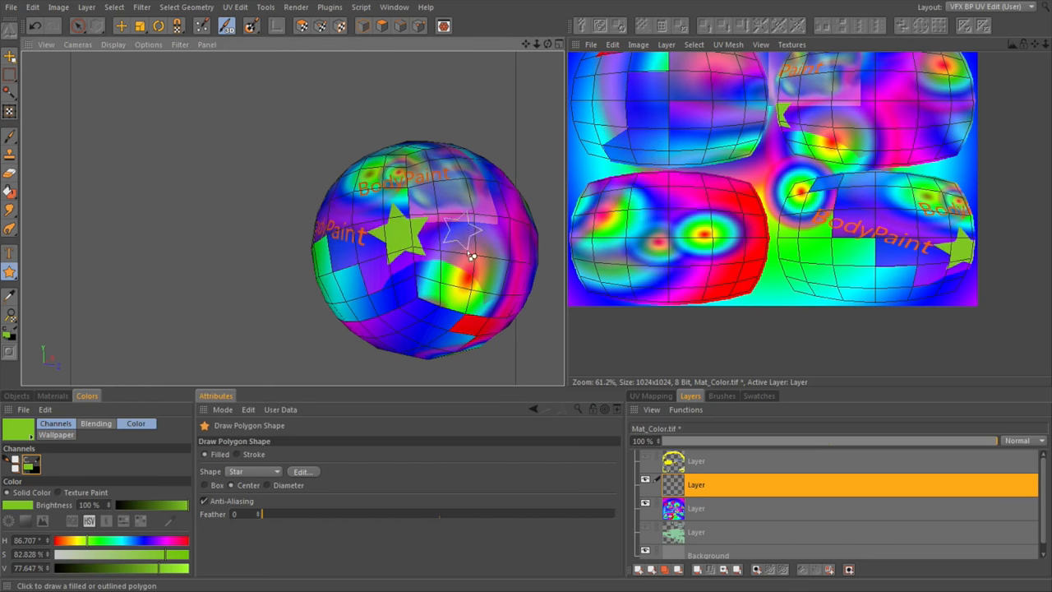
Step: Draw several more filled green stars on fresh areas of the sphere
left_click(468, 283)
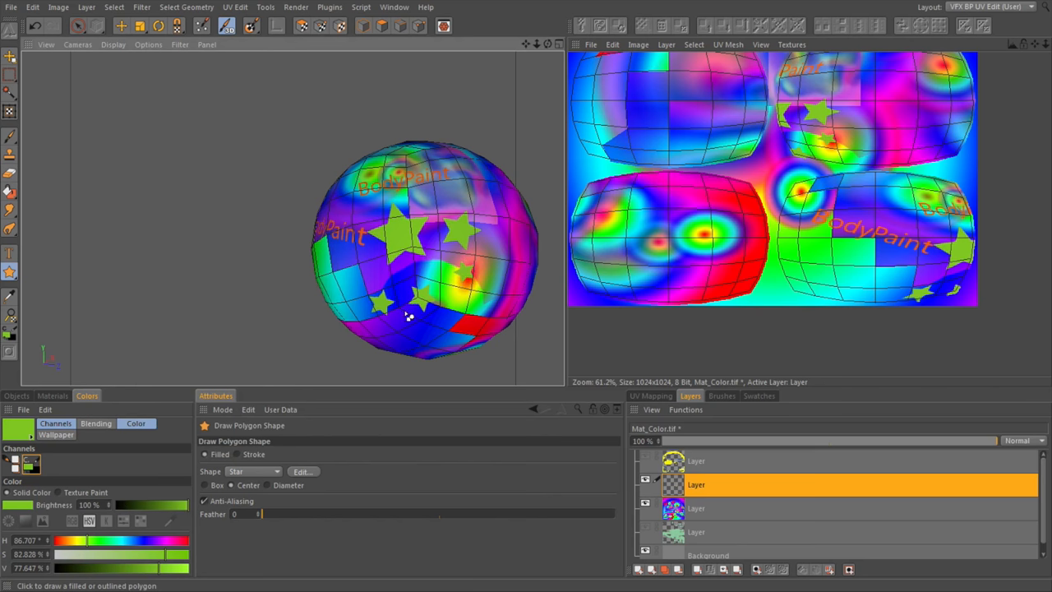
left_click_drag(408, 316, 448, 241)
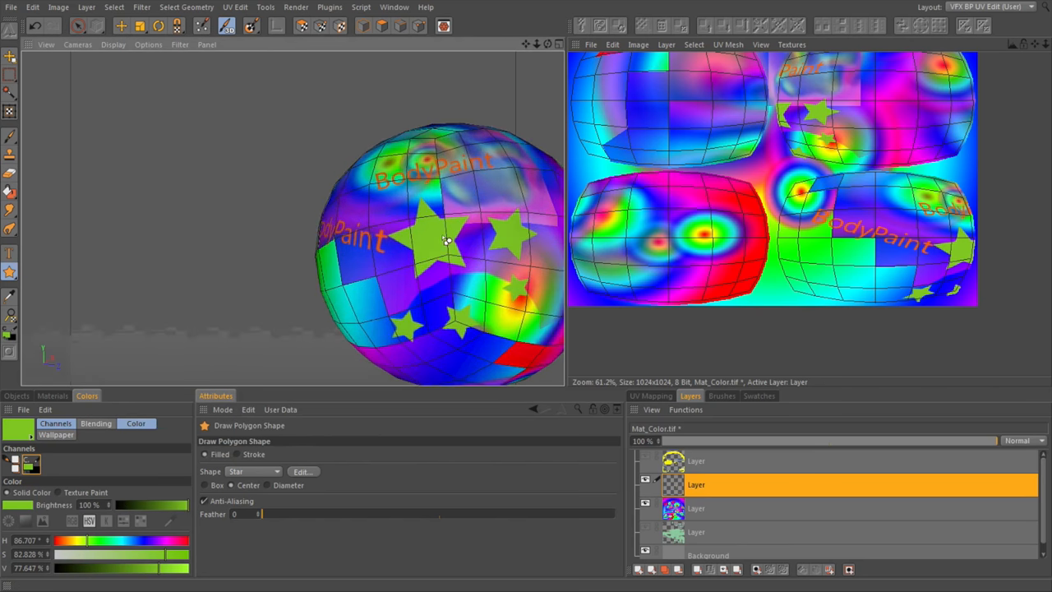
left_click_drag(448, 243, 362, 226)
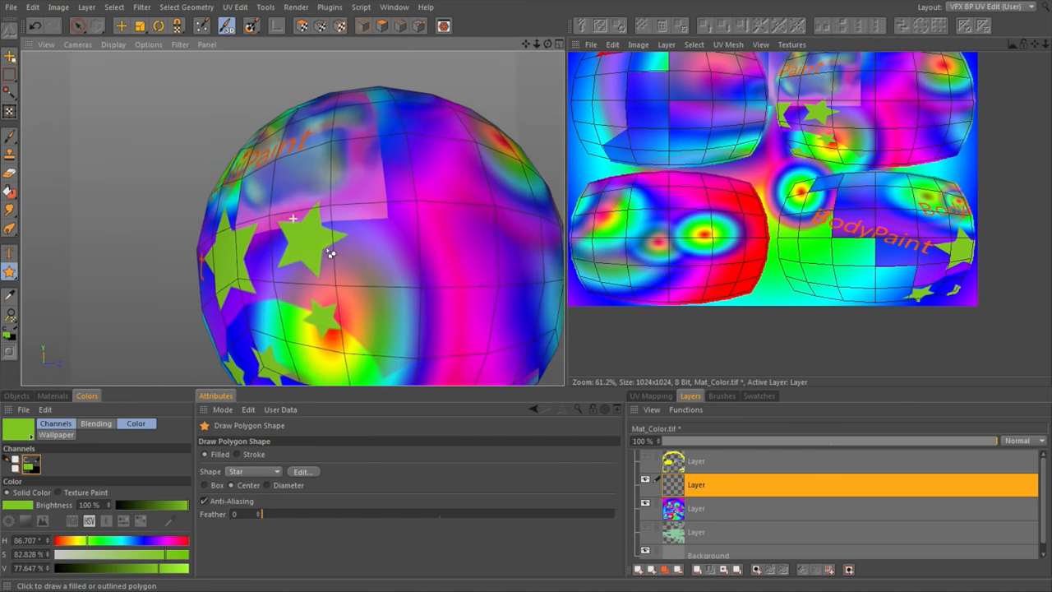
left_click(302, 470)
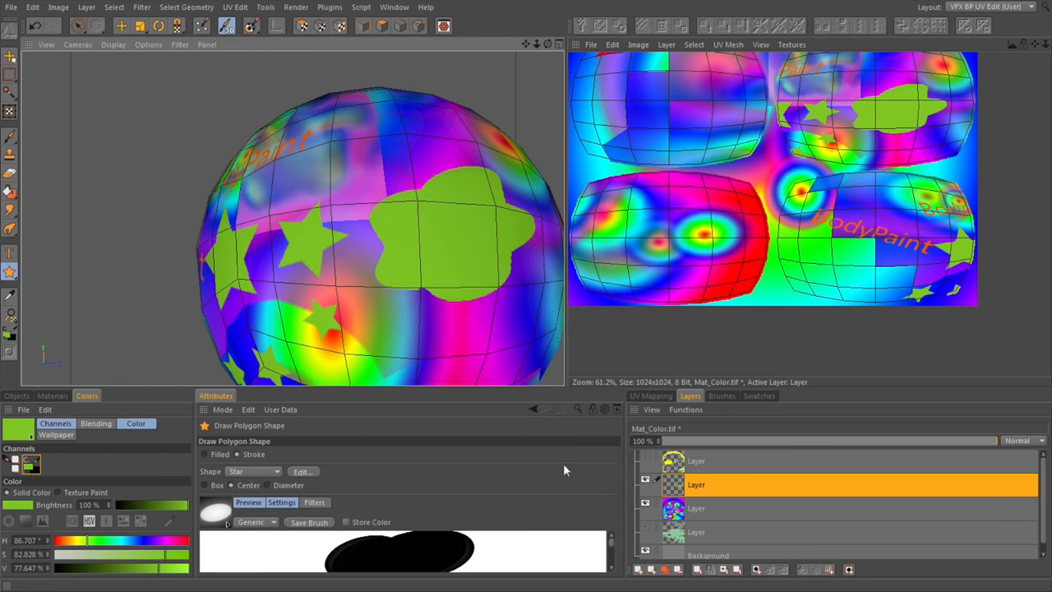
mouse_move(603, 529)
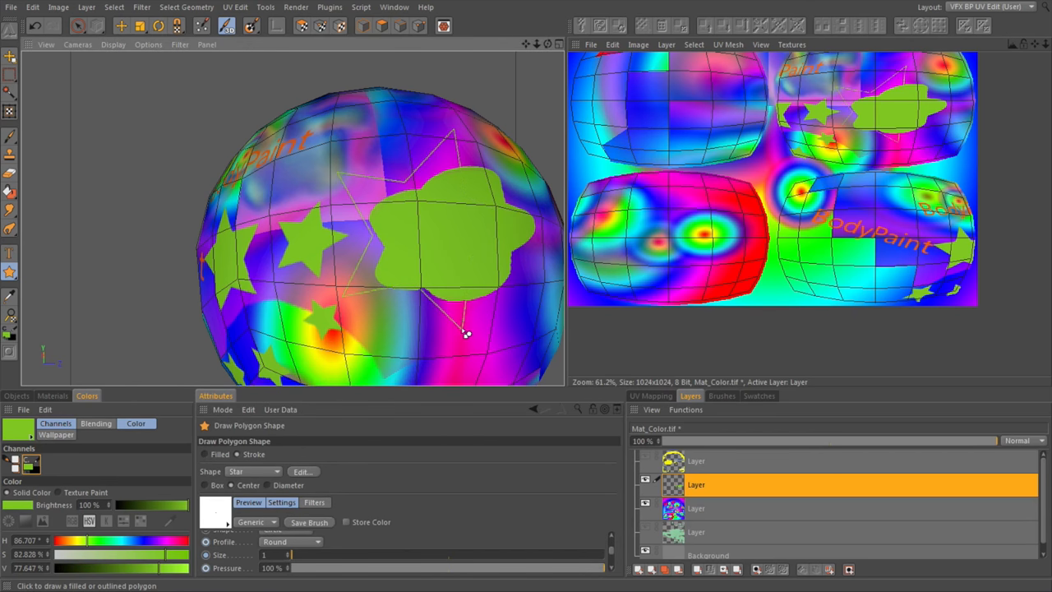
mouse_move(316, 364)
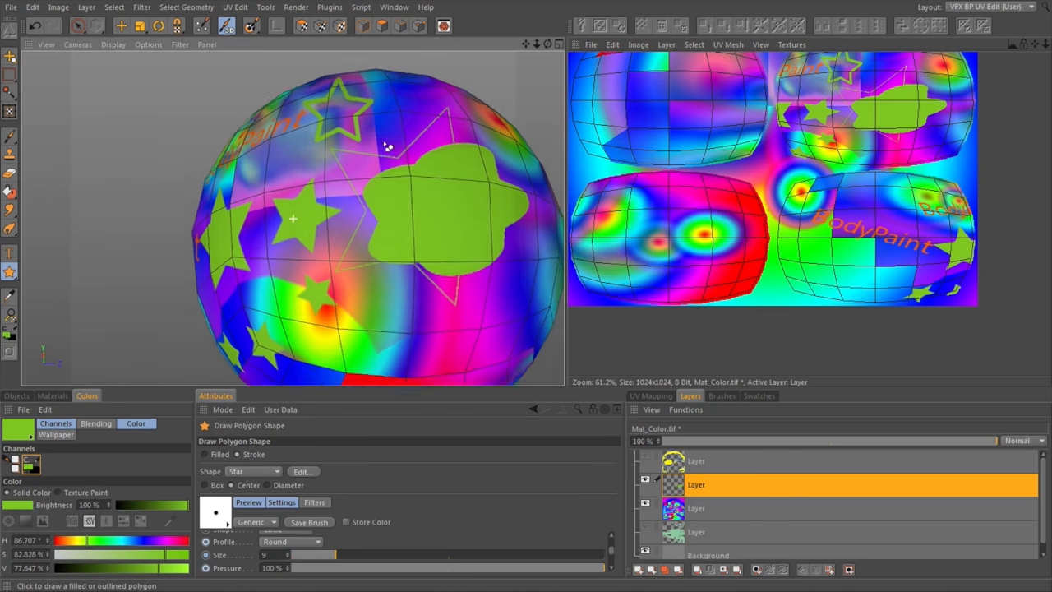
Step: Draw hollow green outline stars of varying sizes across another side of the sphere
left_click_drag(388, 146, 466, 304)
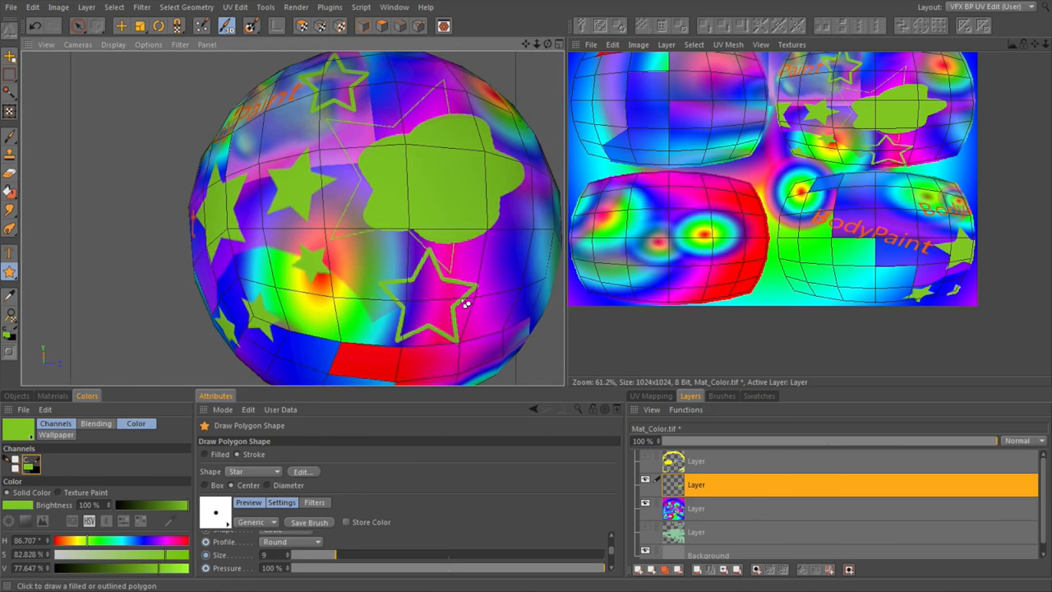
left_click_drag(466, 304, 431, 180)
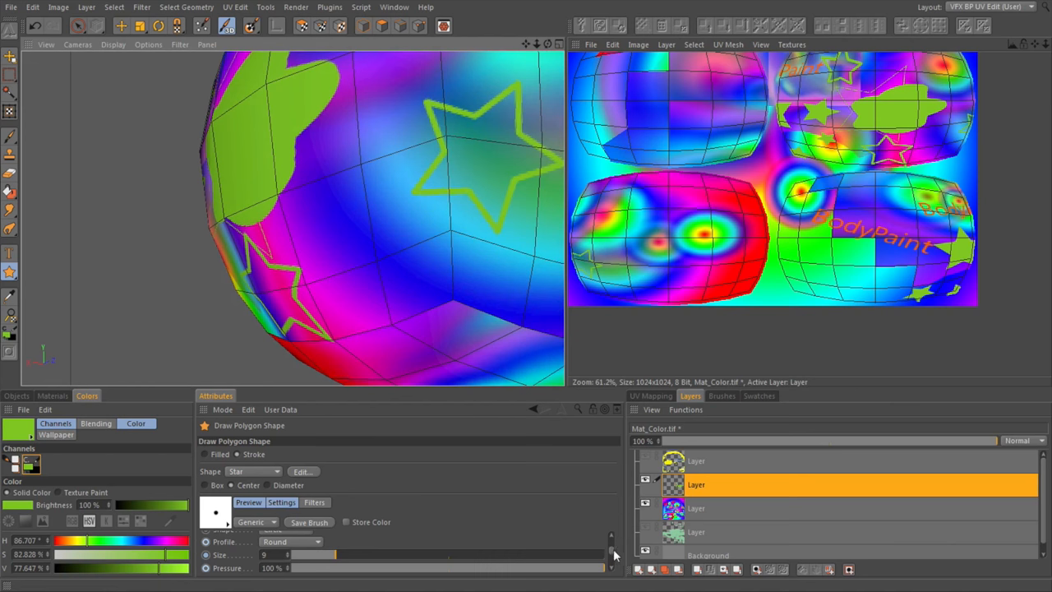
scroll("down", 3)
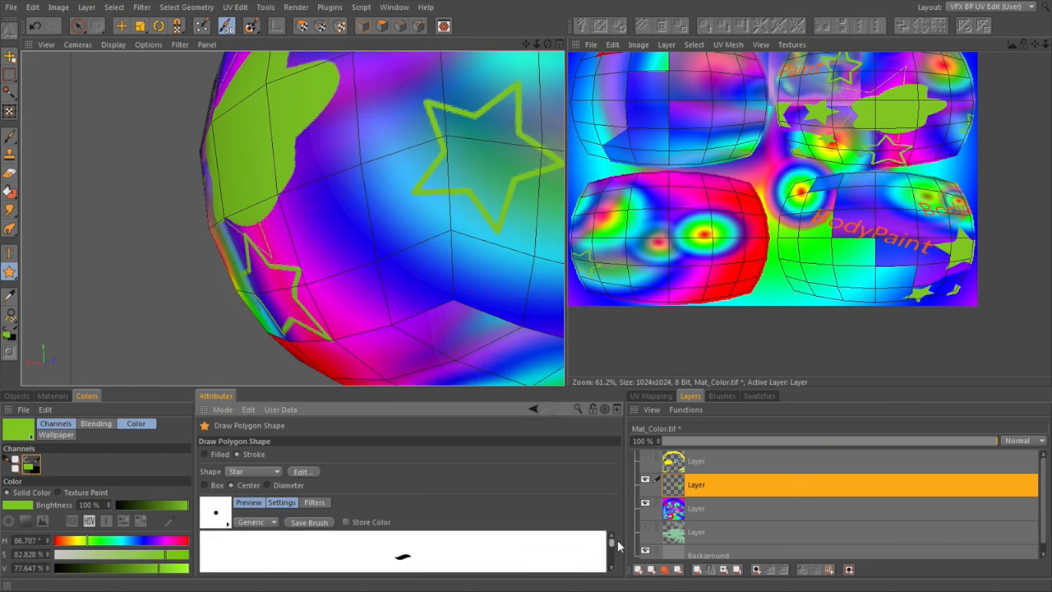
mouse_move(534, 413)
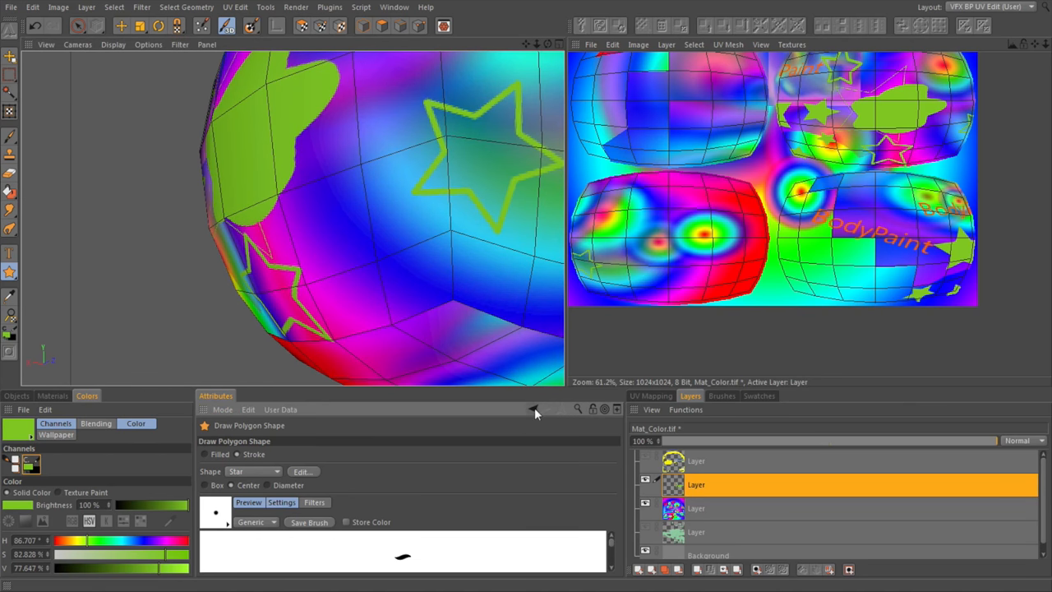
mouse_move(306, 482)
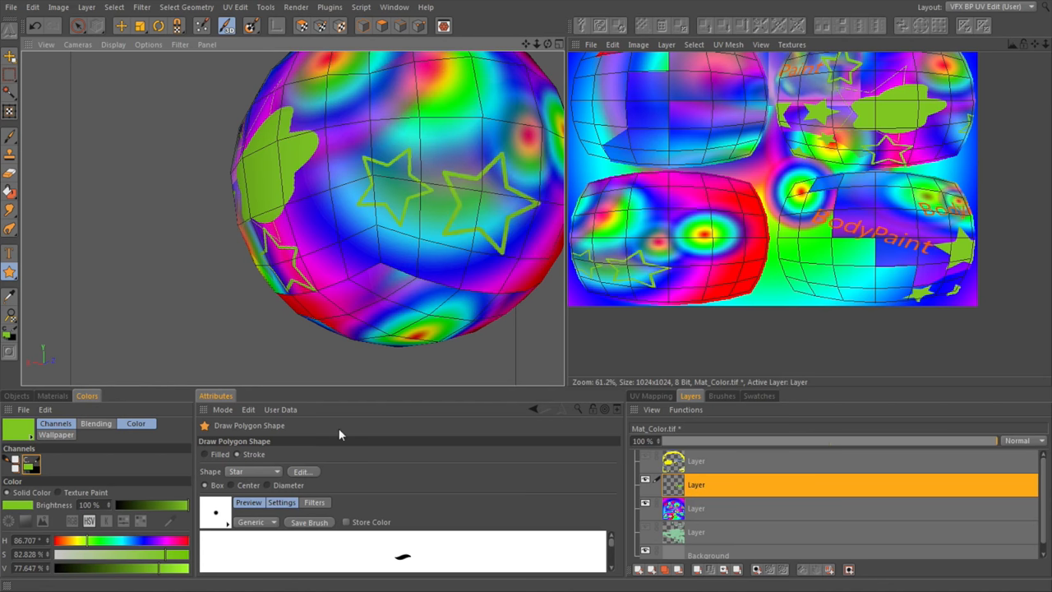
mouse_move(271, 489)
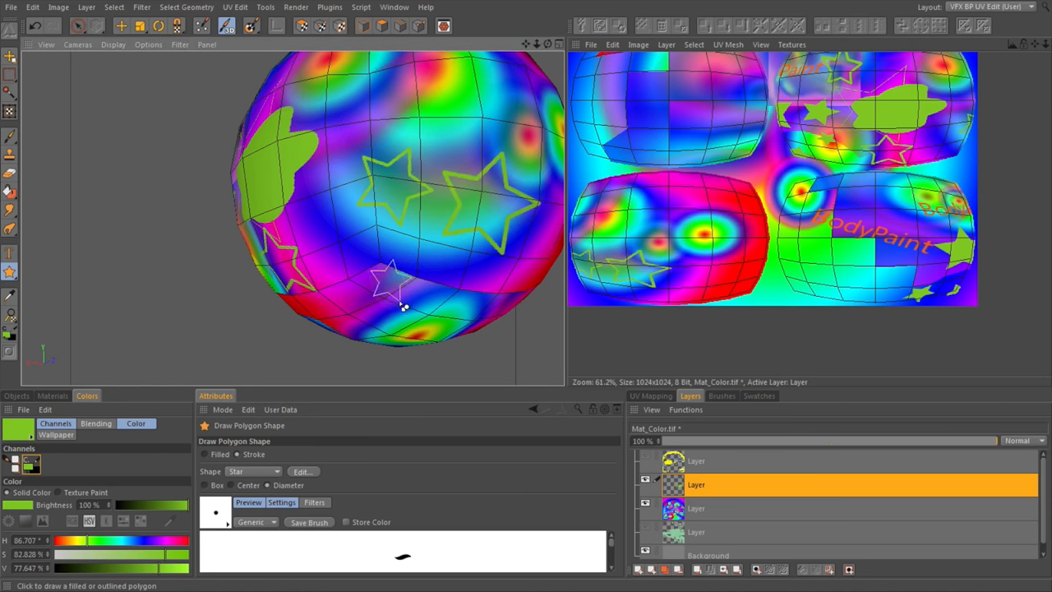
left_click(370, 287)
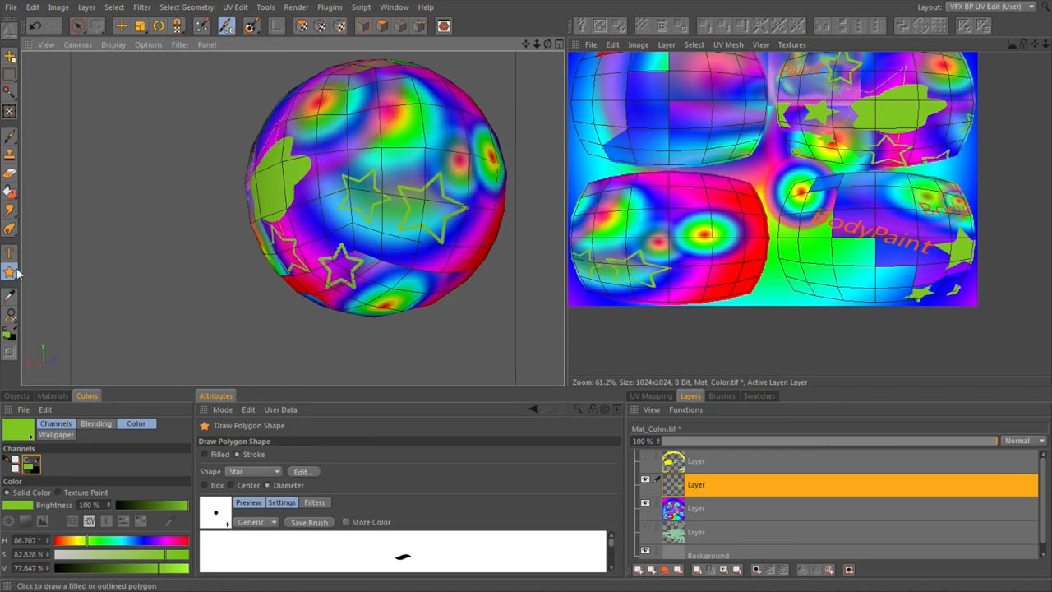
Step: Activate the Draw Line tool with width 8, feather 14 and a dark purple colour
left_click(11, 272)
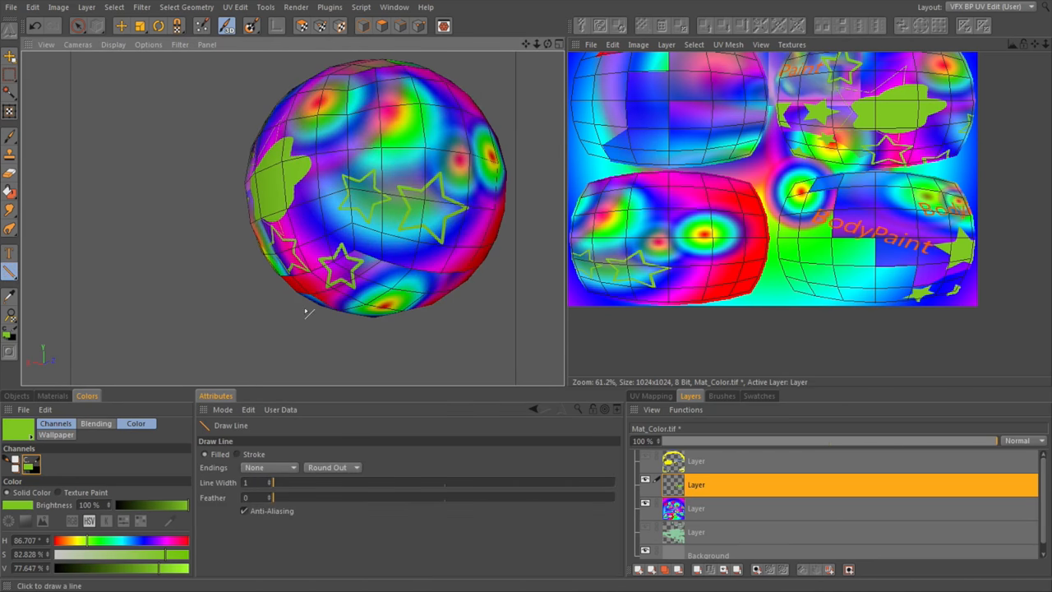
mouse_move(472, 230)
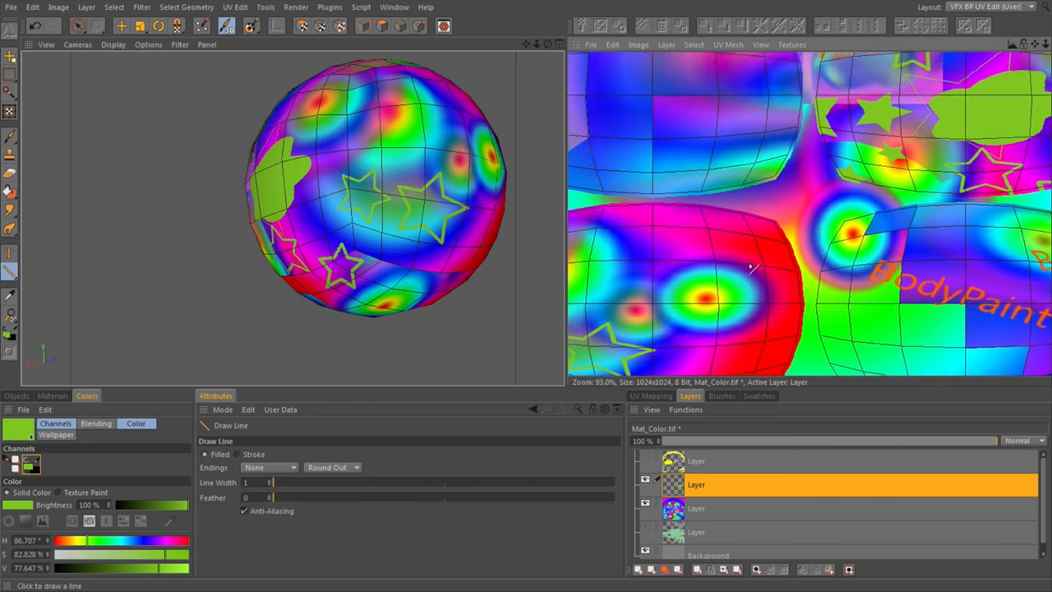
scroll("up", 3)
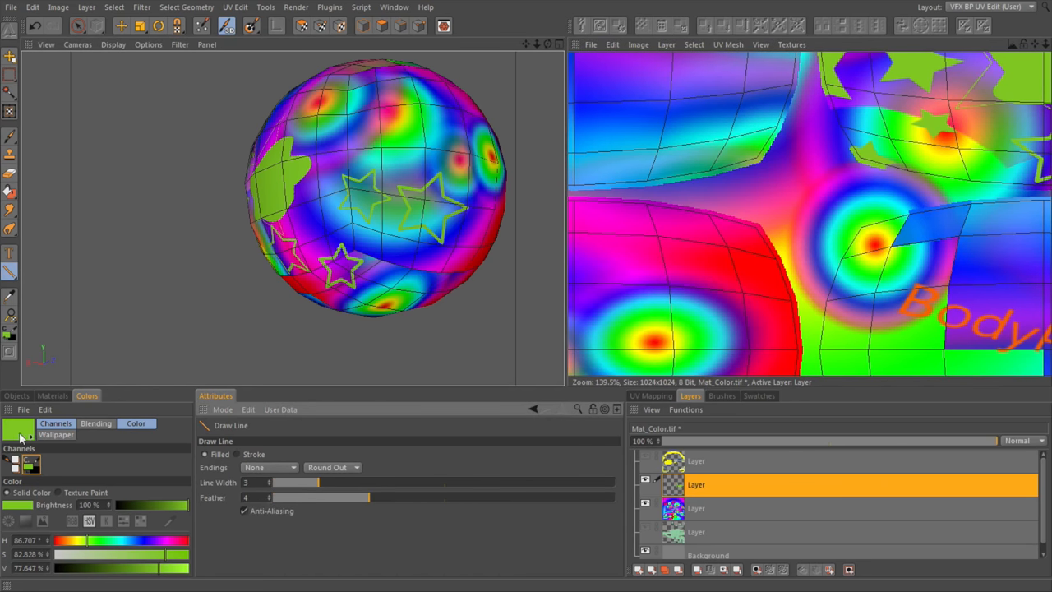
left_click(19, 436)
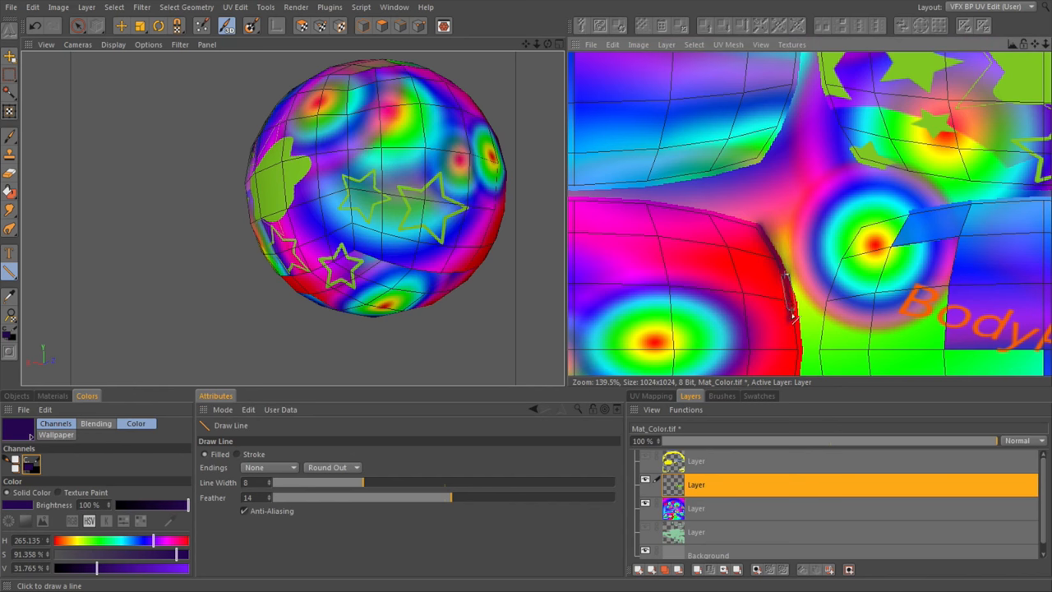
mouse_move(419, 487)
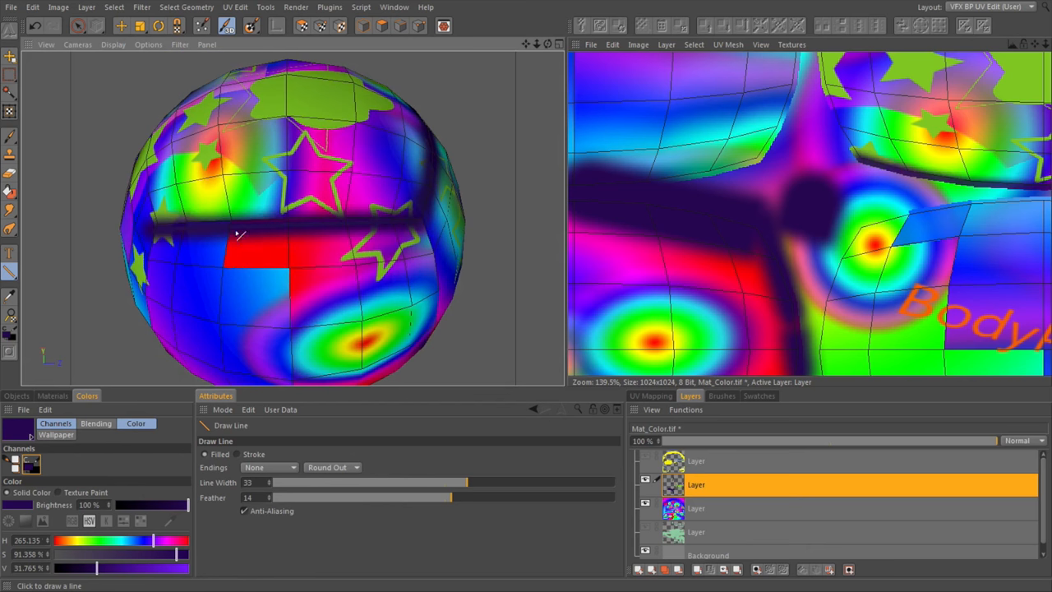
mouse_move(187, 226)
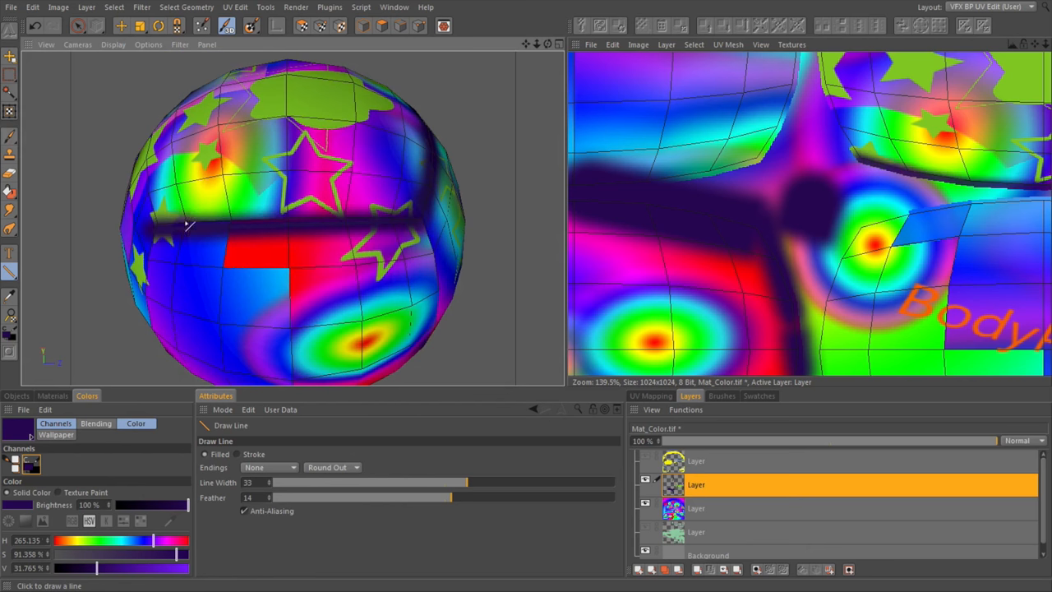
mouse_move(263, 173)
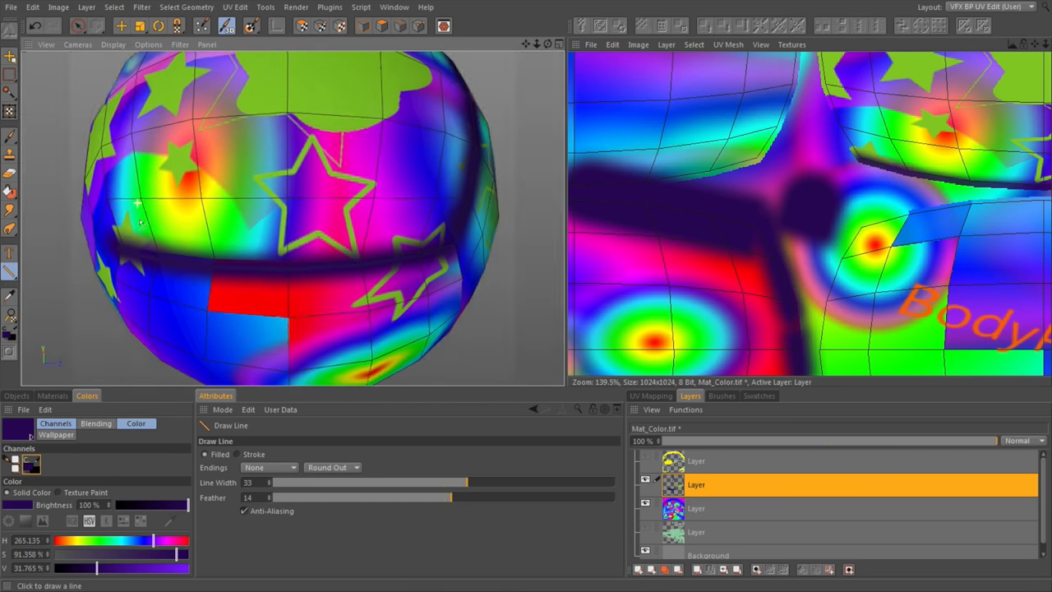
Step: Streak several wide soft dark purple lines across the sphere
left_click_drag(107, 200, 456, 206)
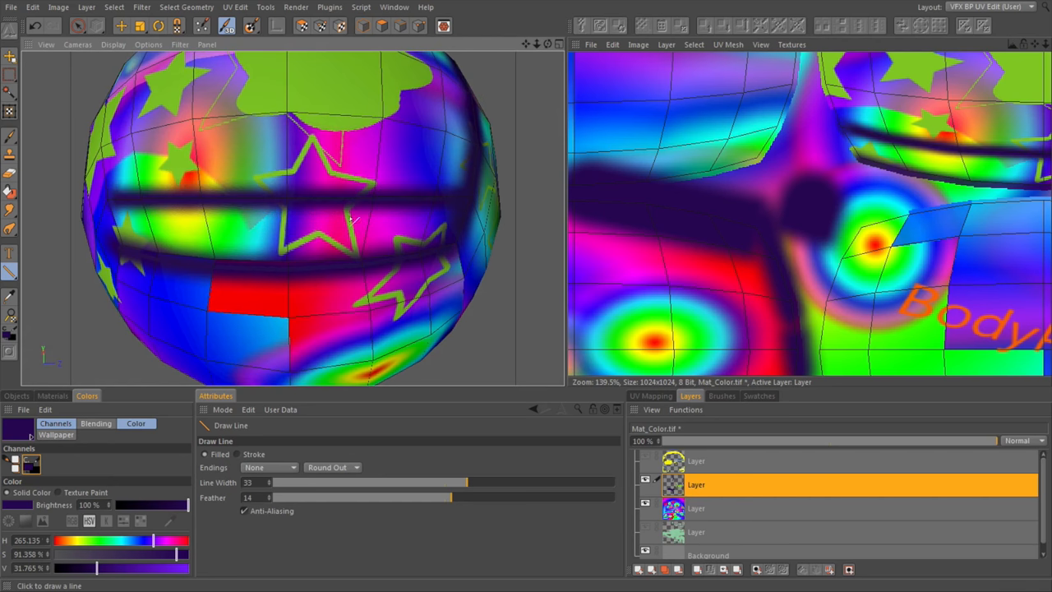
mouse_move(315, 172)
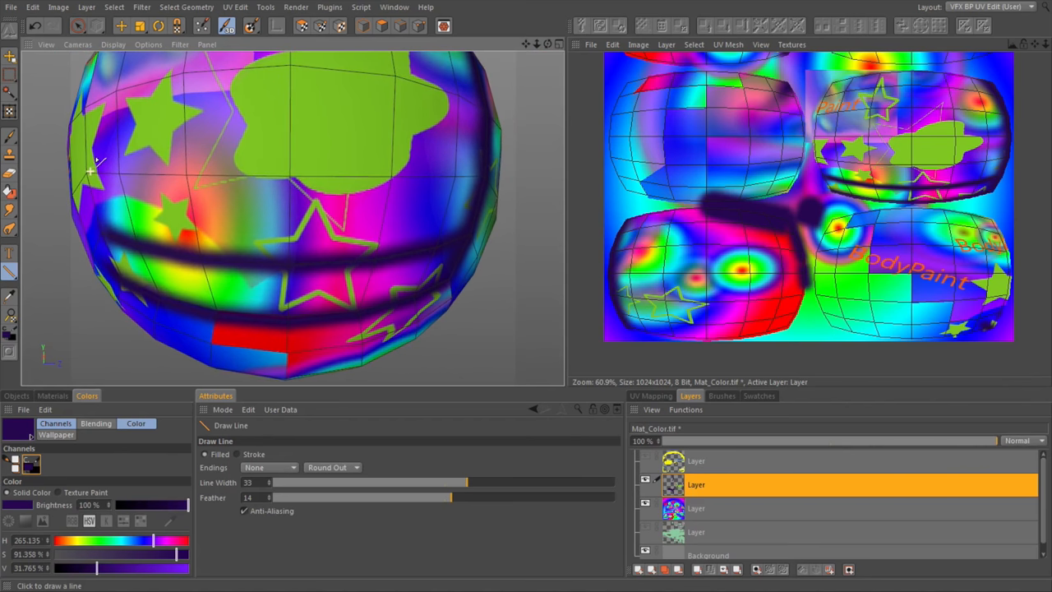
left_click_drag(91, 168, 489, 179)
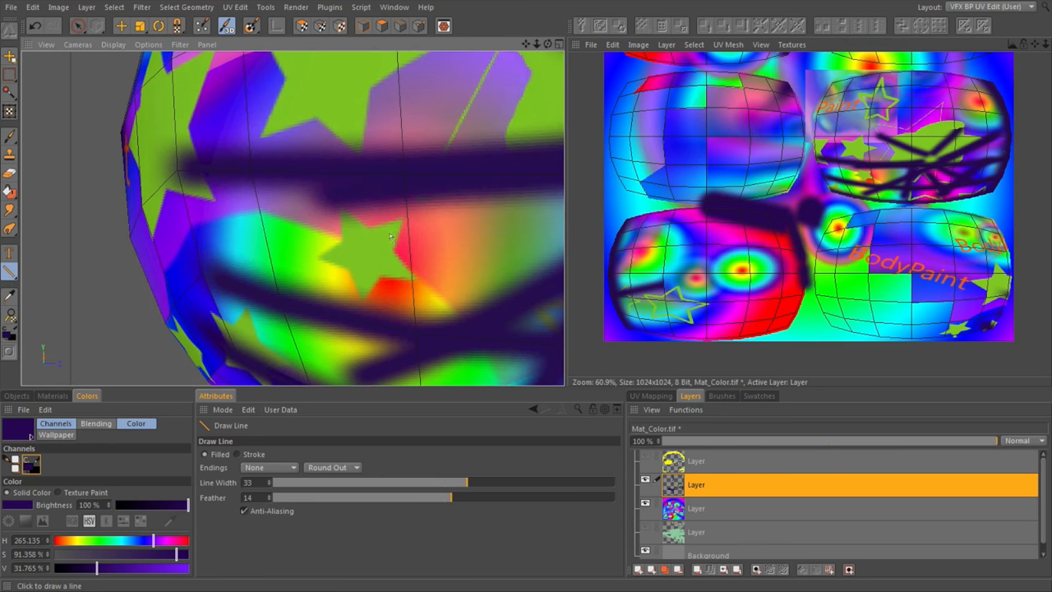
mouse_move(426, 246)
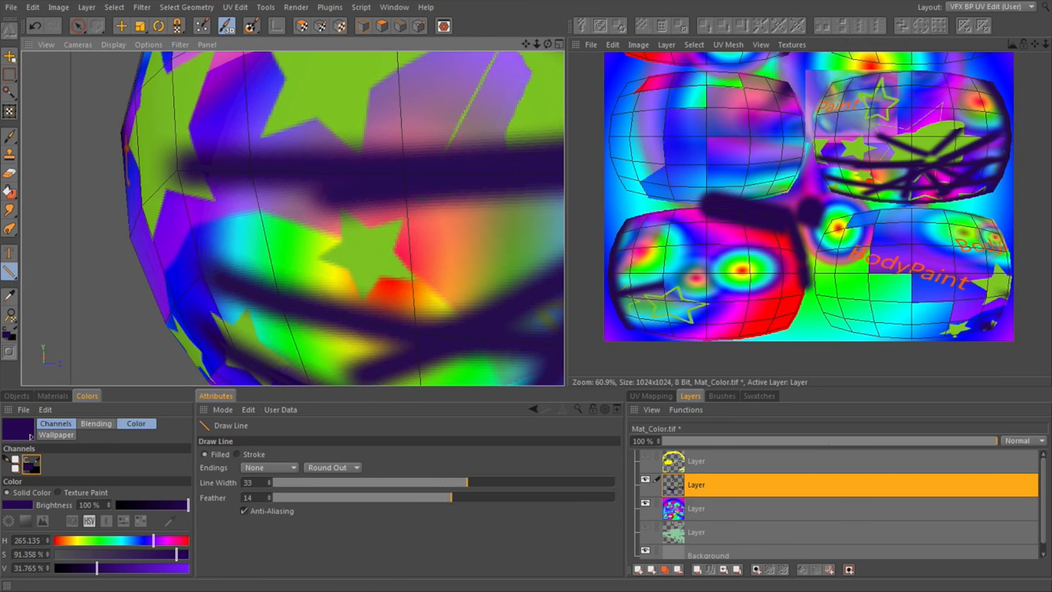
left_click(11, 295)
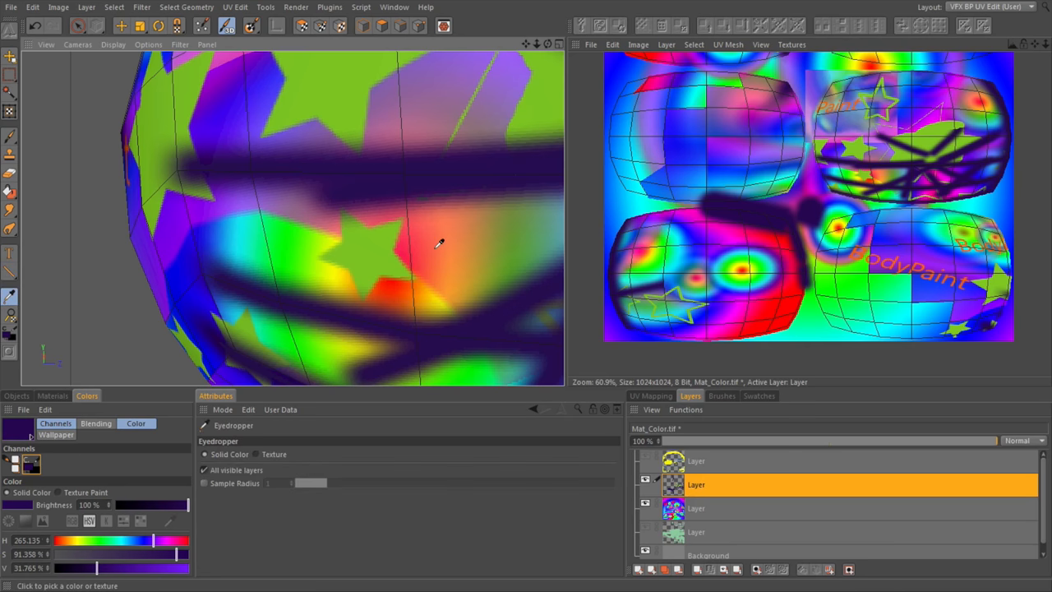